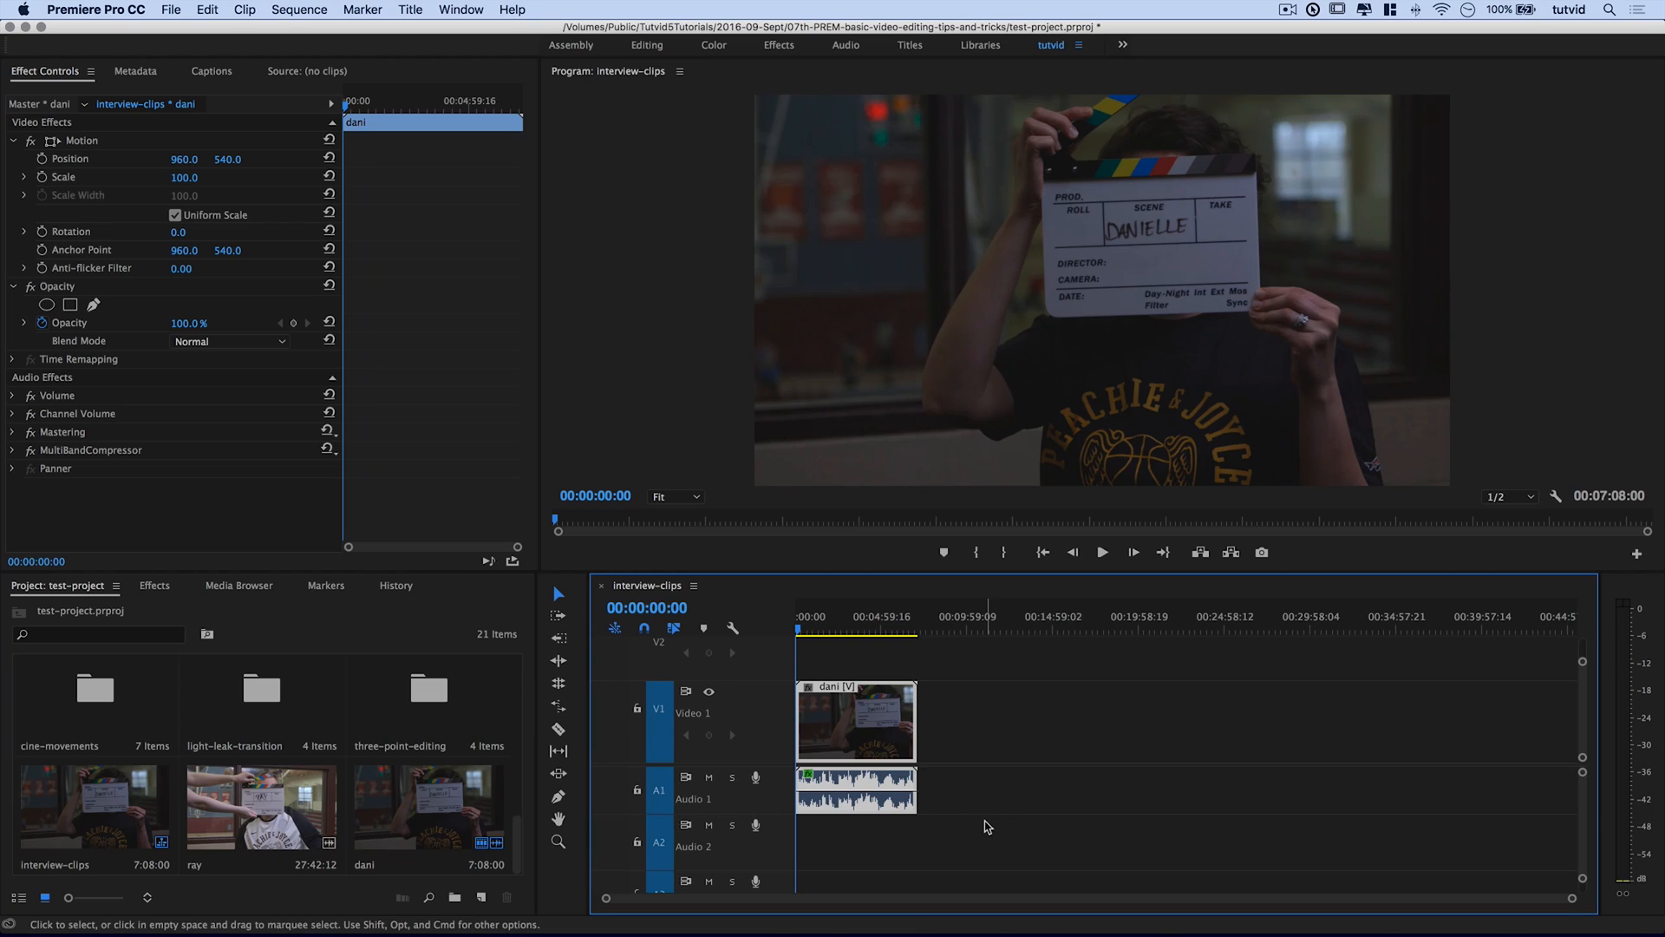
pyautogui.moveTo(1004, 529)
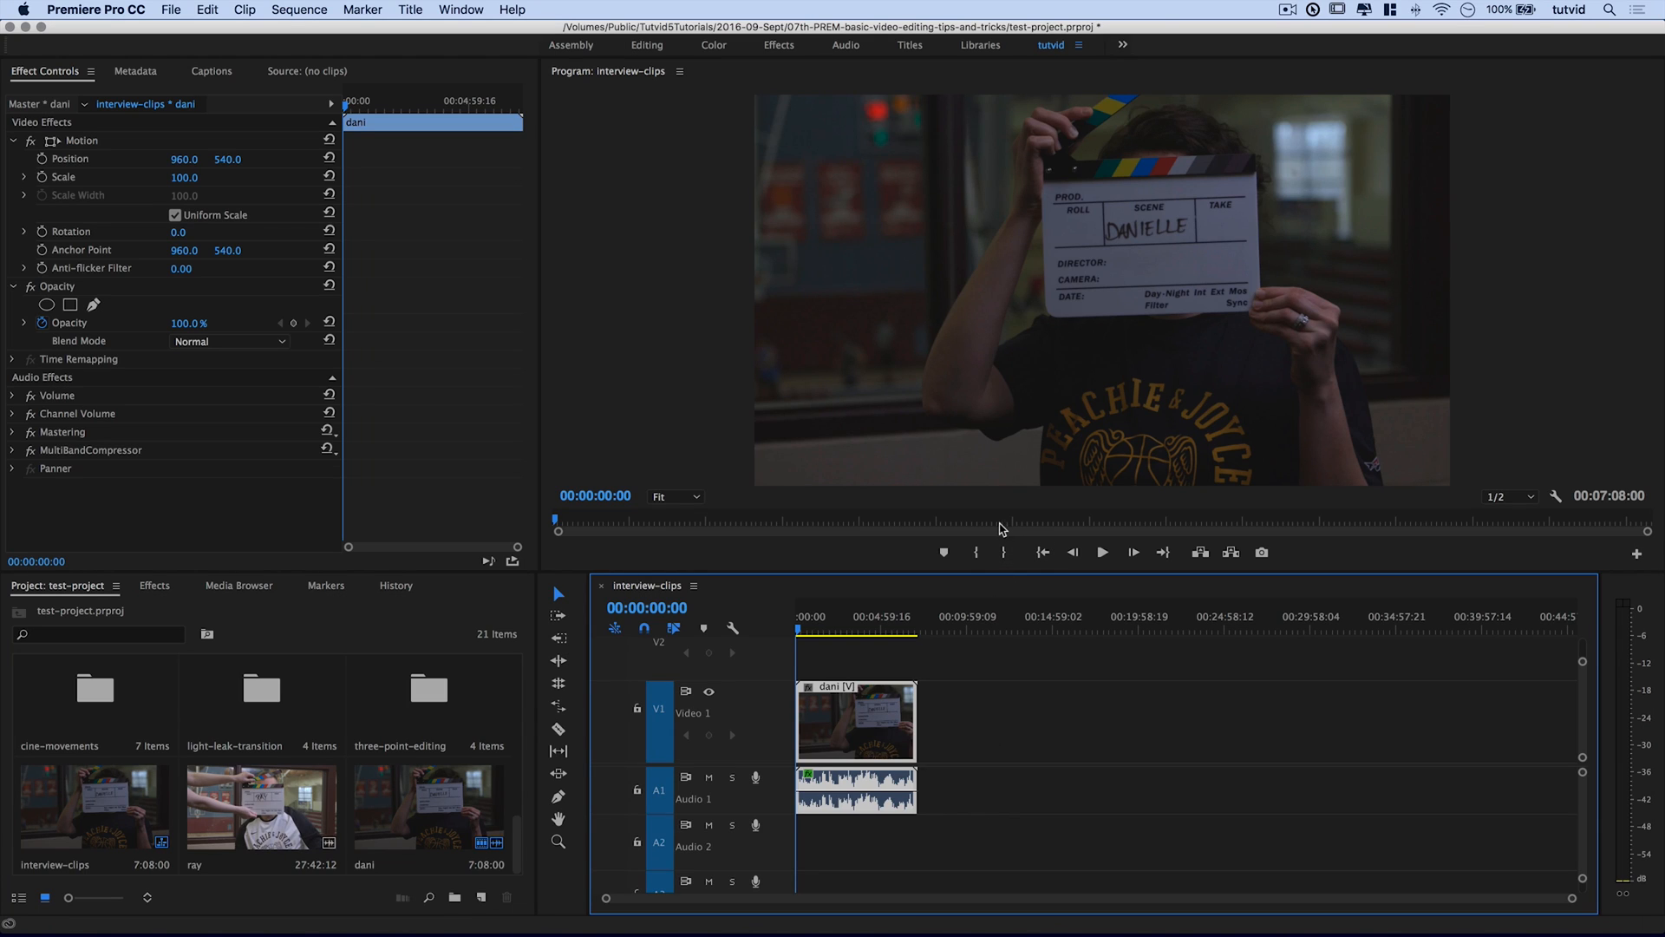
pyautogui.moveTo(1063, 368)
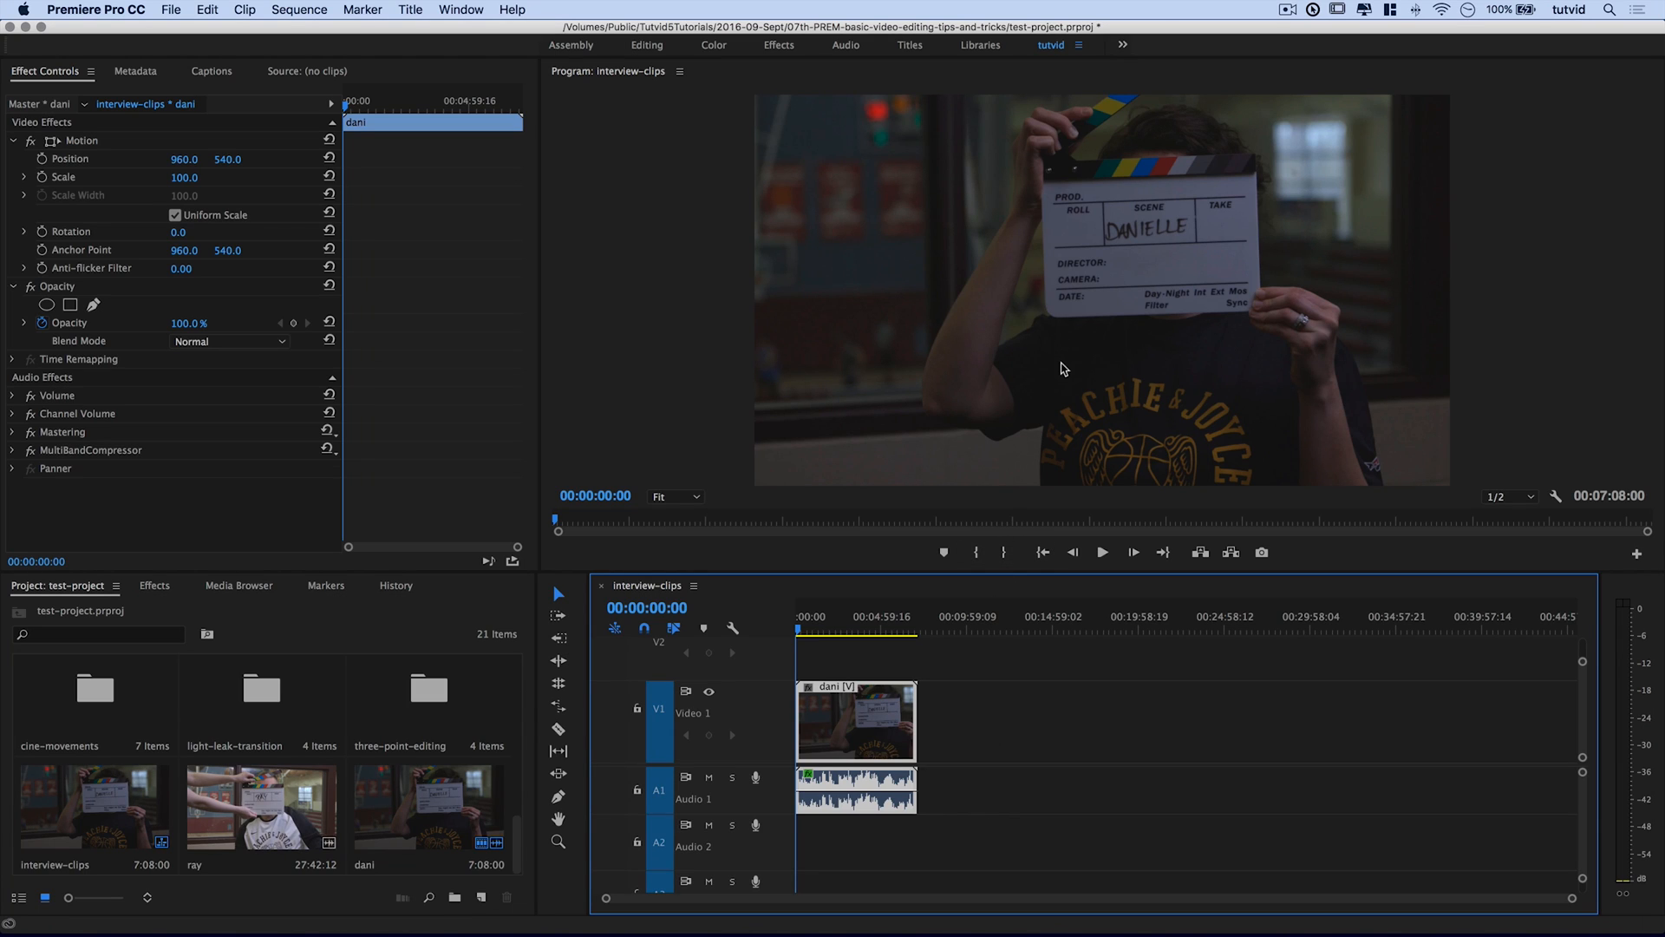
pyautogui.moveTo(1110, 302)
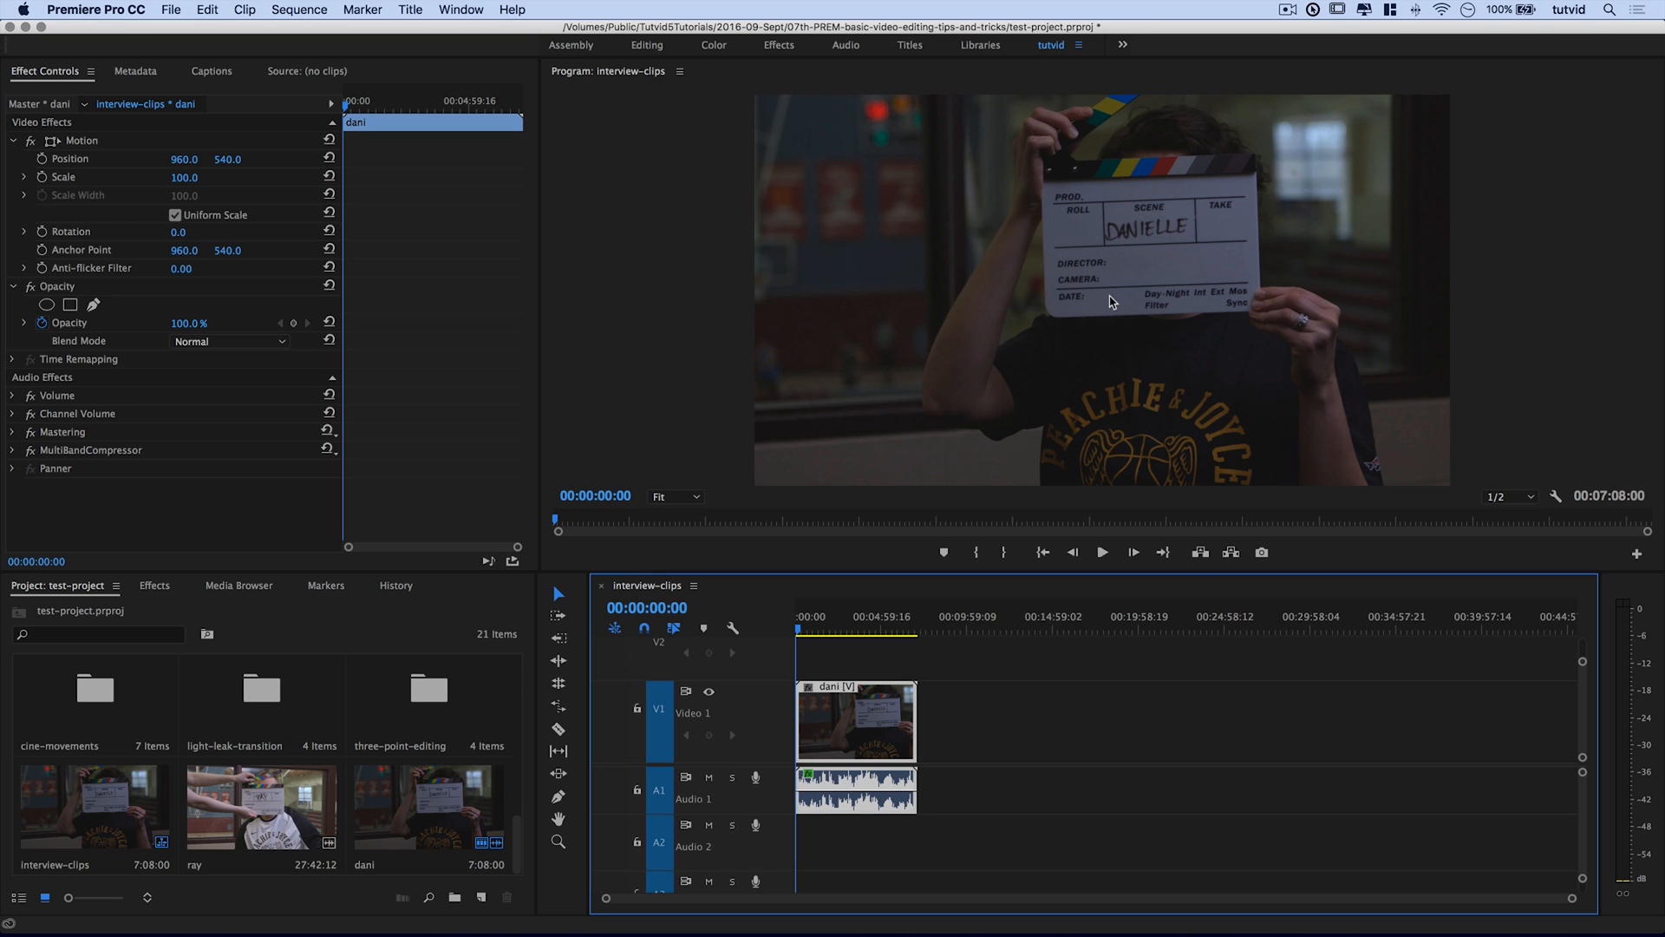
pyautogui.moveTo(1226, 387)
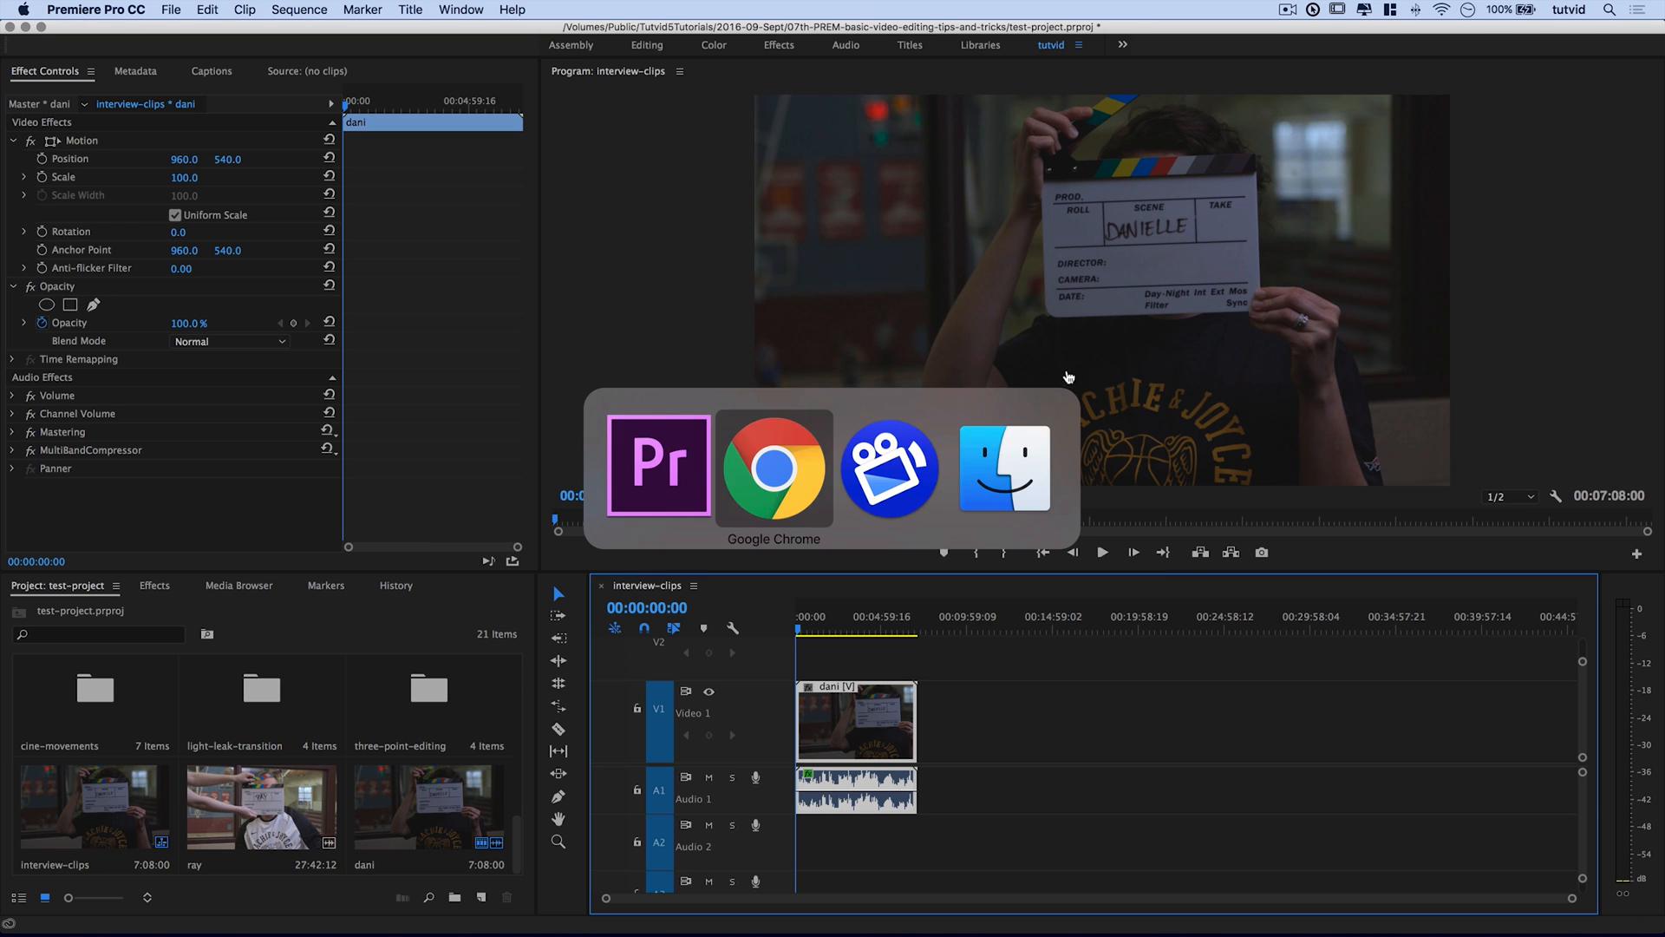
# - Bring Chrome forward and scroll the hurlblog exposure article down to its false-colour skin-tone tests
pyautogui.click(773, 466)
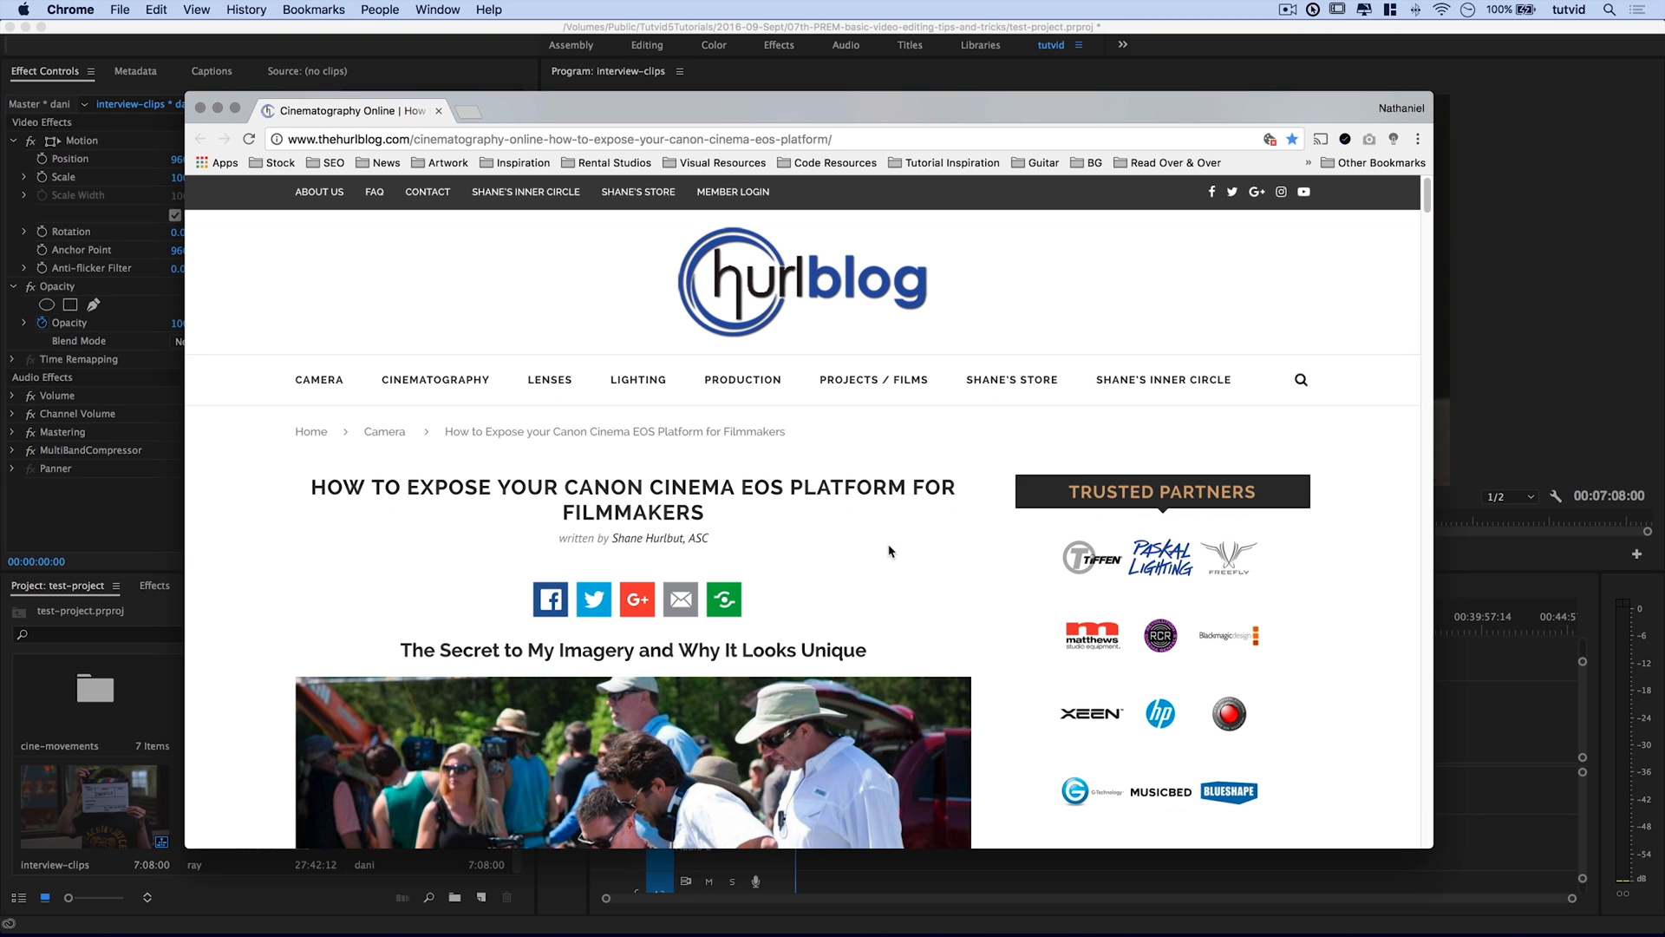
pyautogui.moveTo(891, 530)
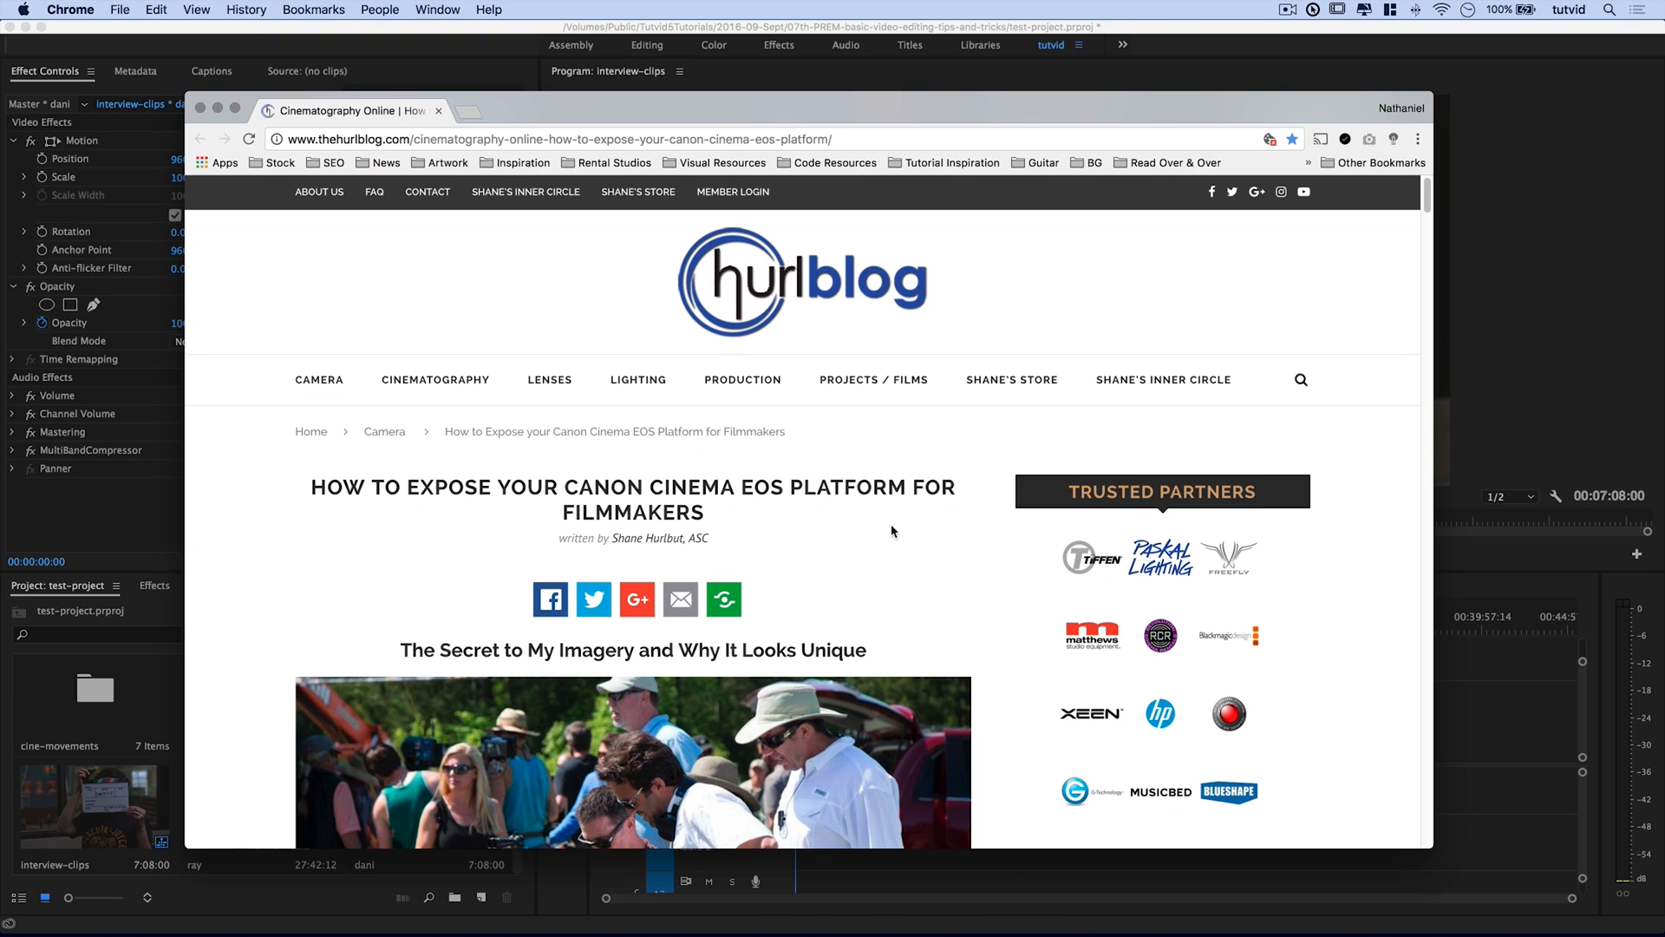
pyautogui.scroll(-3)
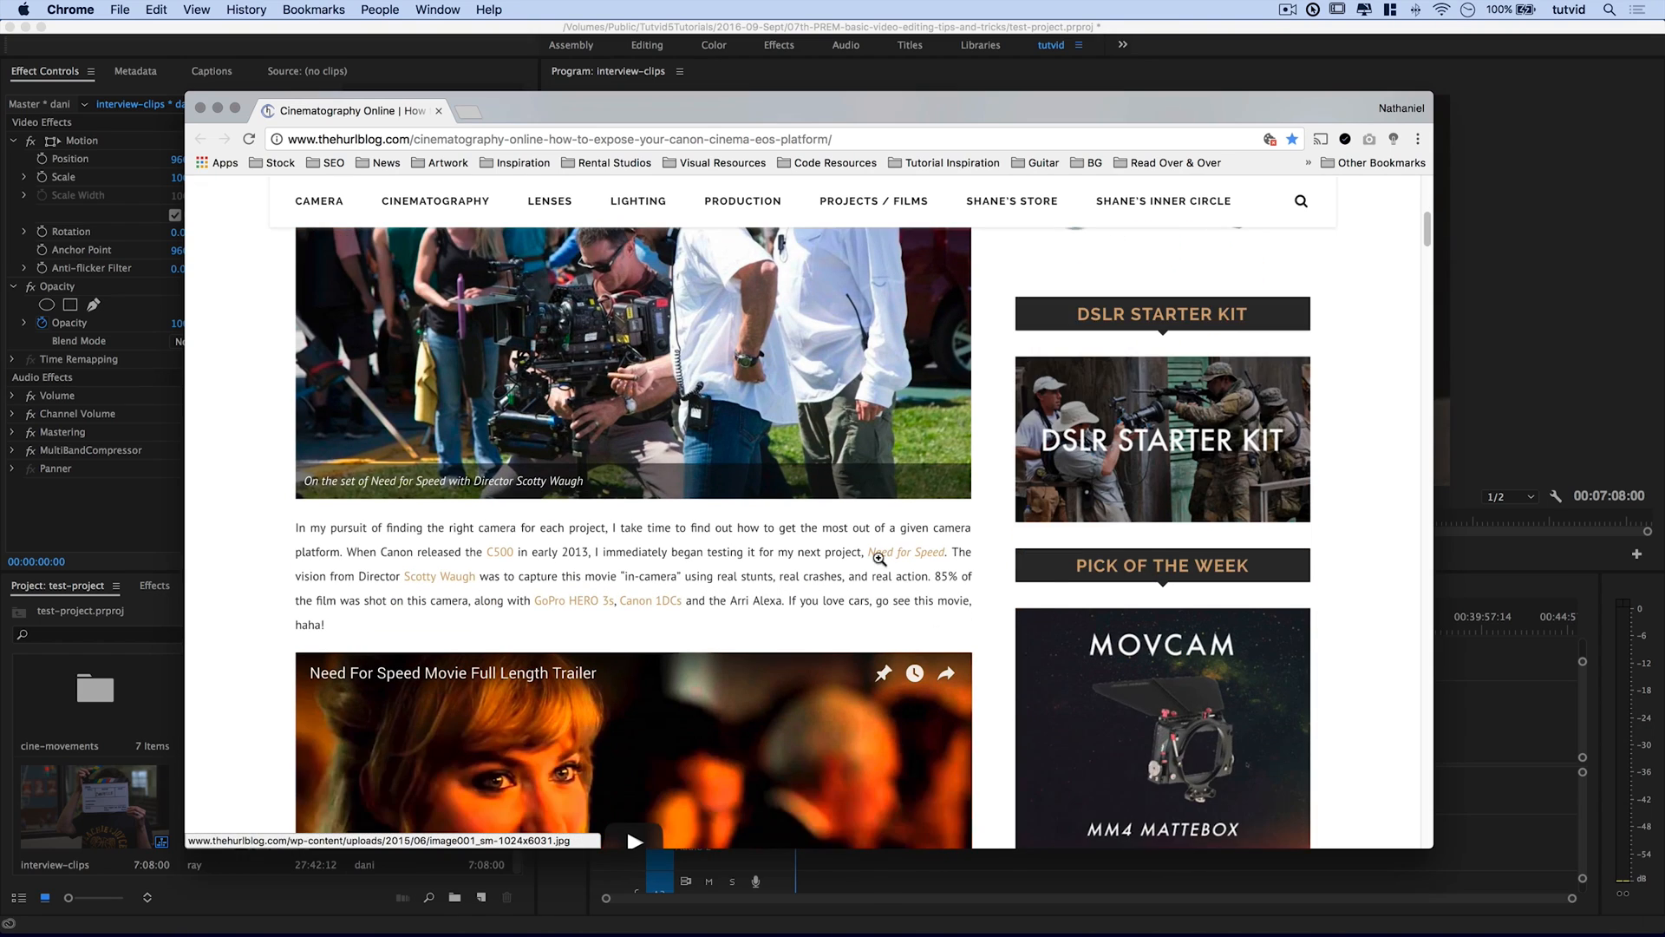
pyautogui.scroll(-3)
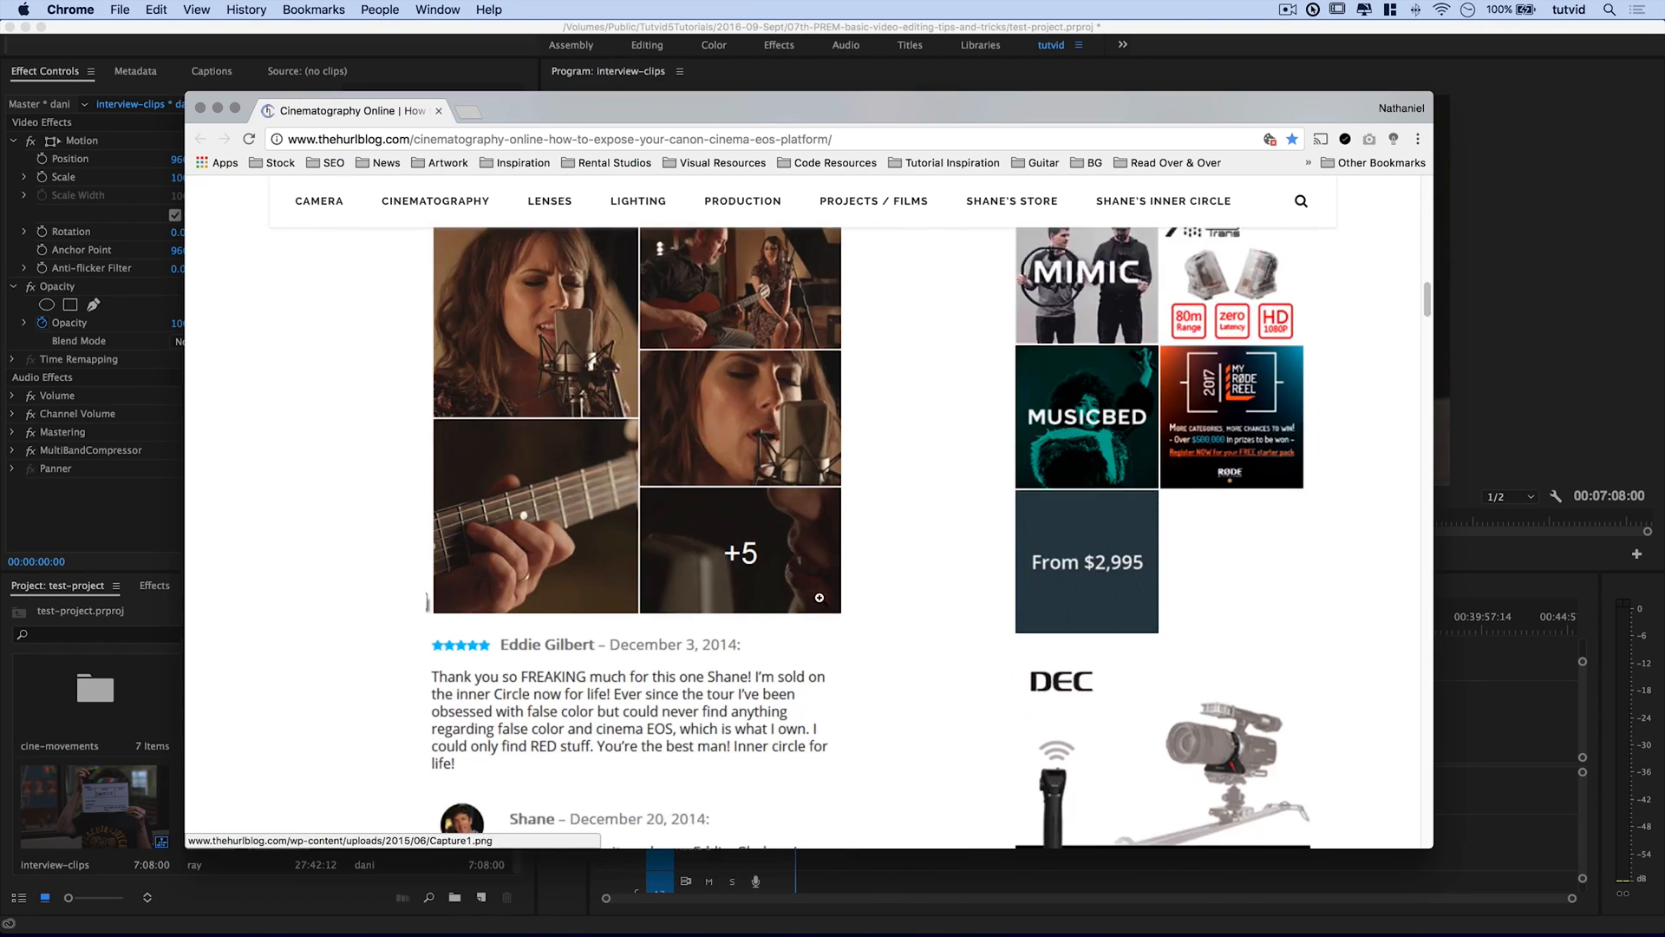
pyautogui.scroll(3)
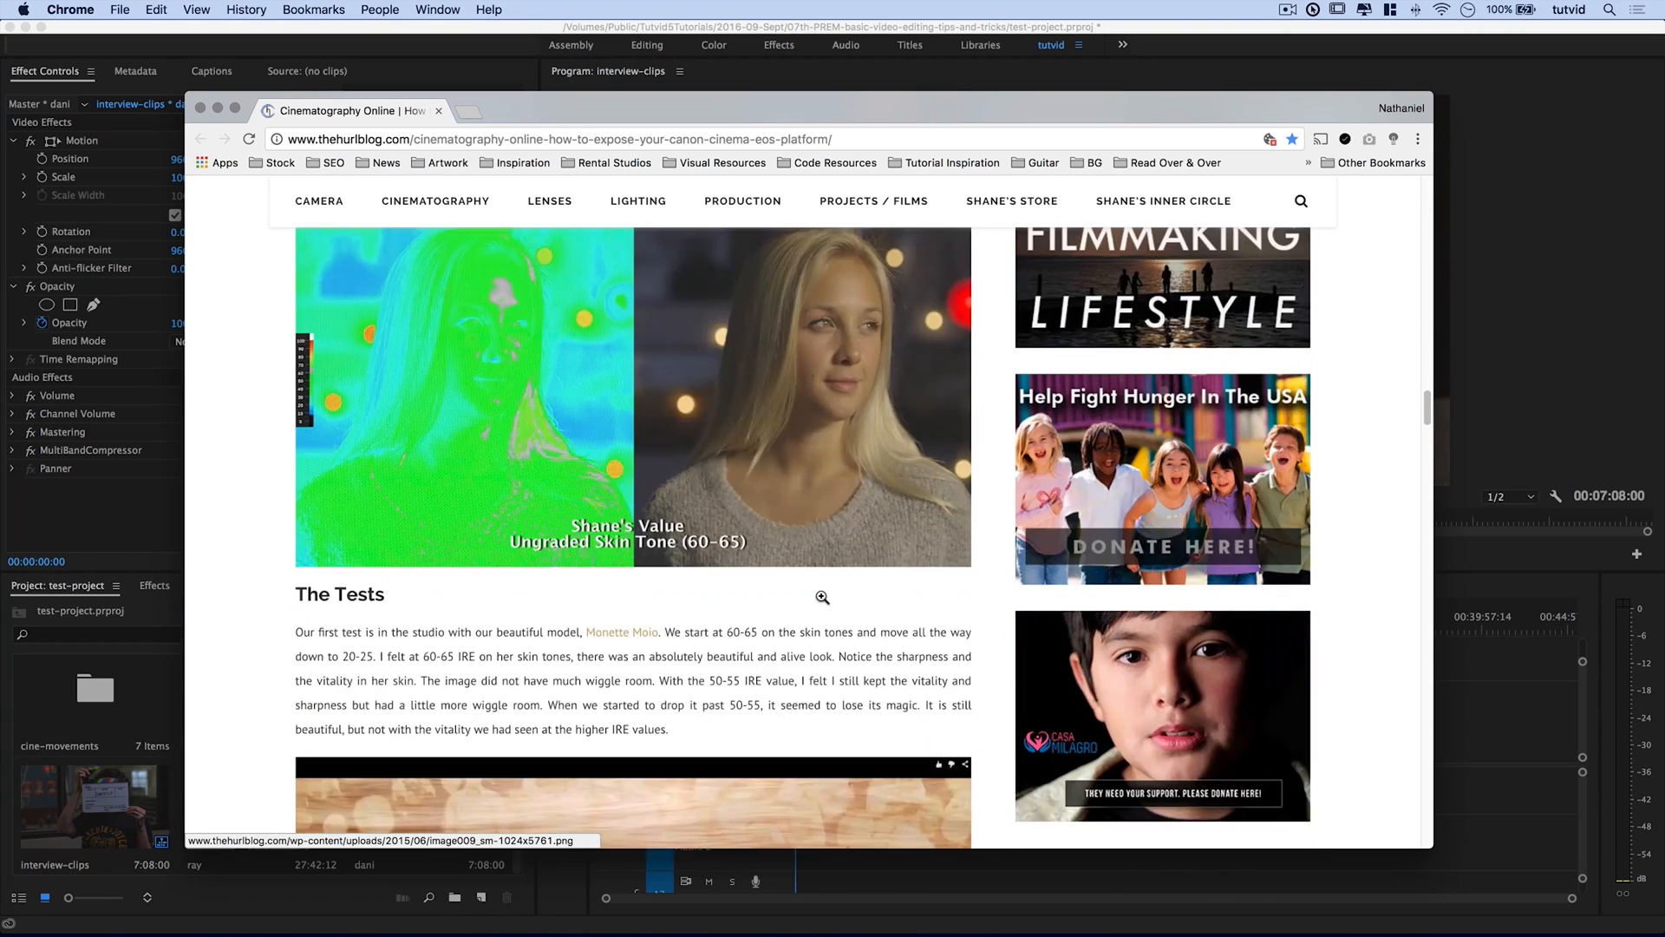
pyautogui.scroll(3)
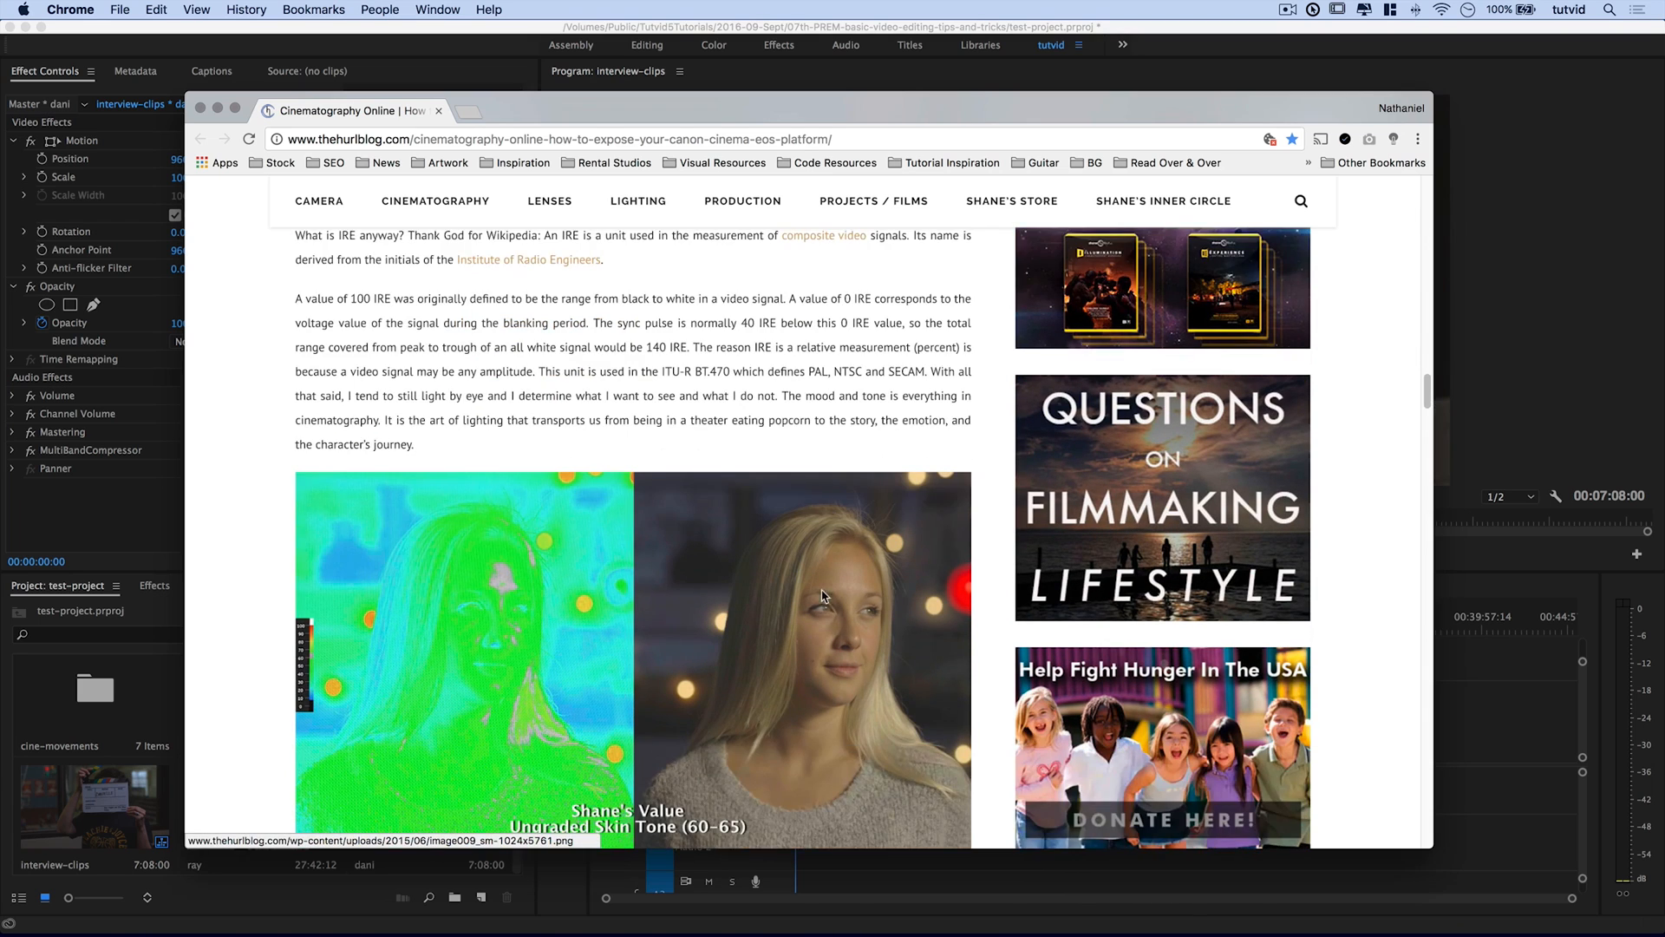
pyautogui.scroll(-3)
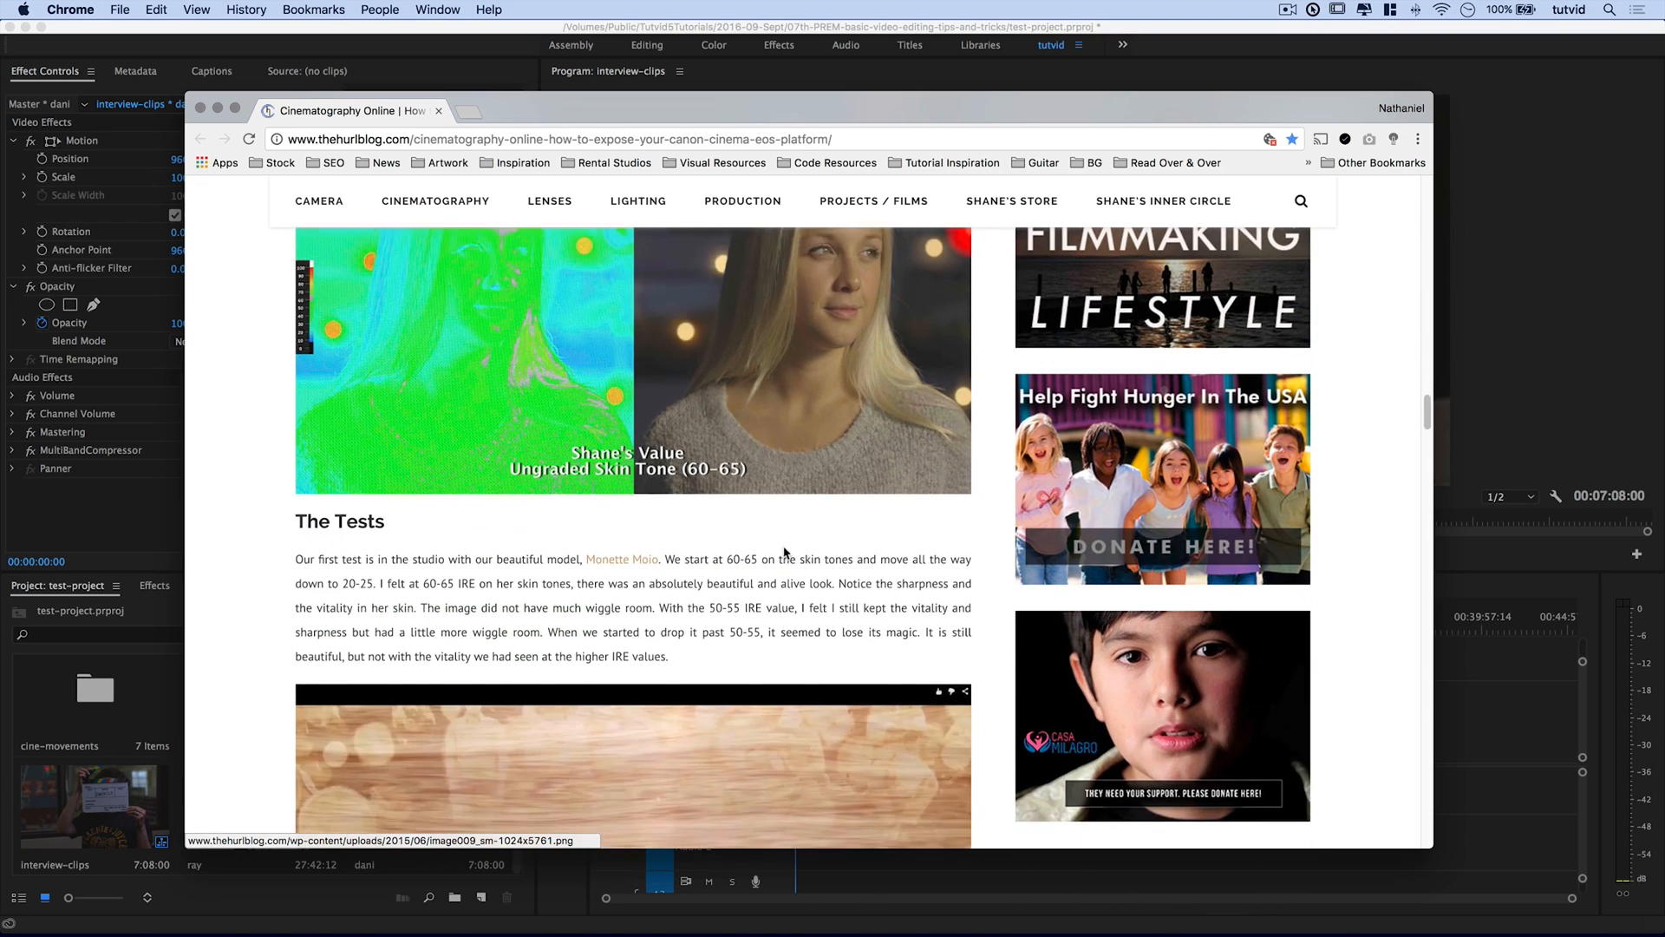
pyautogui.scroll(-3)
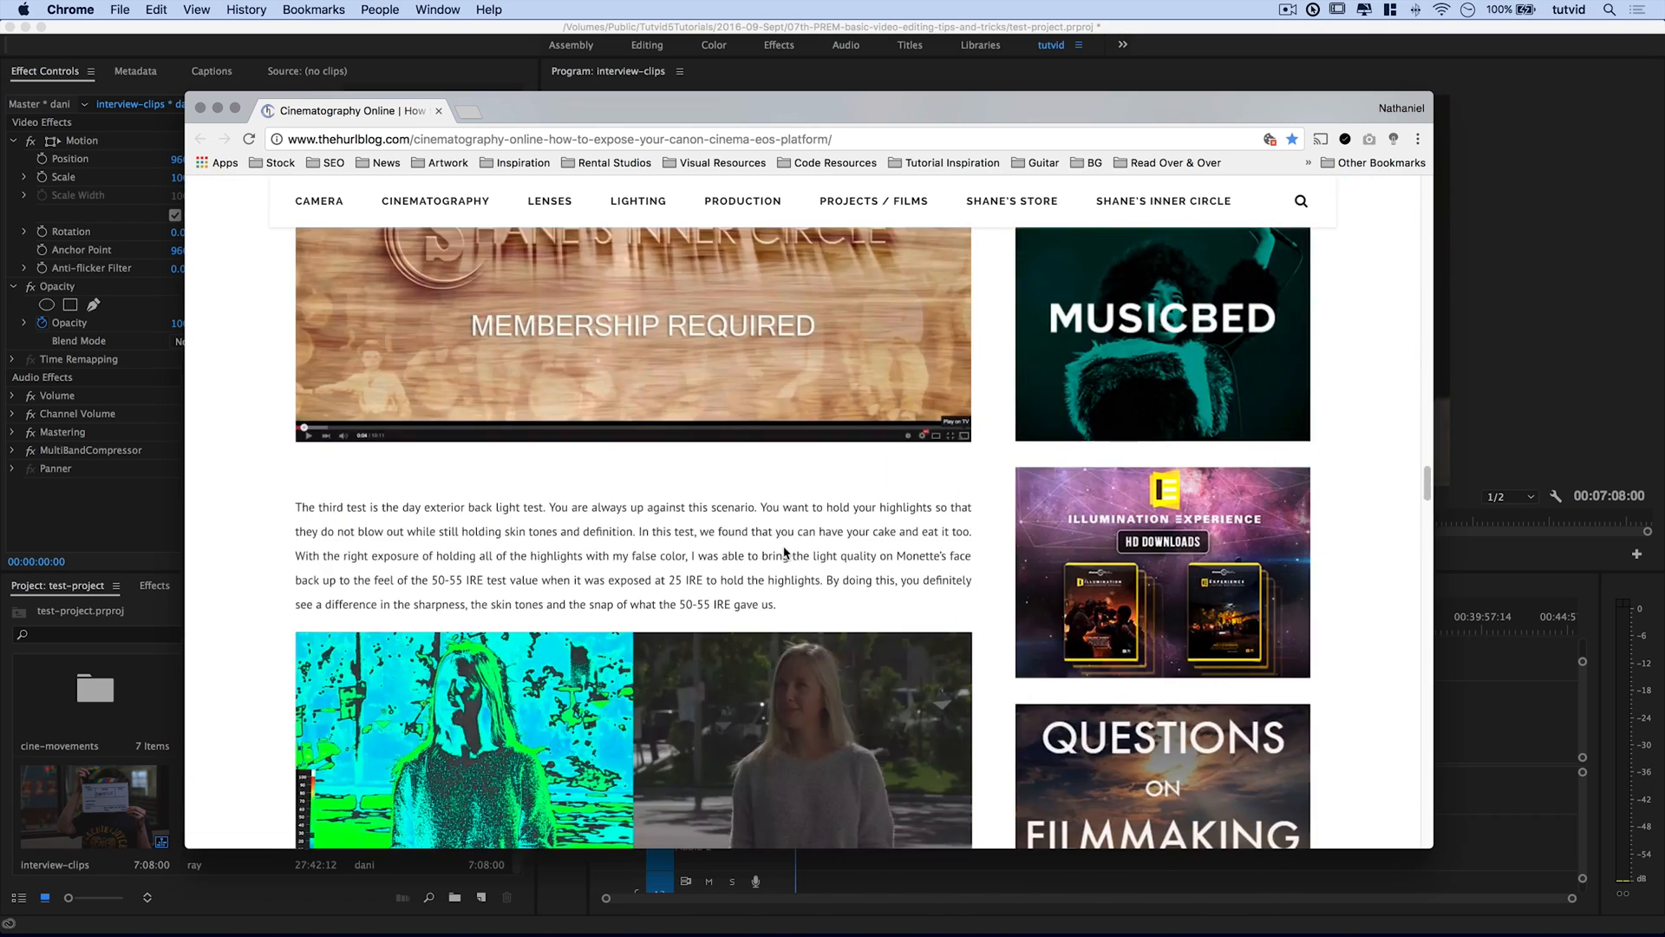
pyautogui.scroll(-3)
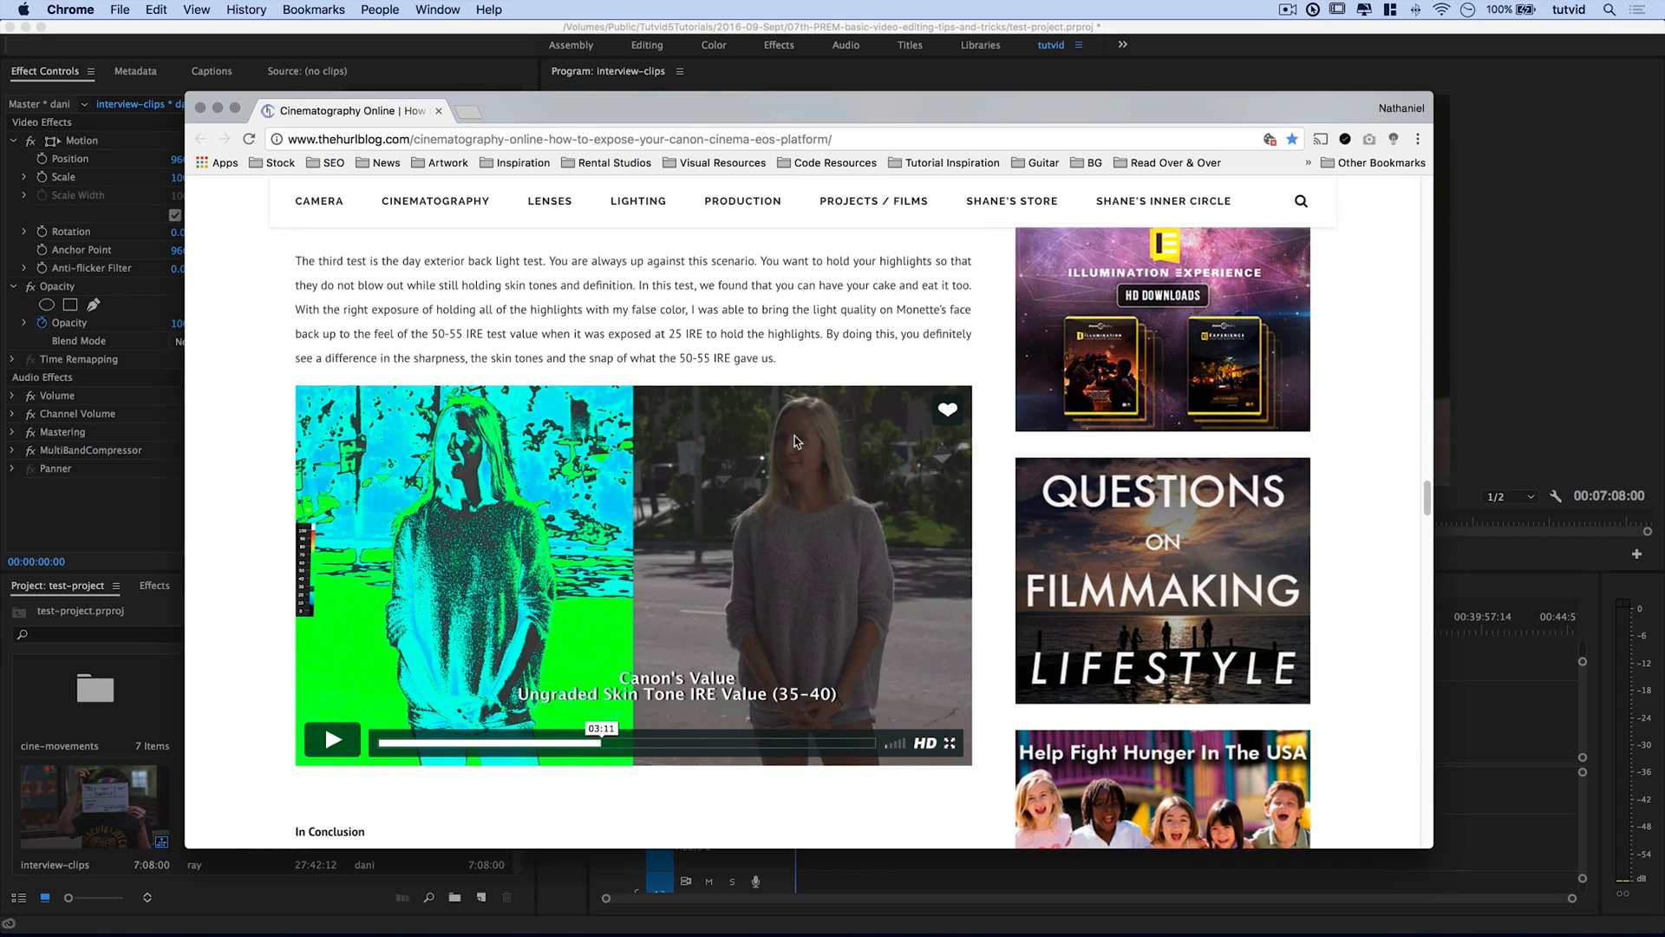
pyautogui.moveTo(850, 569)
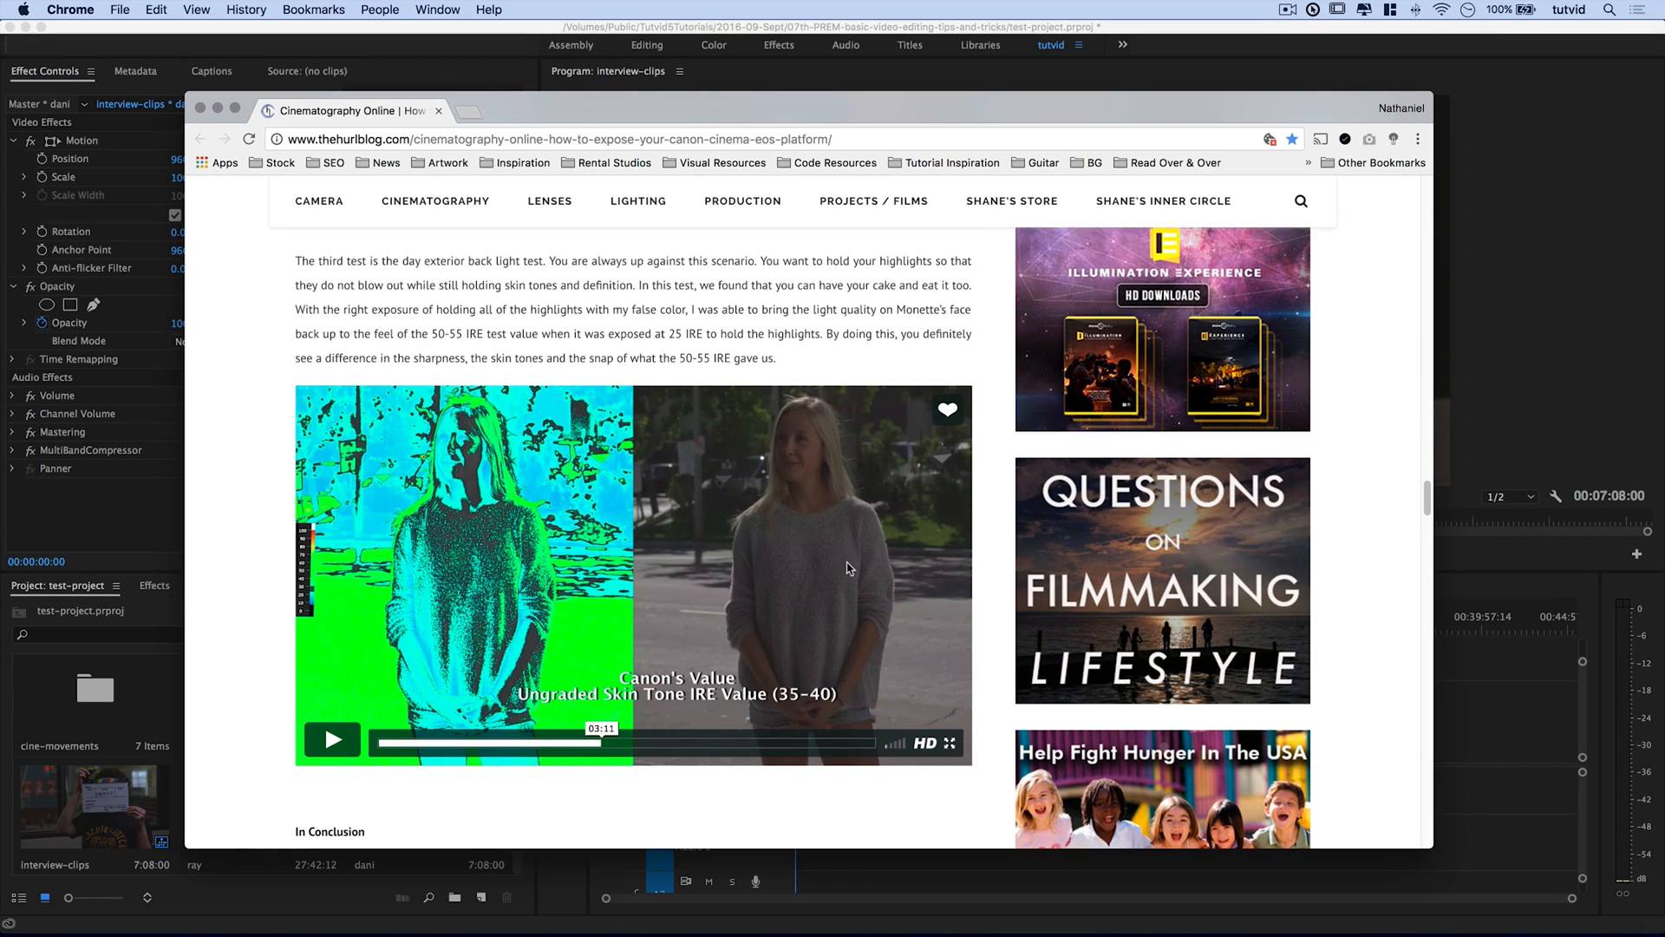
pyautogui.moveTo(584, 140)
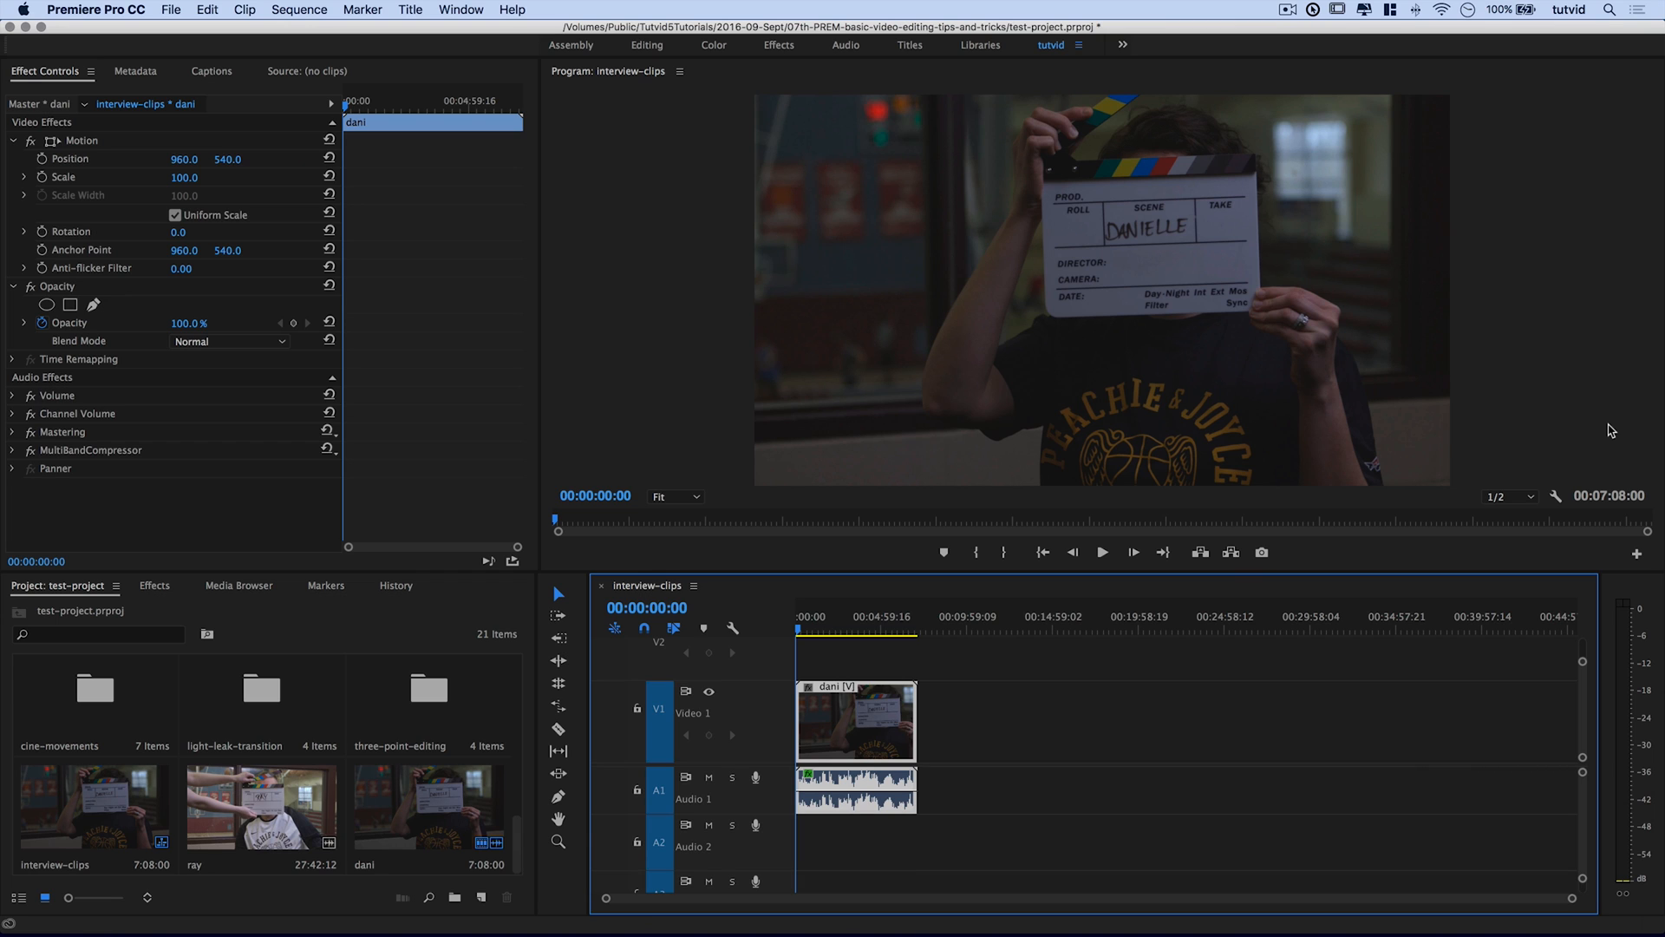
pyautogui.moveTo(1177, 362)
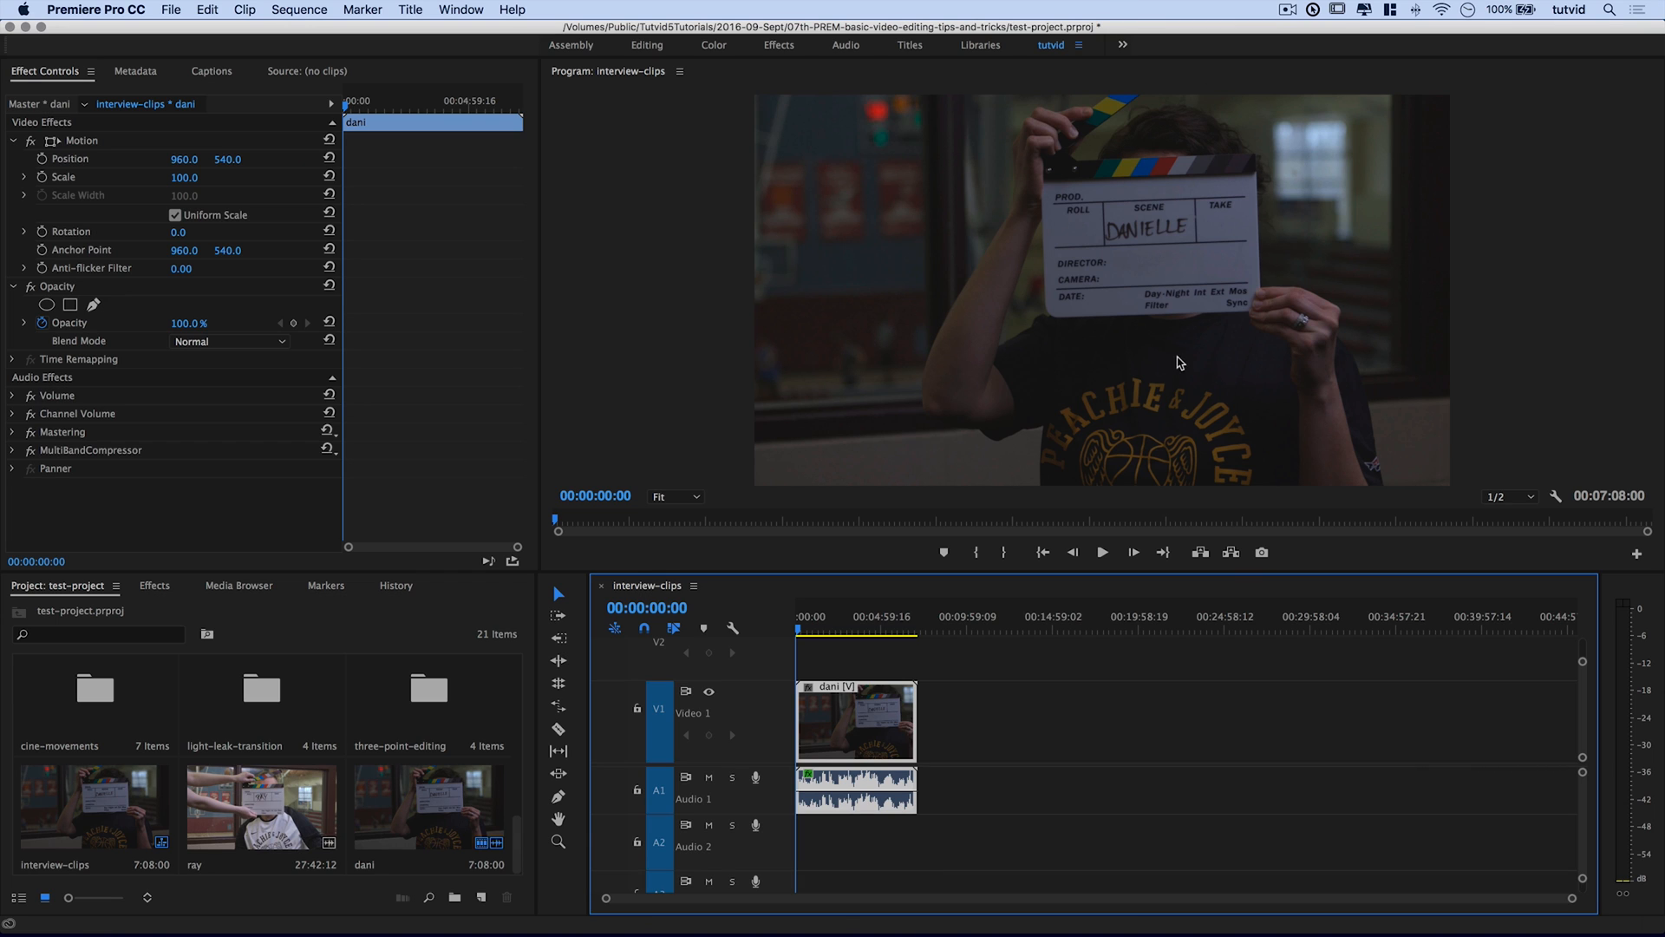
pyautogui.moveTo(1221, 379)
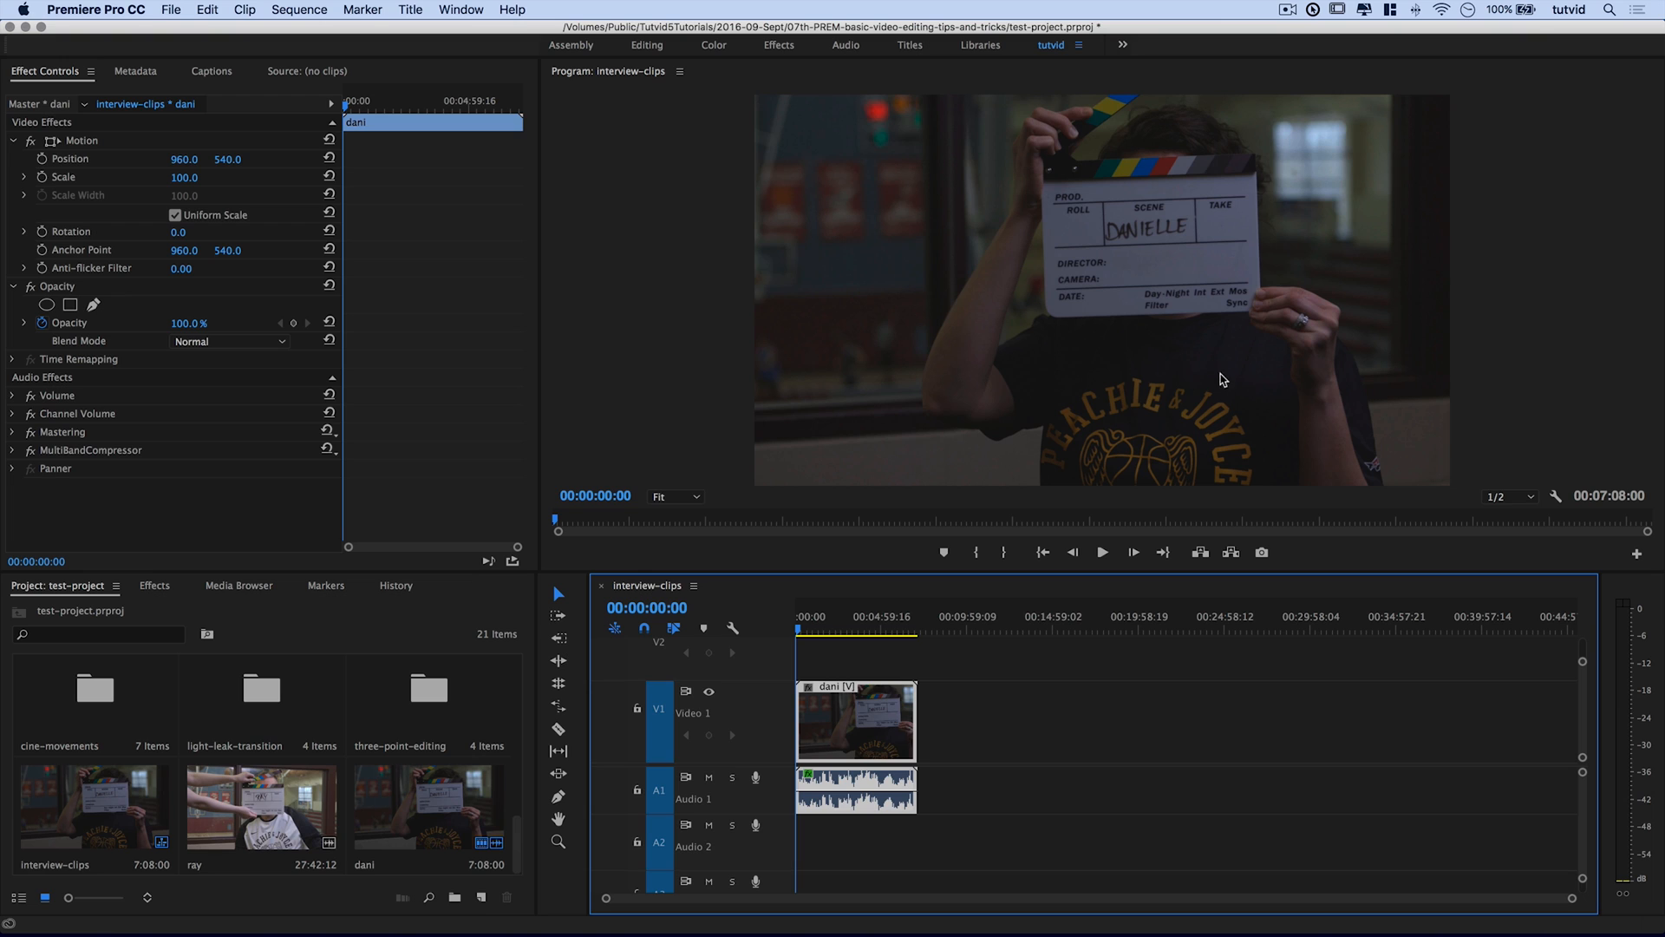
pyautogui.moveTo(1190, 397)
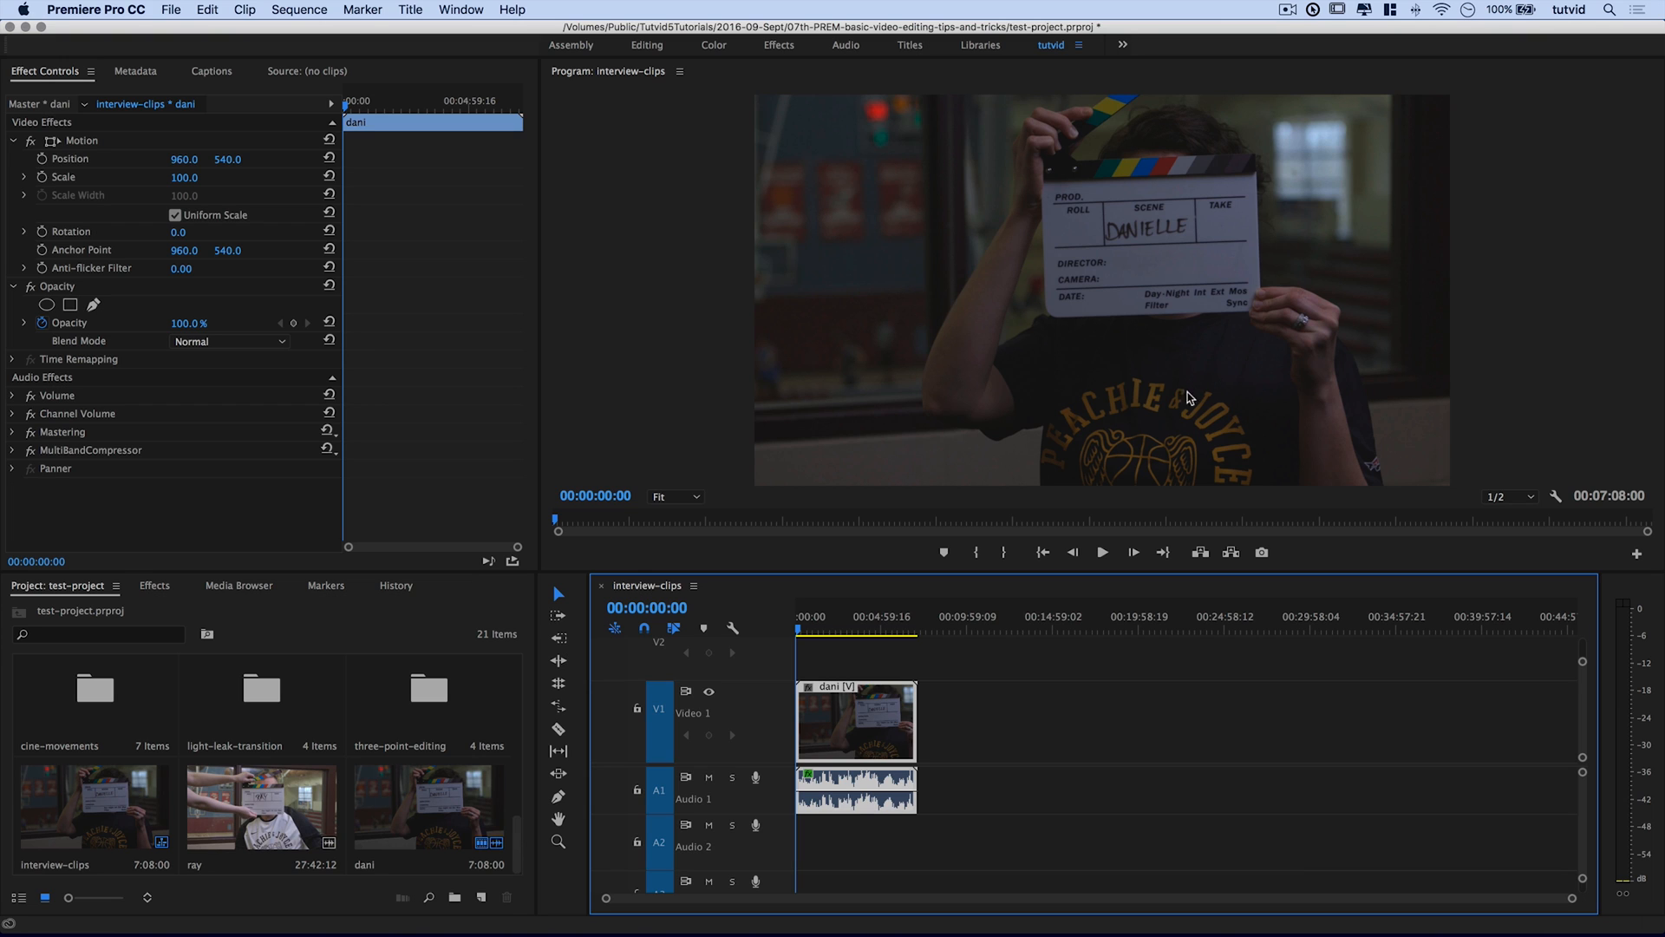
pyautogui.moveTo(1204, 380)
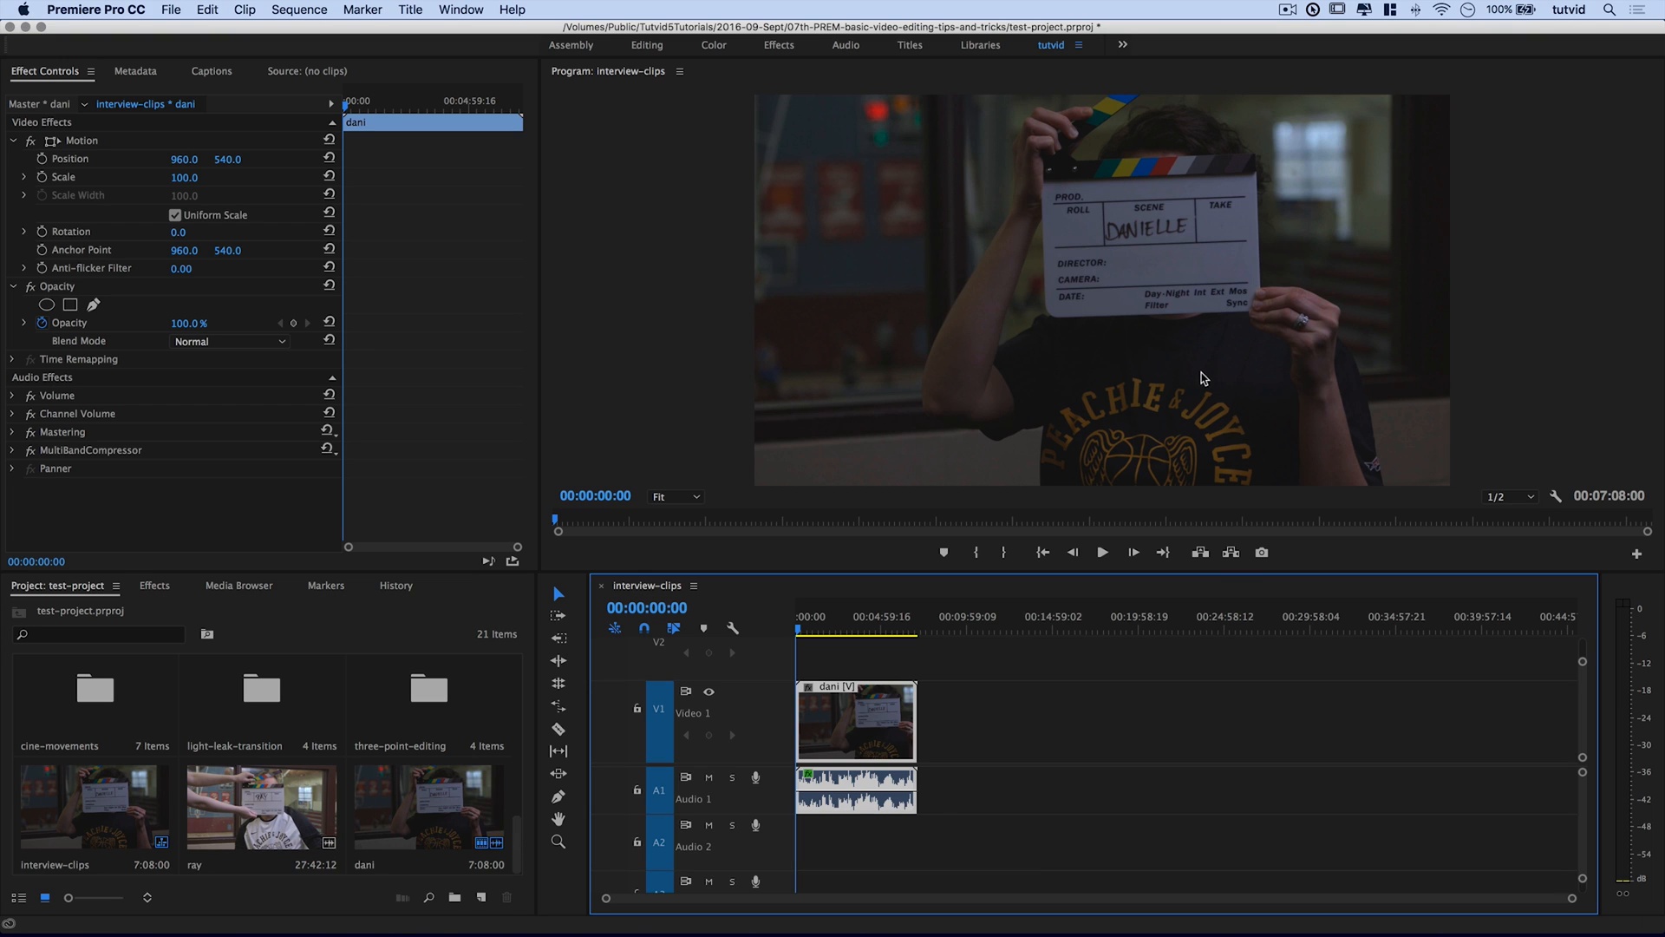
pyautogui.moveTo(834, 625)
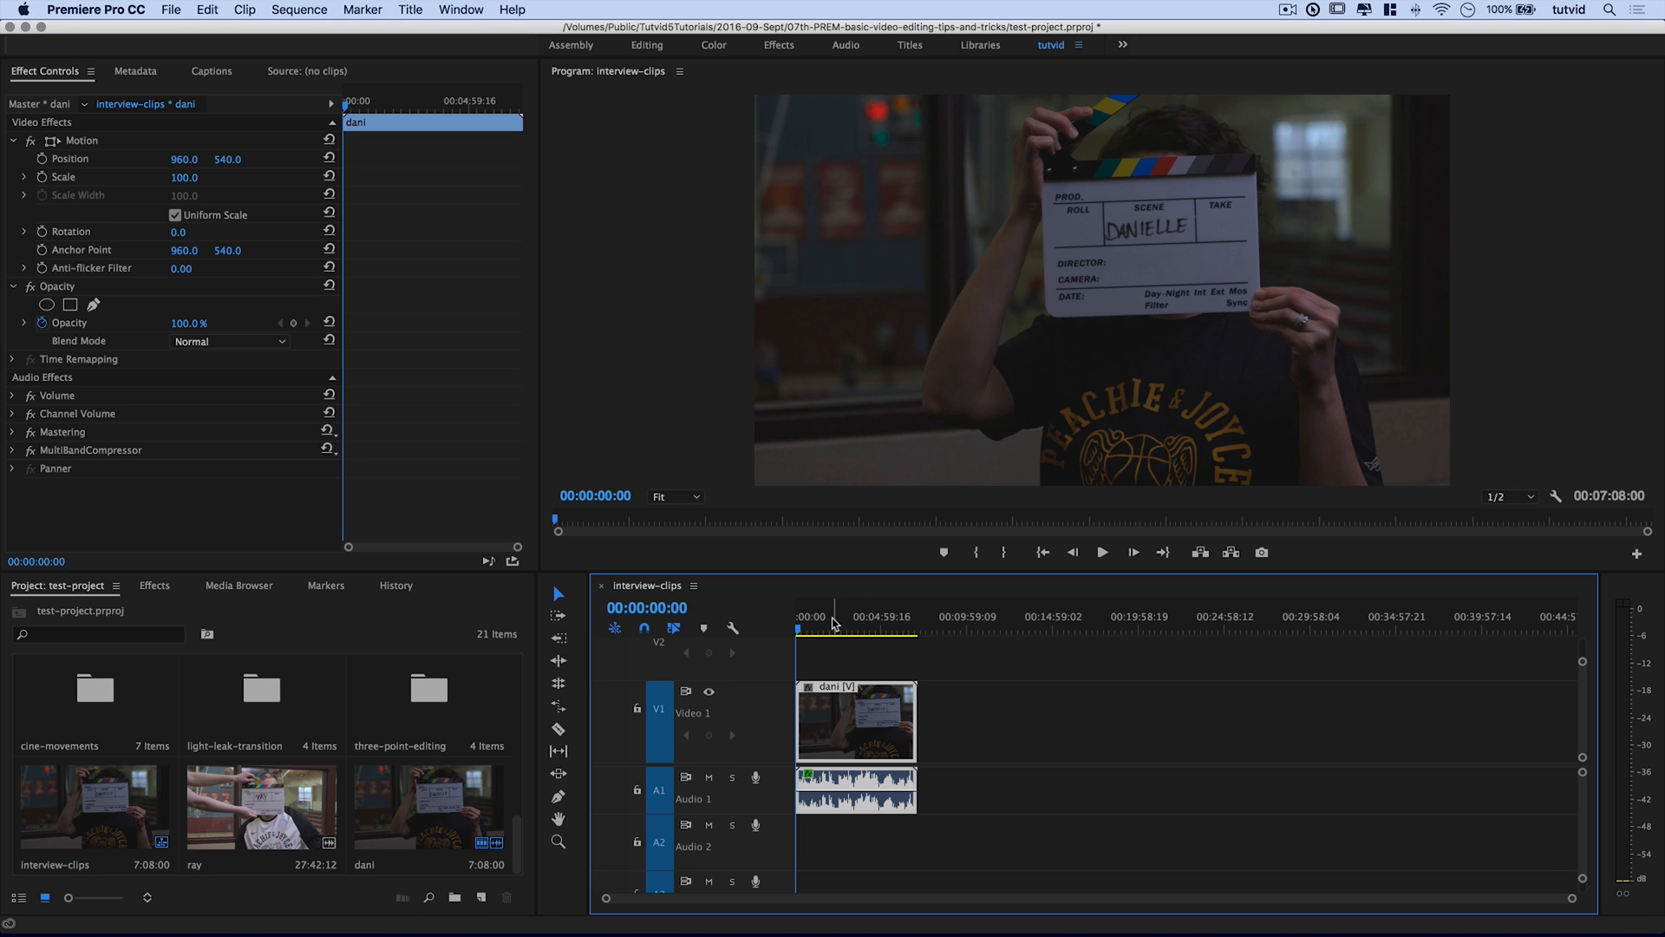
# - Scrub the timeline ruler to preview the dark ungraded dani interview at several later moments
pyautogui.click(869, 631)
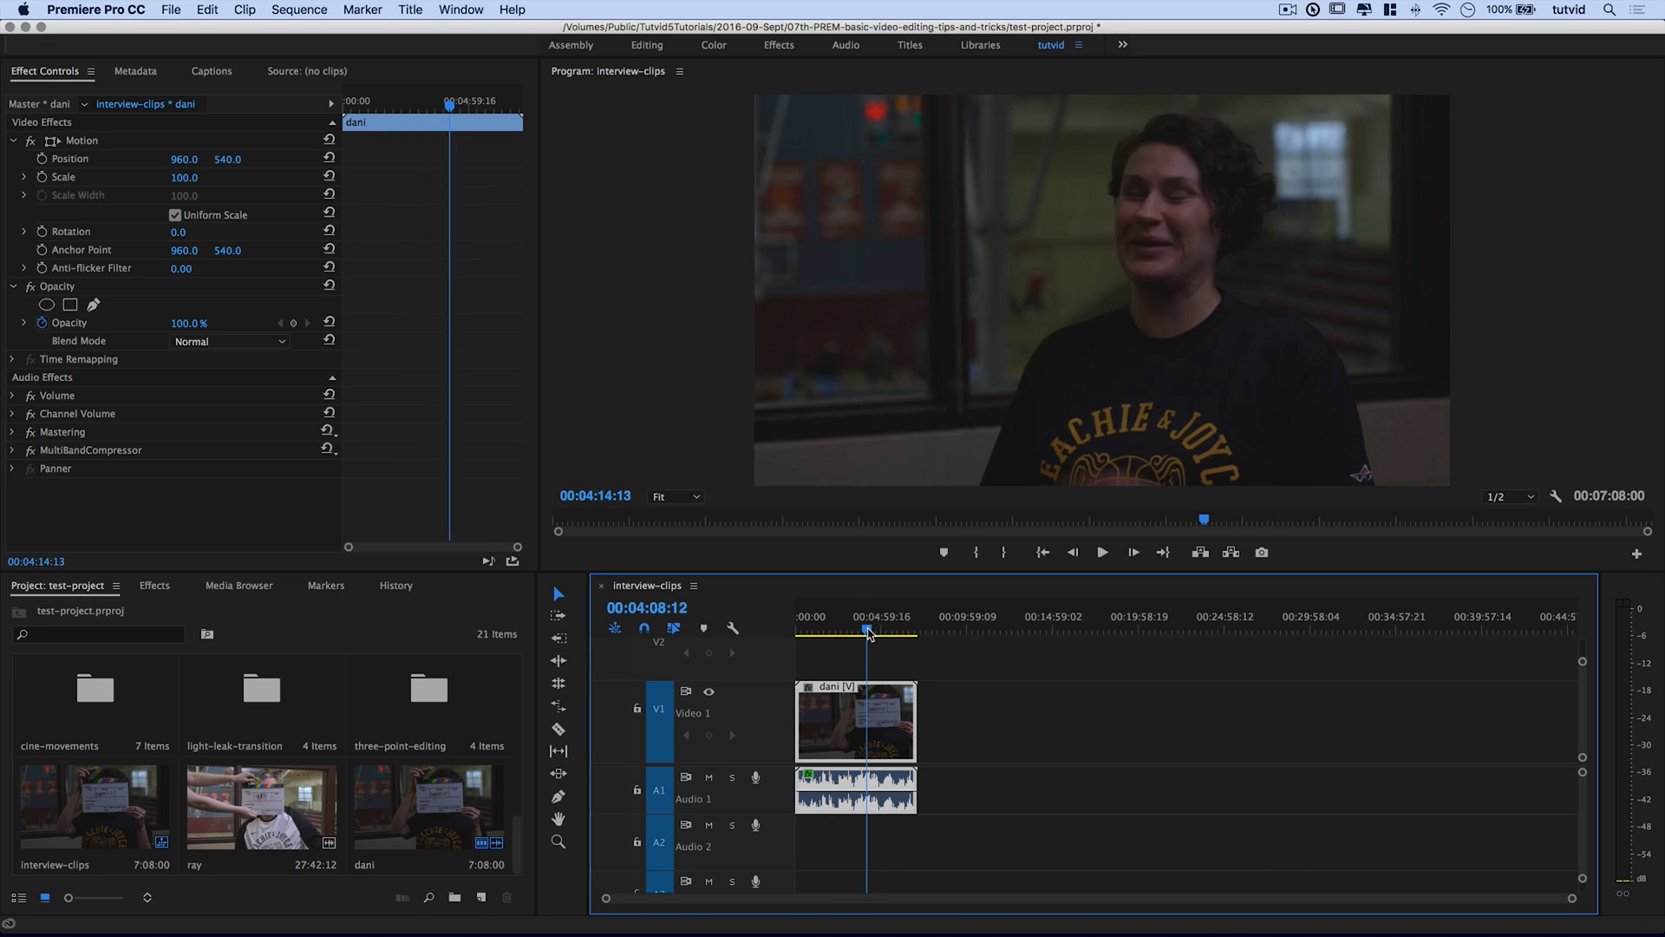
pyautogui.click(865, 632)
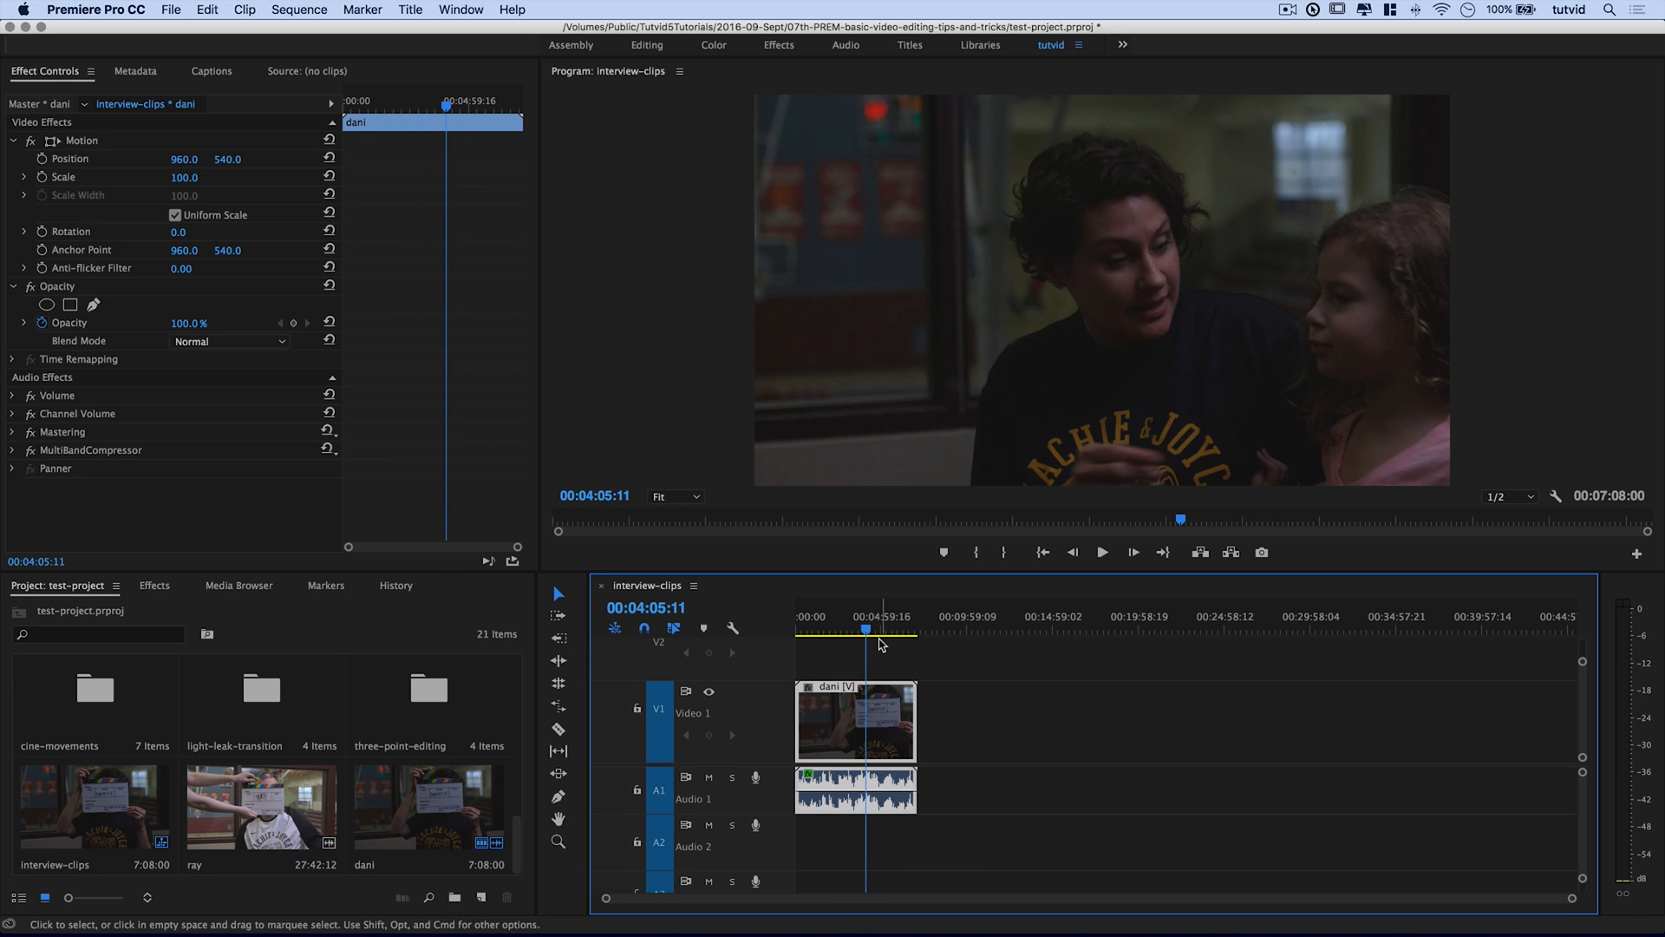
pyautogui.click(871, 631)
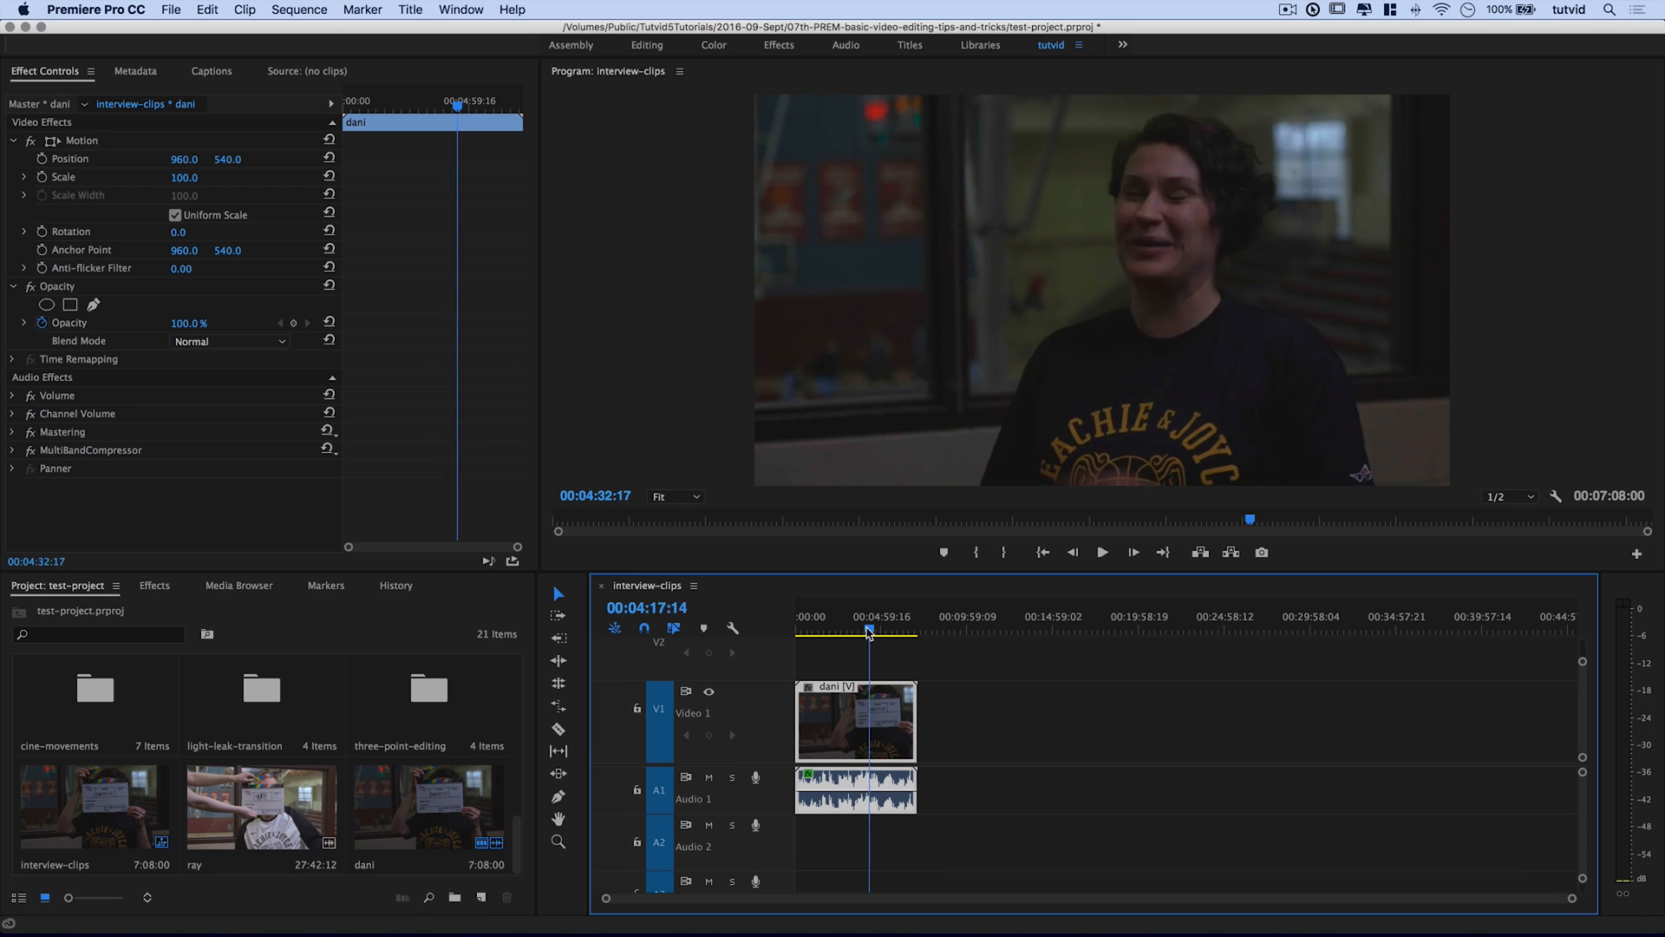
pyautogui.click(856, 628)
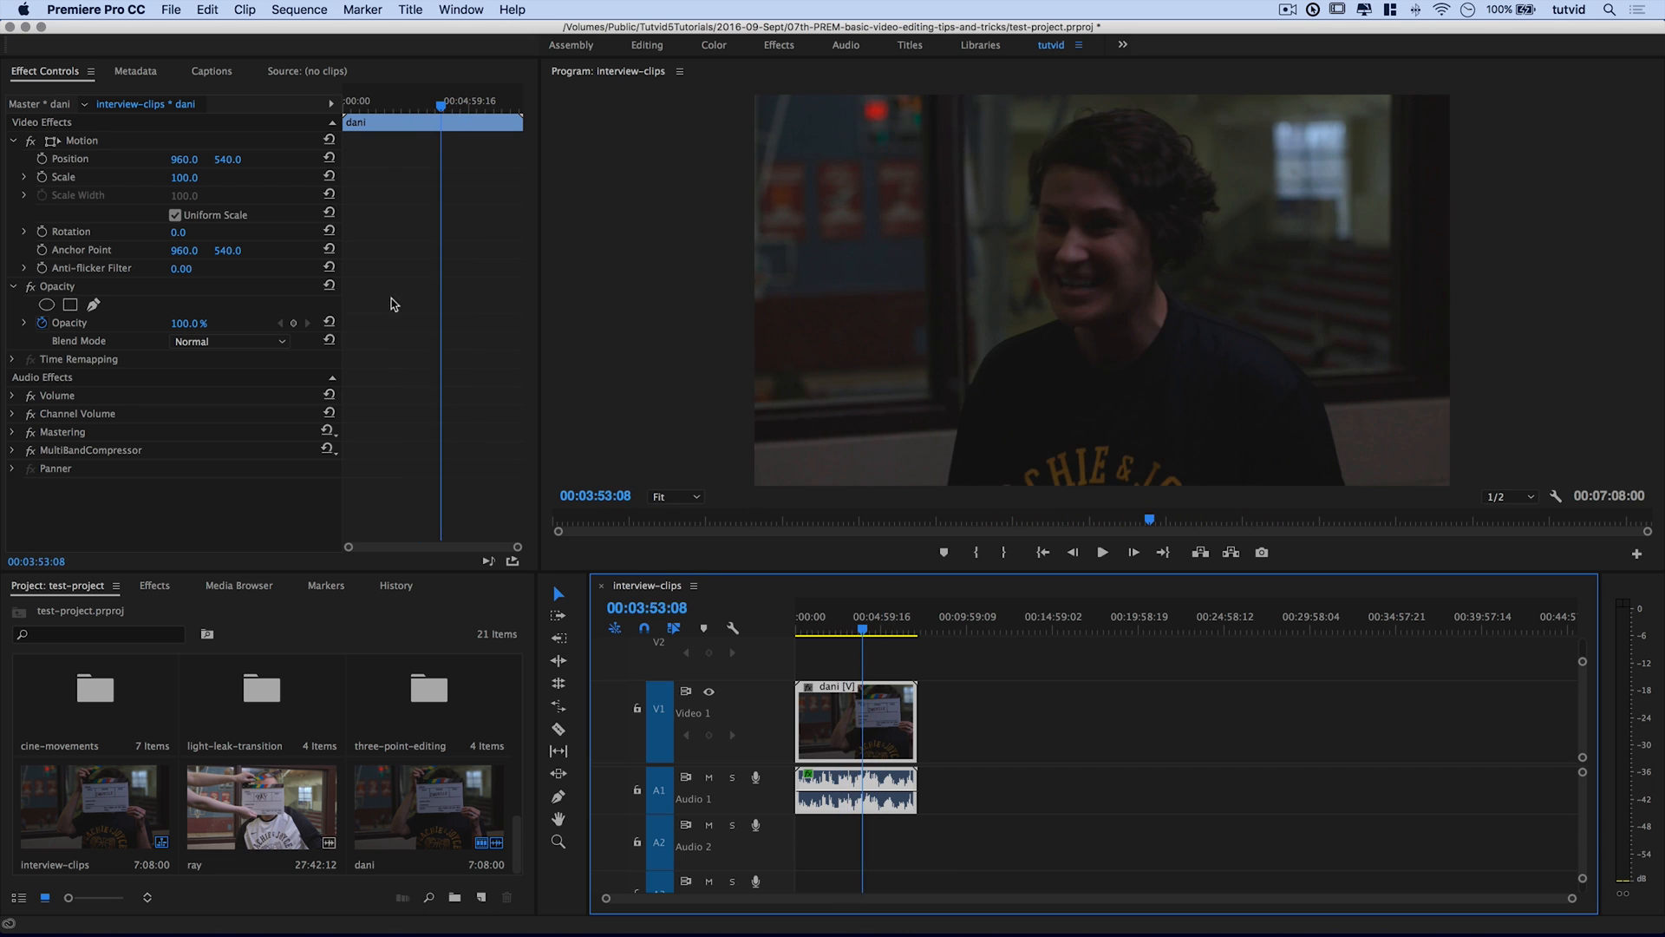
# - Locate Lumetri Color under Video Effects > Color Correction and apply it to the dani clip
pyautogui.click(155, 585)
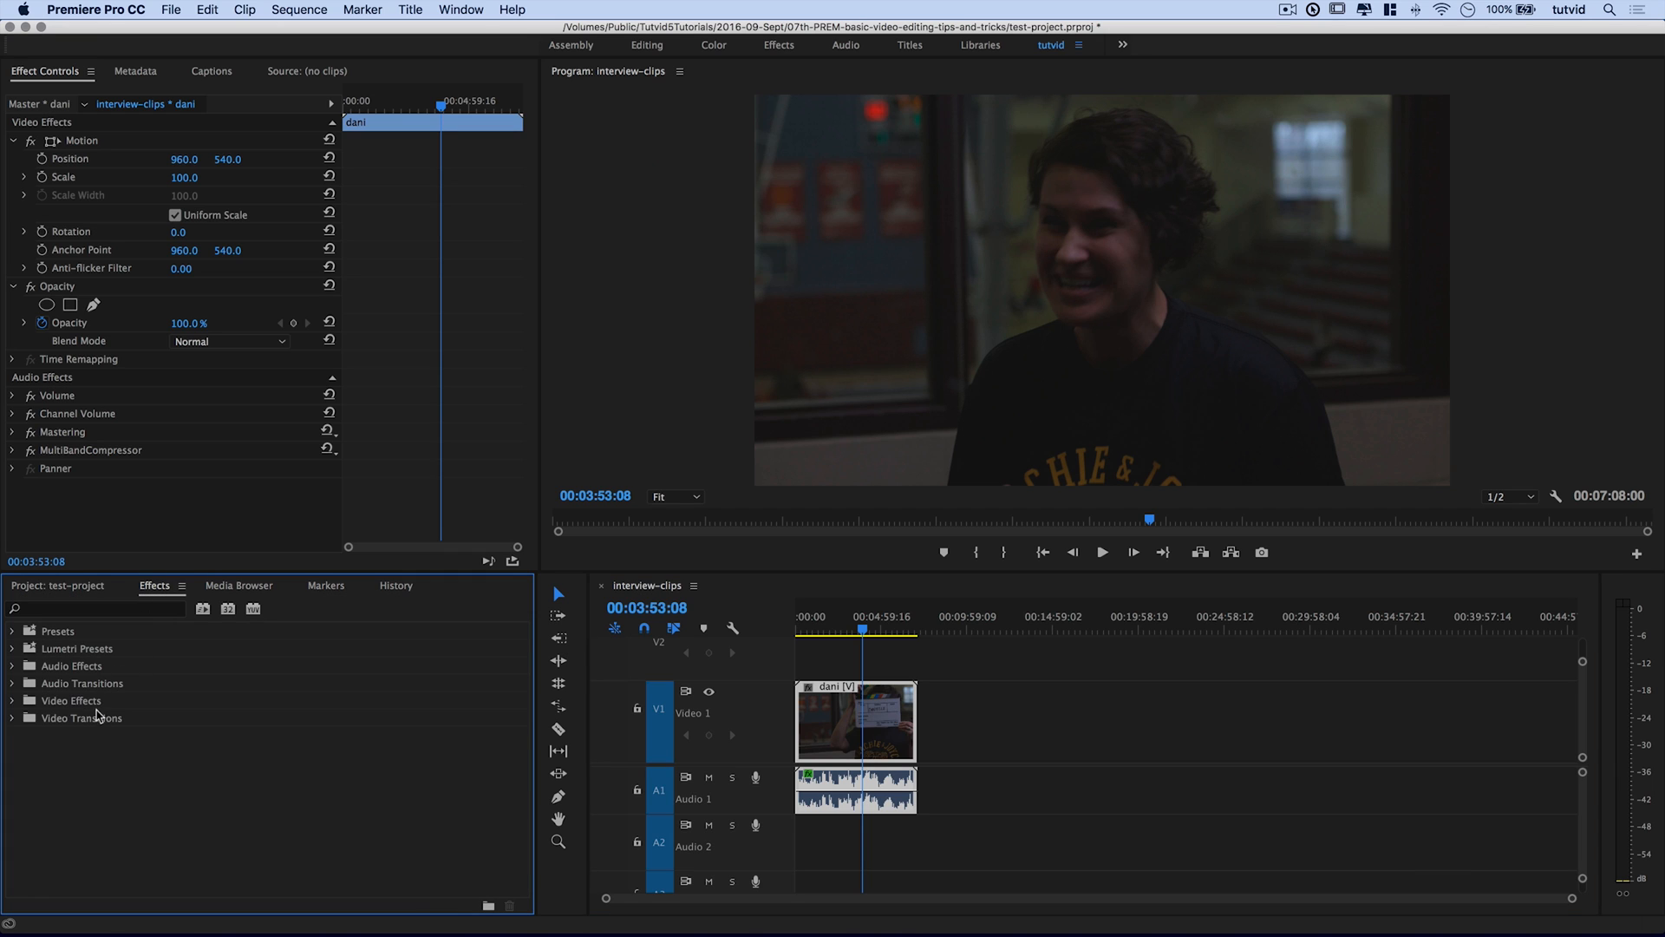
pyautogui.click(69, 699)
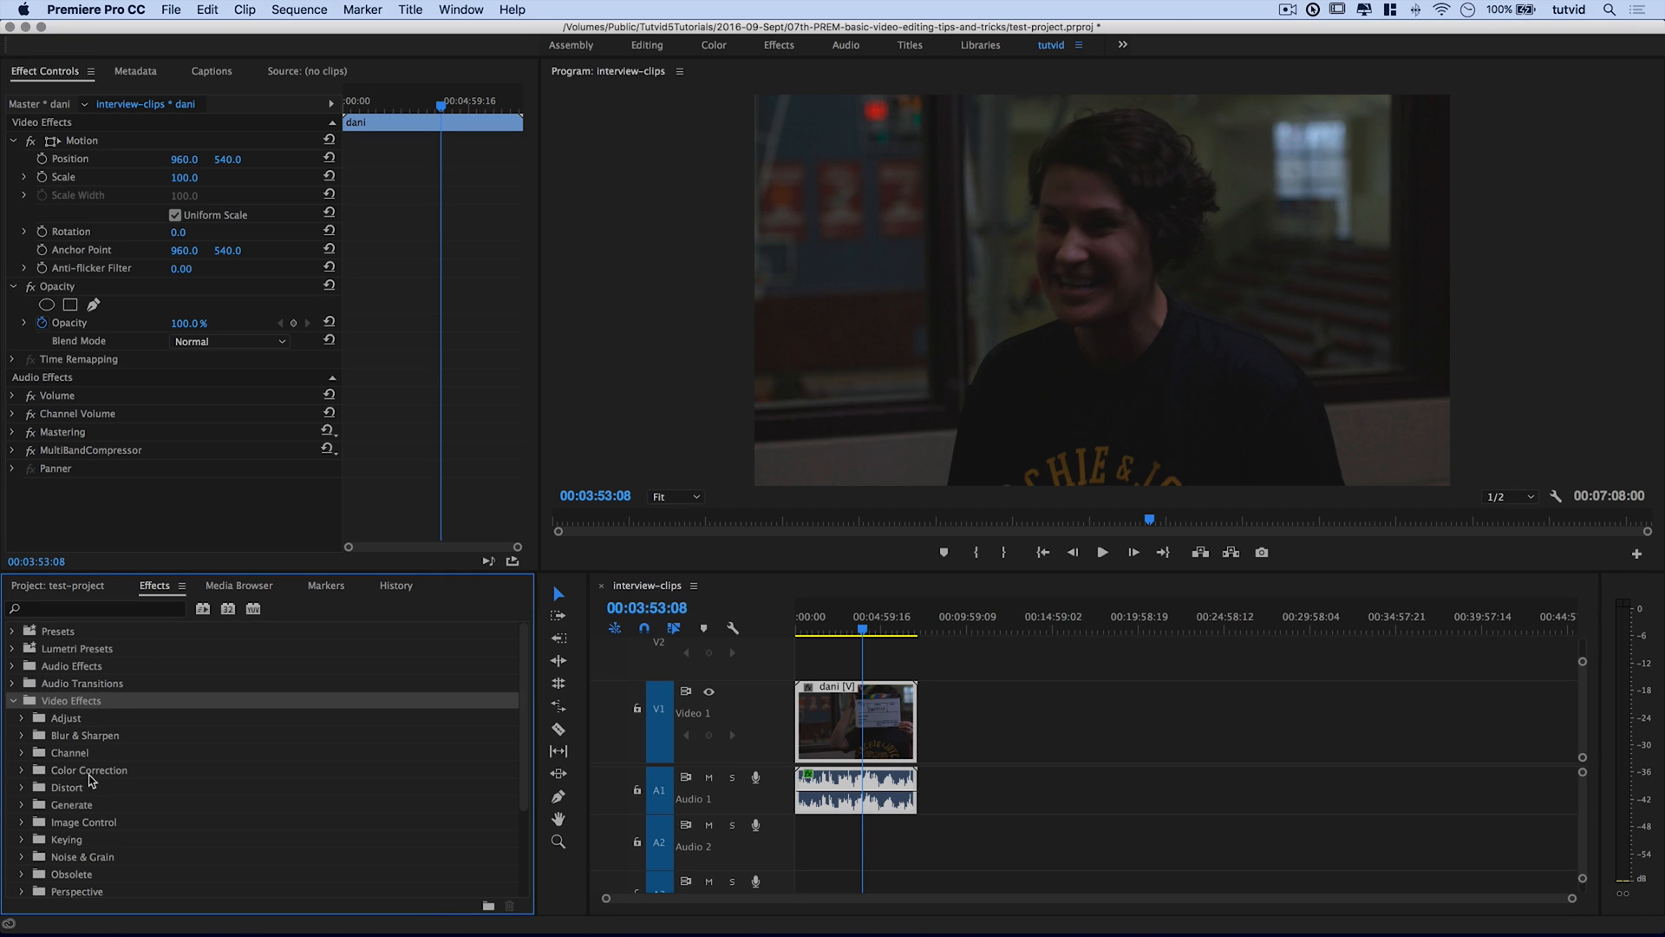
pyautogui.click(22, 769)
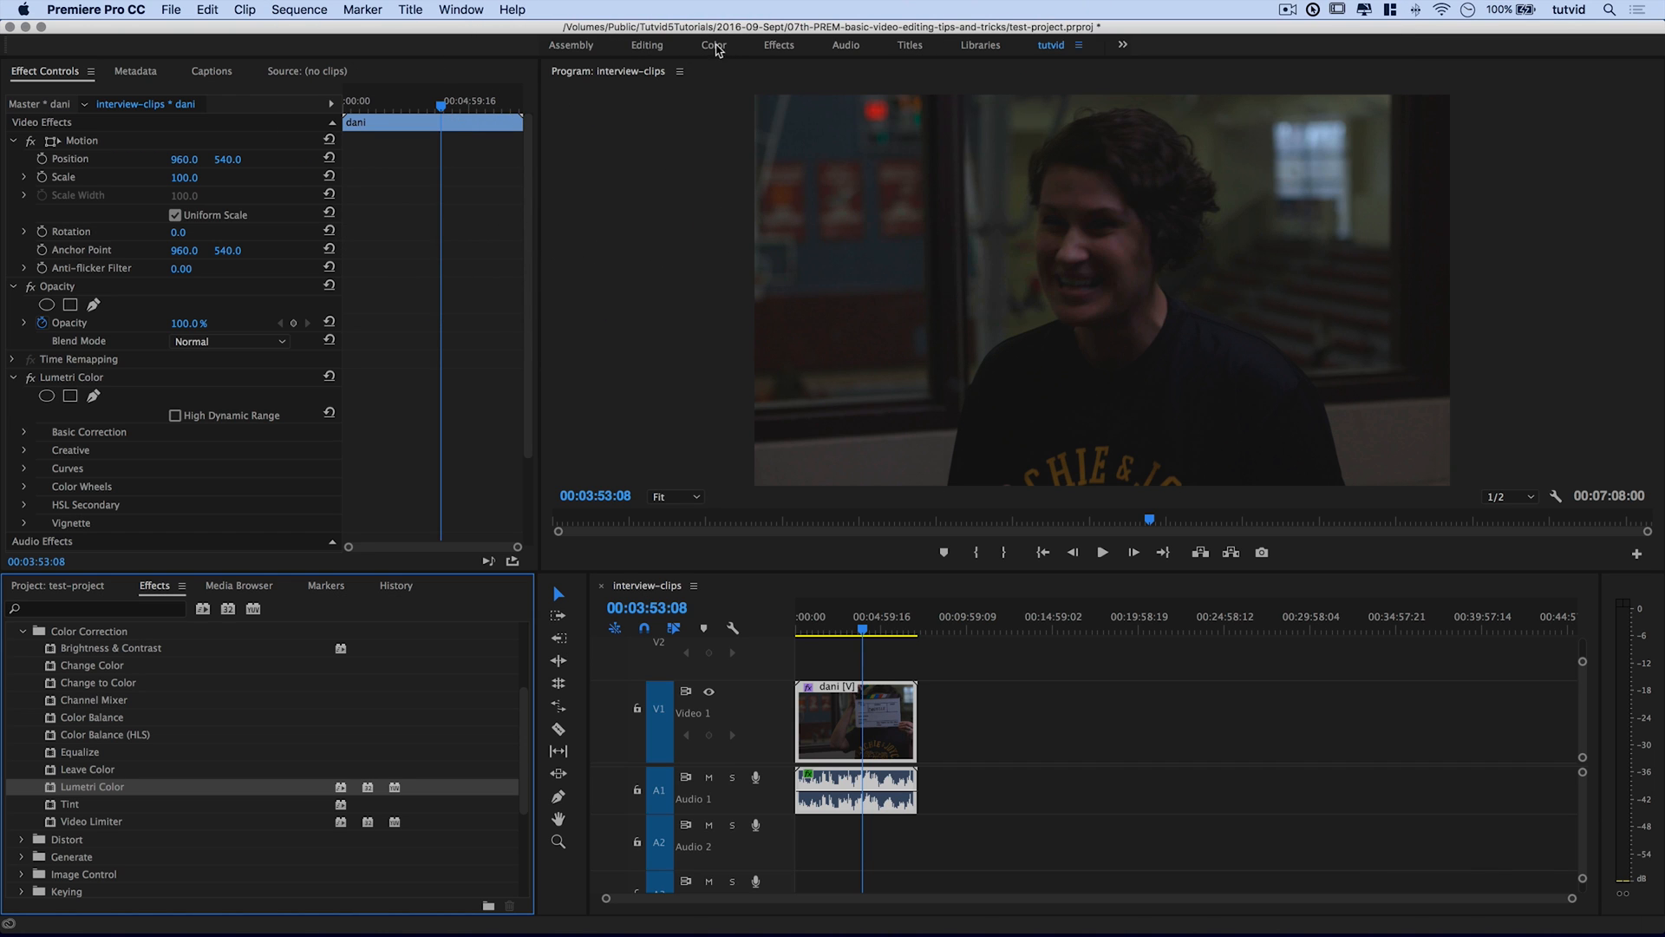
pyautogui.click(462, 10)
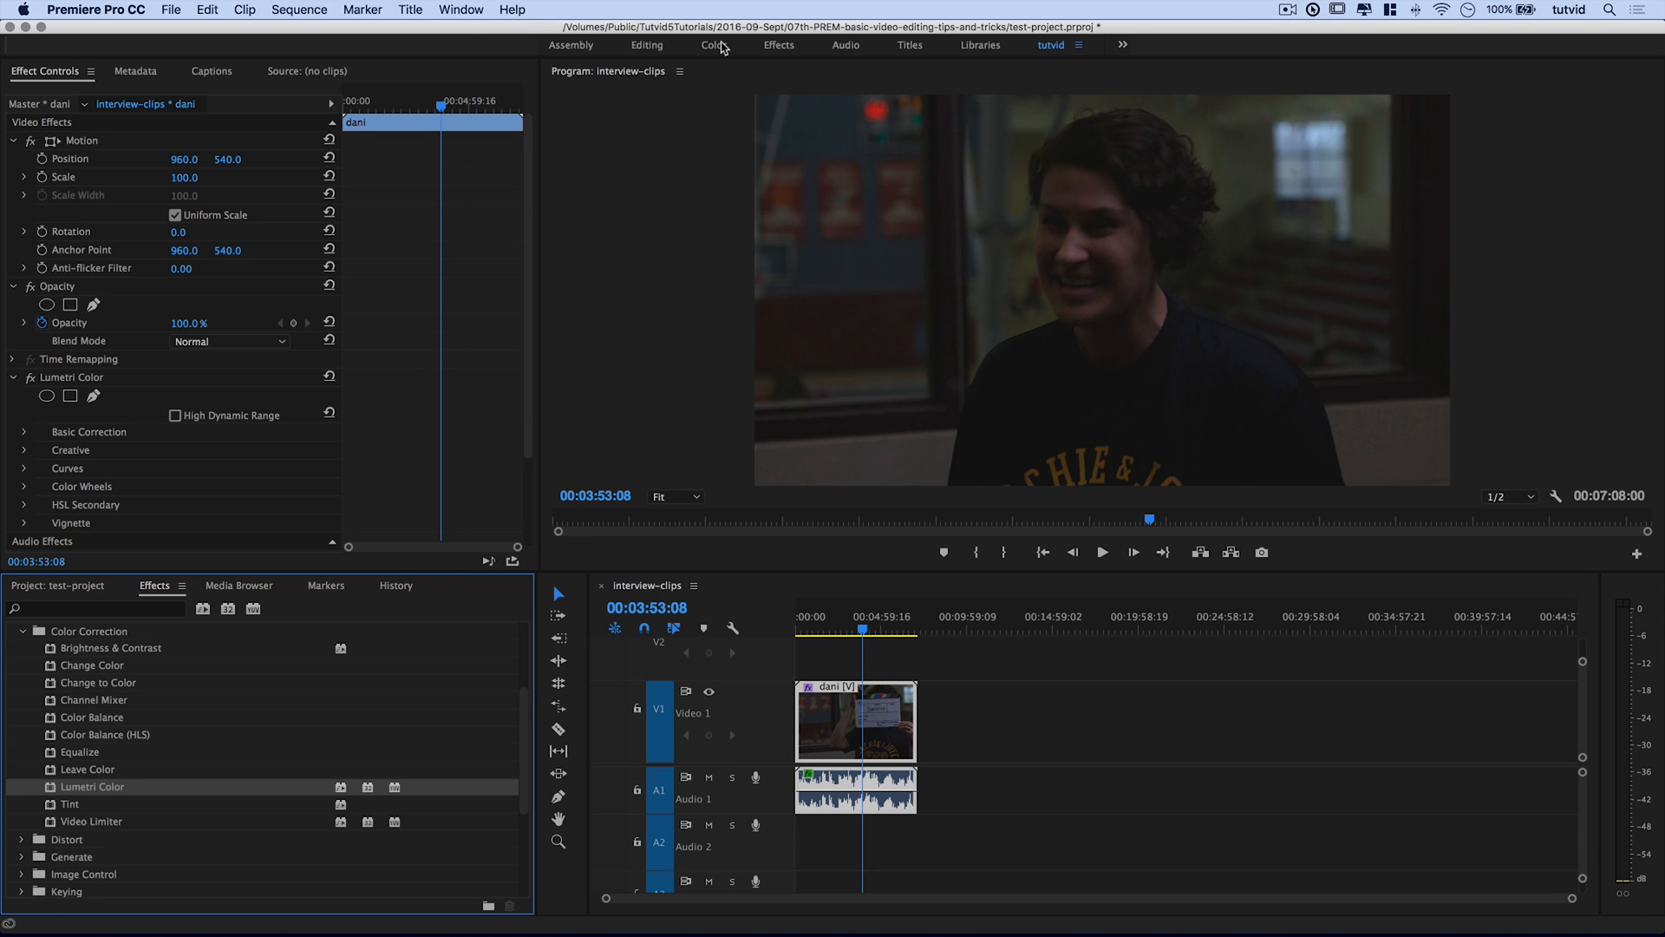
pyautogui.click(713, 45)
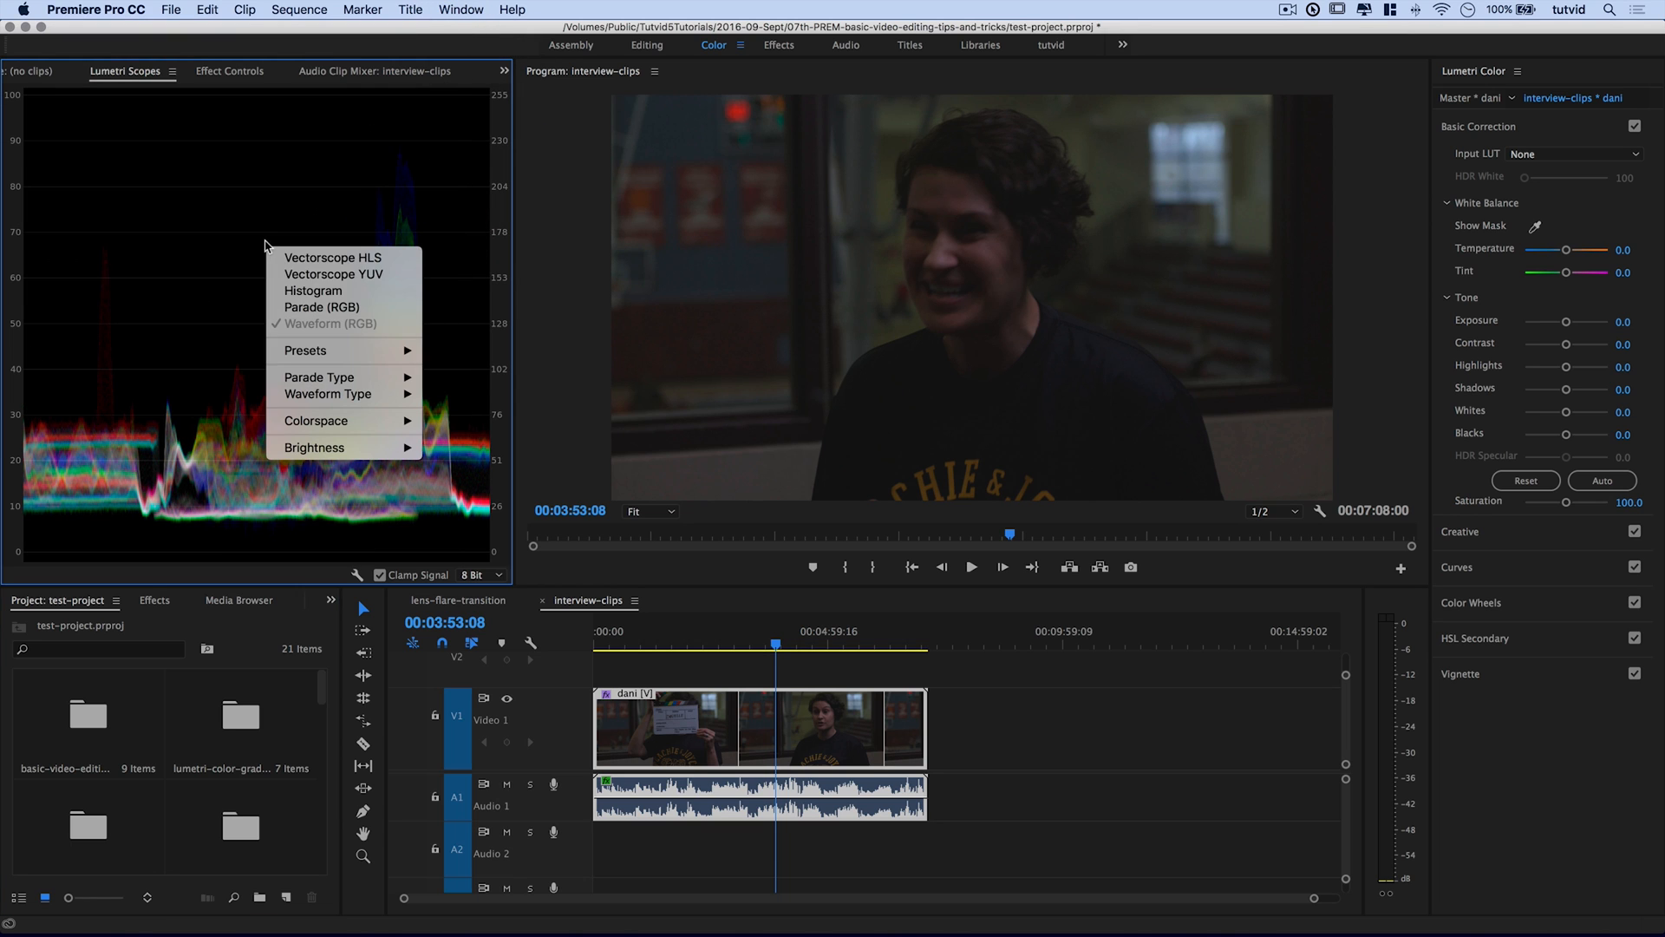
pyautogui.click(333, 274)
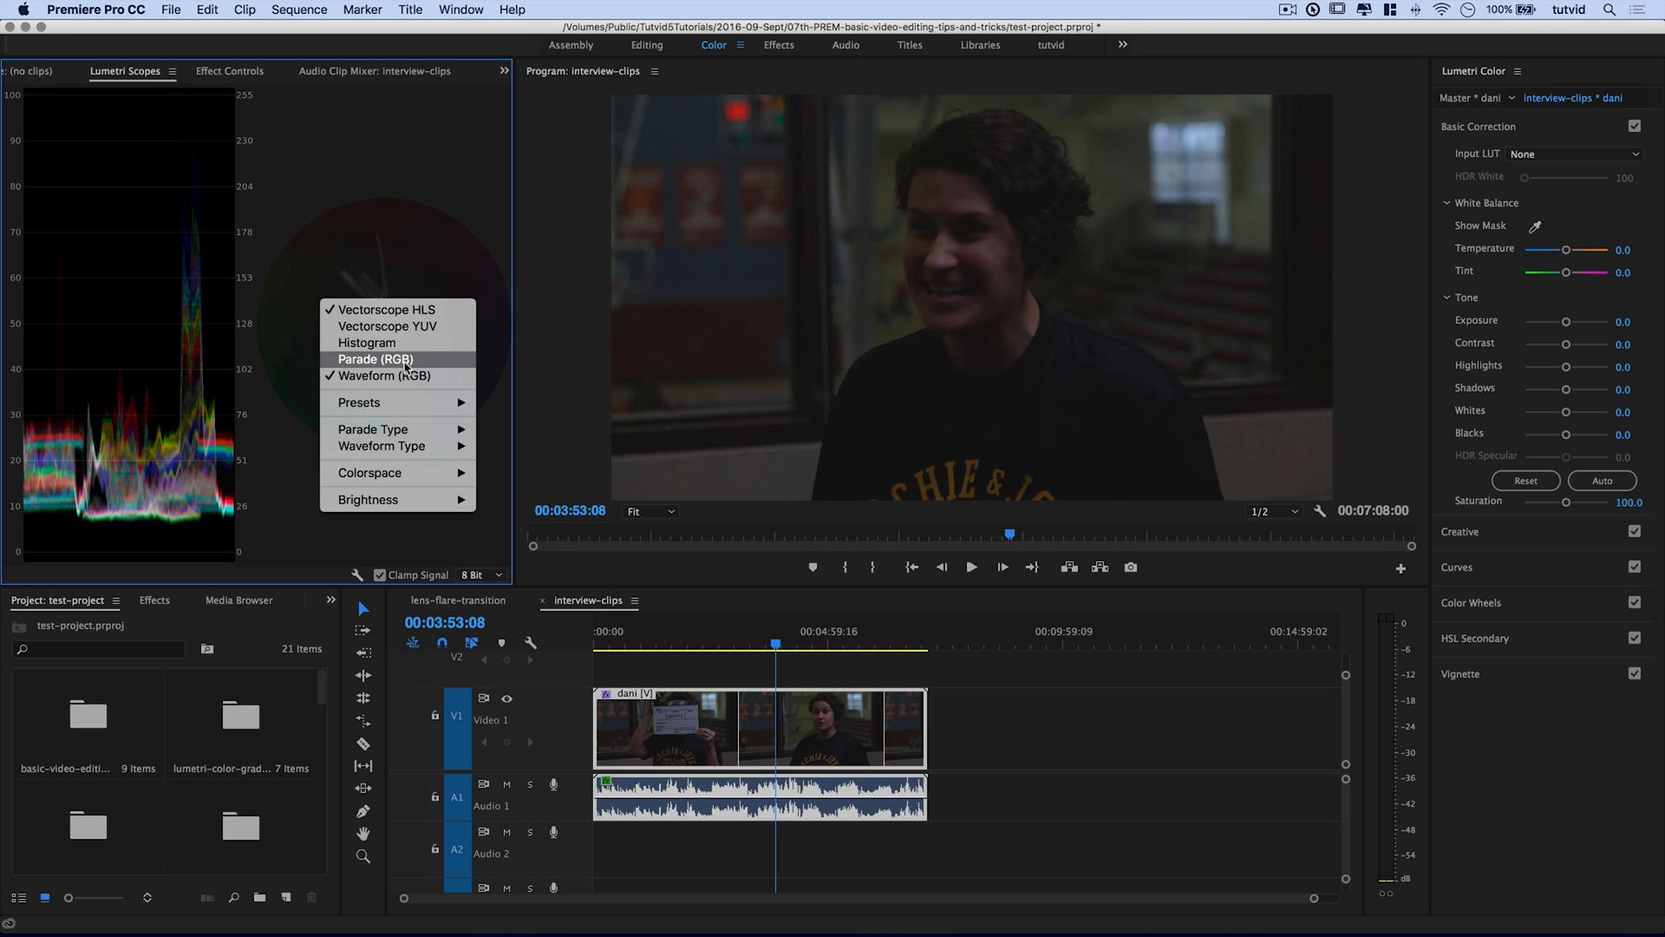
pyautogui.click(374, 359)
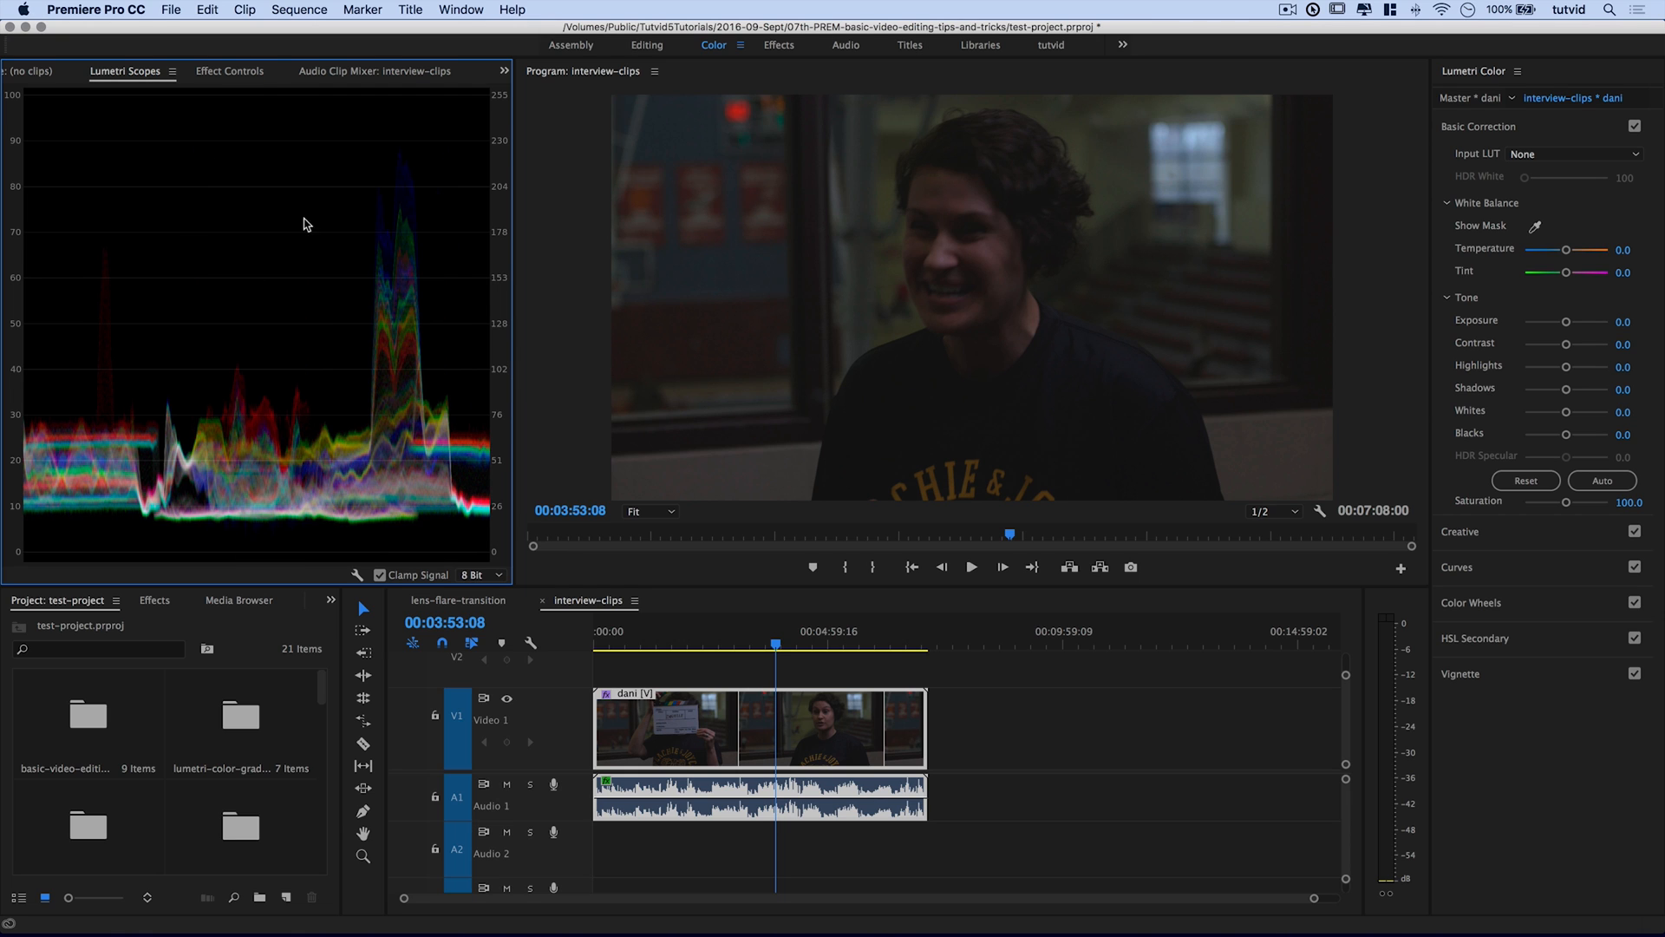
pyautogui.moveTo(338, 480)
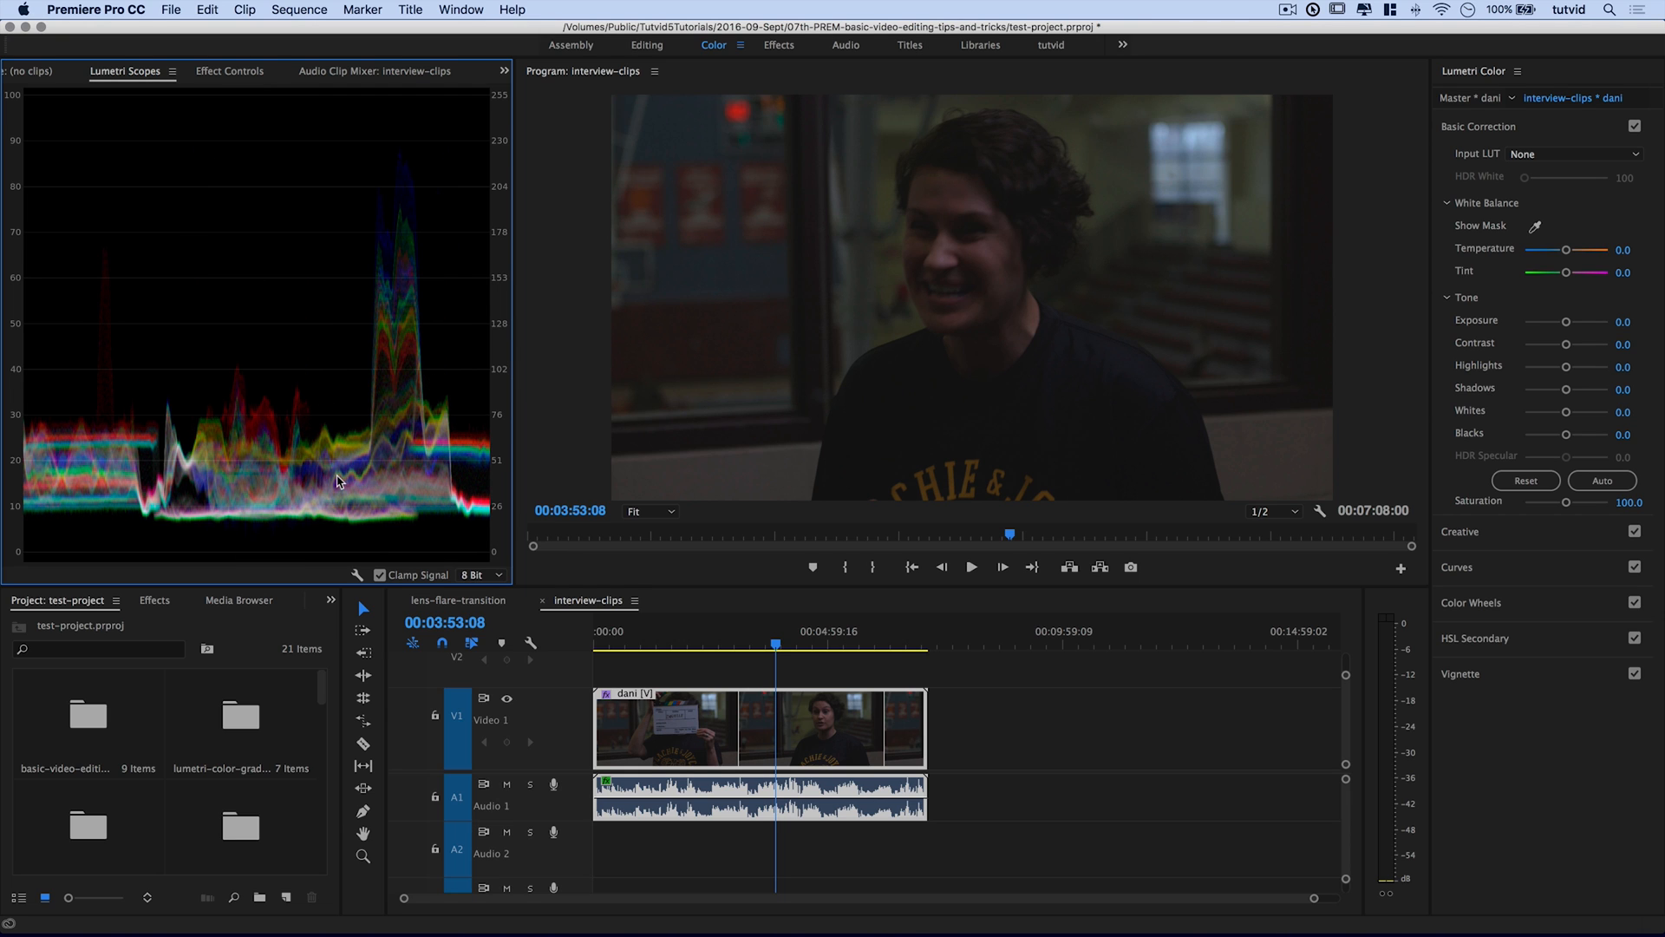
pyautogui.moveTo(1542, 152)
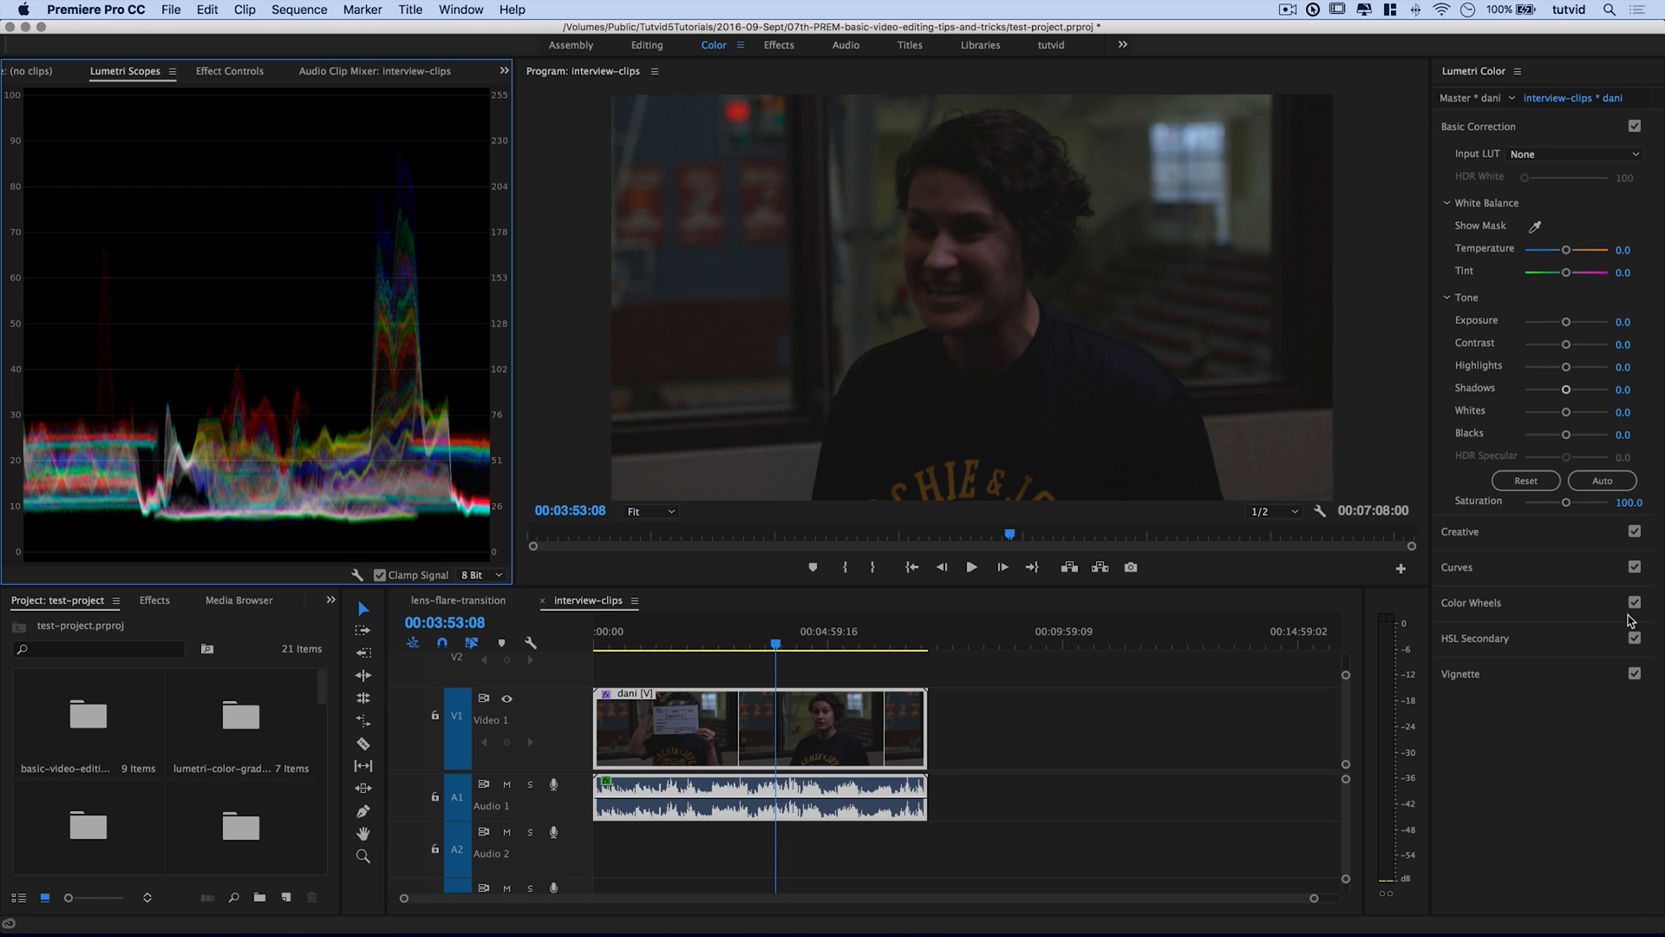
pyautogui.moveTo(1524, 569)
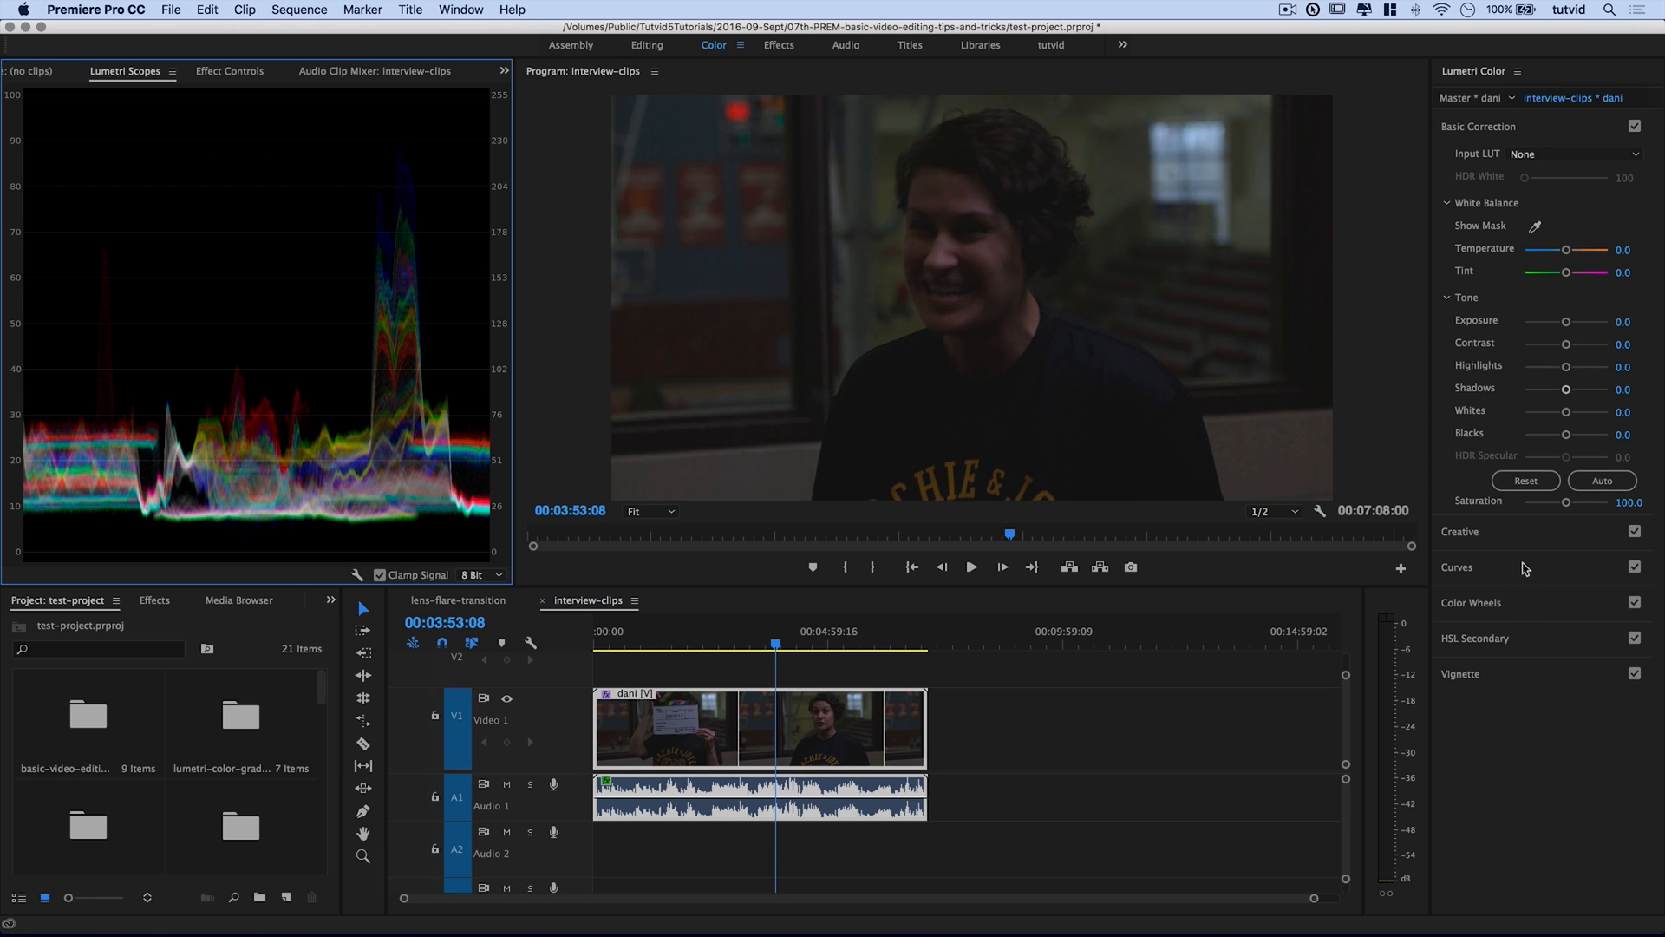
pyautogui.moveTo(441, 486)
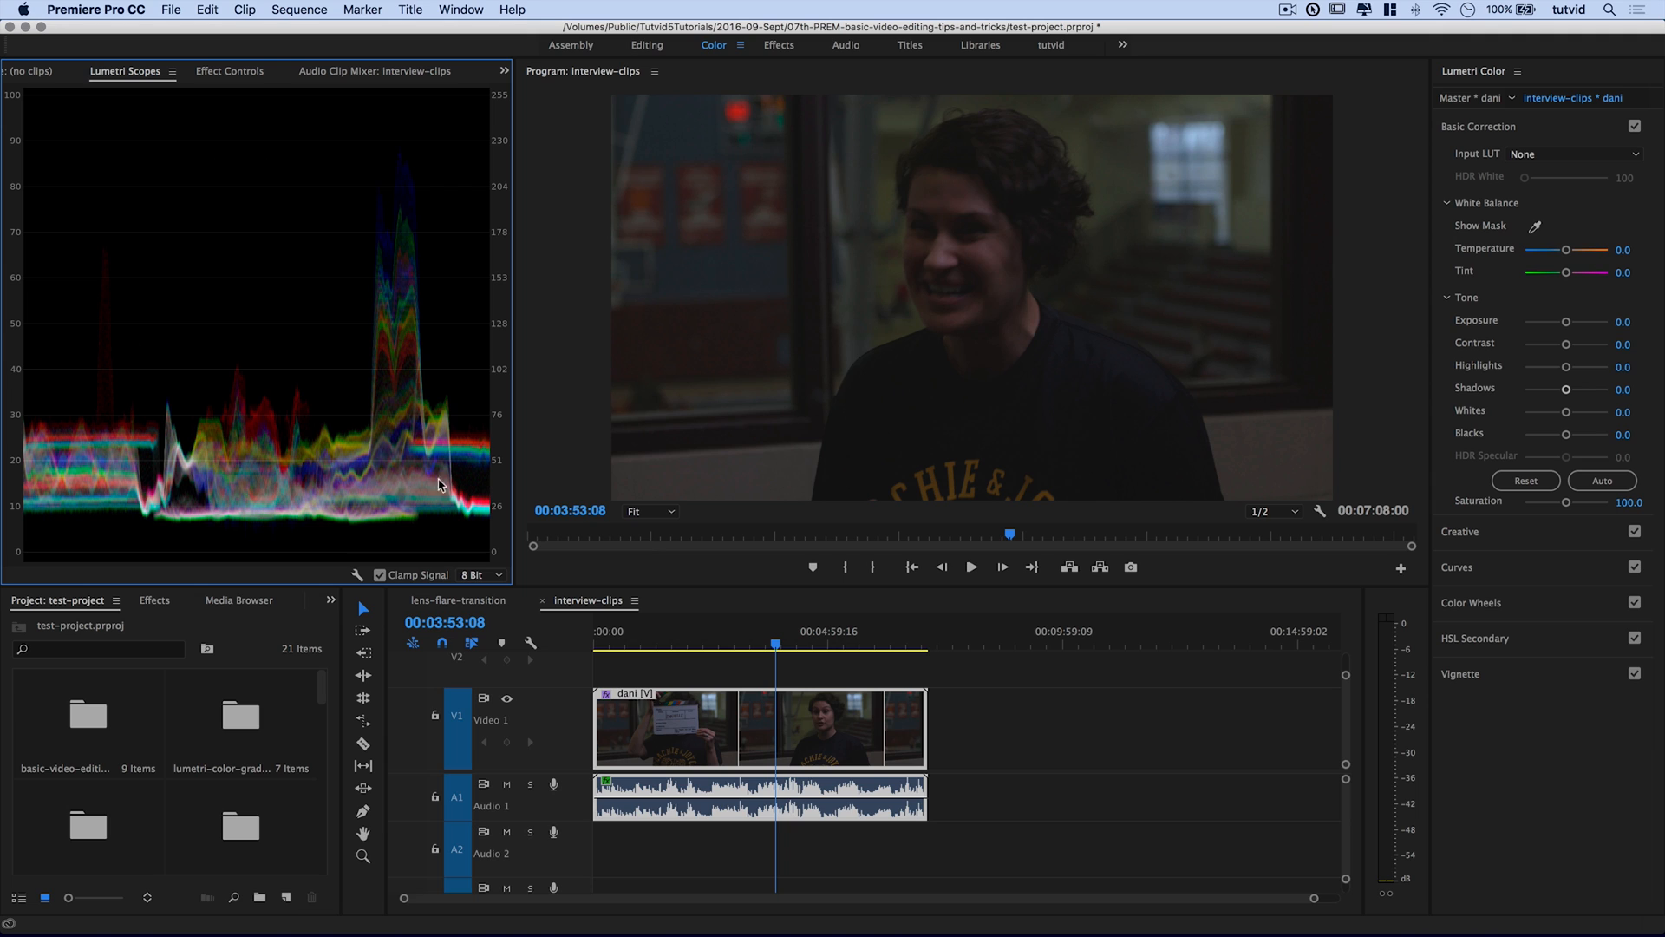
pyautogui.moveTo(401, 439)
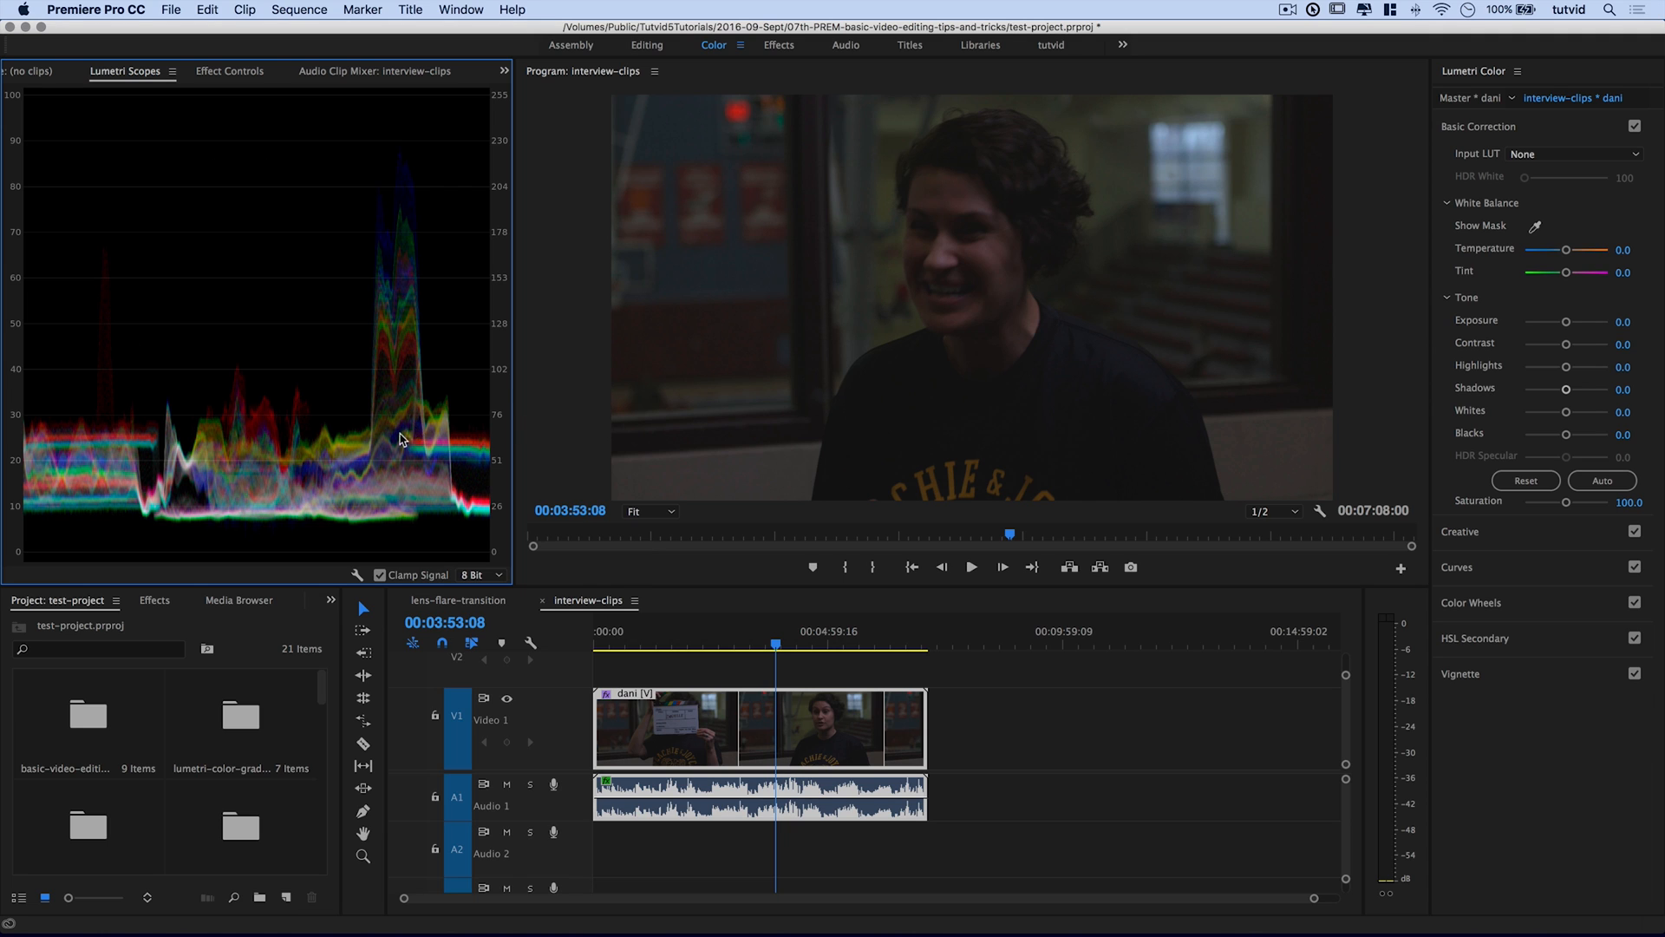
pyautogui.moveTo(1000, 413)
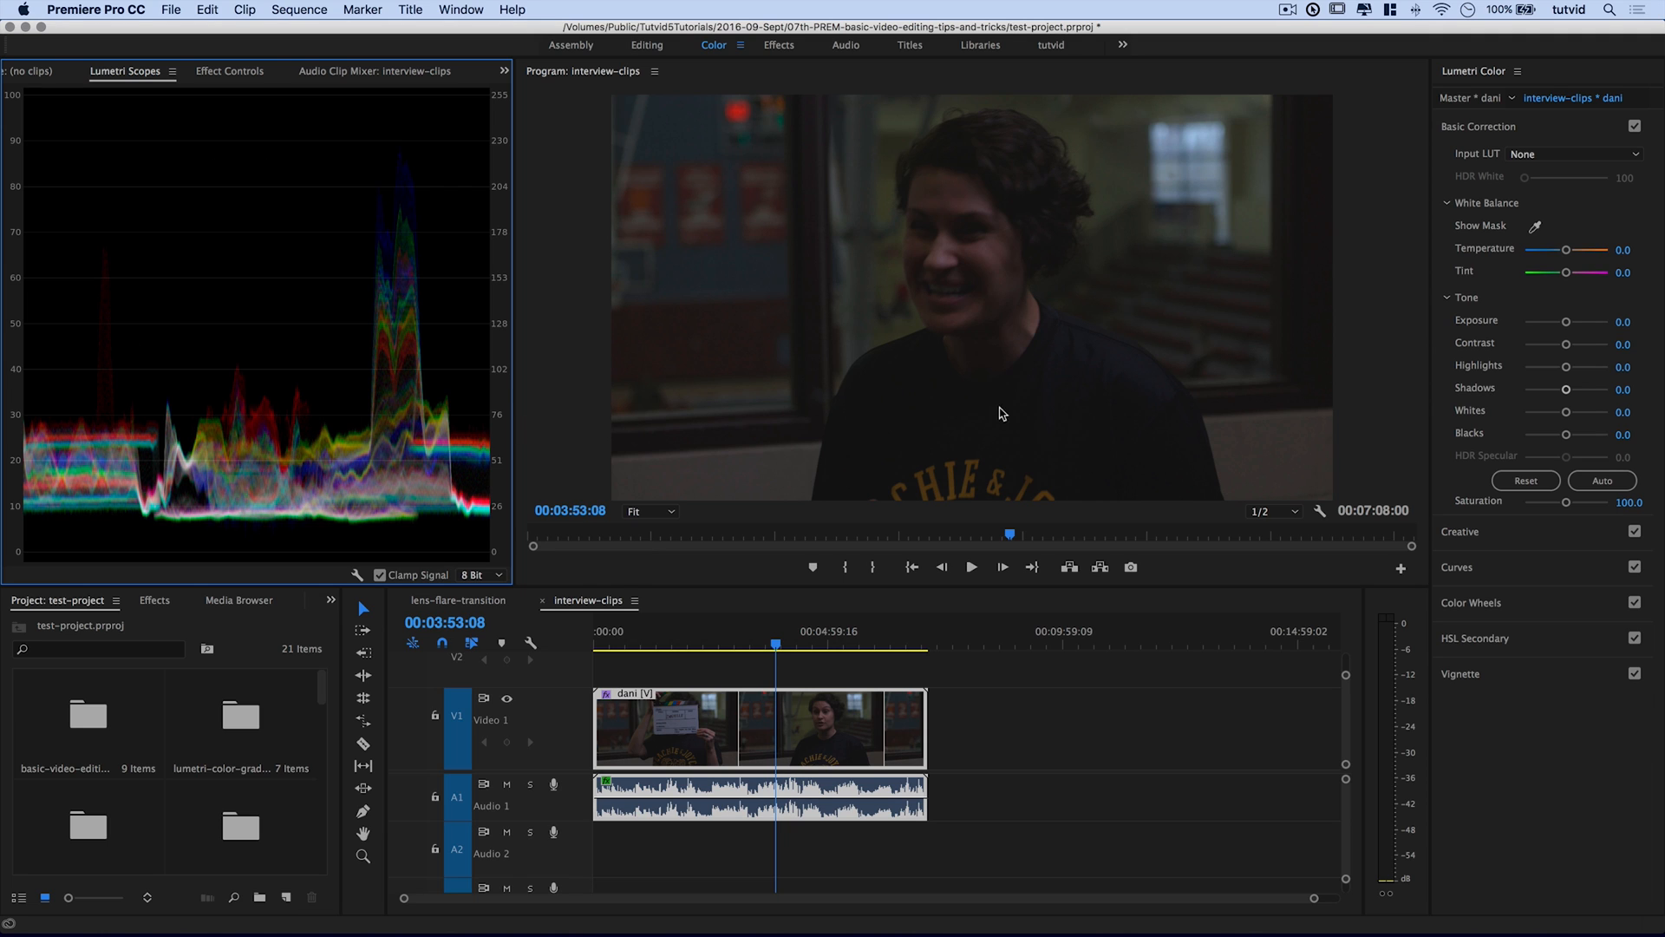
pyautogui.moveTo(76, 425)
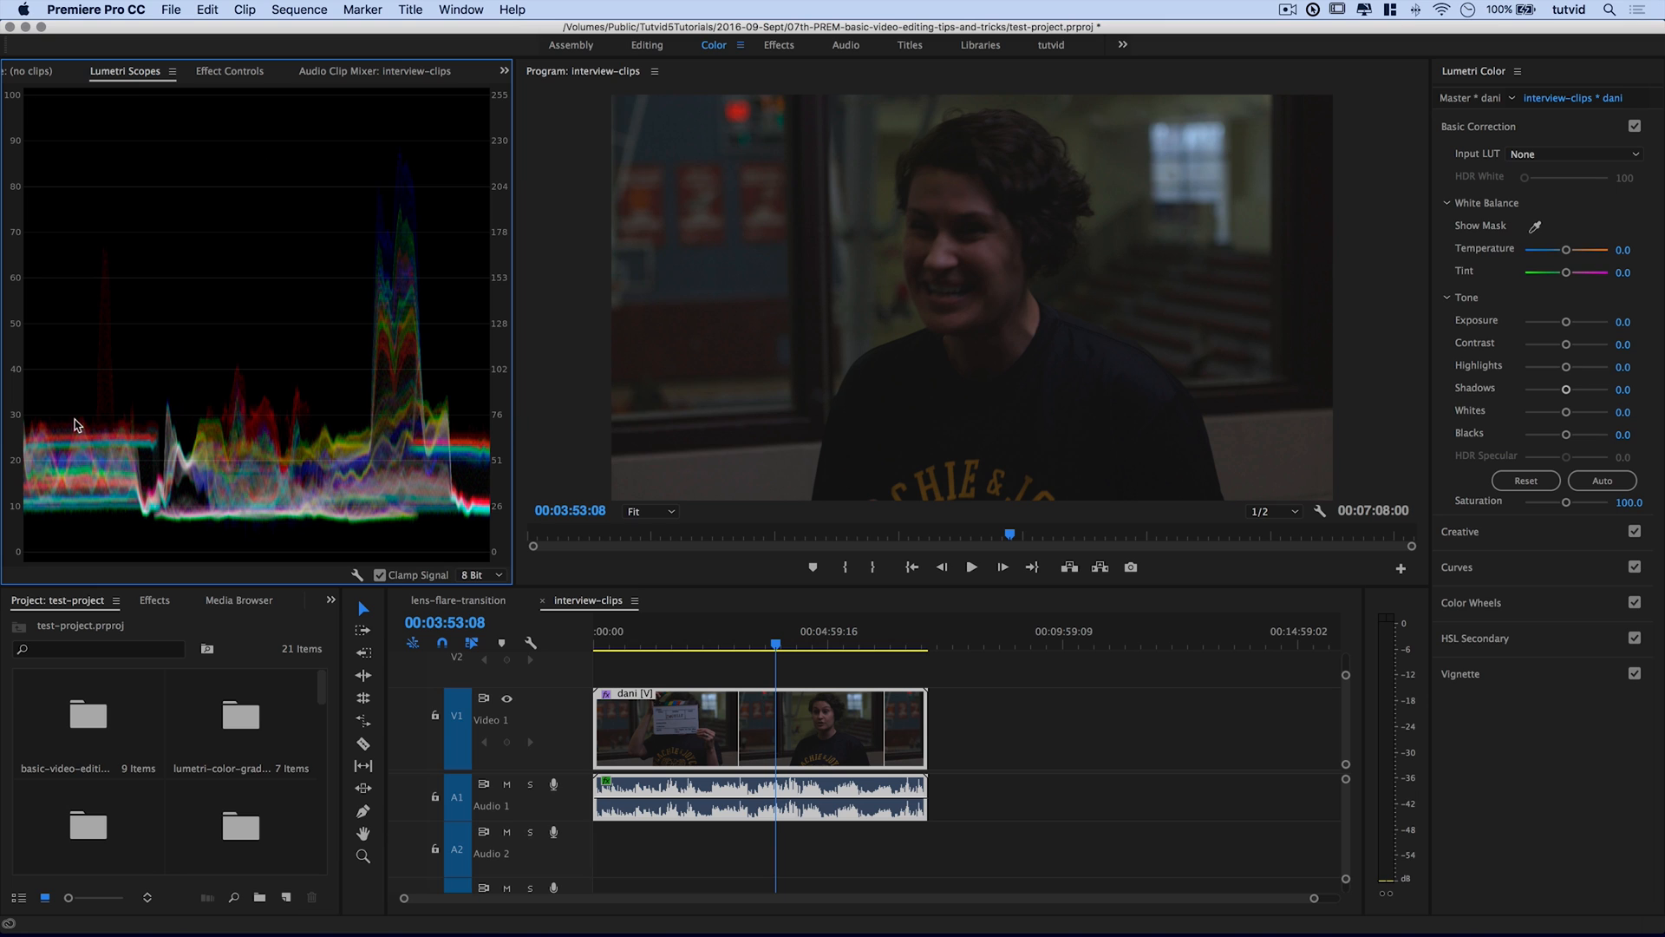
pyautogui.moveTo(48, 401)
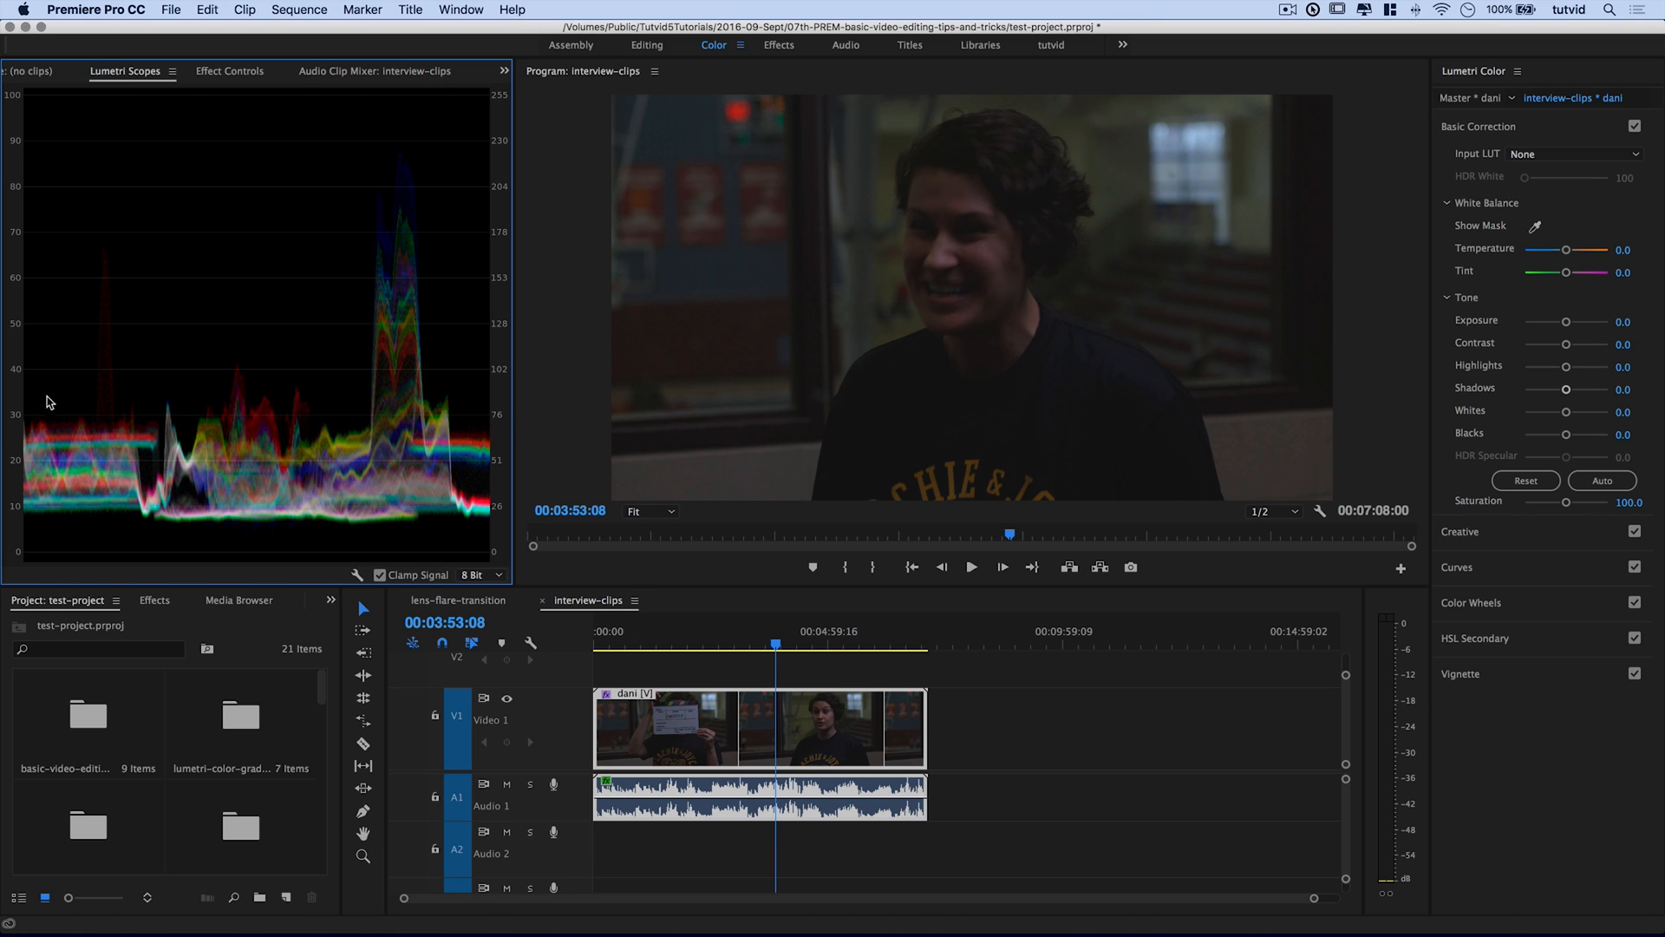
pyautogui.moveTo(10, 399)
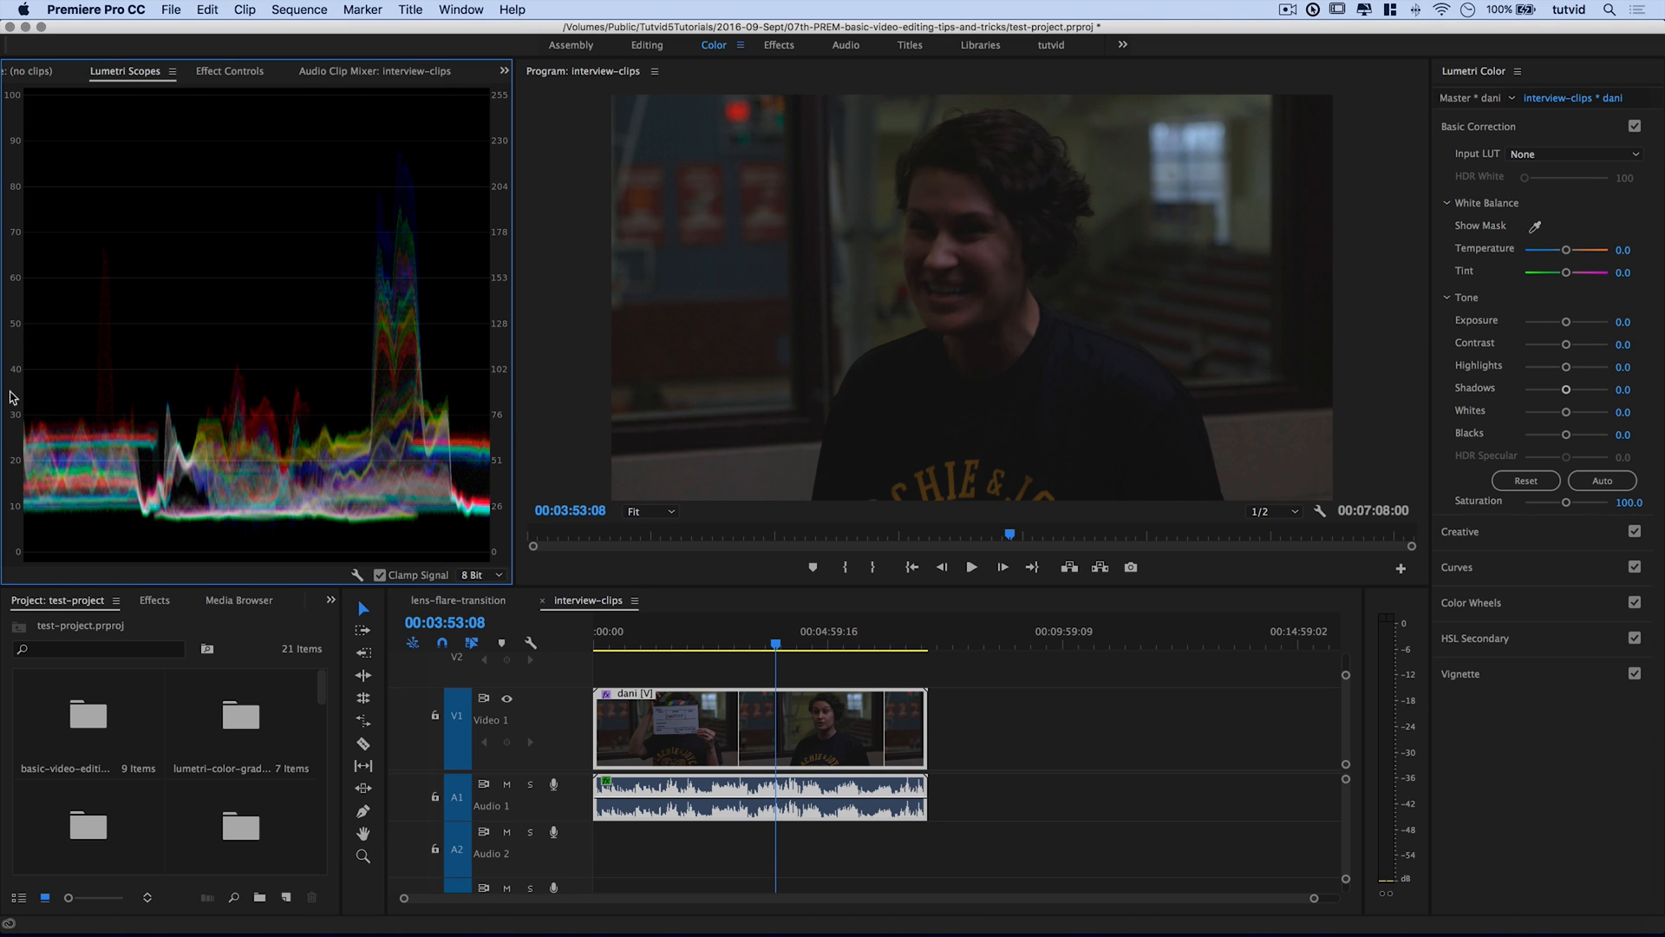
pyautogui.moveTo(17, 546)
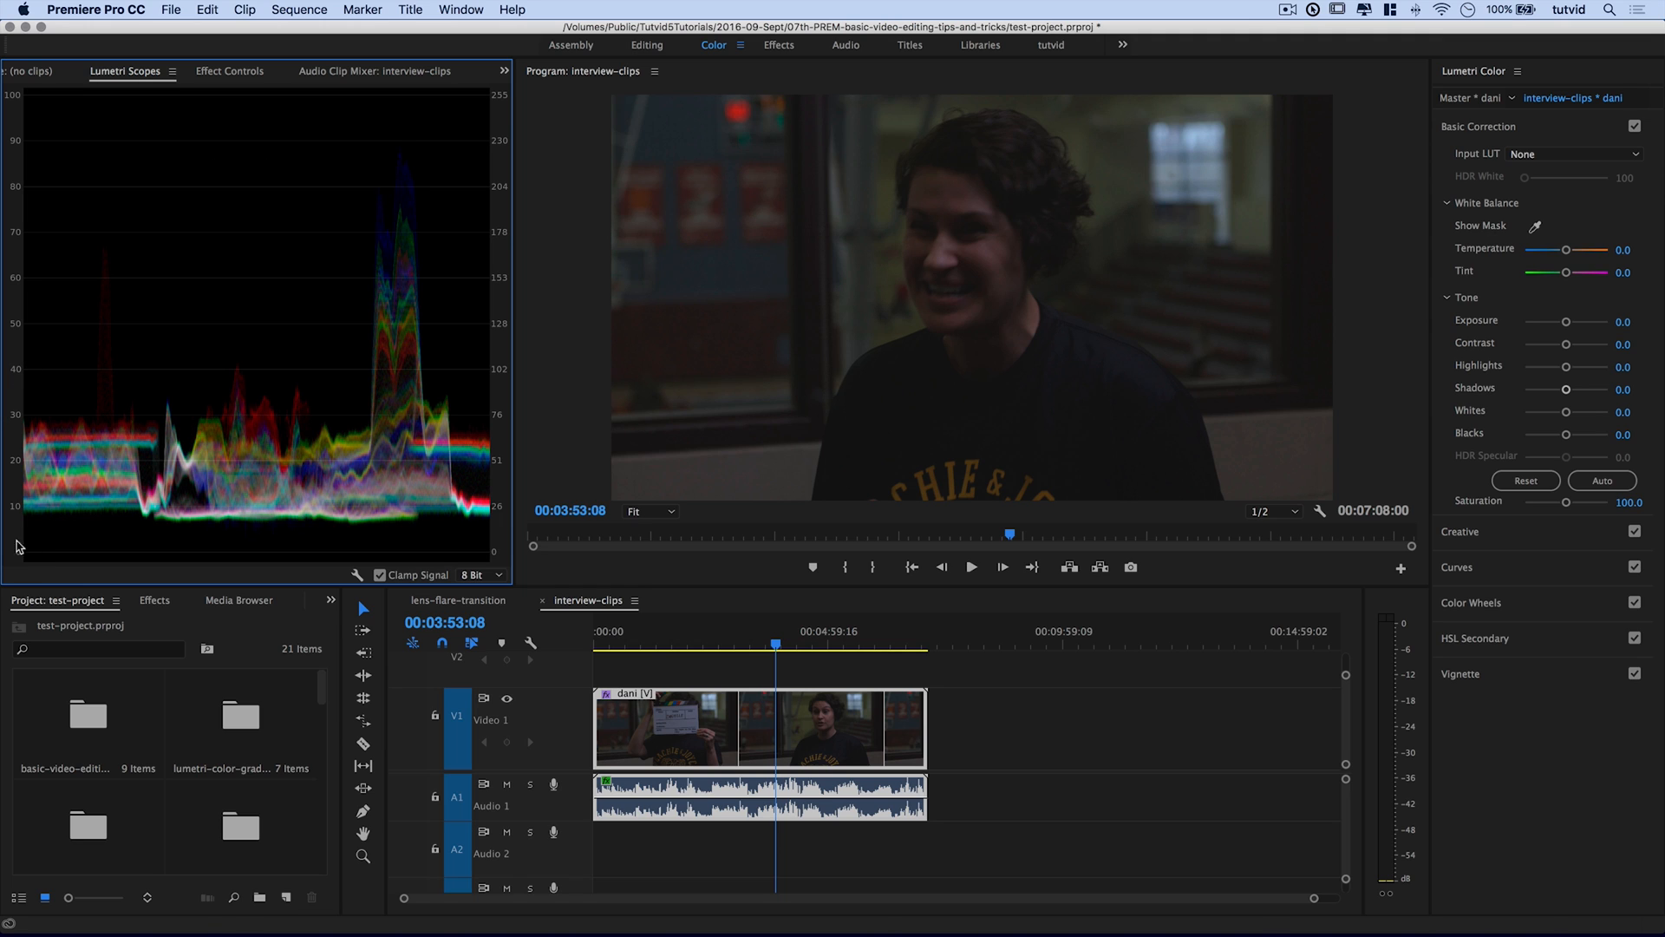
pyautogui.moveTo(40, 338)
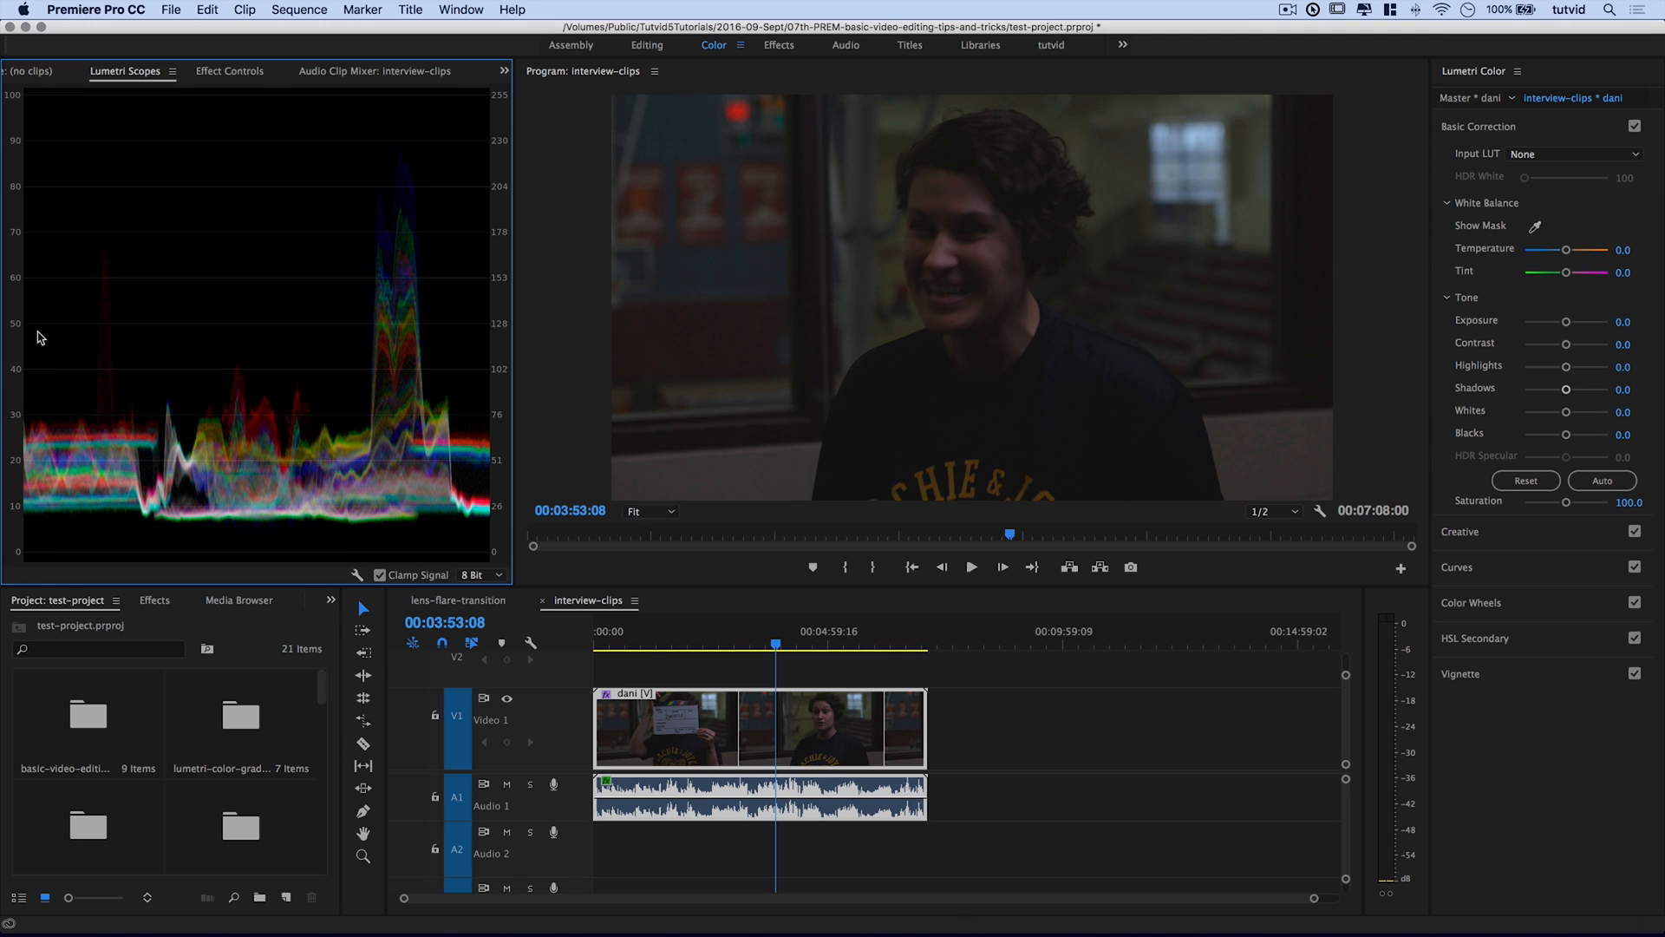
pyautogui.moveTo(31, 385)
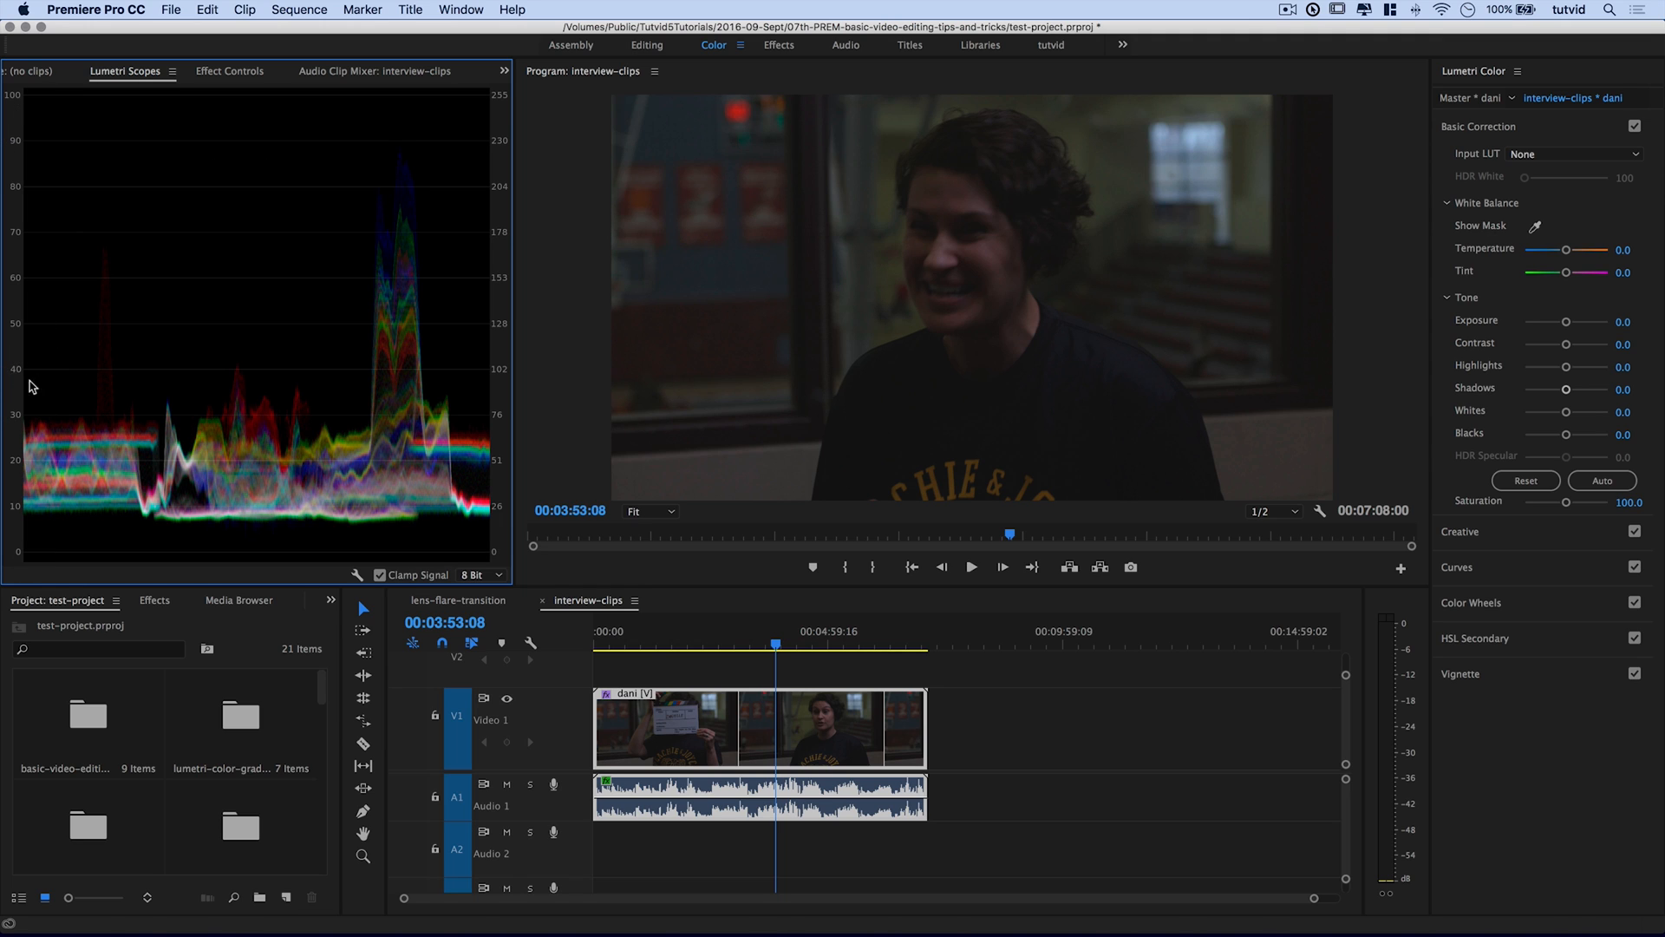
pyautogui.moveTo(22, 363)
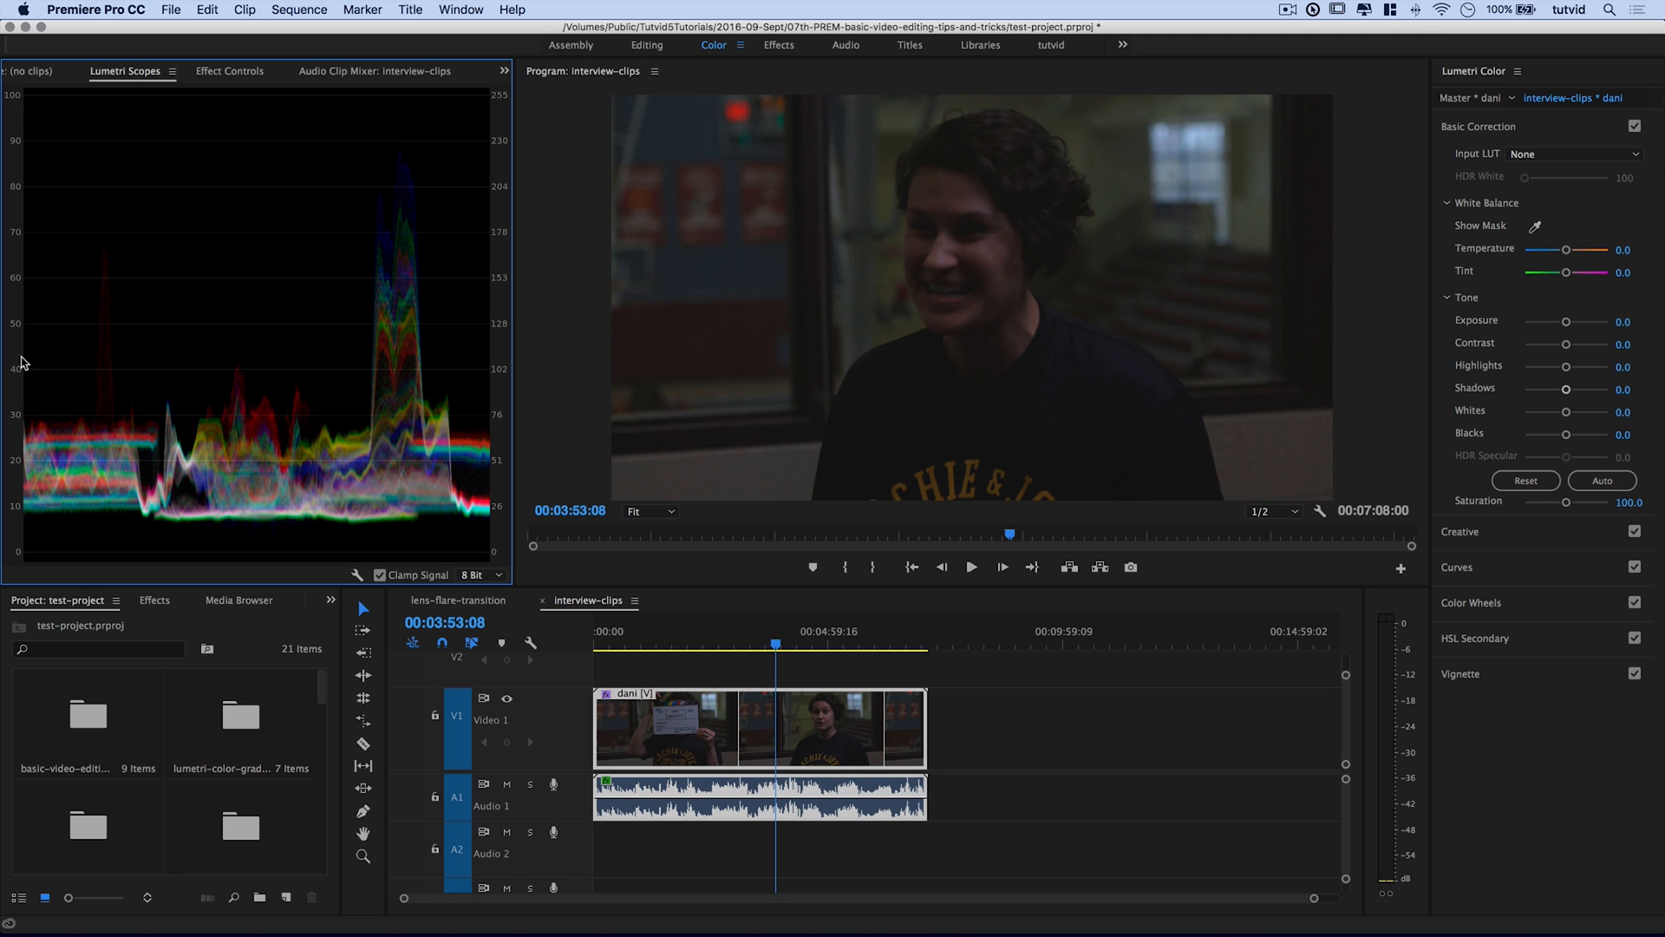
pyautogui.moveTo(30, 280)
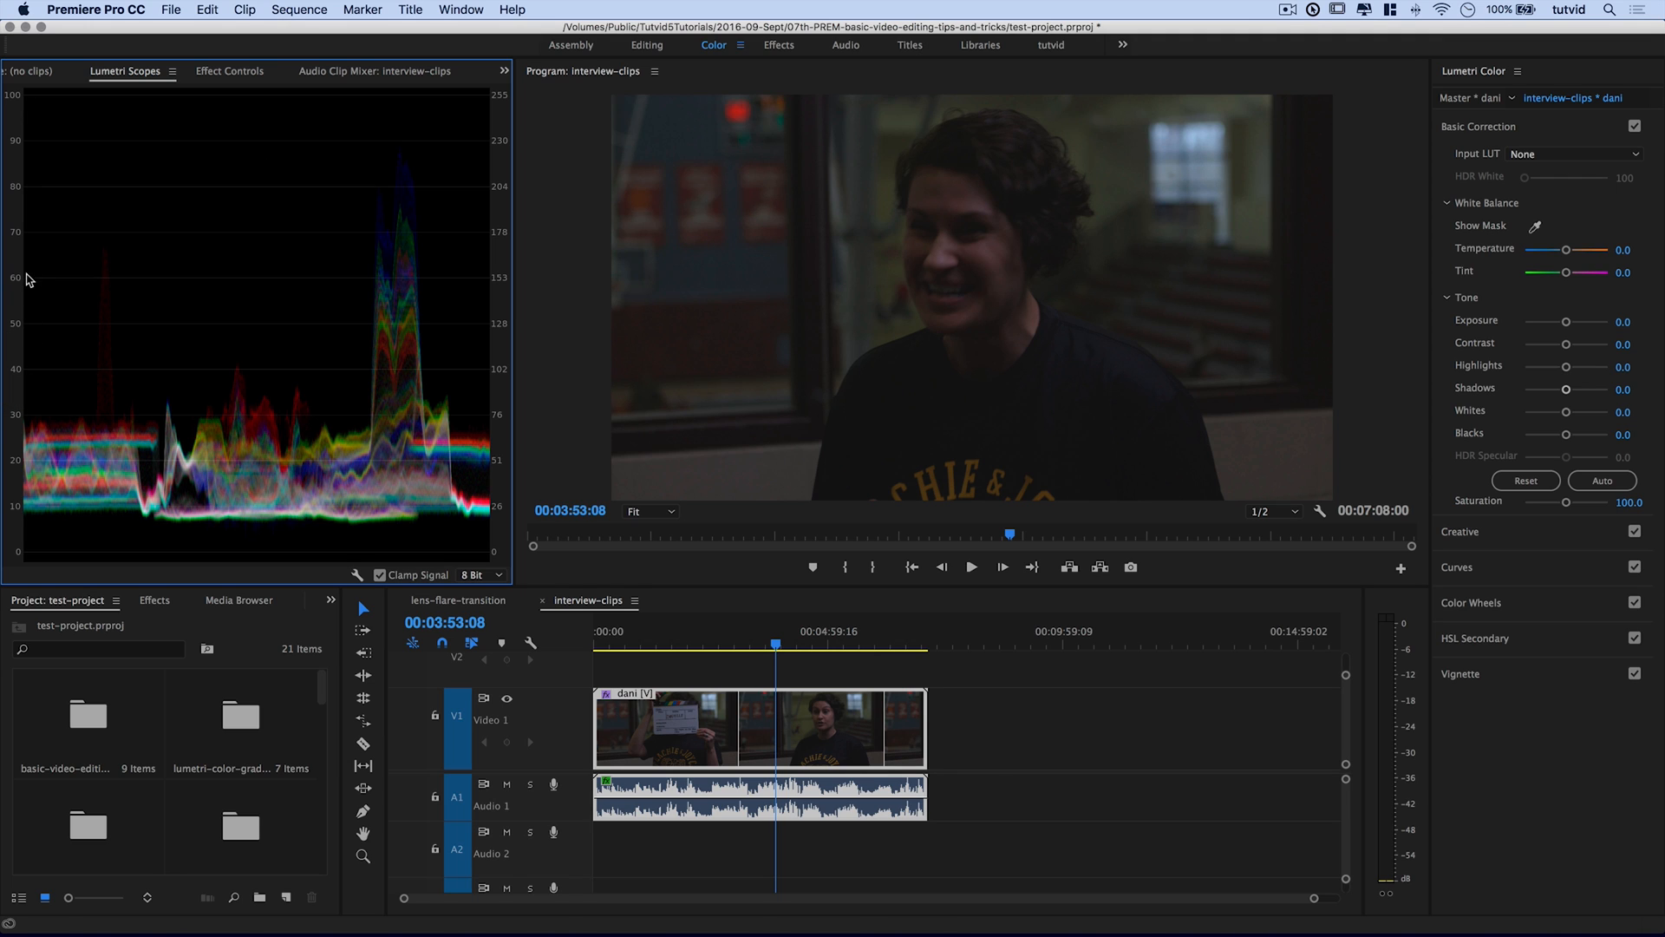
pyautogui.moveTo(26, 265)
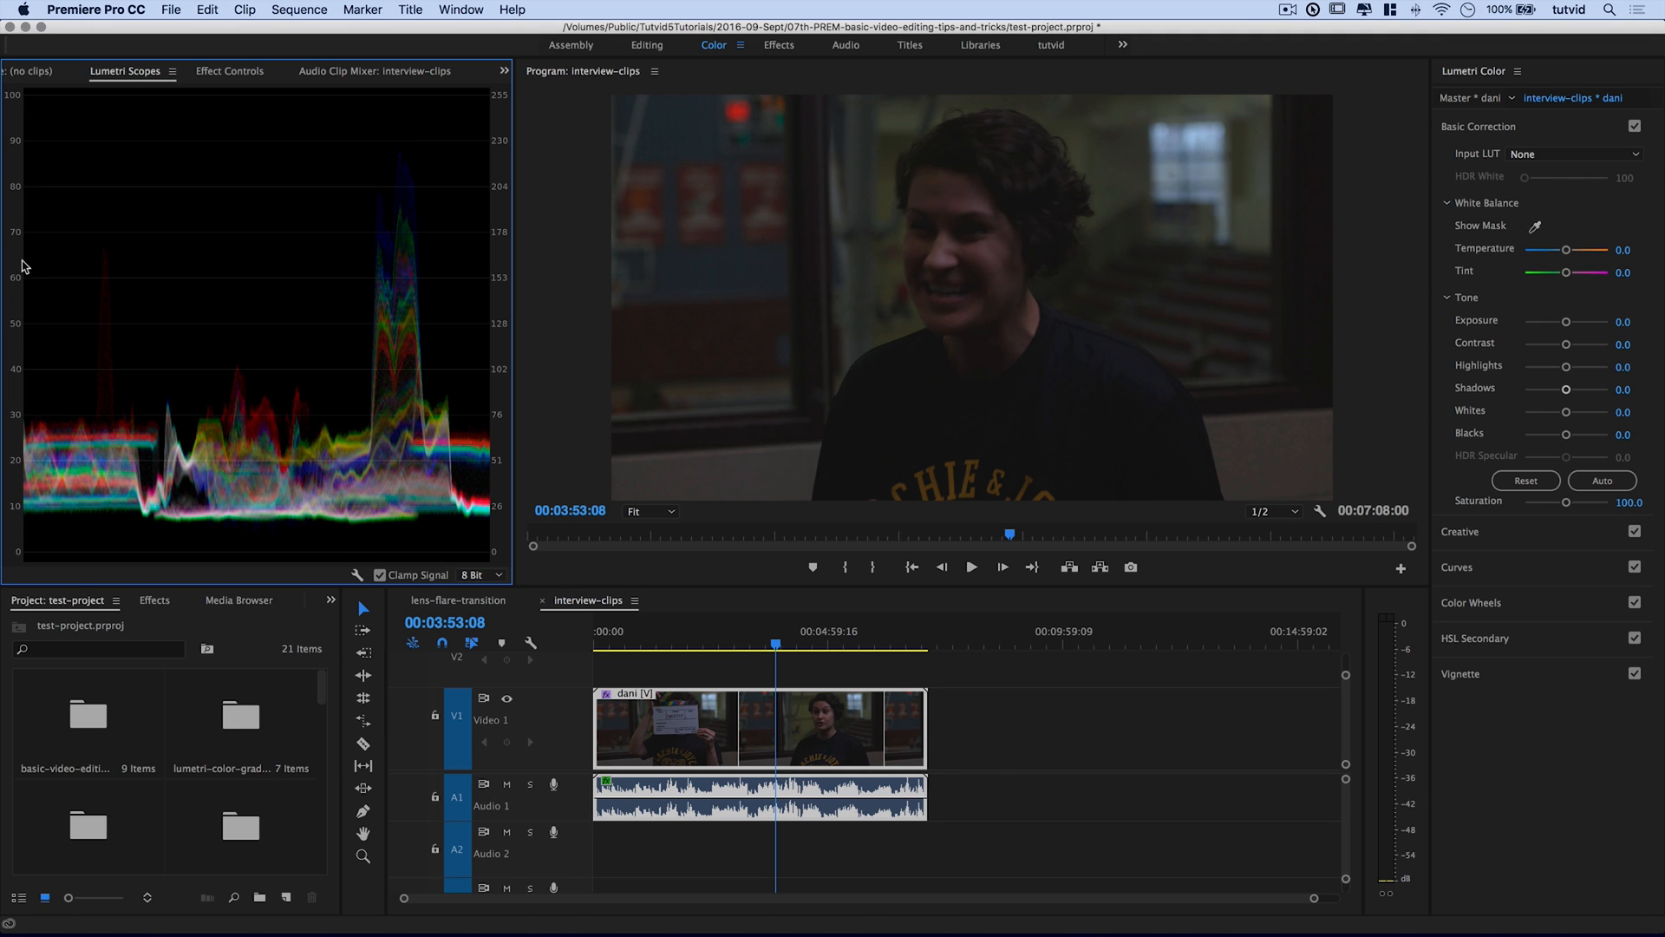
pyautogui.moveTo(971, 306)
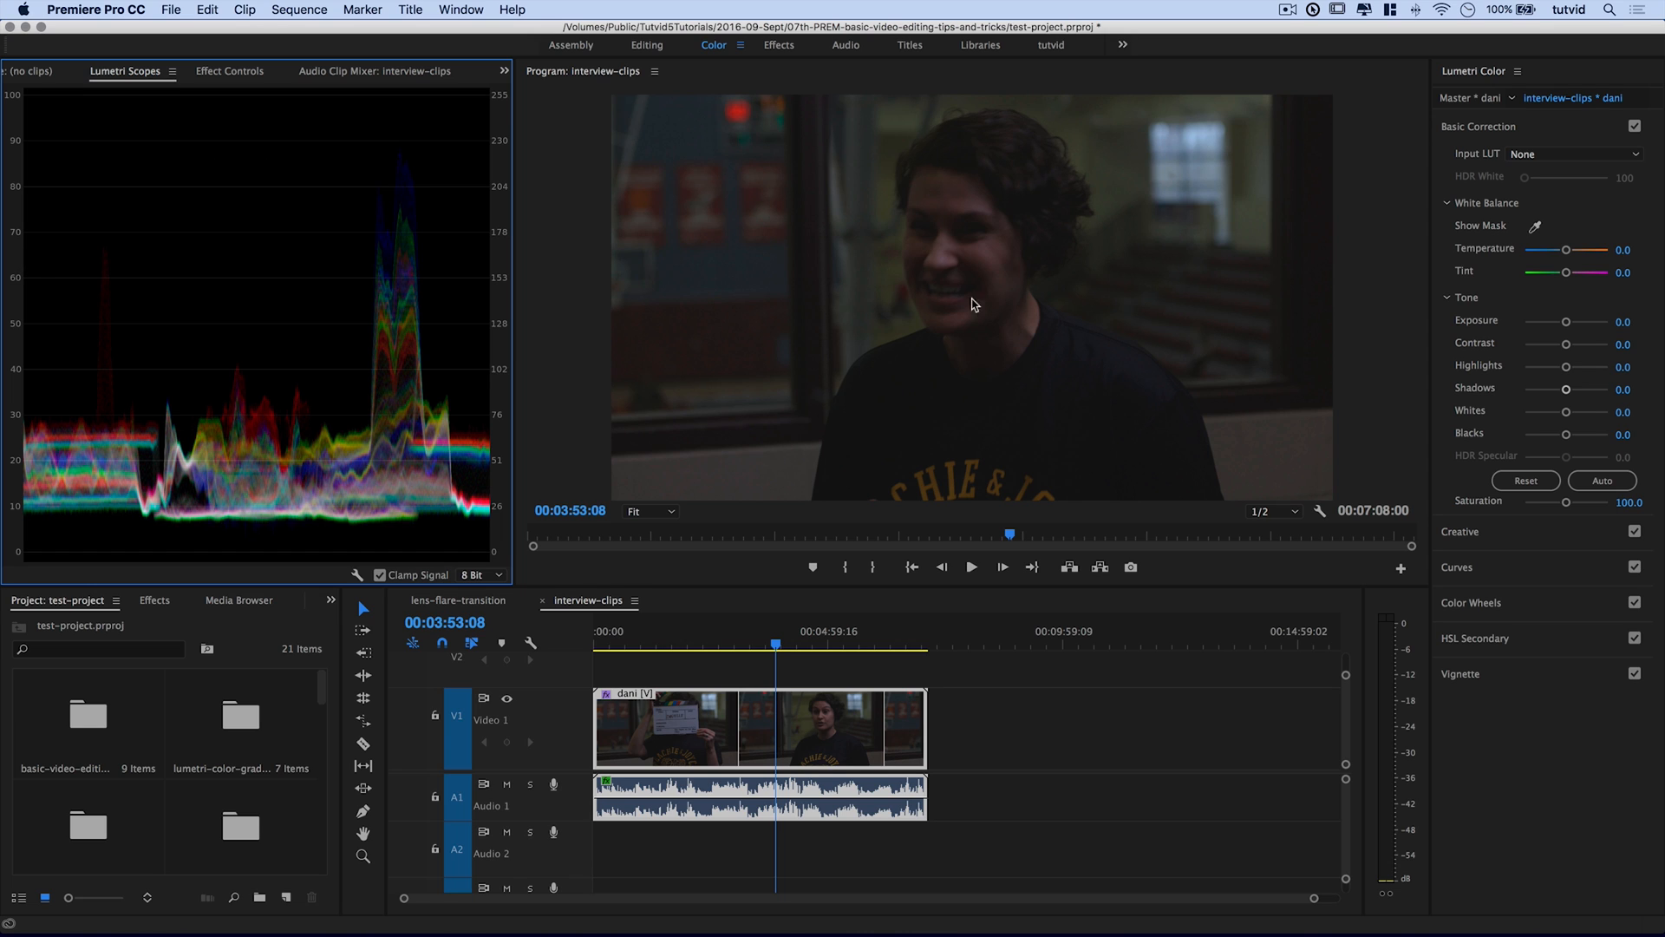
pyautogui.moveTo(80, 276)
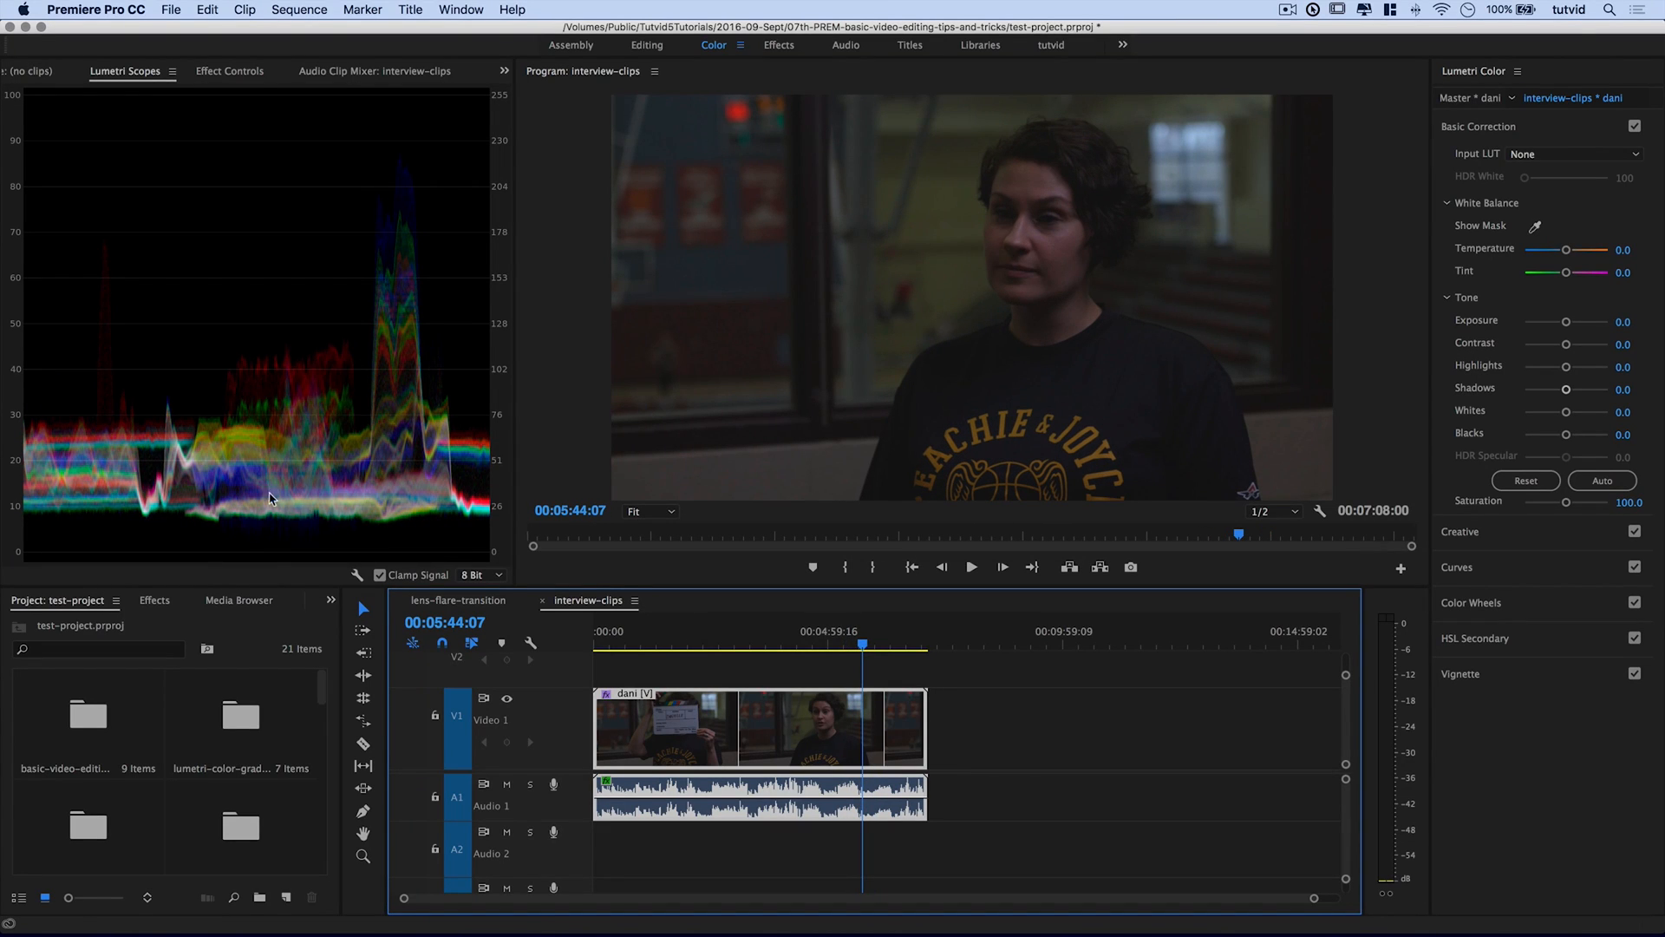
pyautogui.moveTo(324, 423)
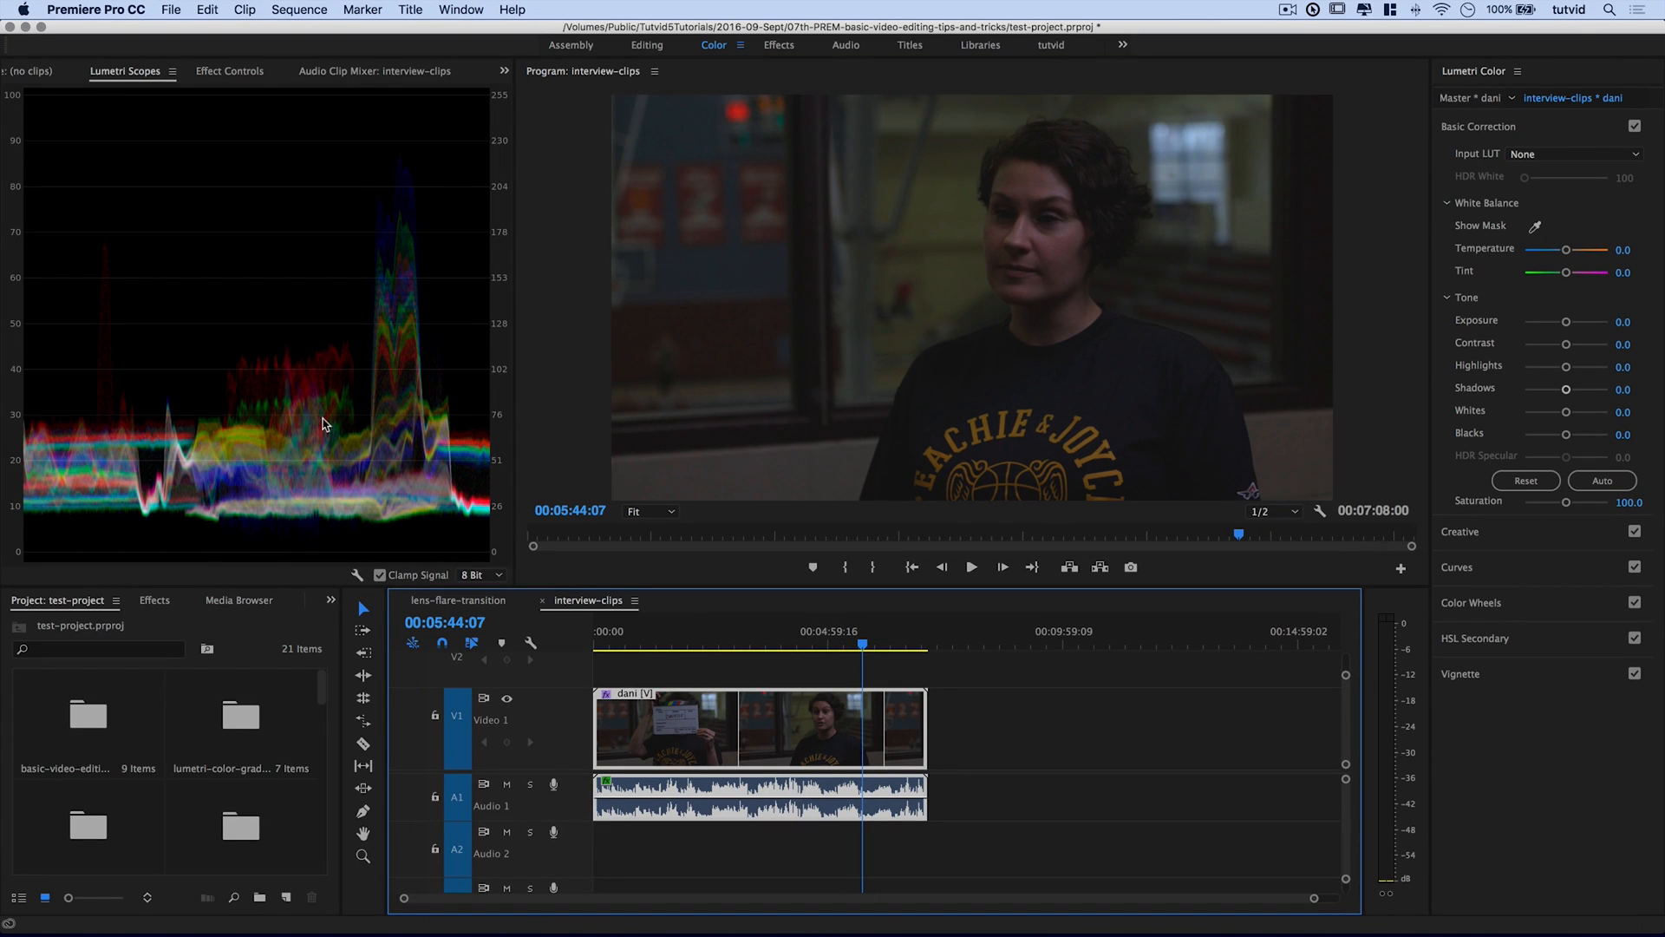
pyautogui.moveTo(587, 312)
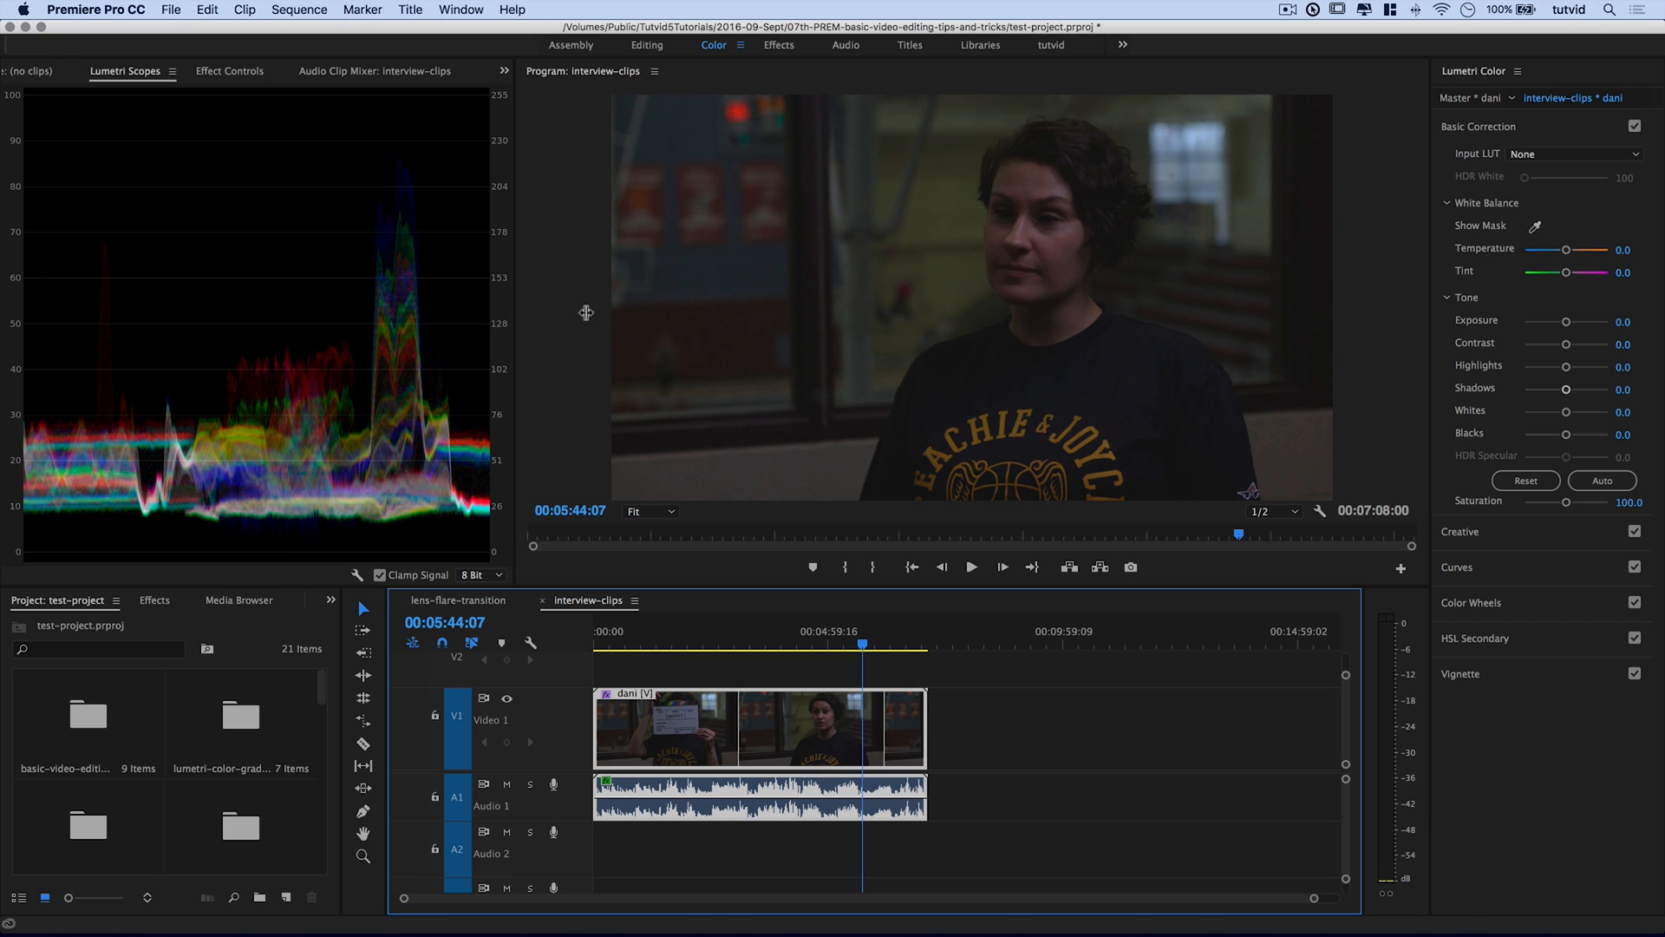
pyautogui.moveTo(384, 359)
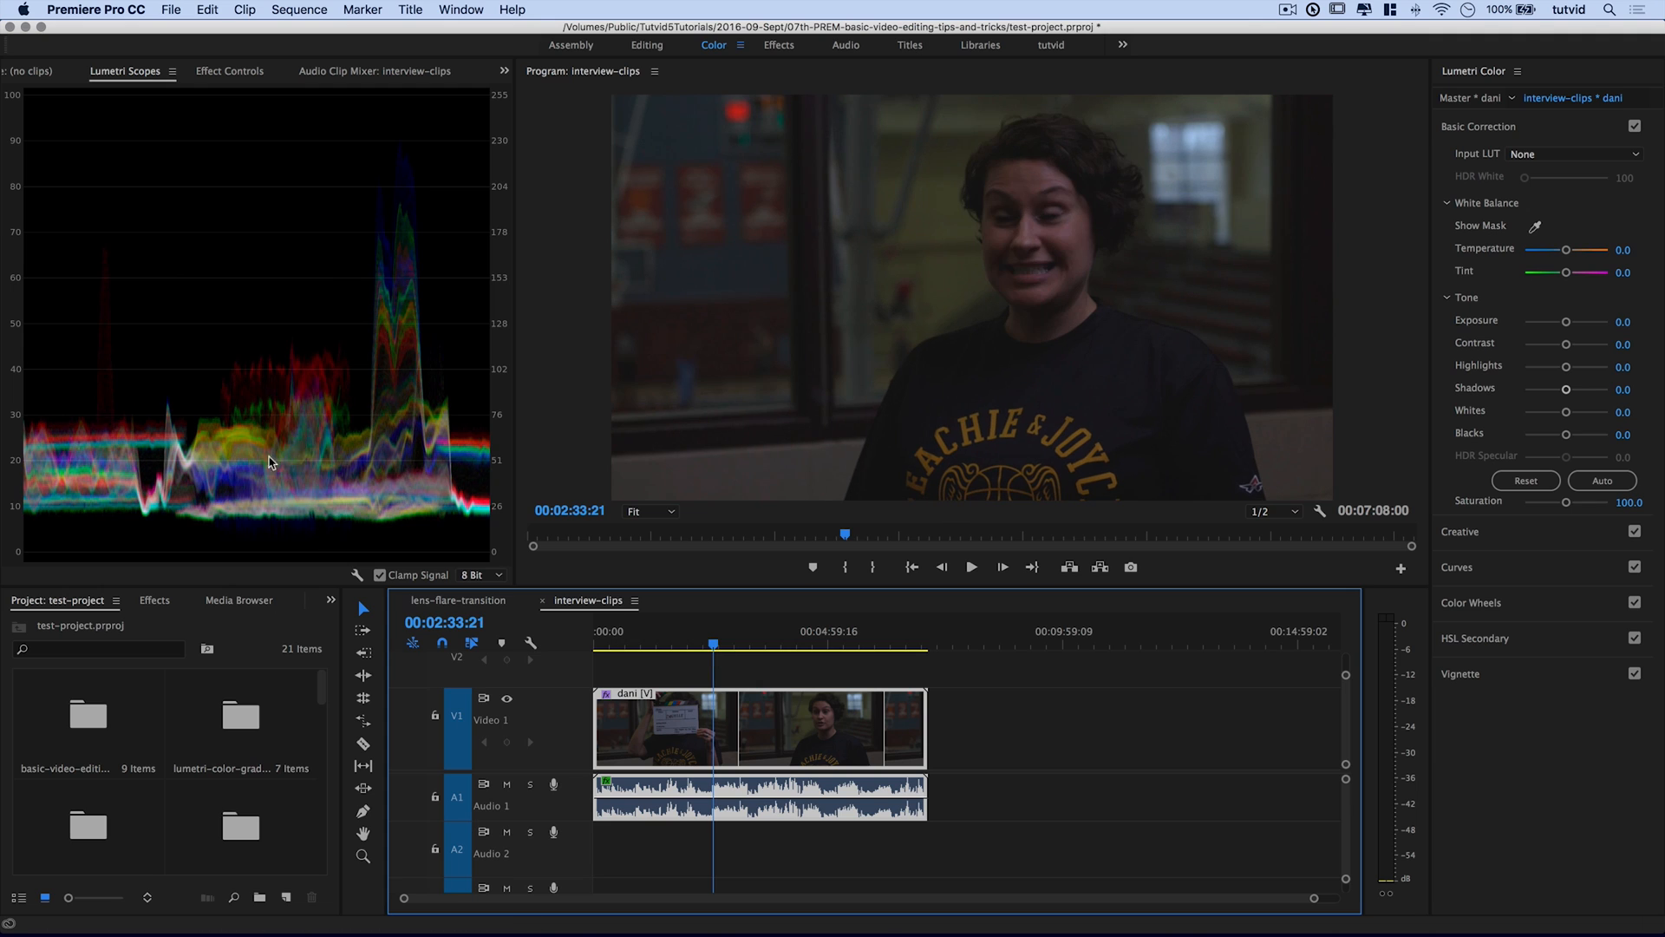
pyautogui.moveTo(22, 453)
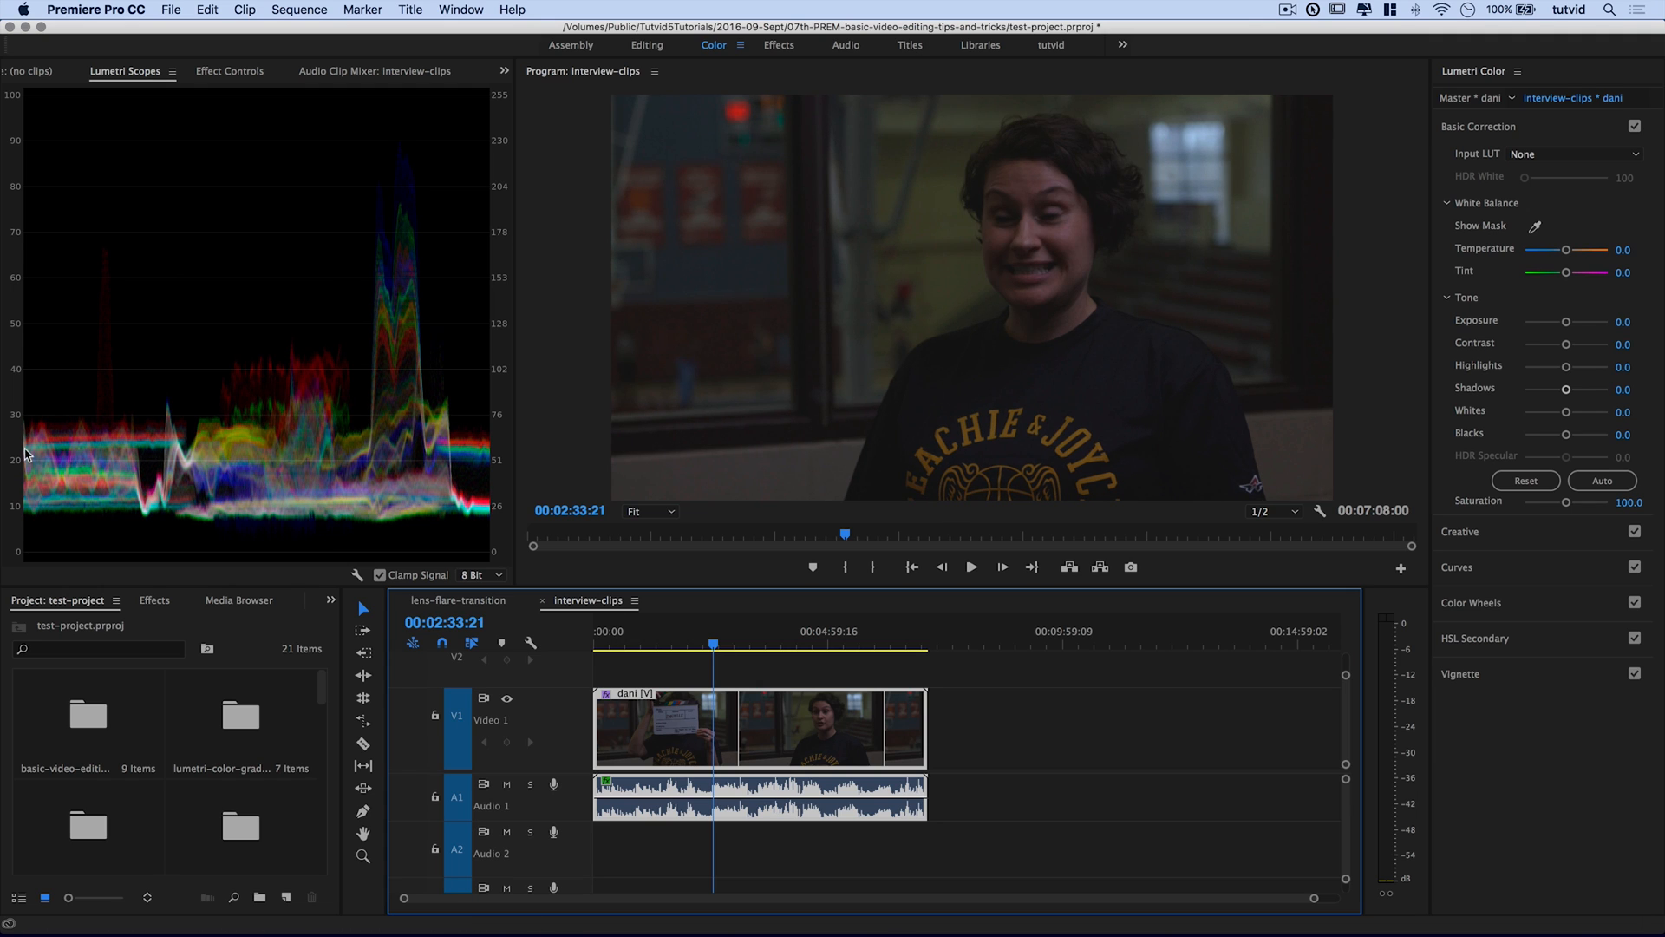
pyautogui.moveTo(532, 560)
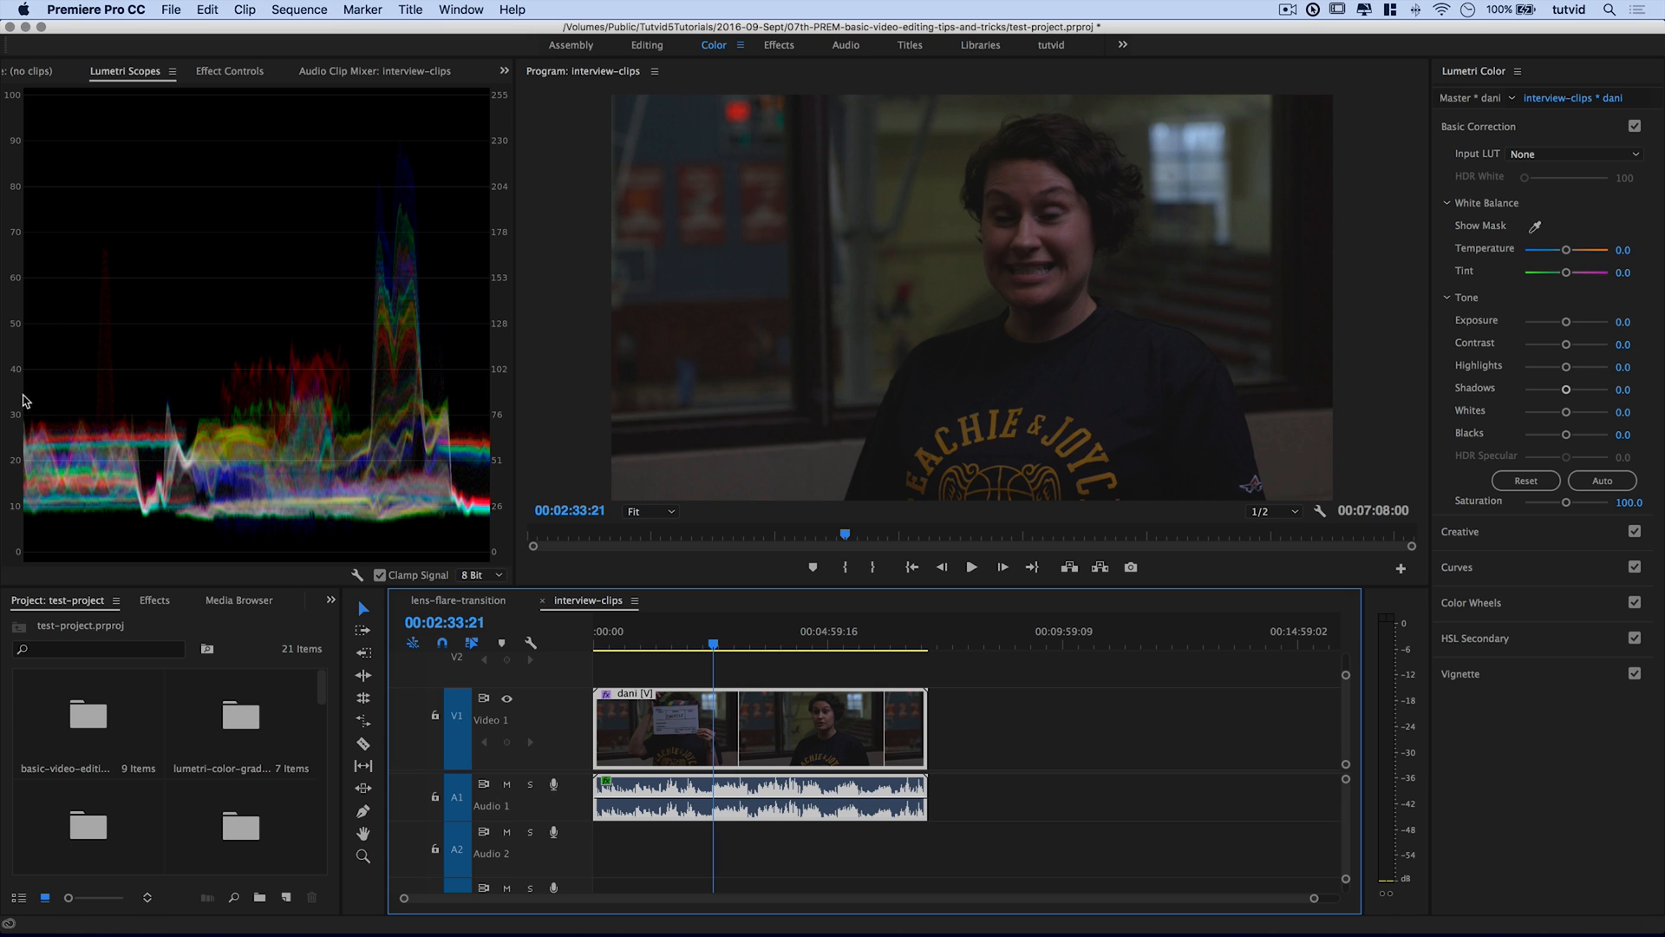
pyautogui.moveTo(302, 462)
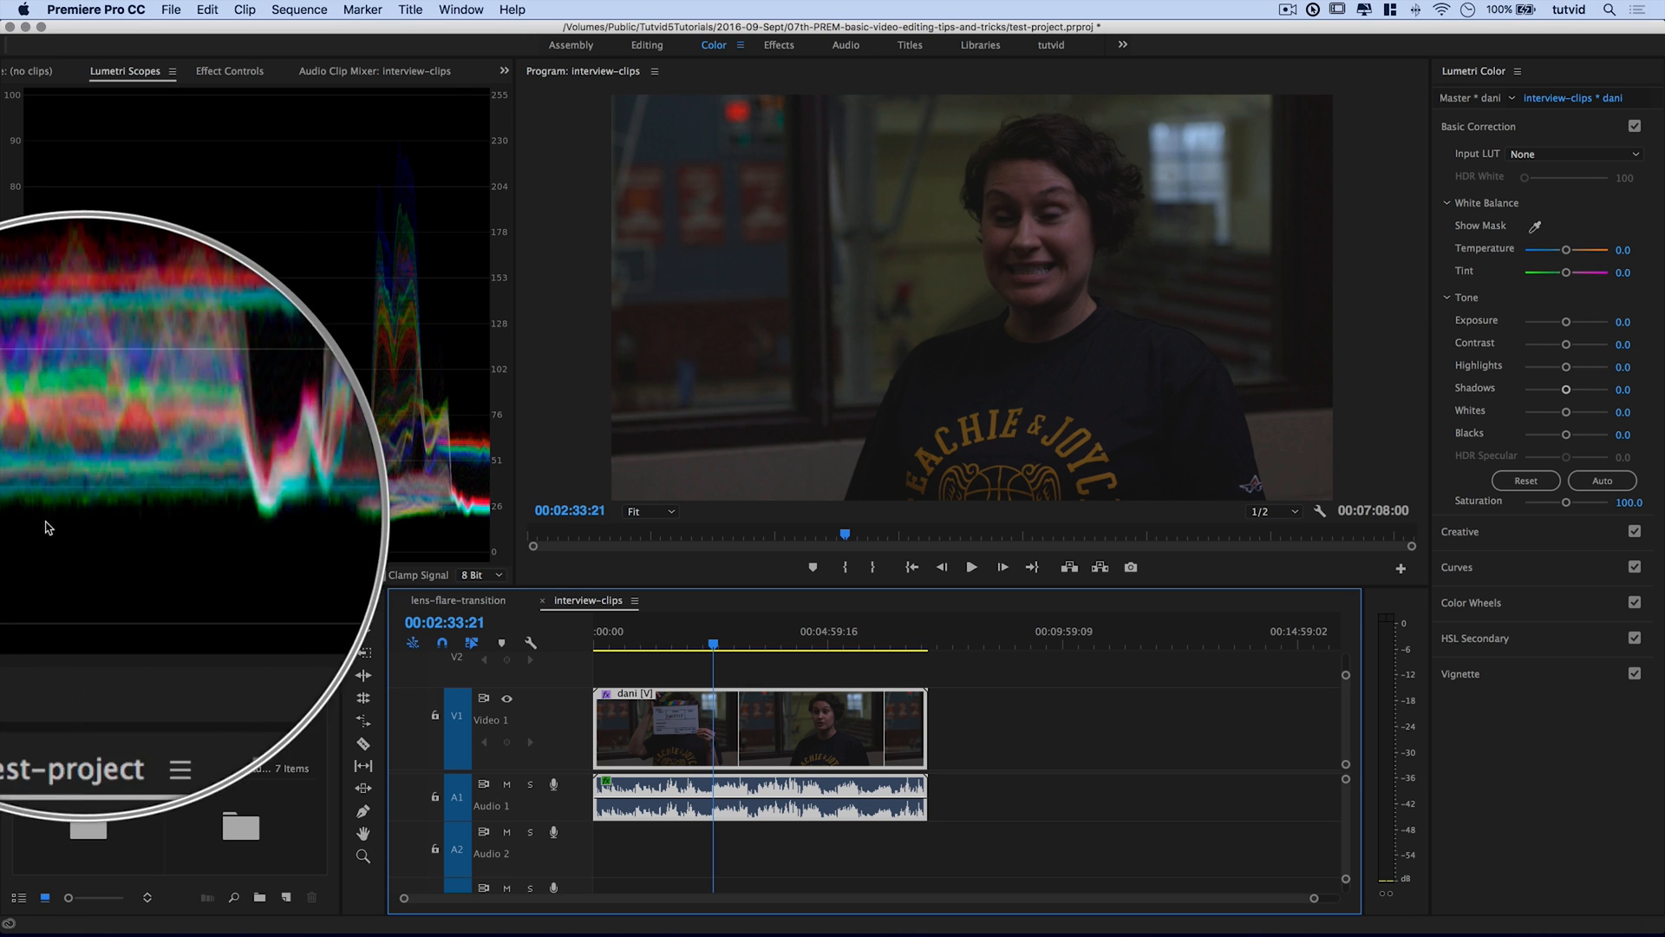
pyautogui.moveTo(435, 527)
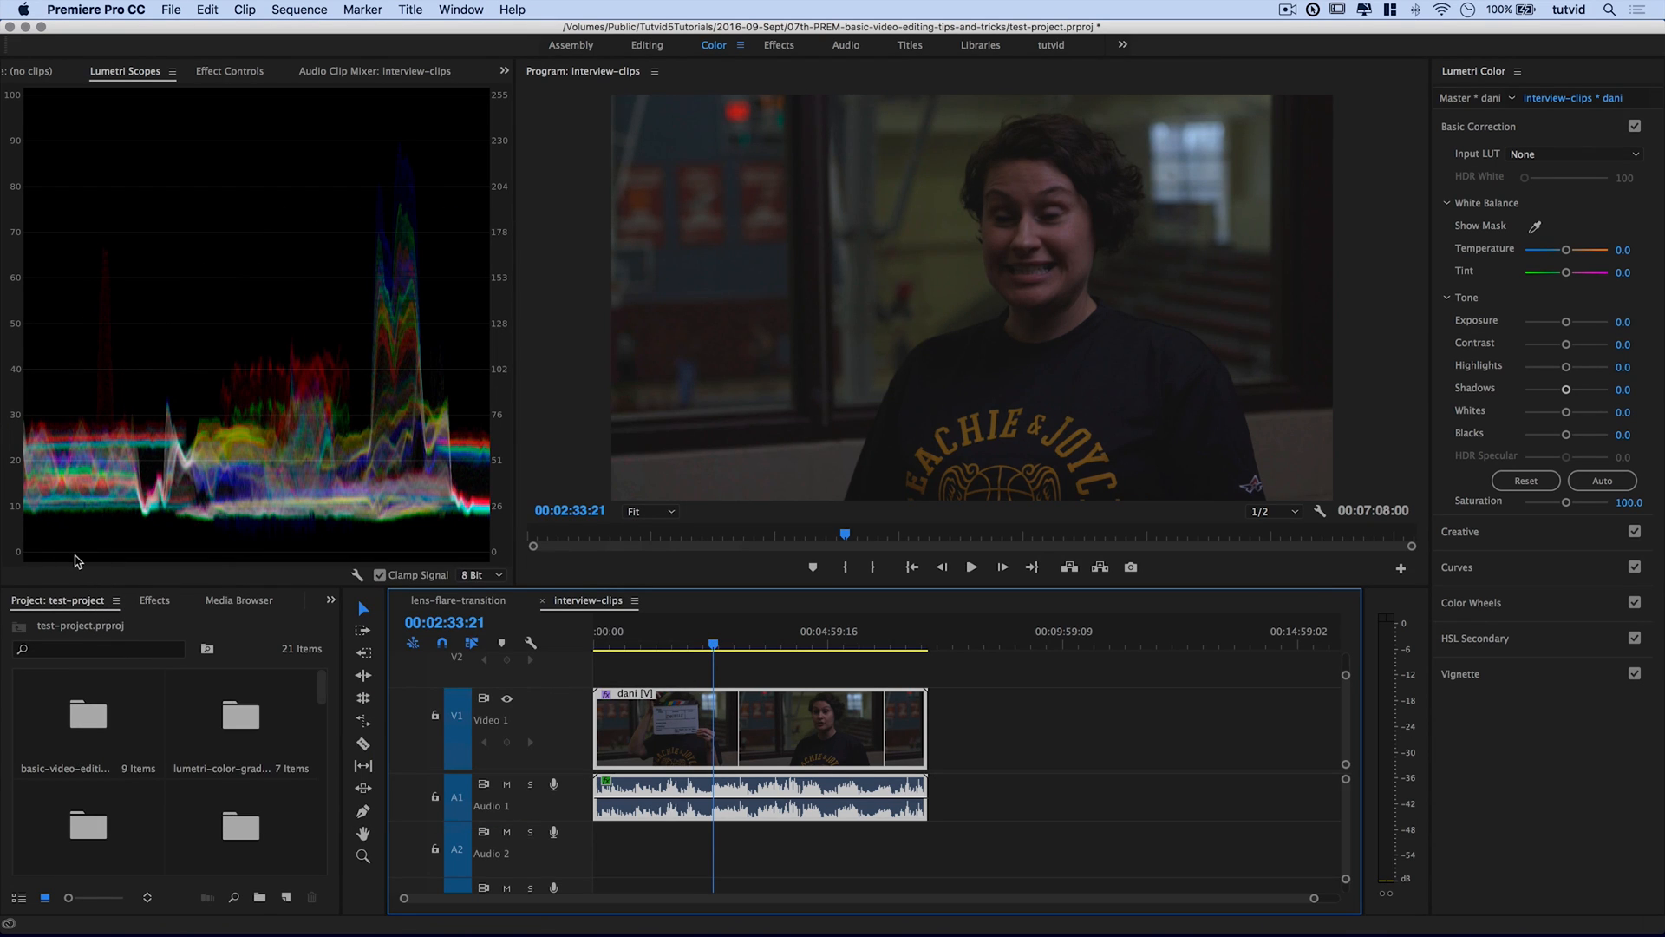
pyautogui.moveTo(23, 101)
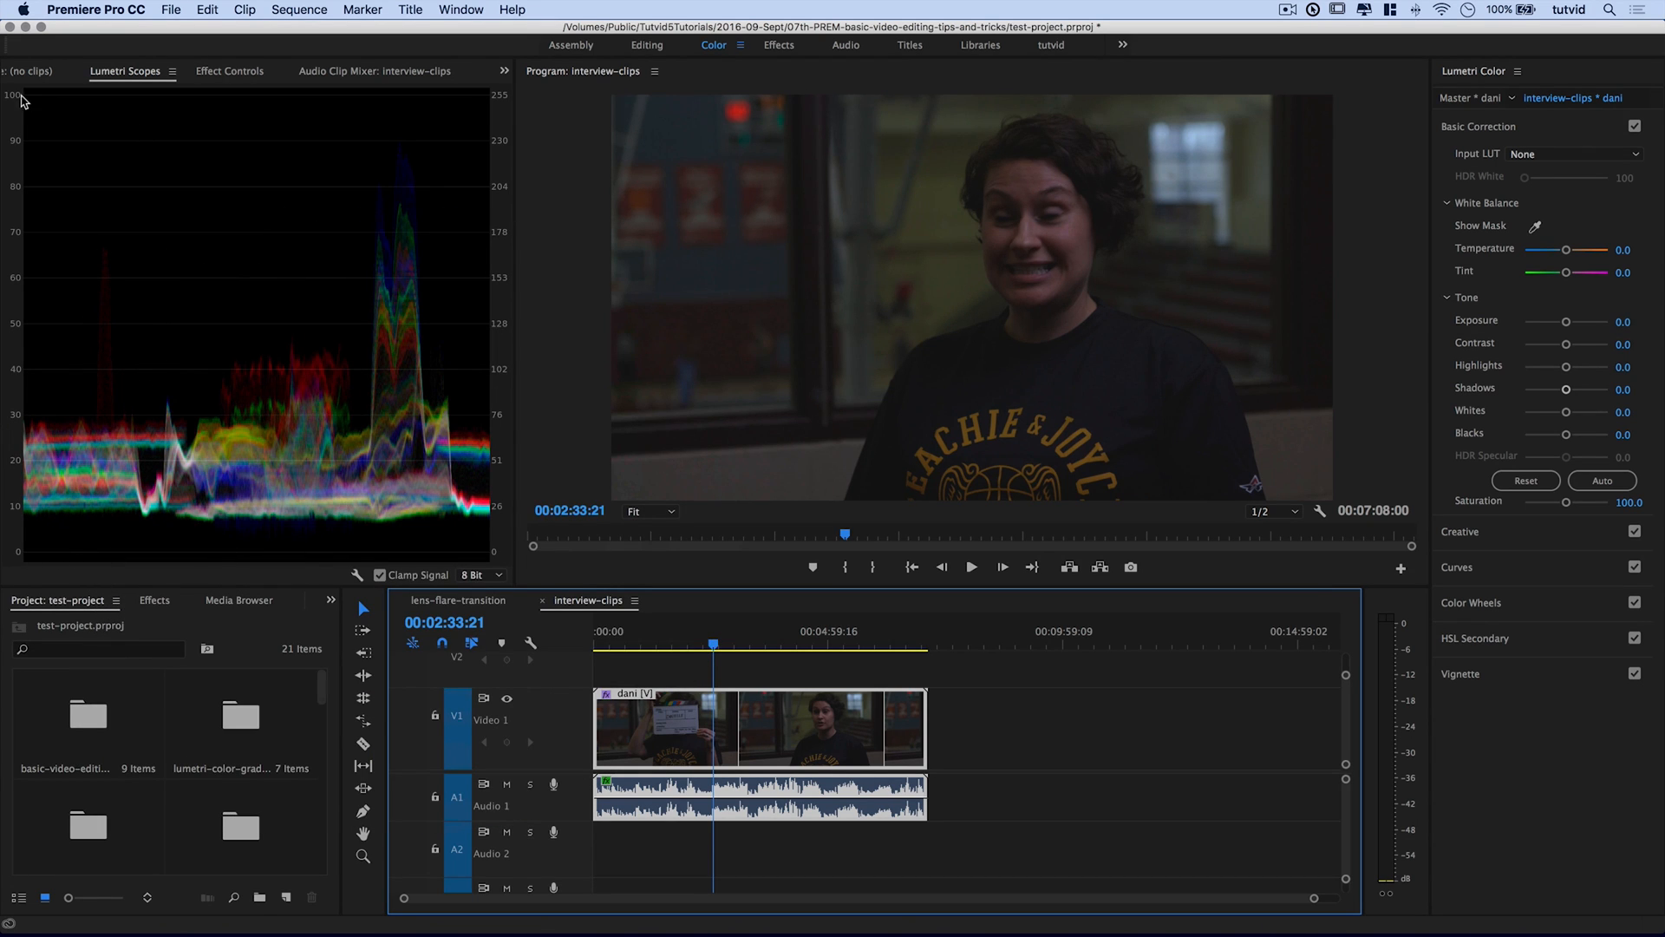
pyautogui.moveTo(446, 135)
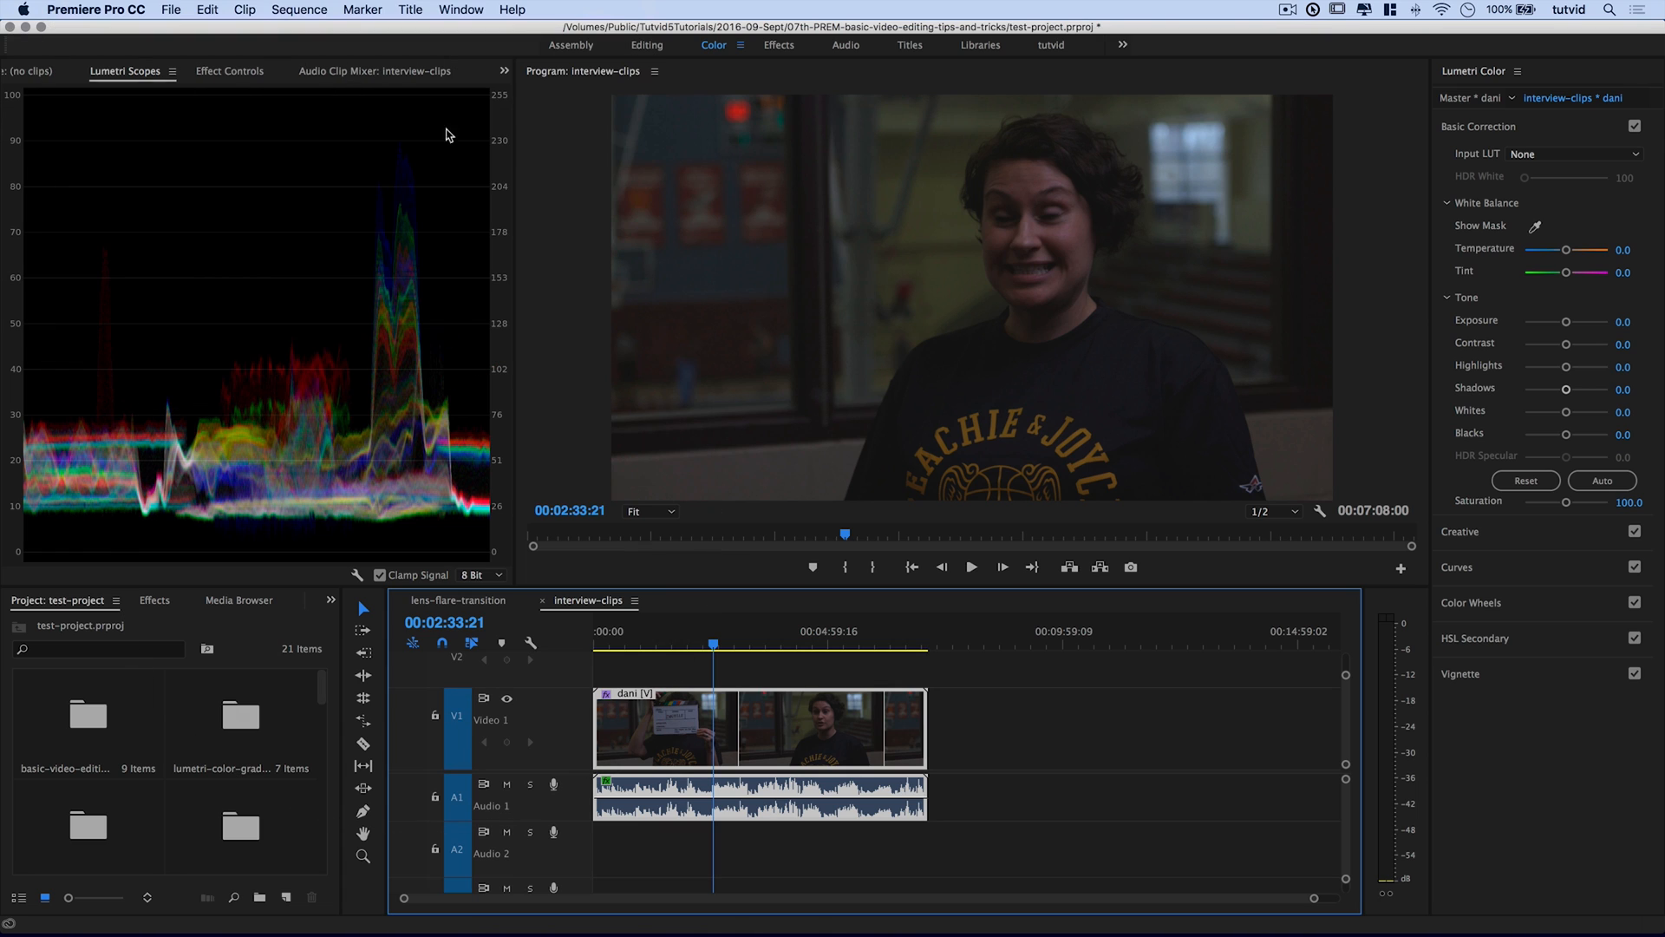
pyautogui.moveTo(406, 347)
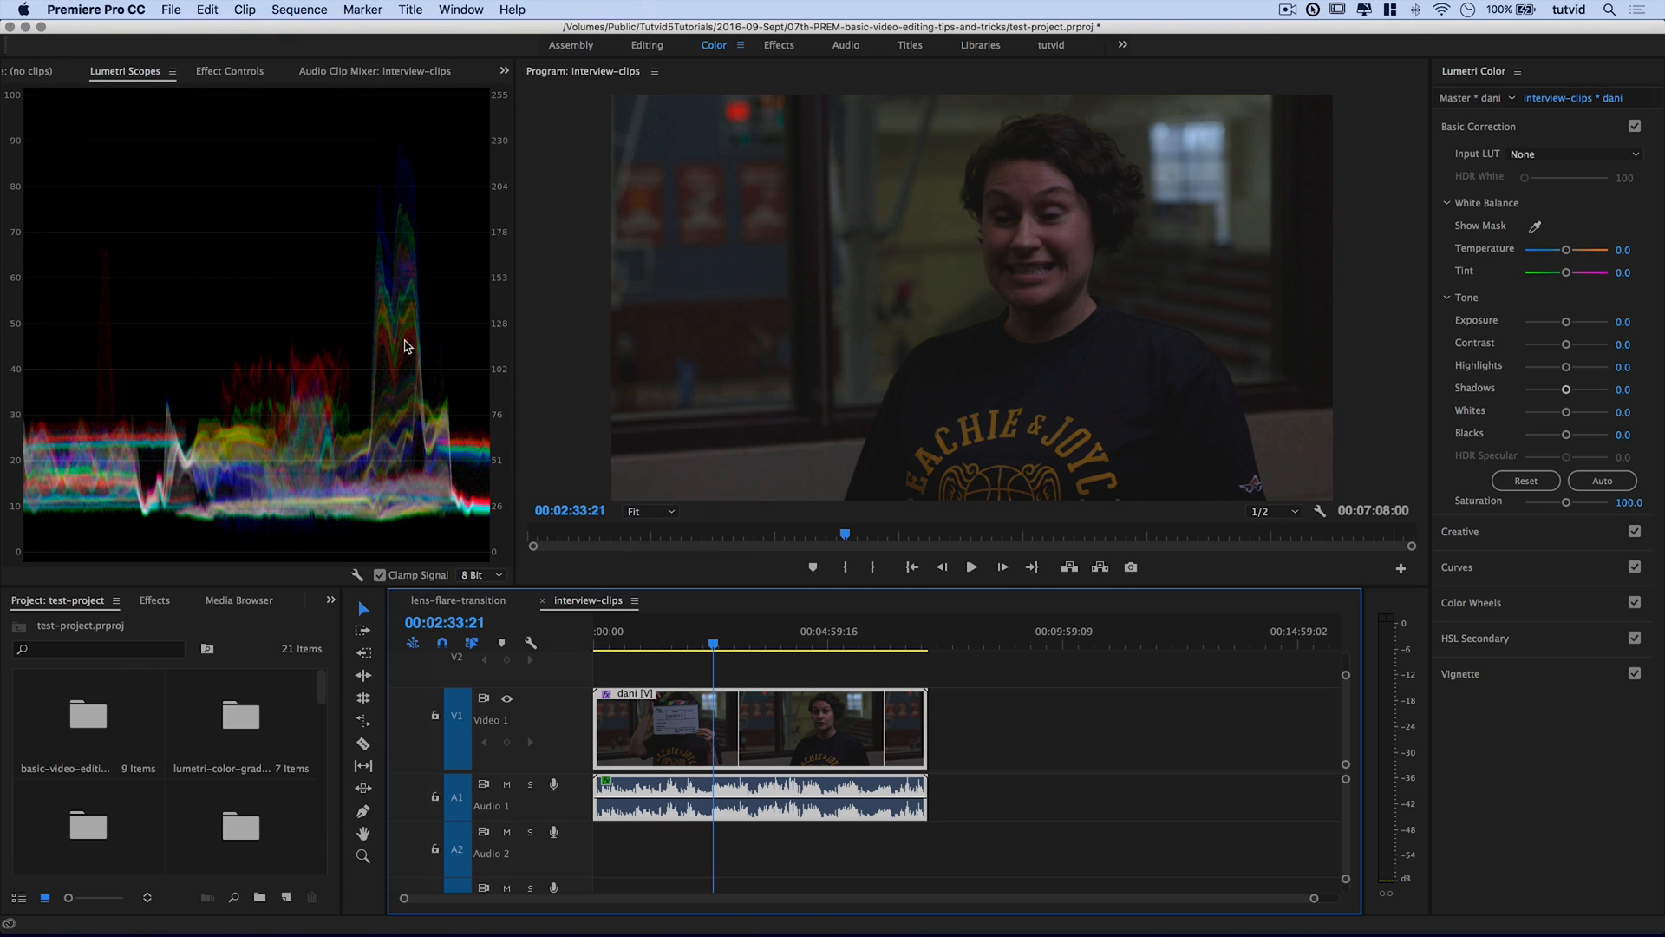
pyautogui.moveTo(409, 479)
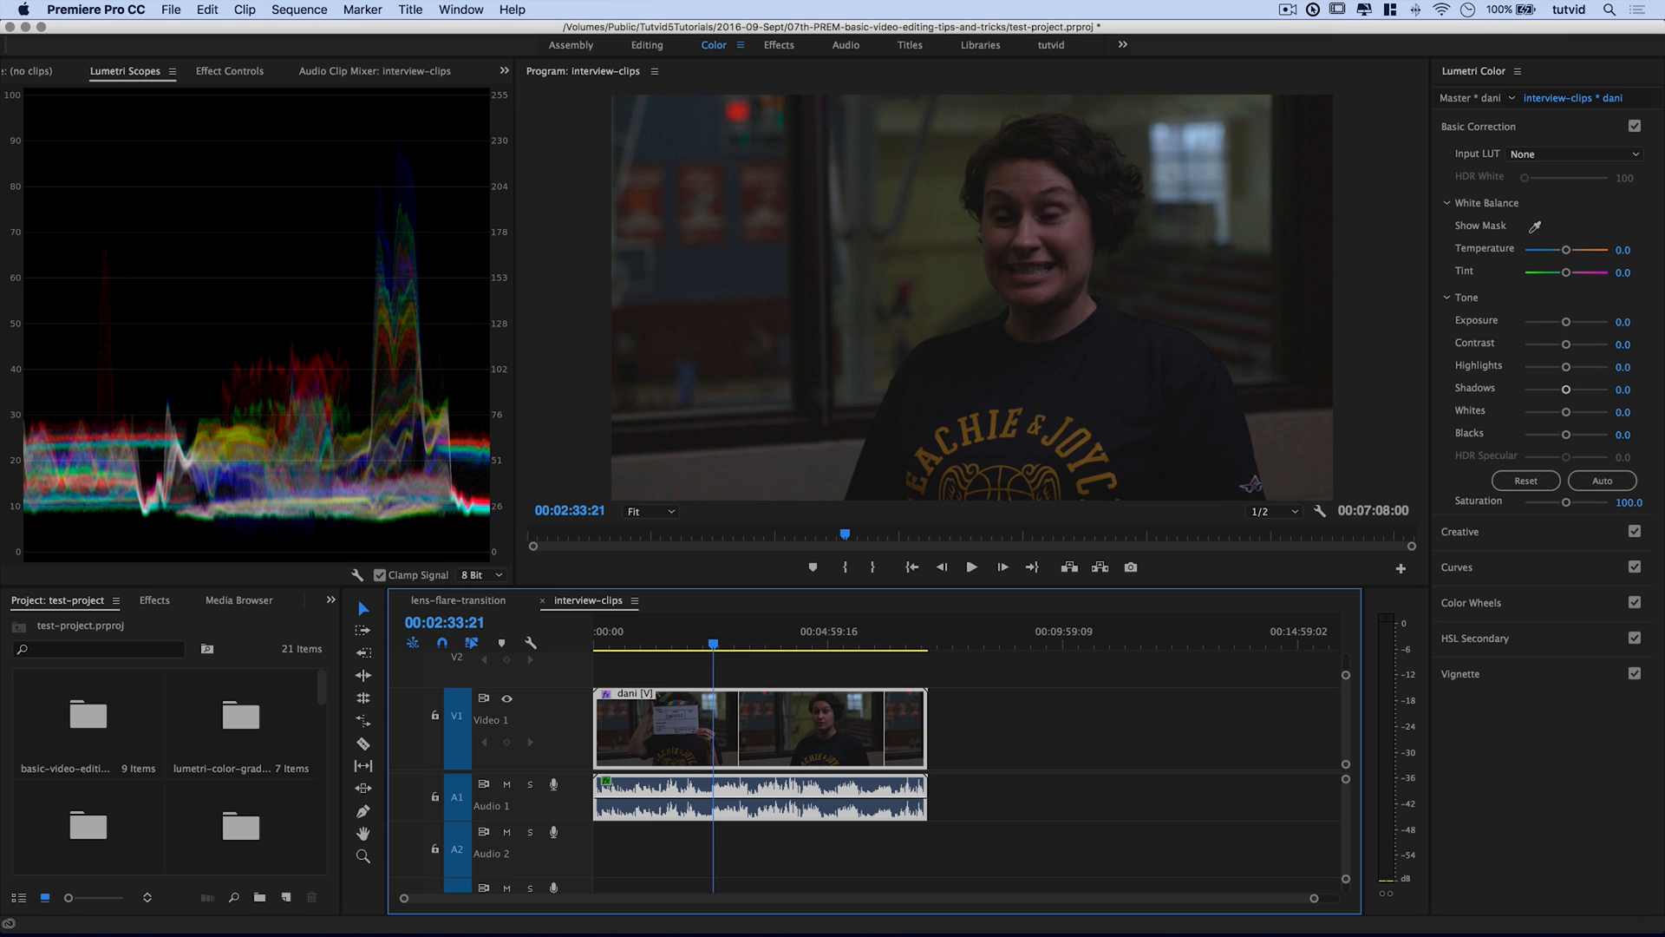
pyautogui.moveTo(1563, 363)
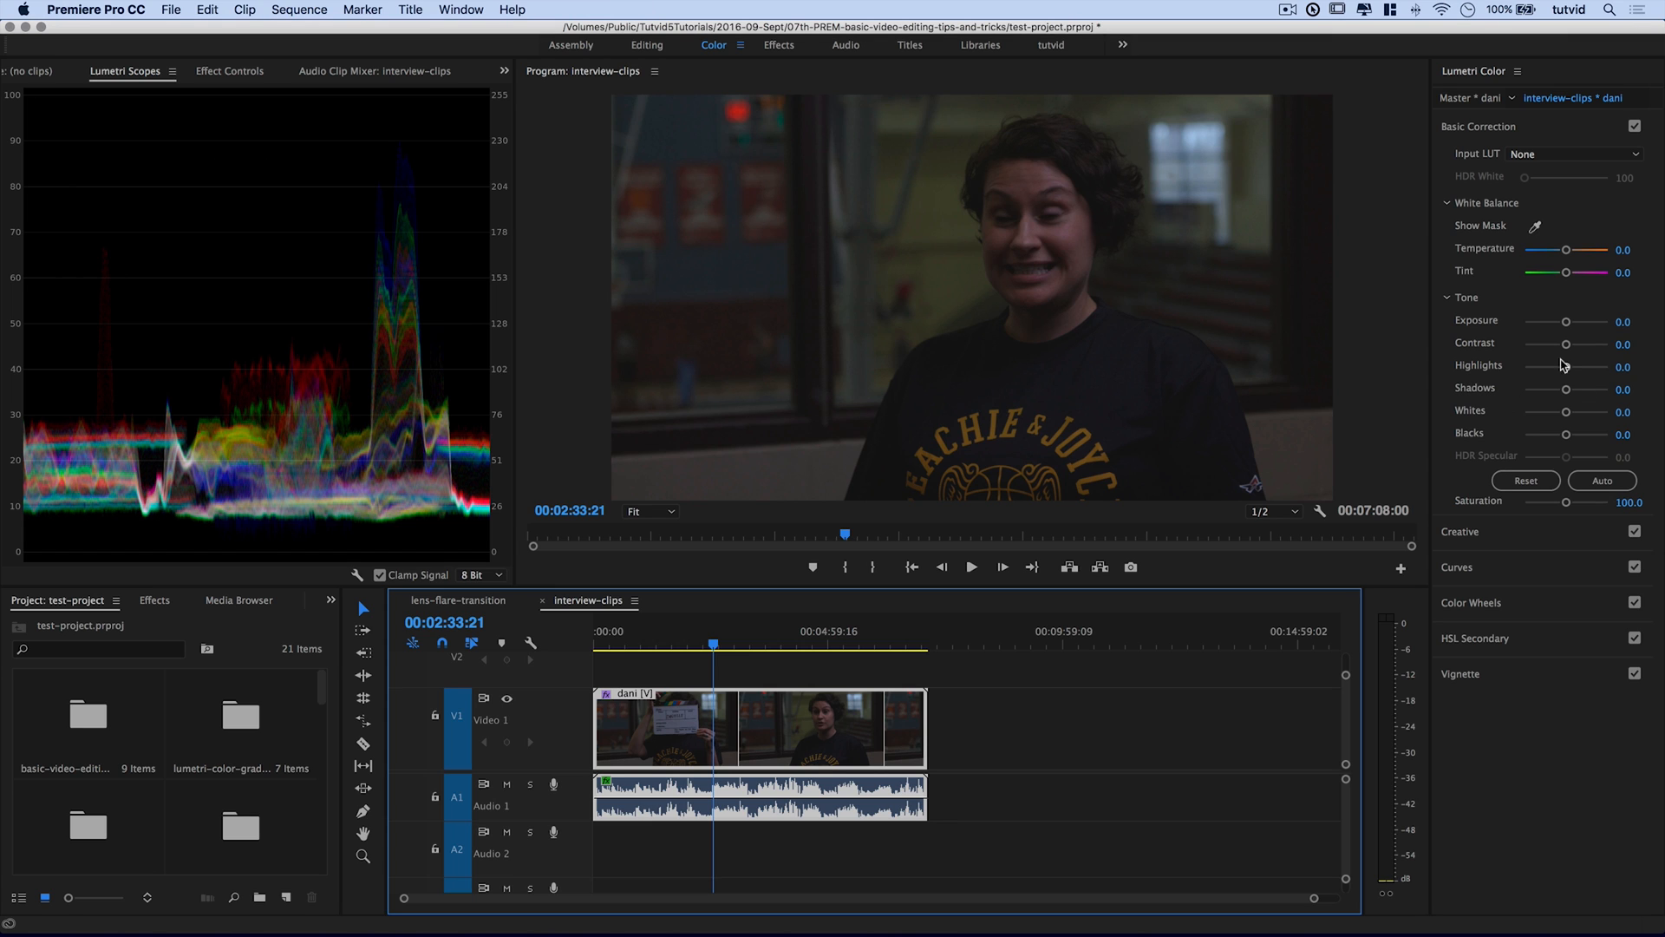
# - Shape an S-curve with a shadow point on the RGB curve, check it on/off, and fold Curves away
pyautogui.click(1459, 566)
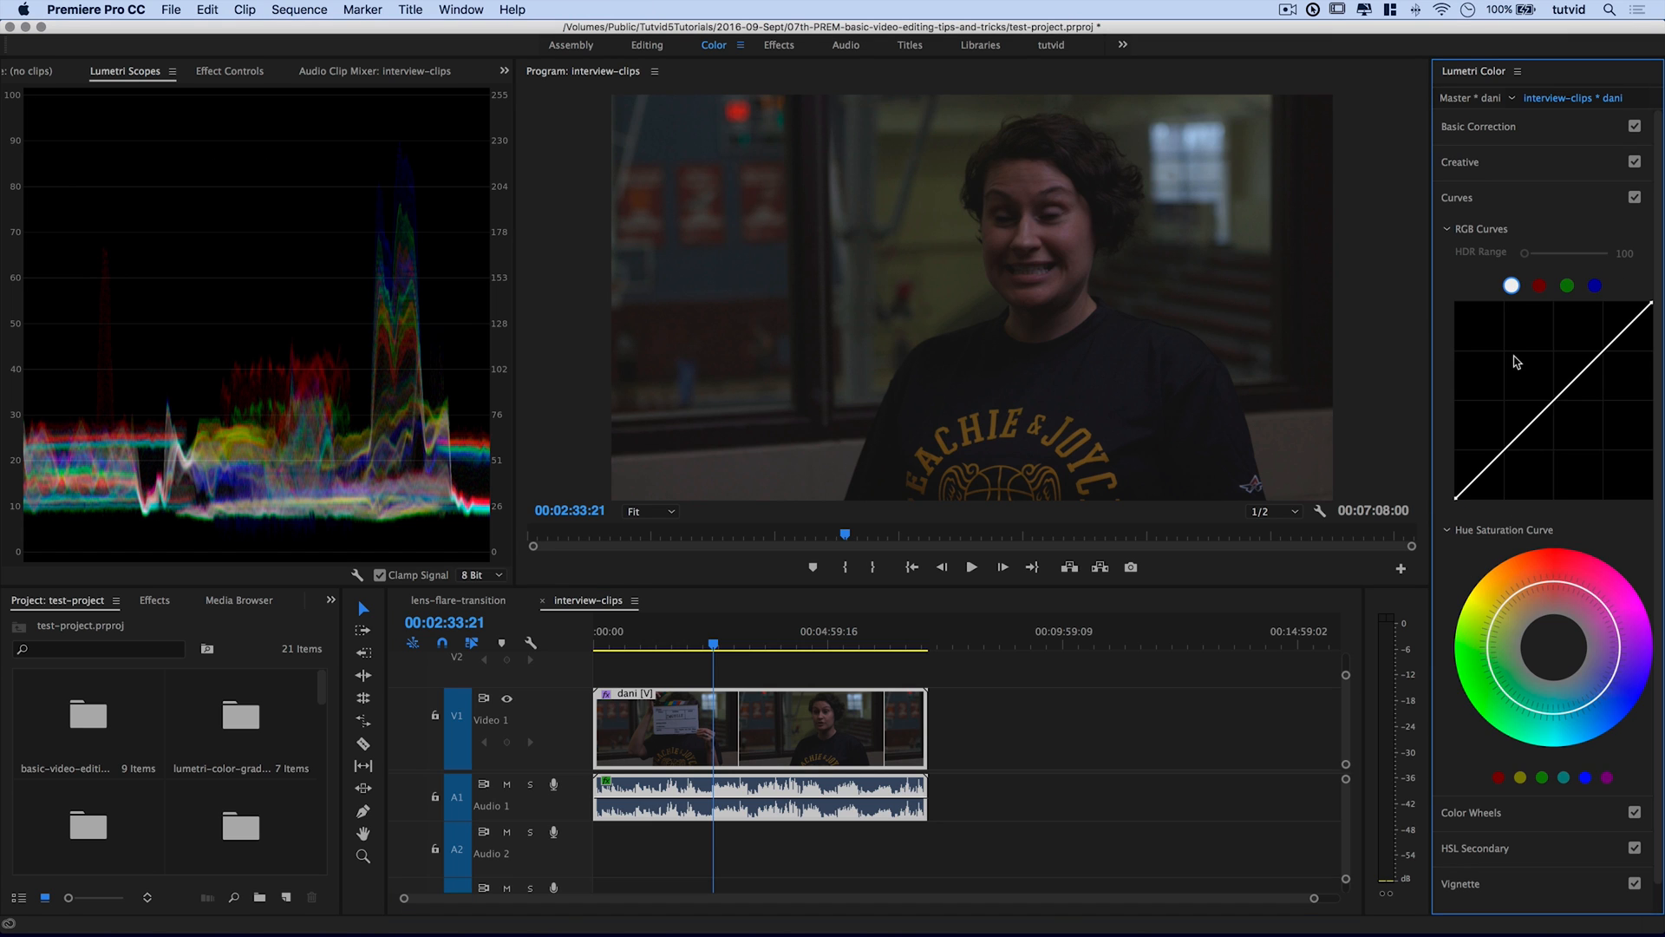
pyautogui.moveTo(1516, 297)
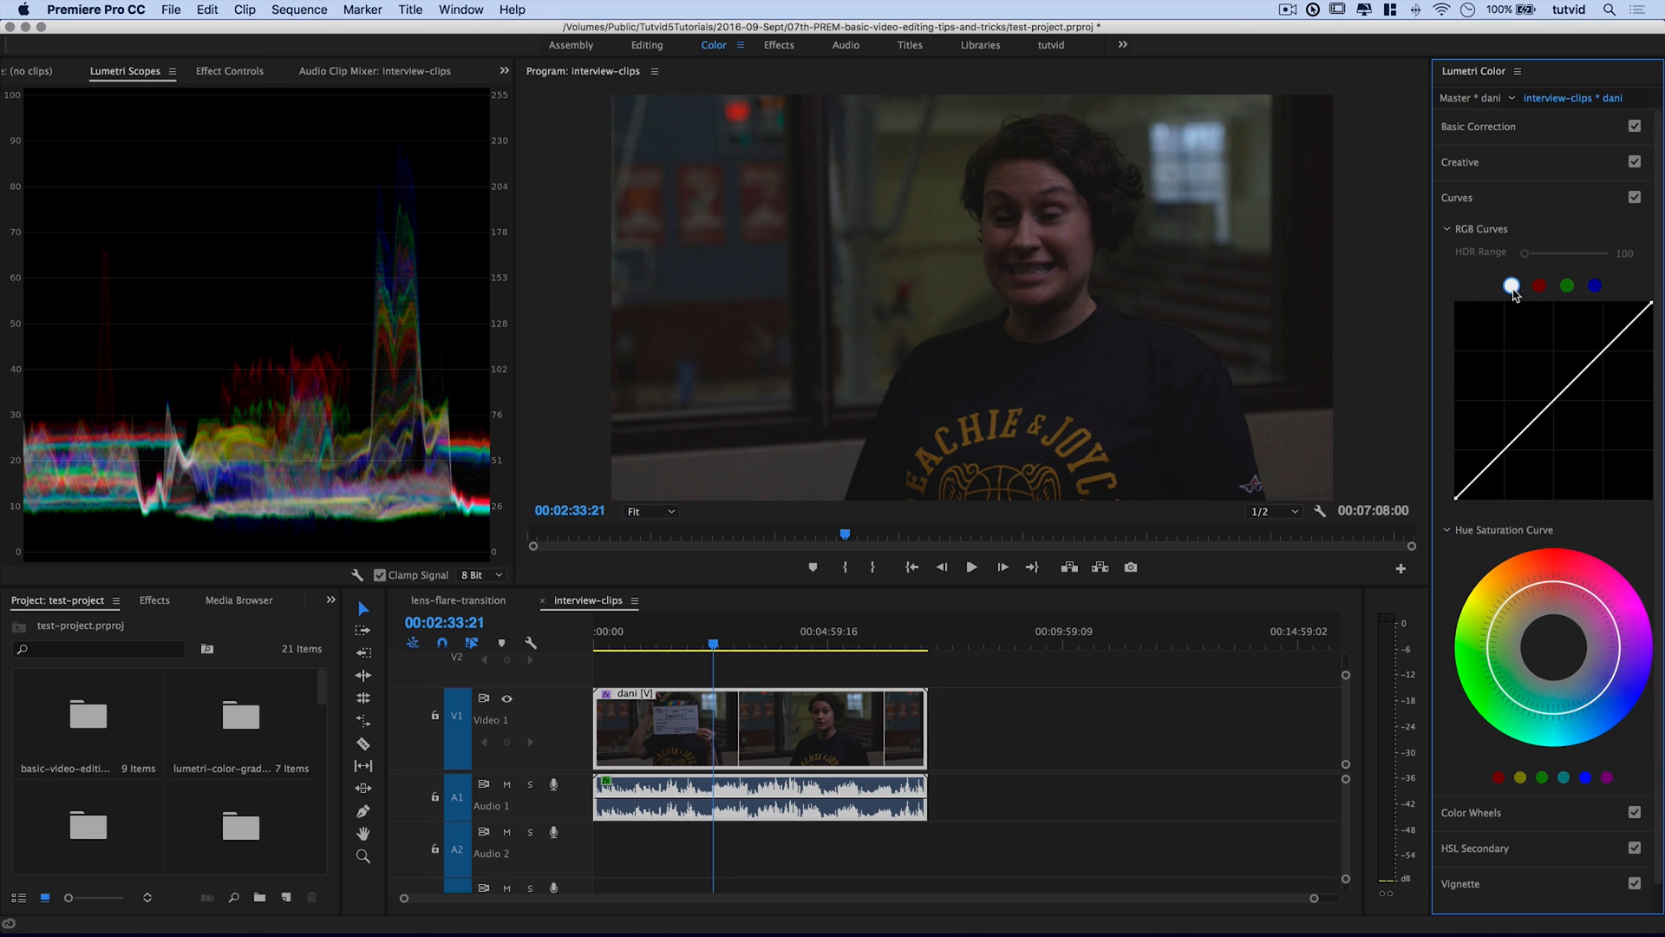
pyautogui.moveTo(1548, 332)
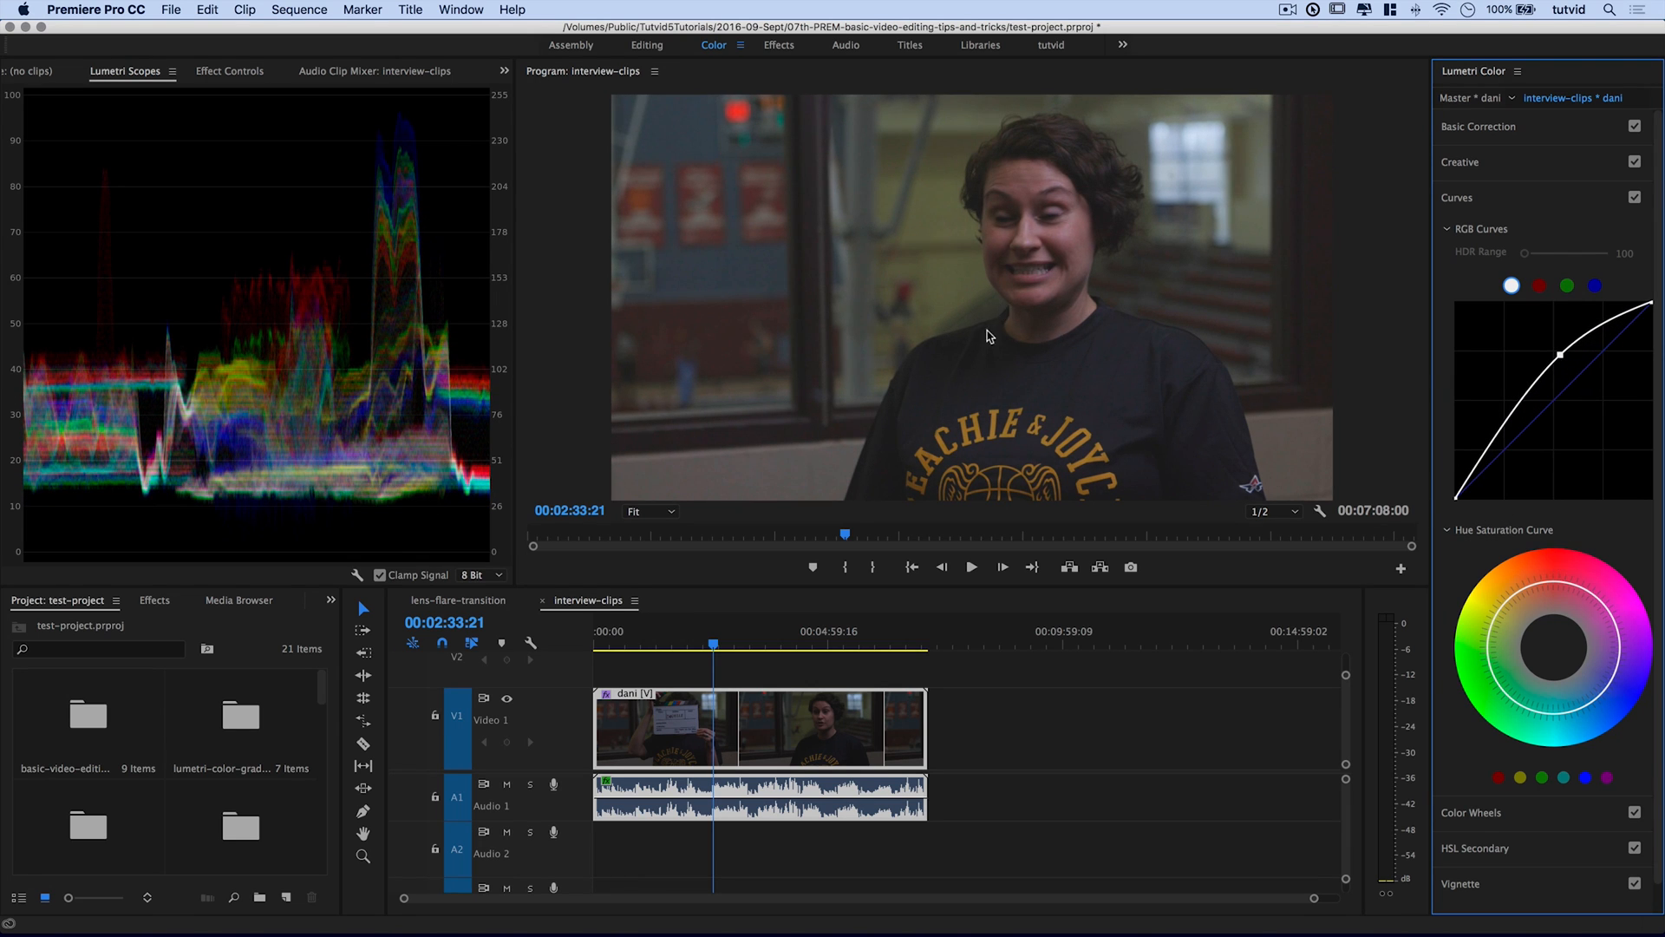
pyautogui.moveTo(264, 300)
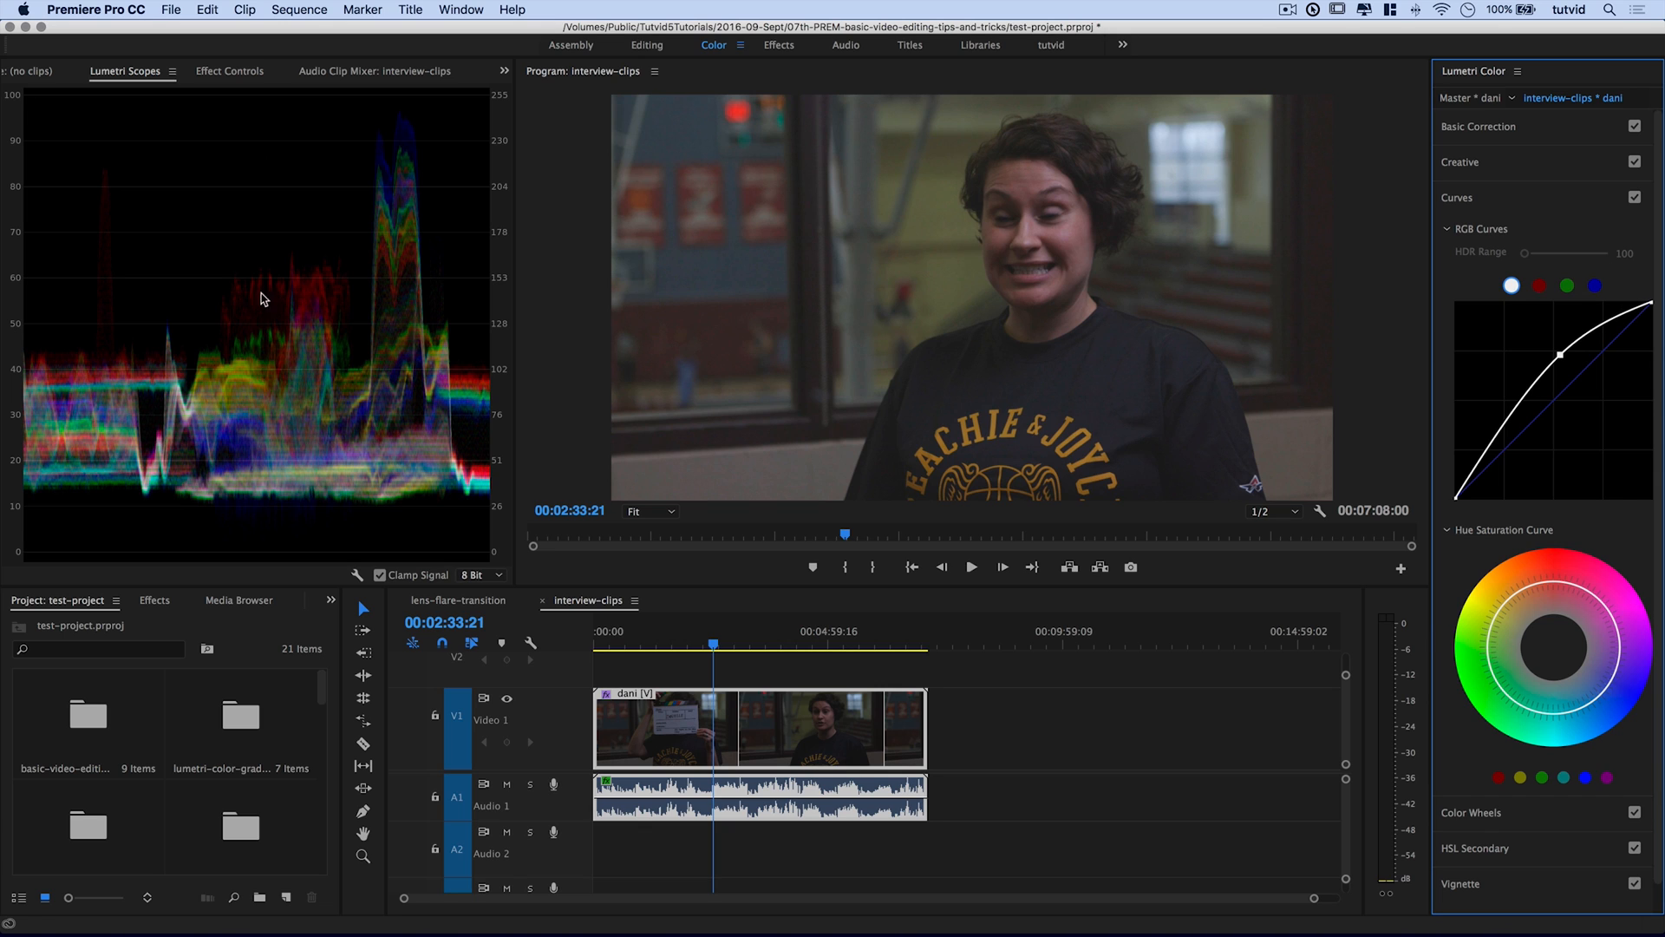
pyautogui.moveTo(455, 394)
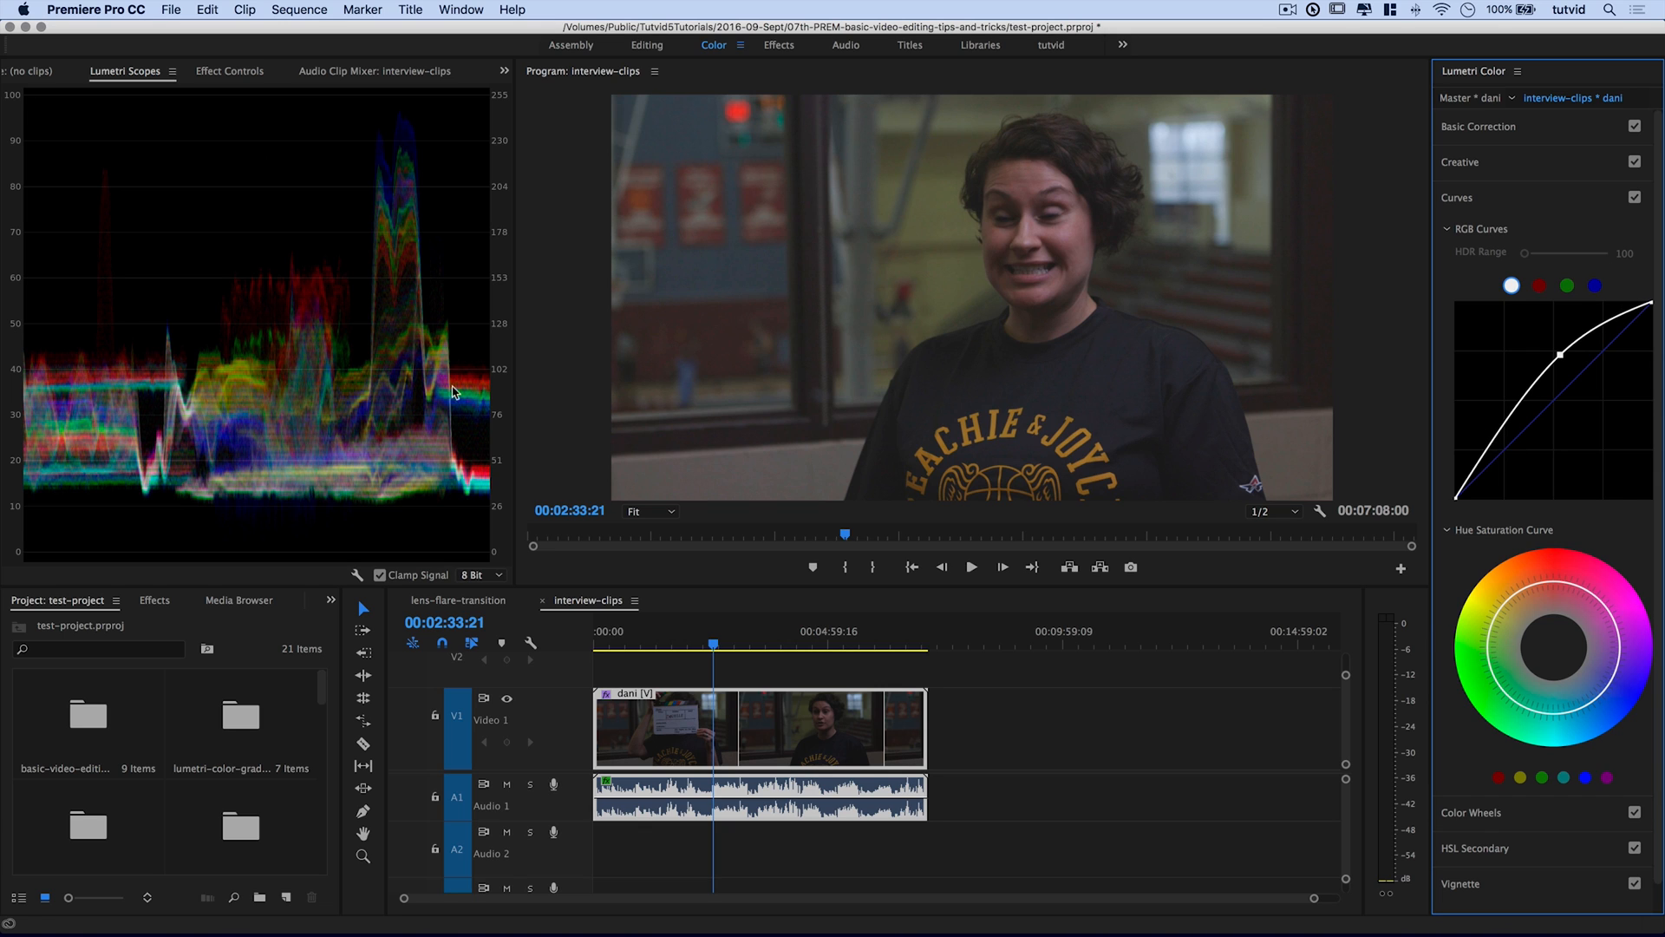
pyautogui.moveTo(184, 449)
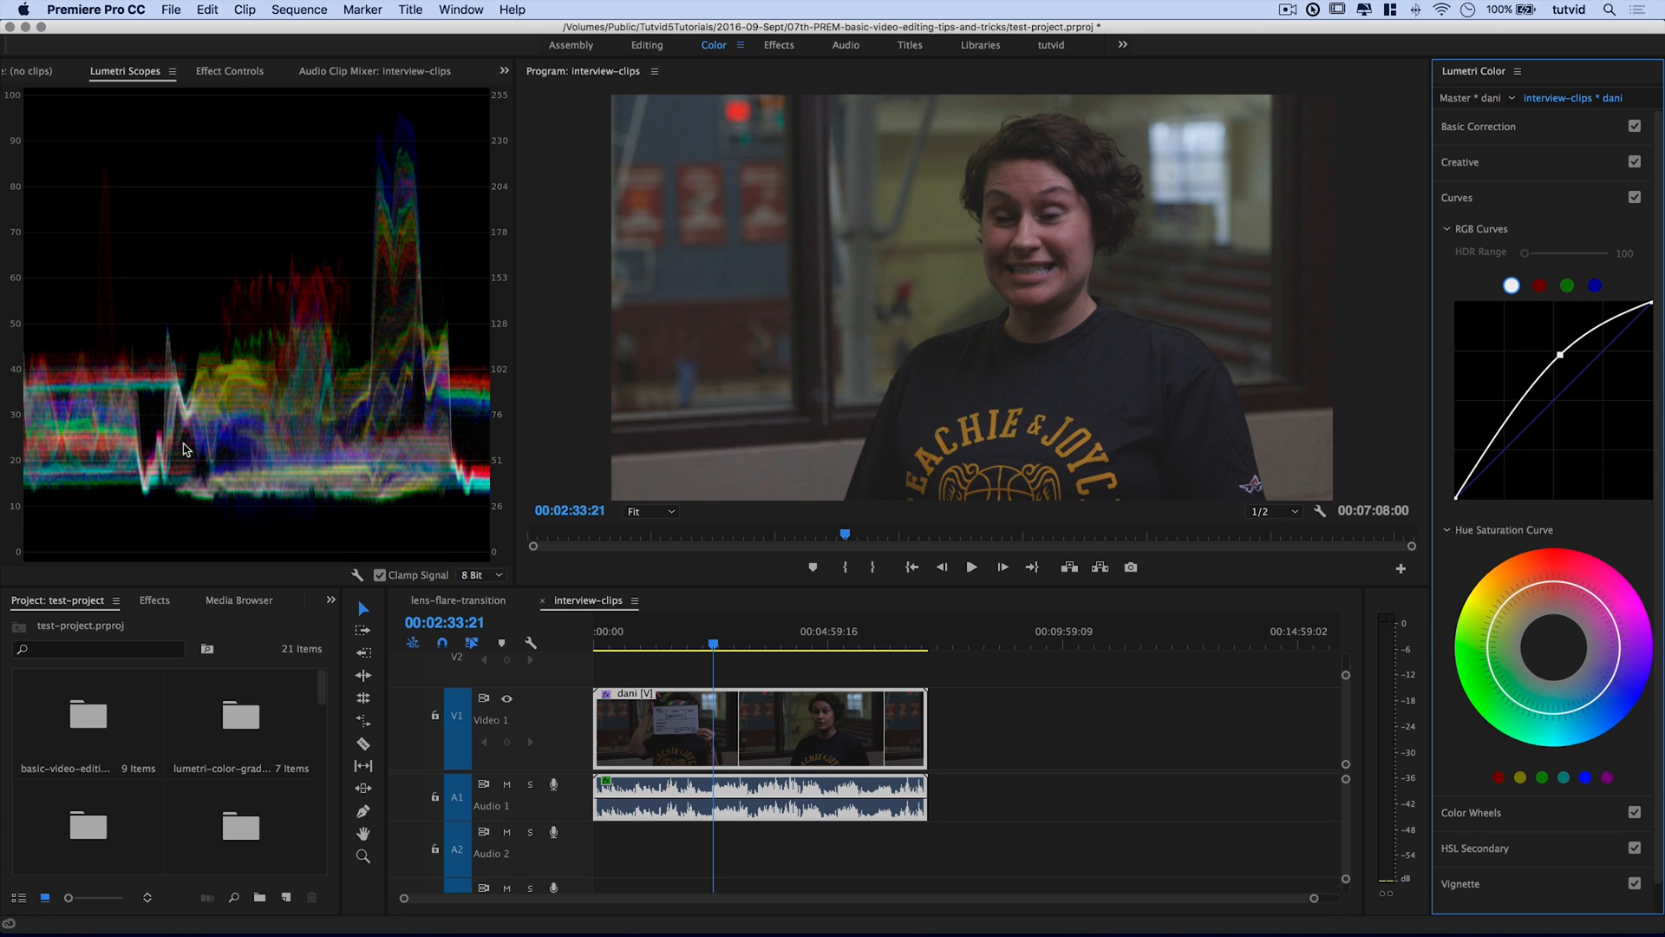
pyautogui.moveTo(650, 434)
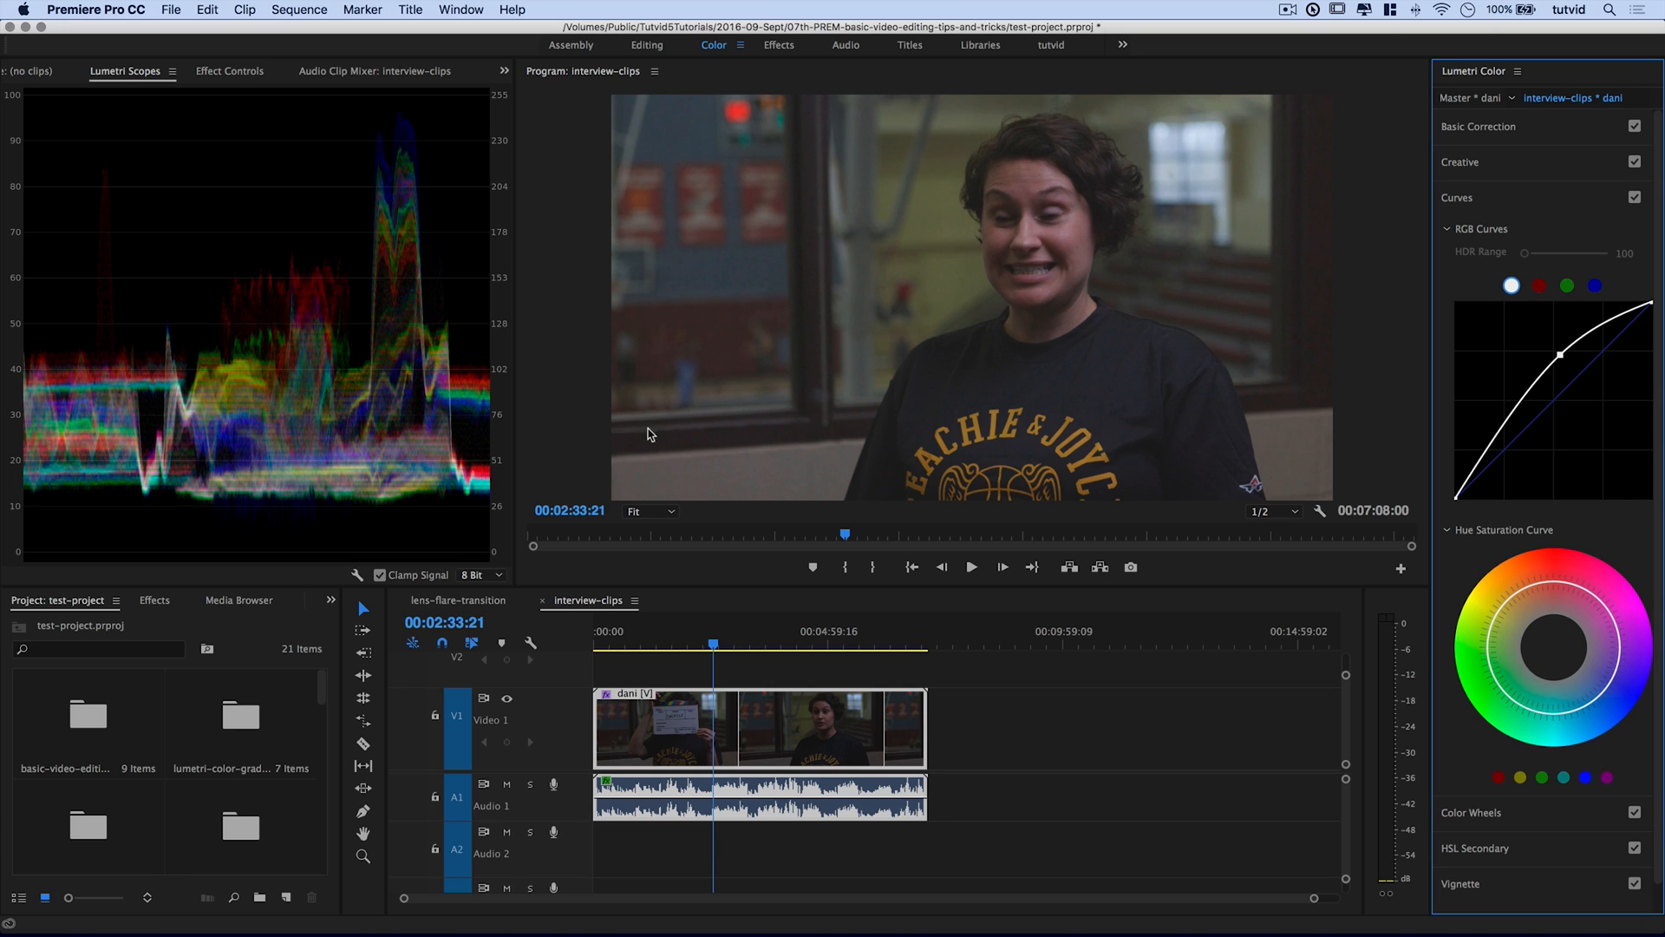
pyautogui.moveTo(229, 430)
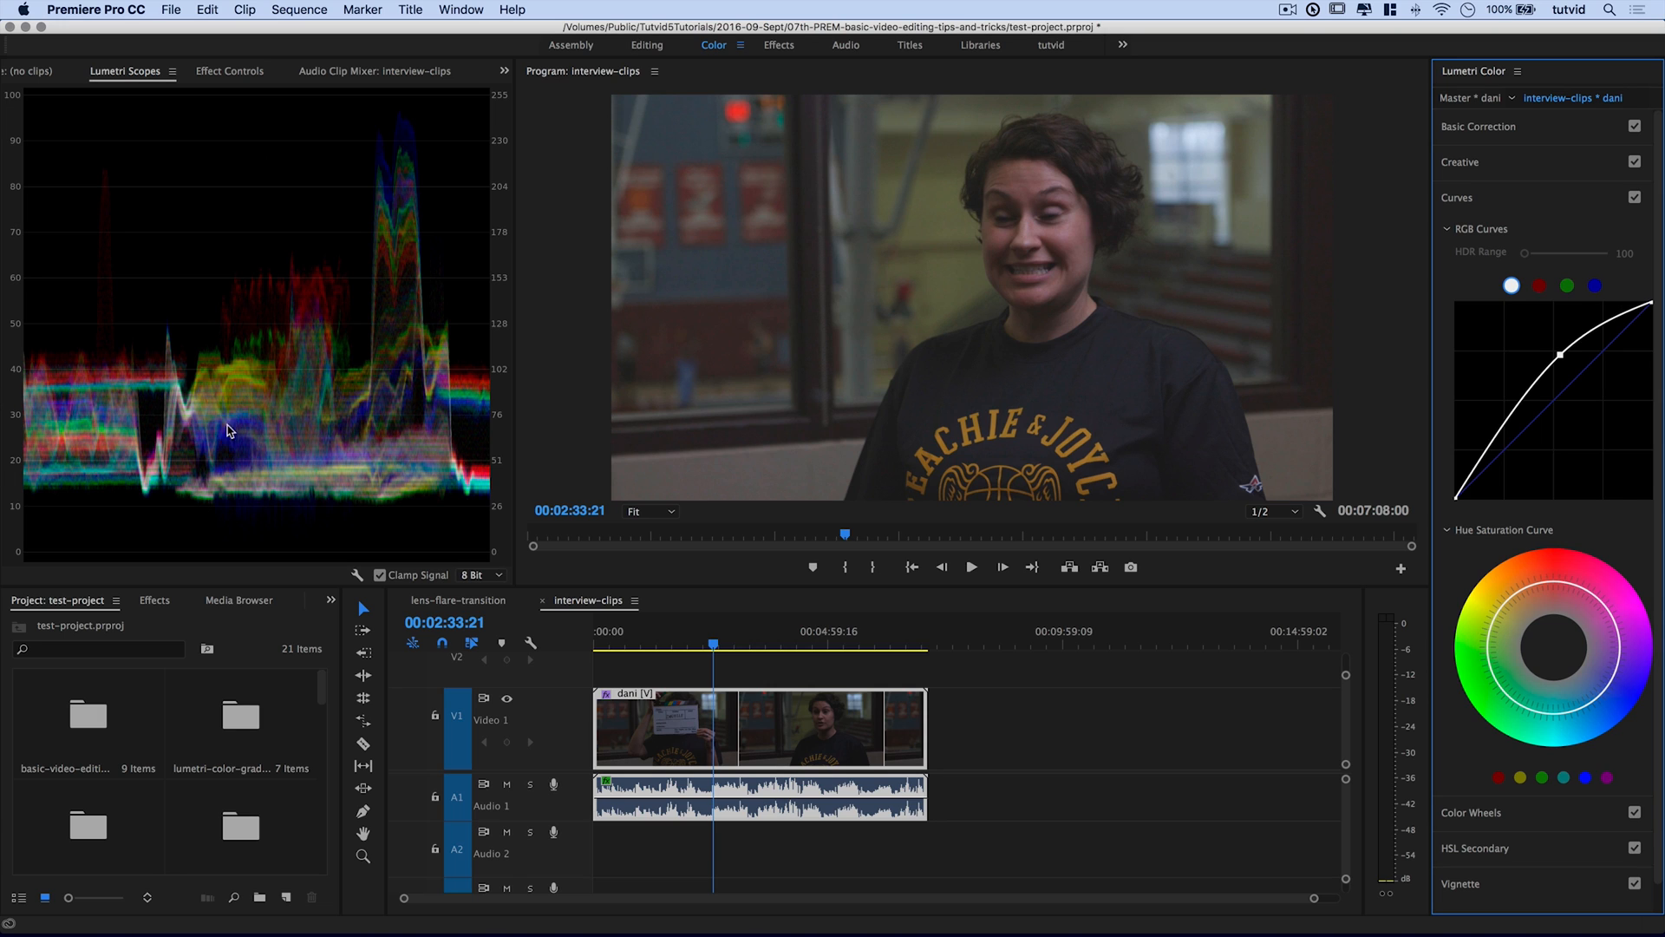
pyautogui.moveTo(267, 471)
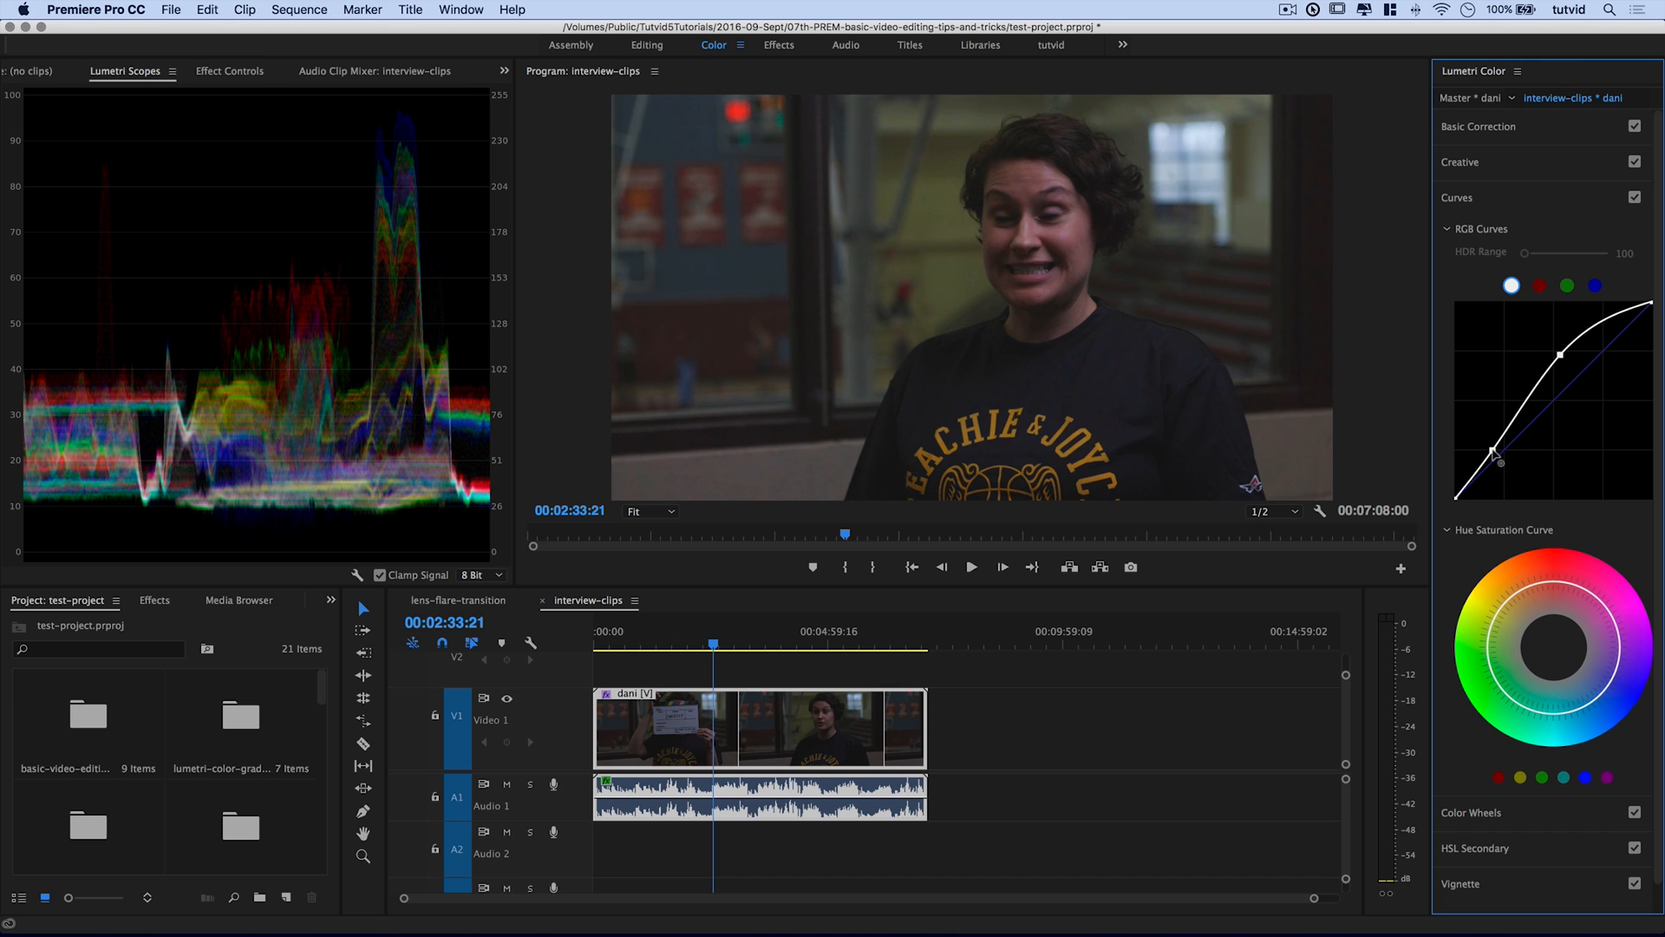
pyautogui.click(1633, 198)
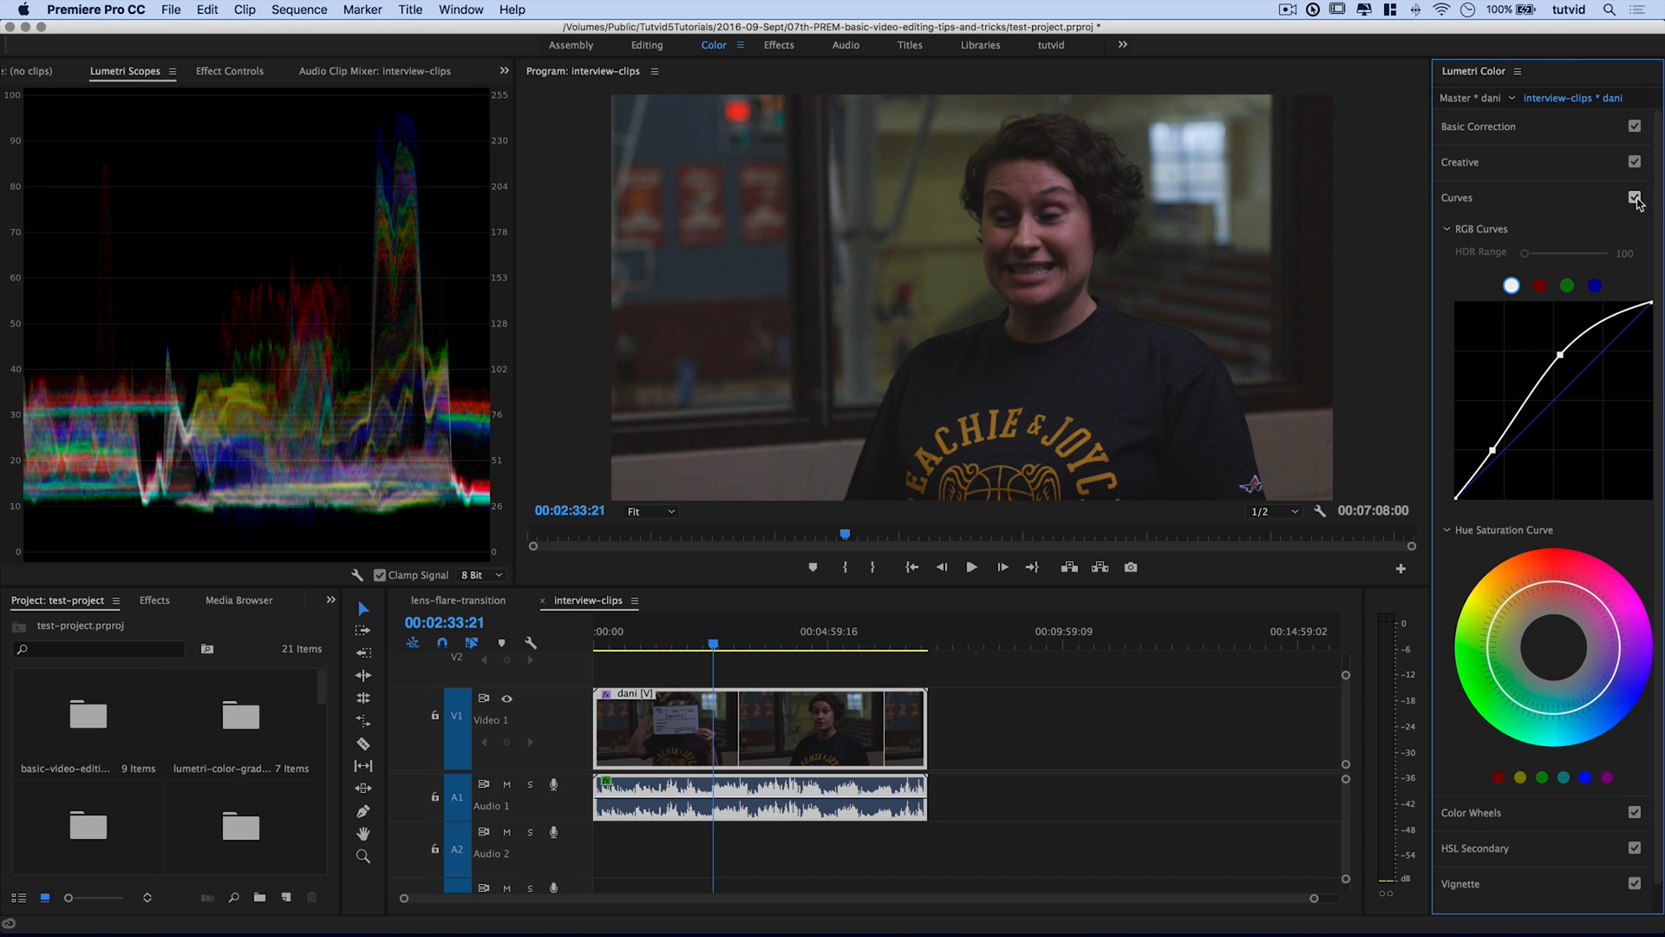
pyautogui.click(1635, 198)
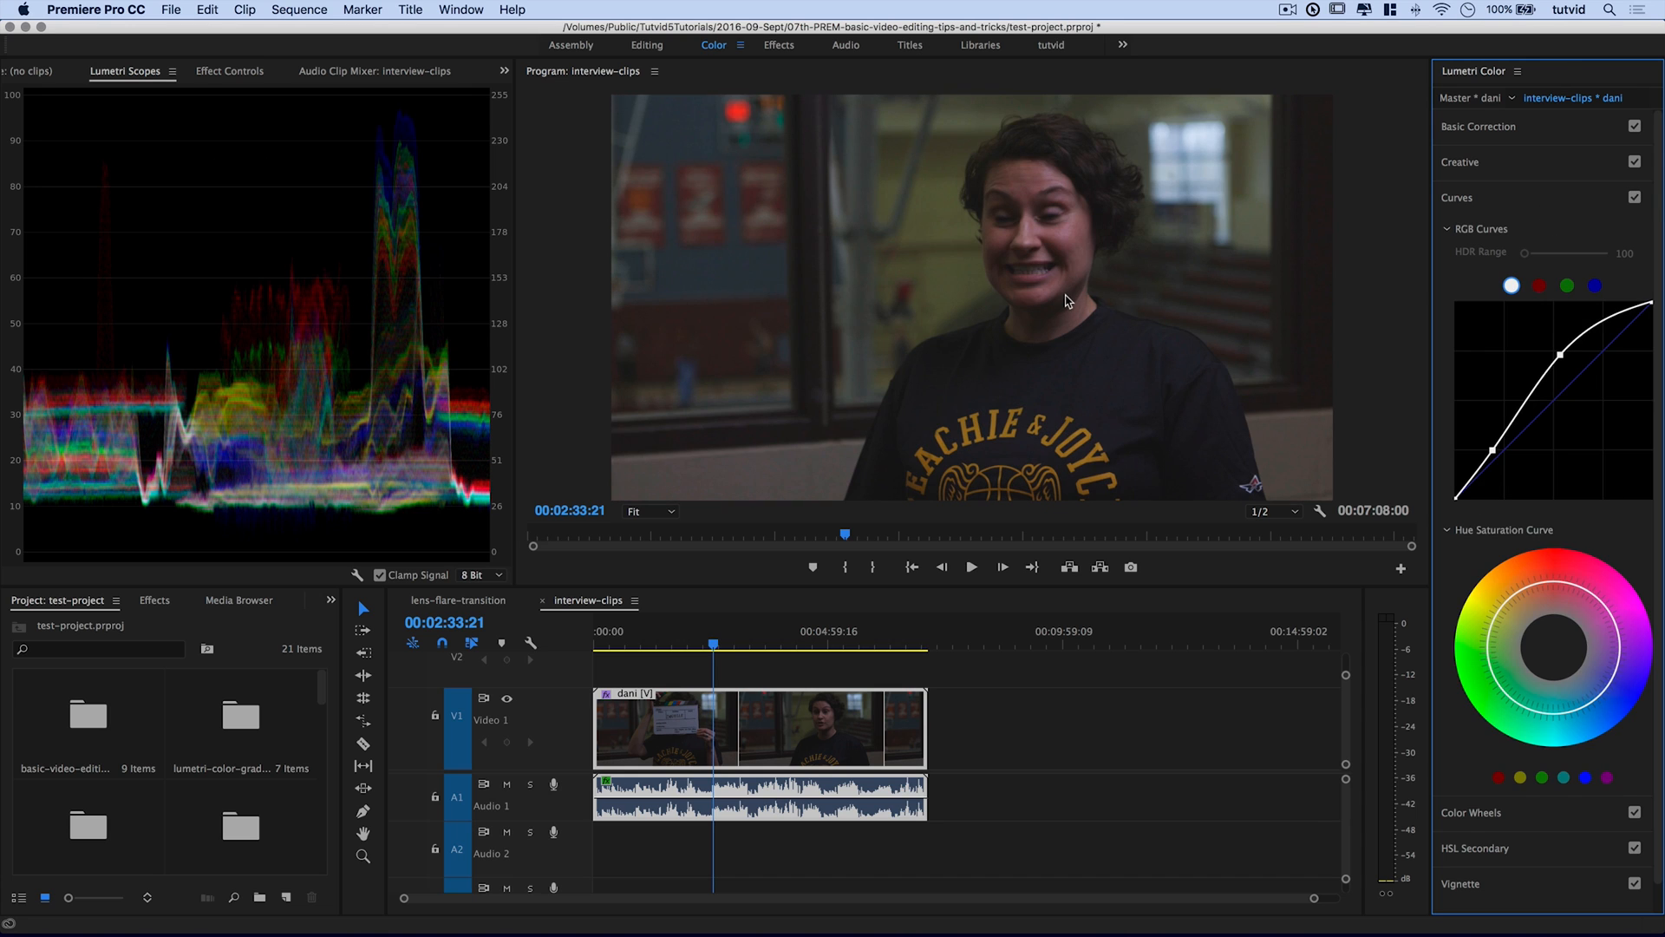
pyautogui.moveTo(1461, 283)
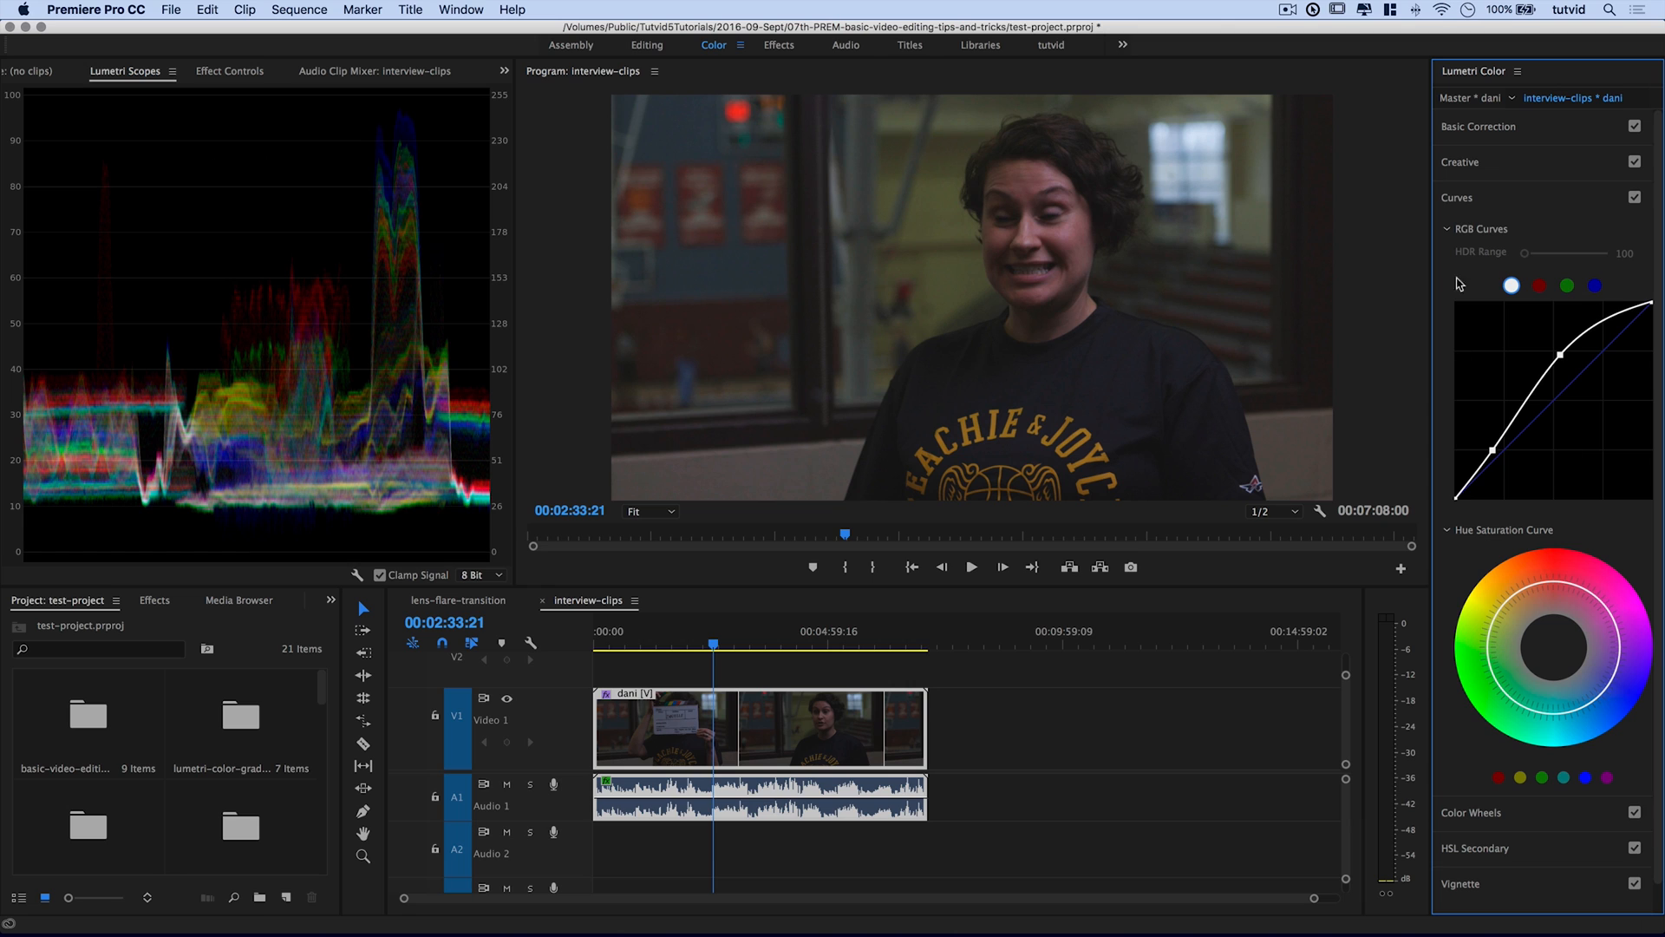
pyautogui.click(1449, 198)
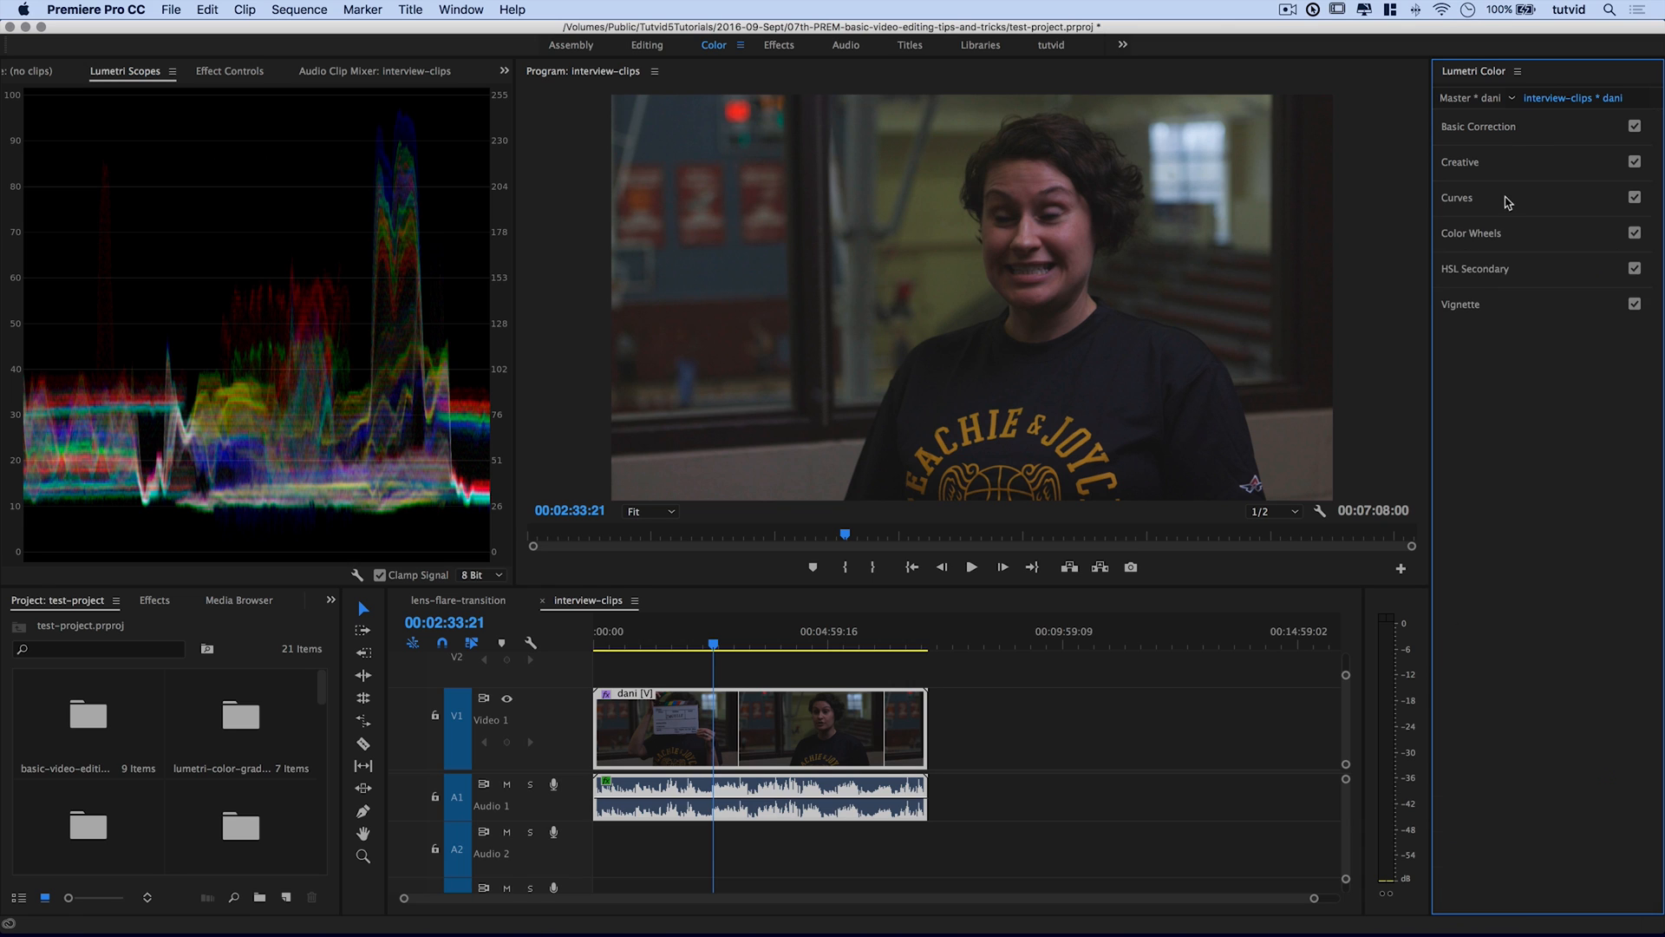
# - Expand Basic Correction and browse the Input LUT presets, keeping None
pyautogui.click(1478, 127)
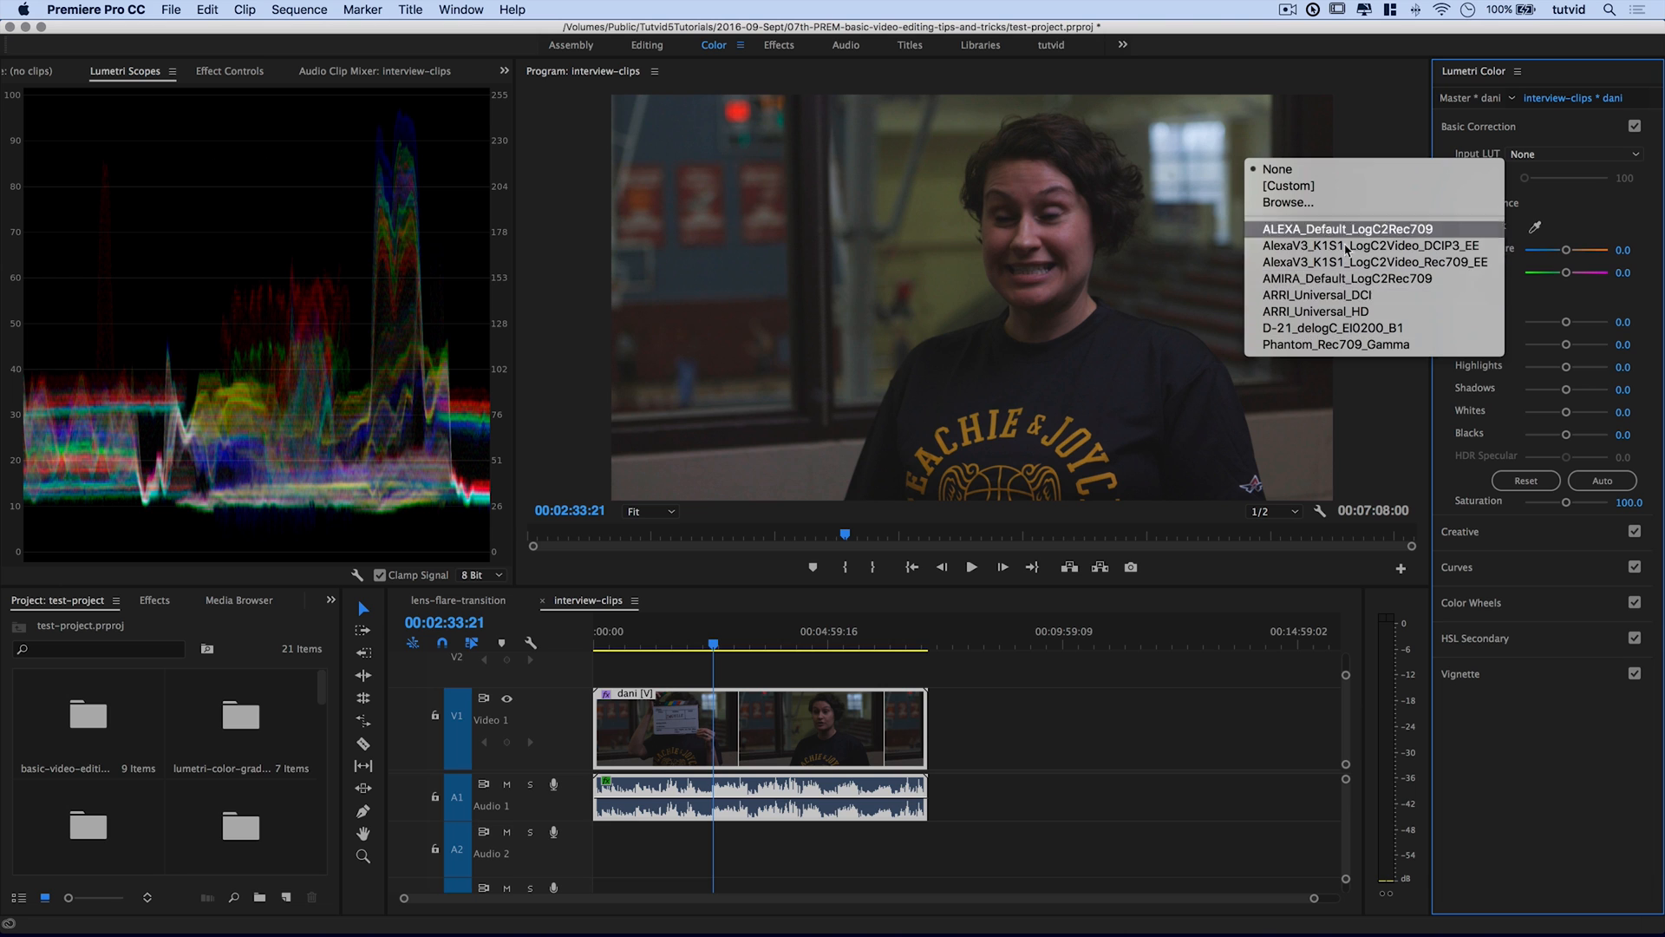
pyautogui.moveTo(1351, 250)
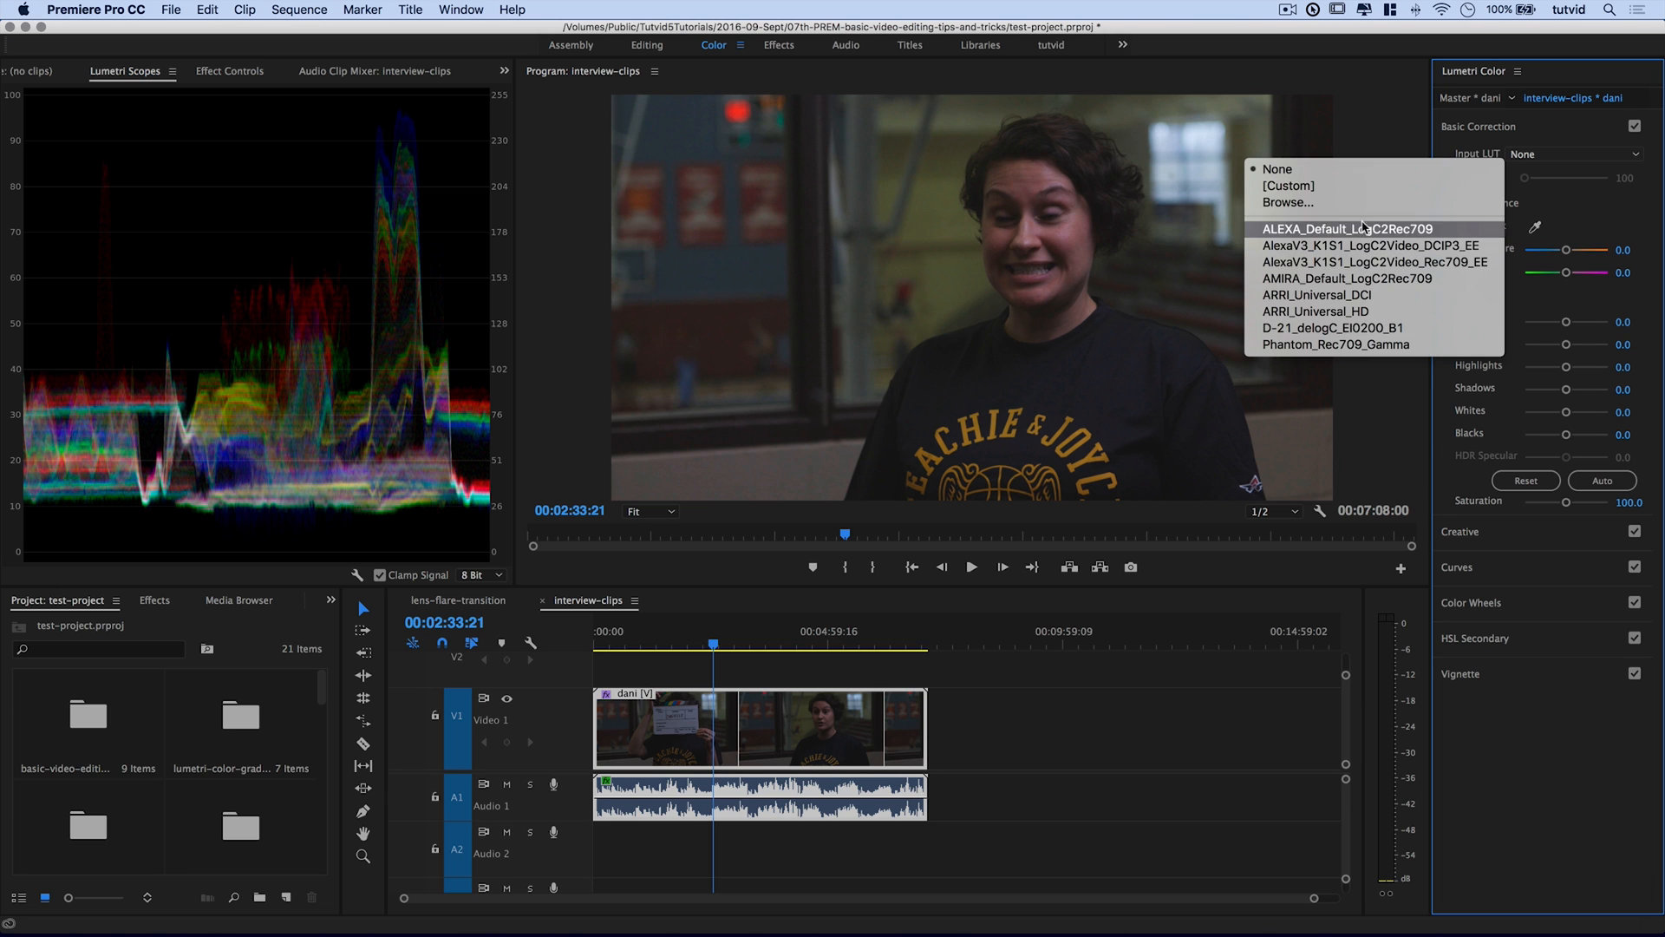
pyautogui.moveTo(1317, 295)
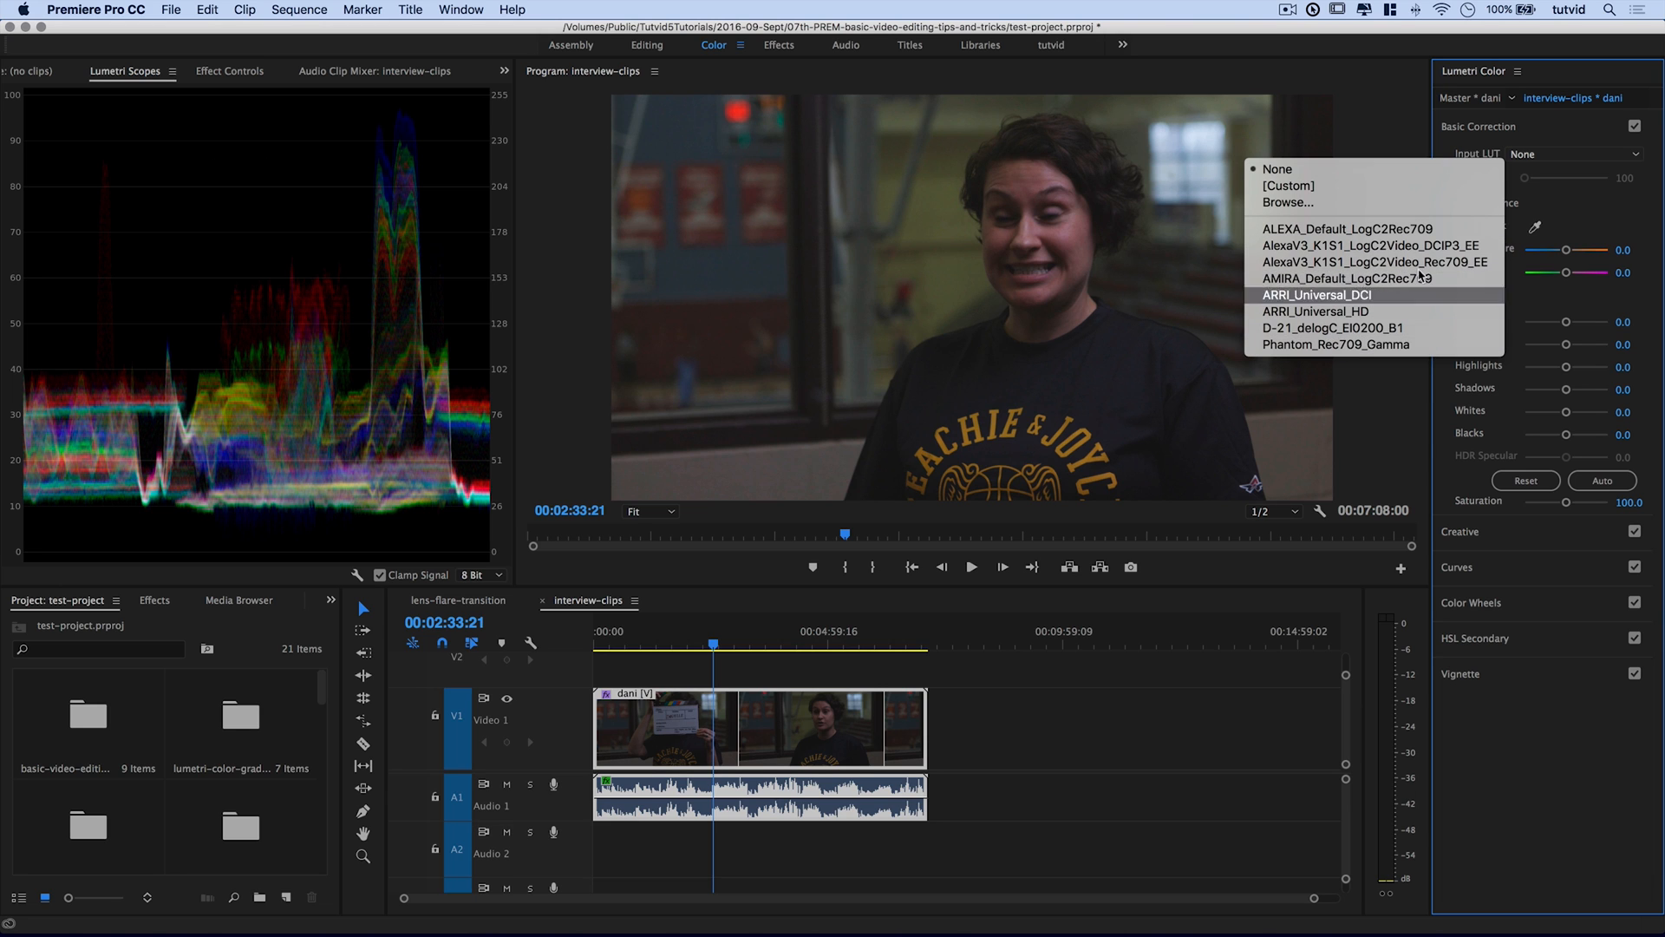
pyautogui.moveTo(1405, 303)
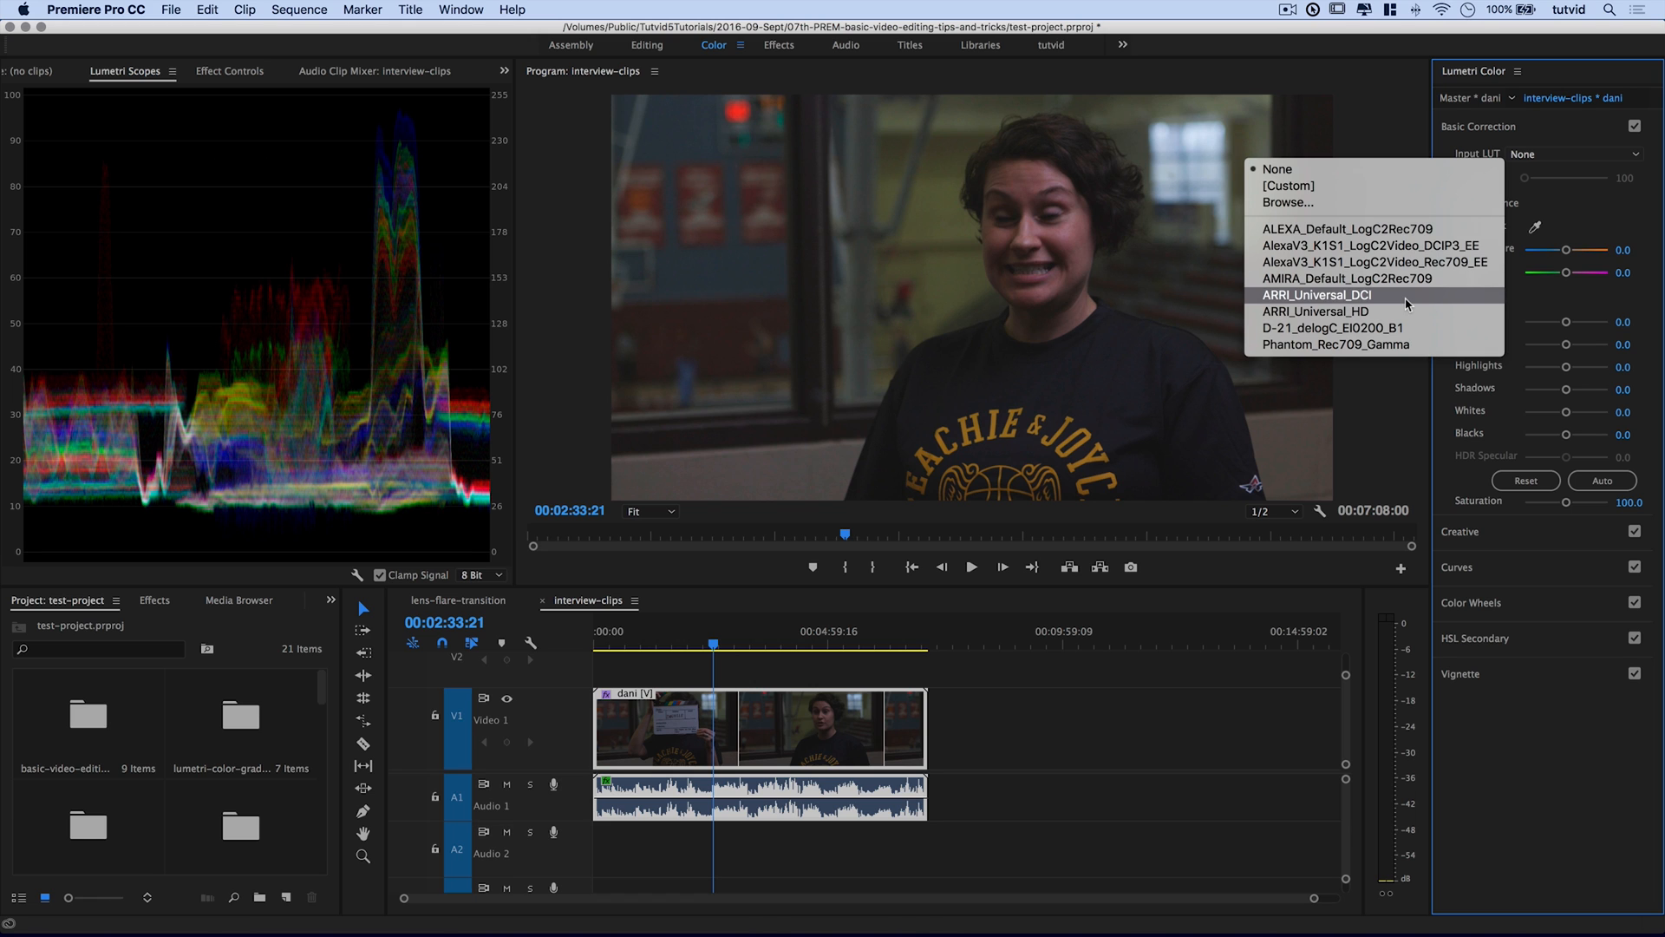
pyautogui.moveTo(1342, 339)
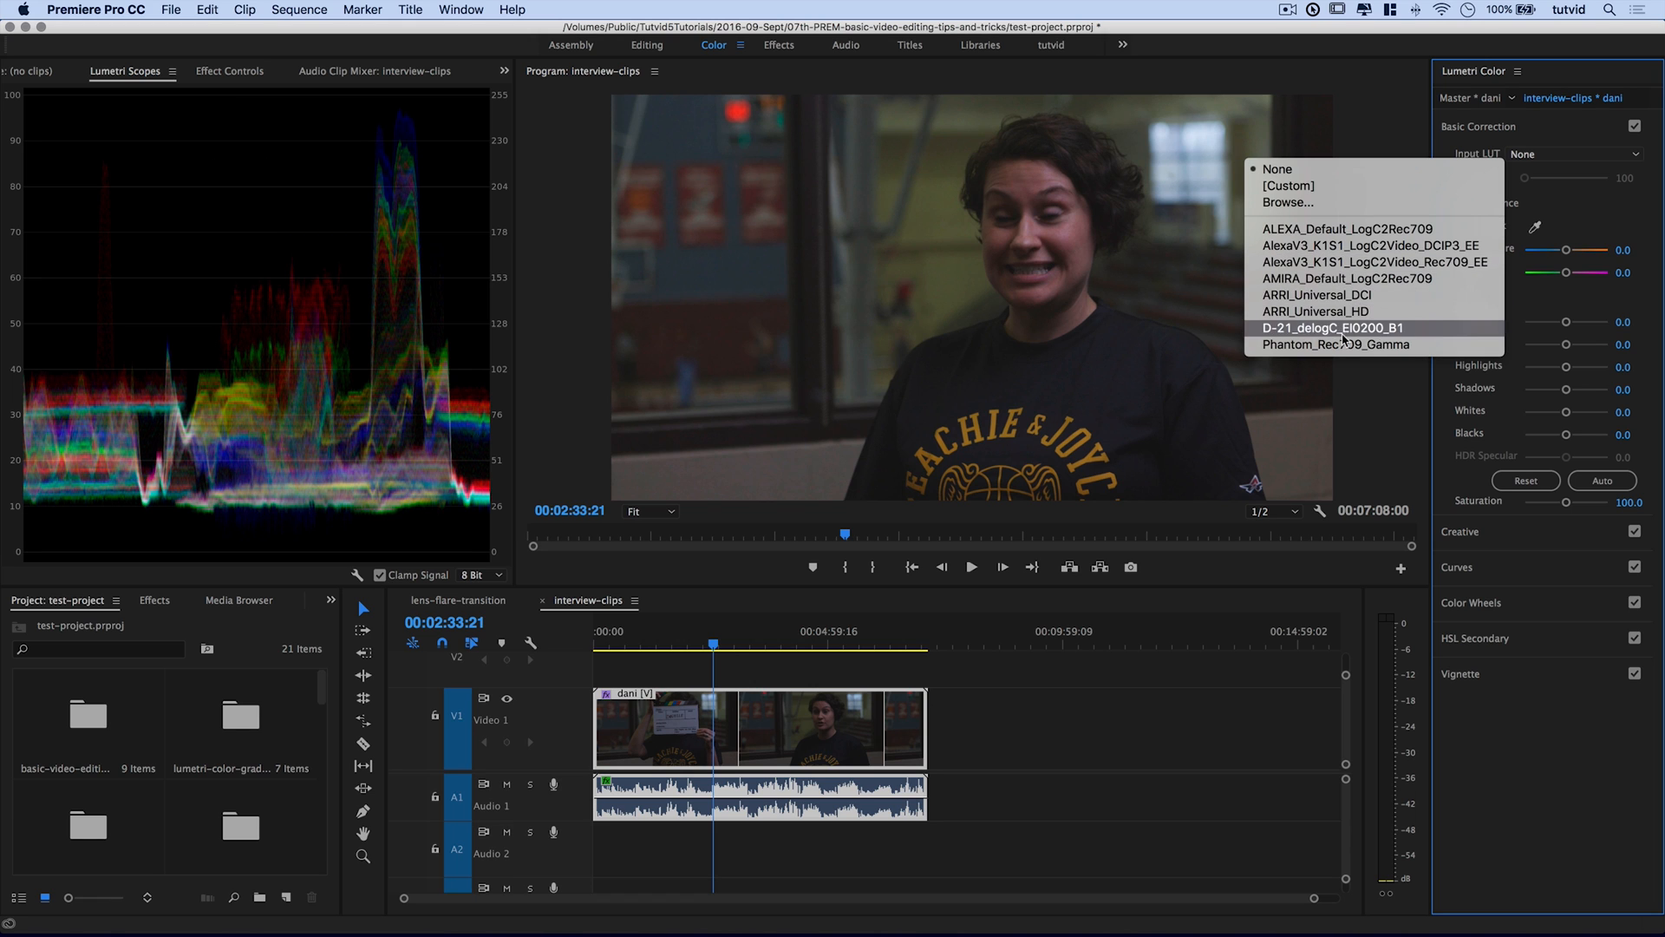
pyautogui.moveTo(1346, 245)
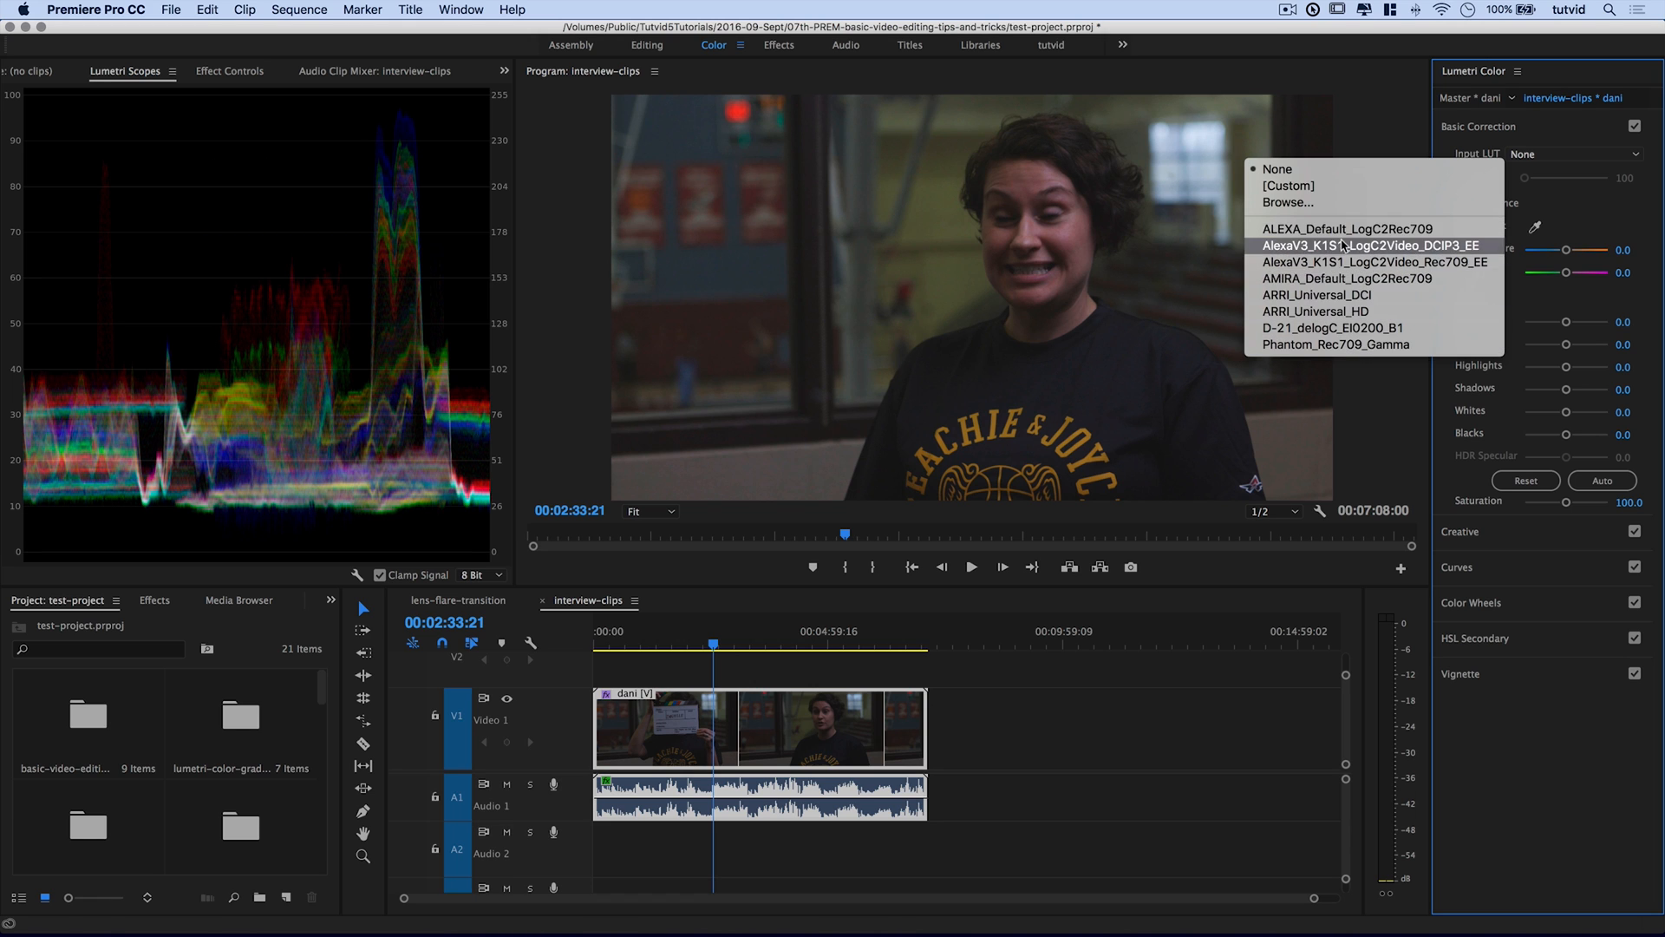
pyautogui.moveTo(1566, 155)
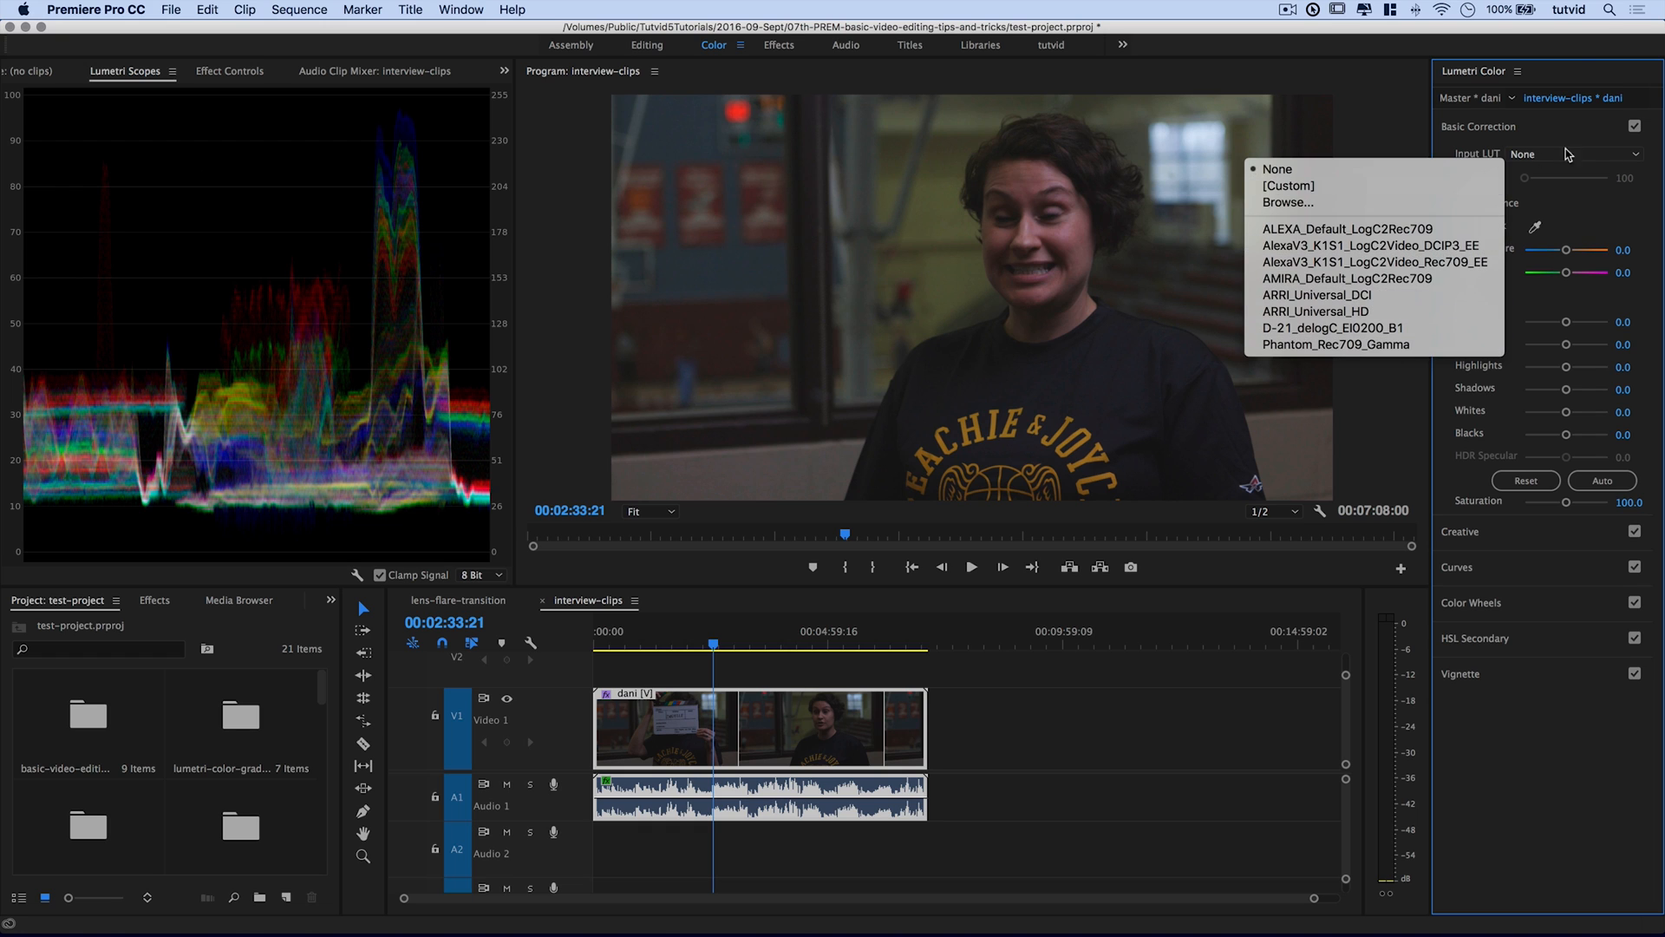
pyautogui.click(1276, 169)
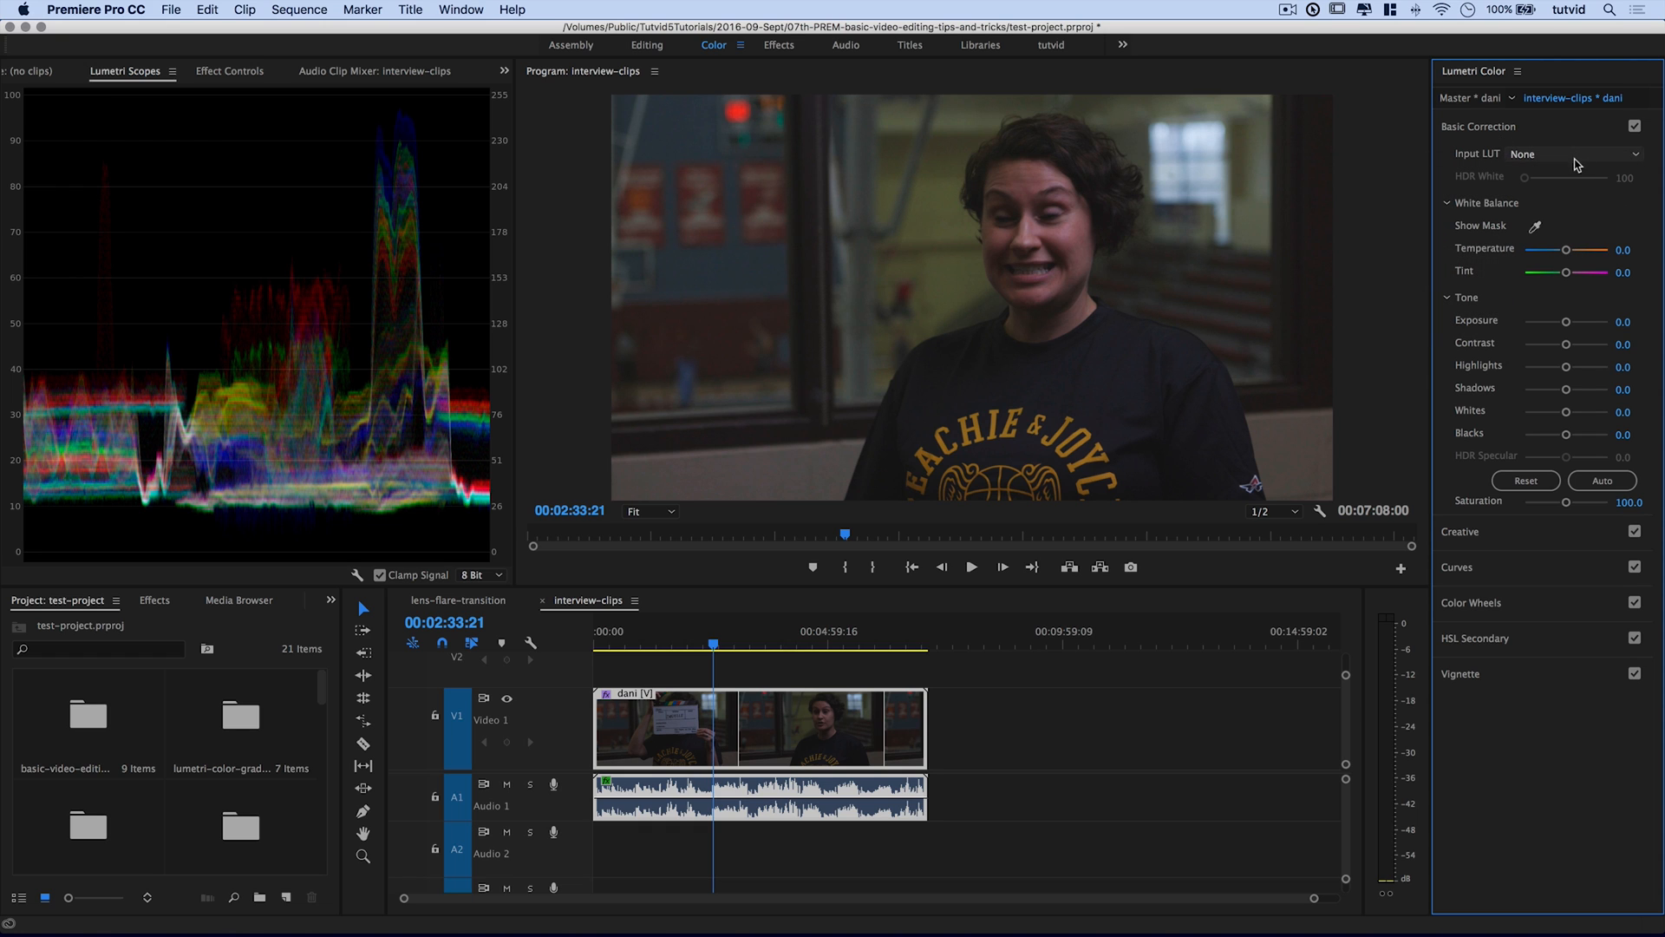
pyautogui.moveTo(1587, 329)
pyautogui.write('1')
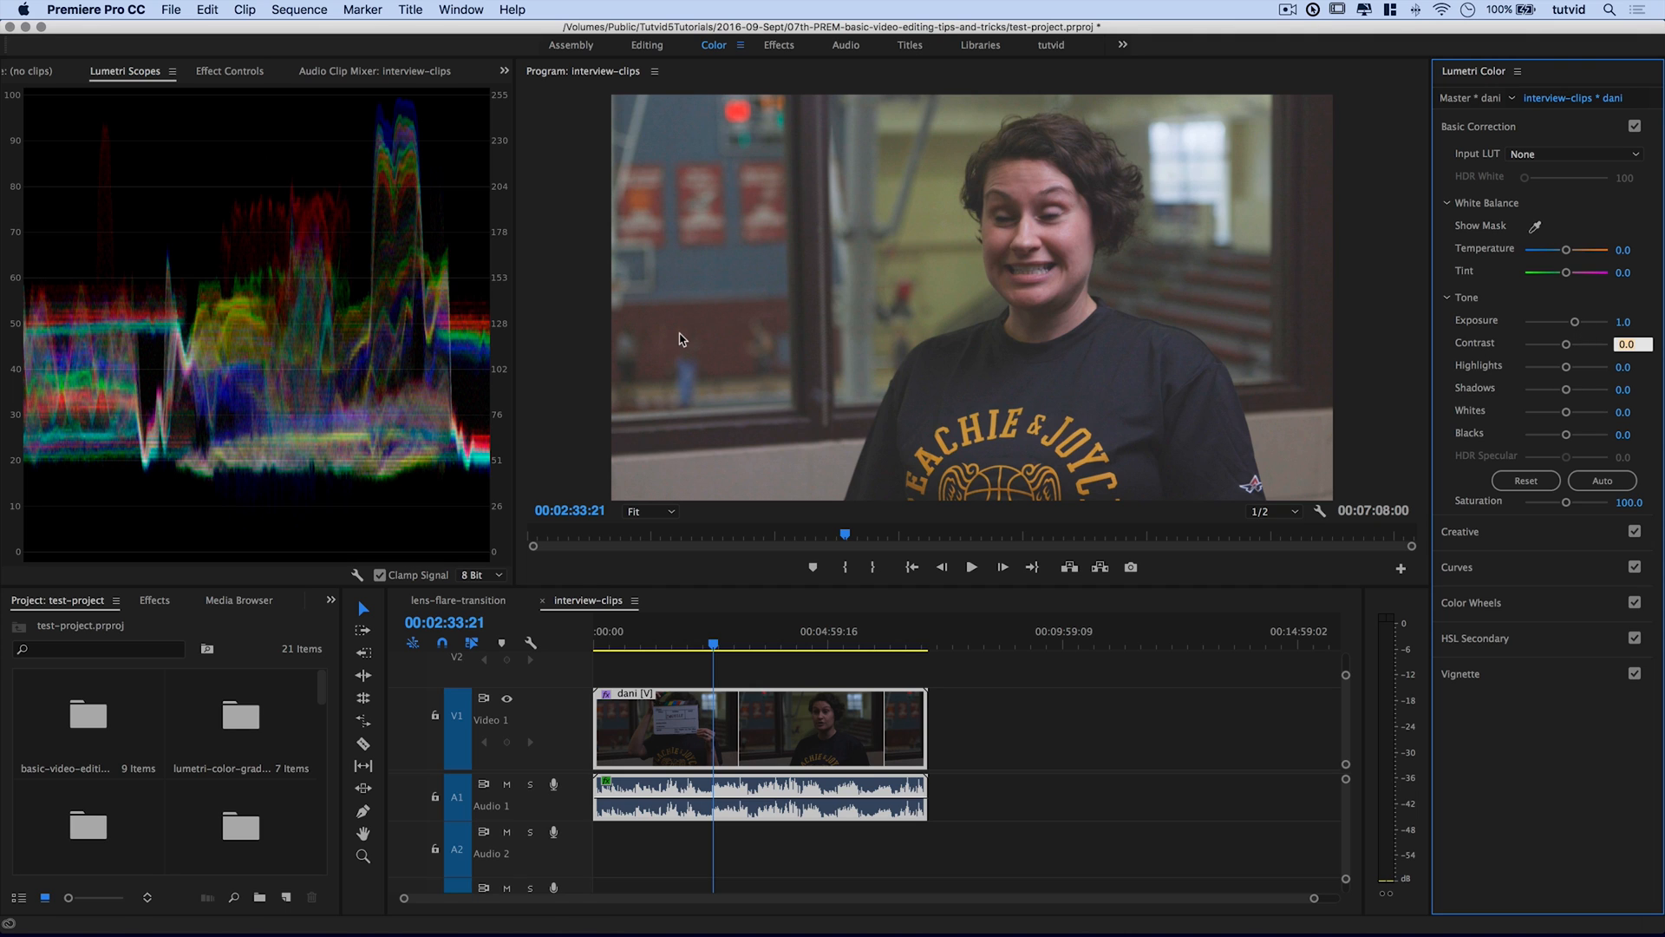
pyautogui.moveTo(404, 108)
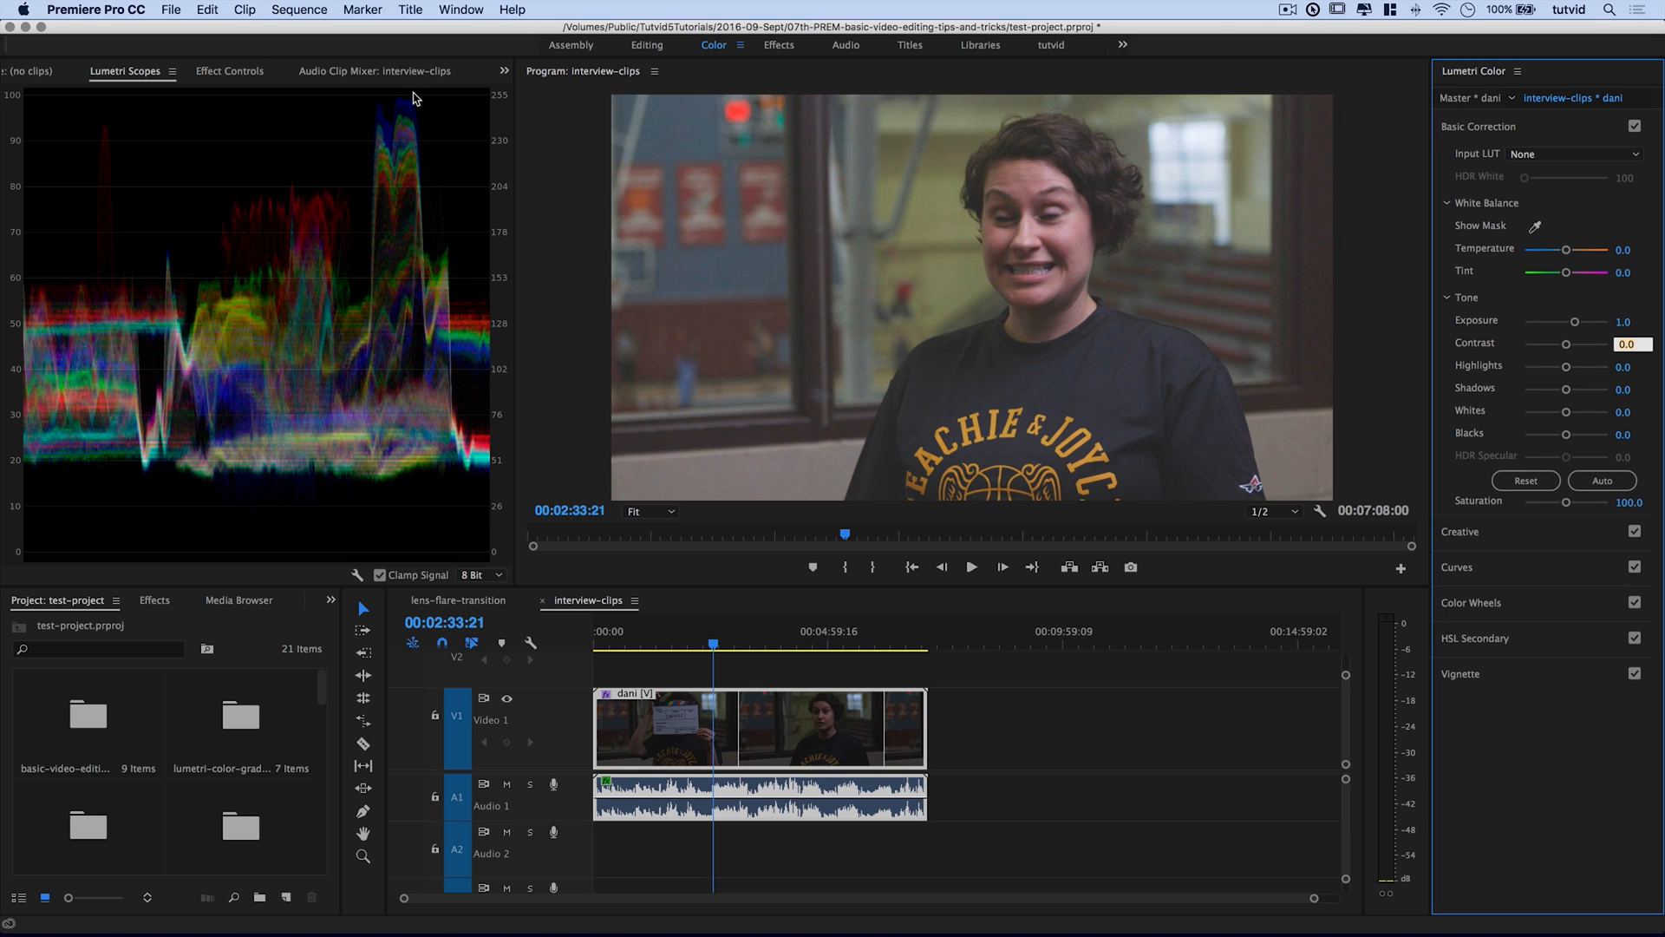
pyautogui.moveTo(1200, 155)
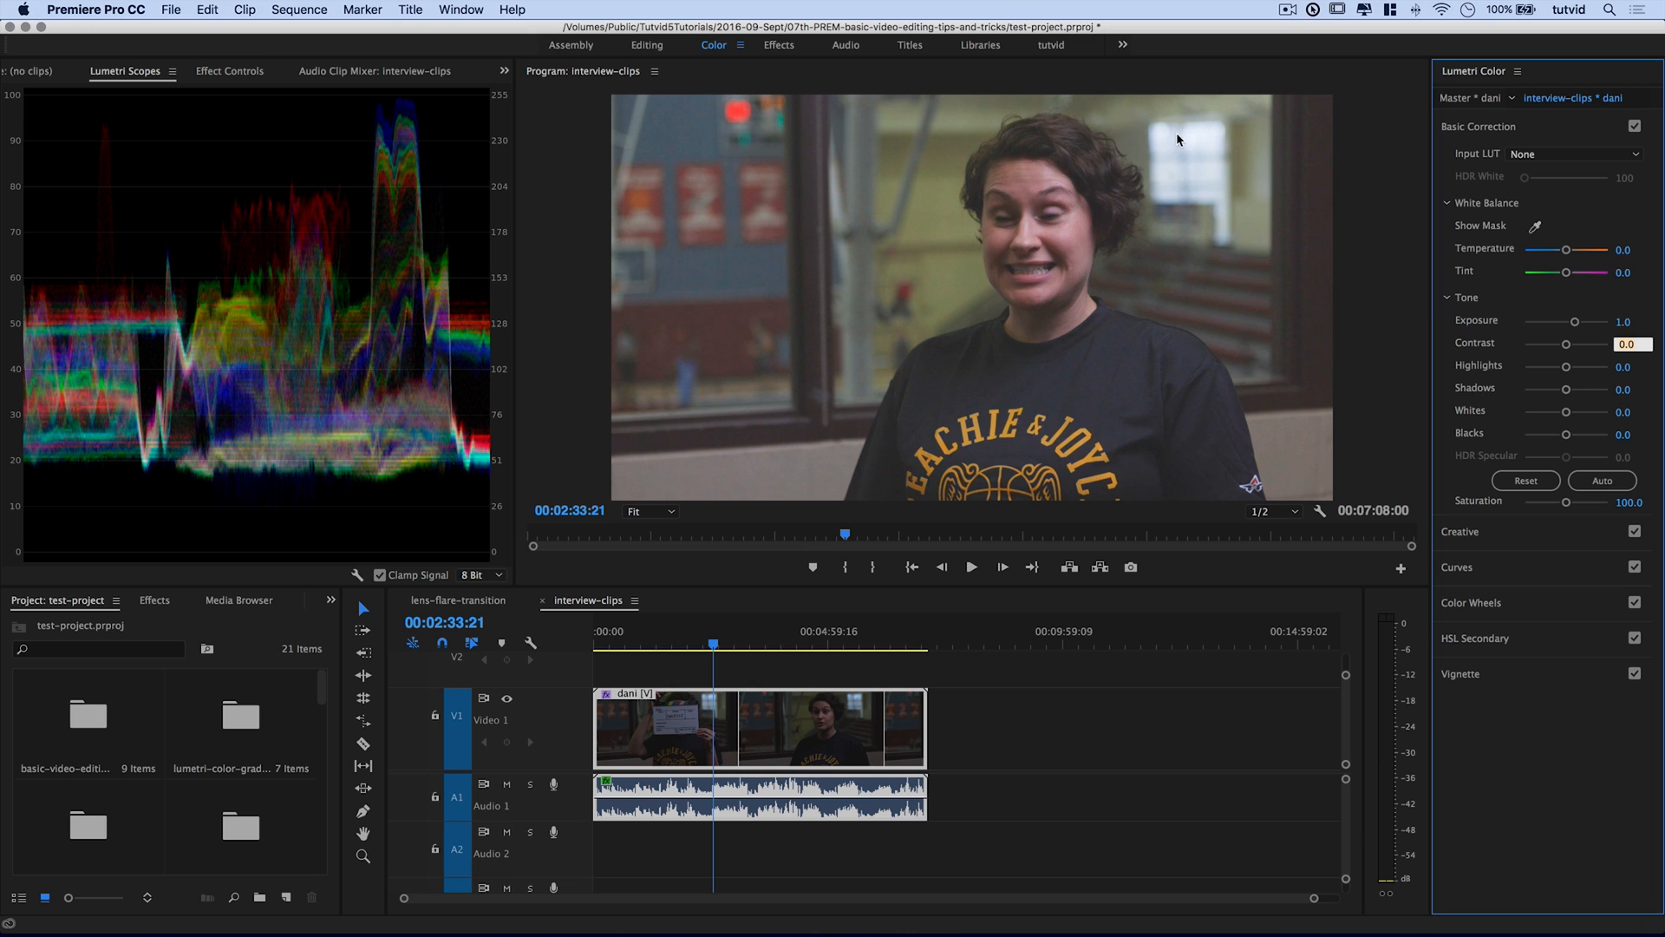
pyautogui.moveTo(1148, 181)
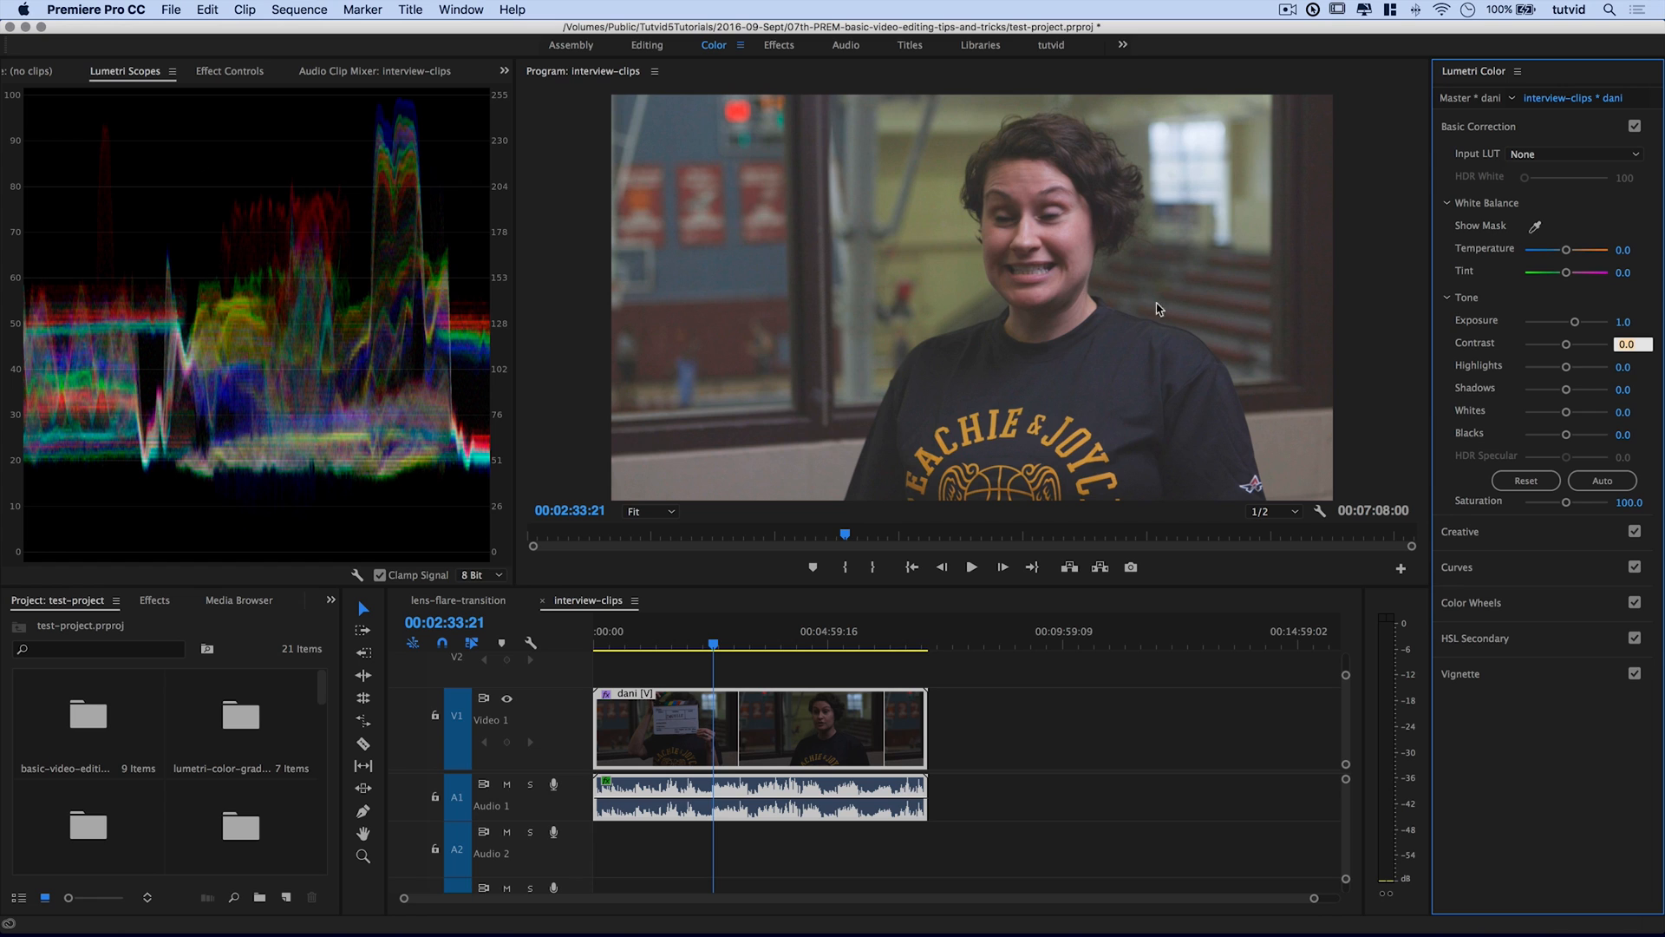
pyautogui.moveTo(1606, 371)
pyautogui.write('11')
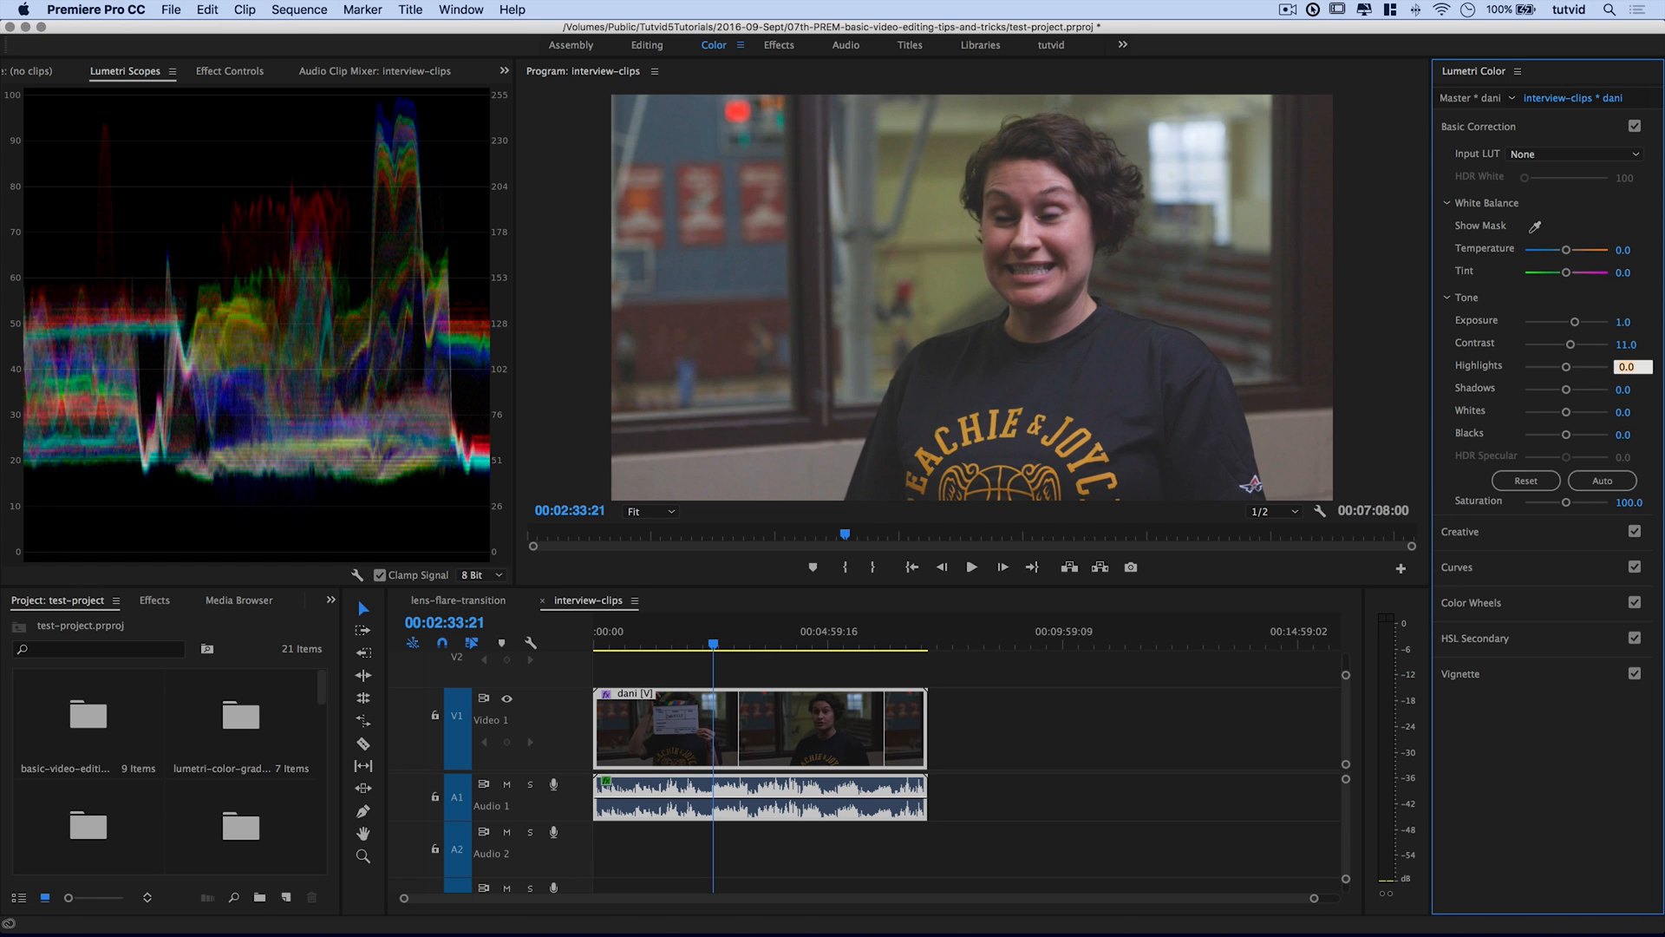
pyautogui.moveTo(1483, 447)
pyautogui.write('20')
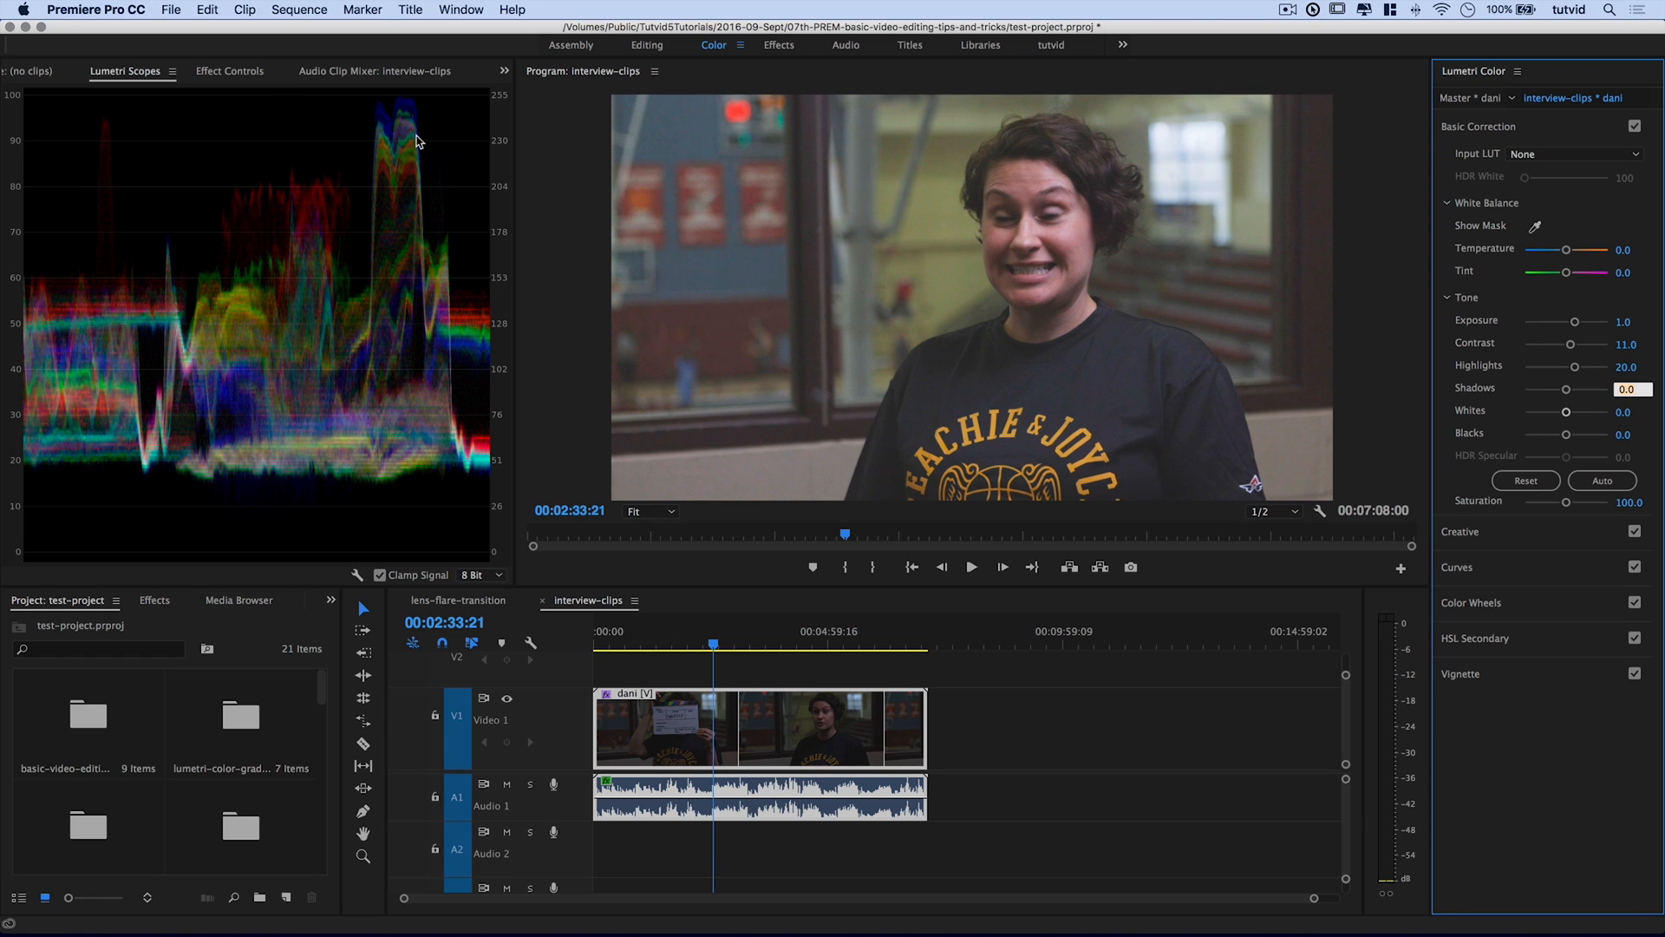
pyautogui.moveTo(843, 252)
pyautogui.write('12')
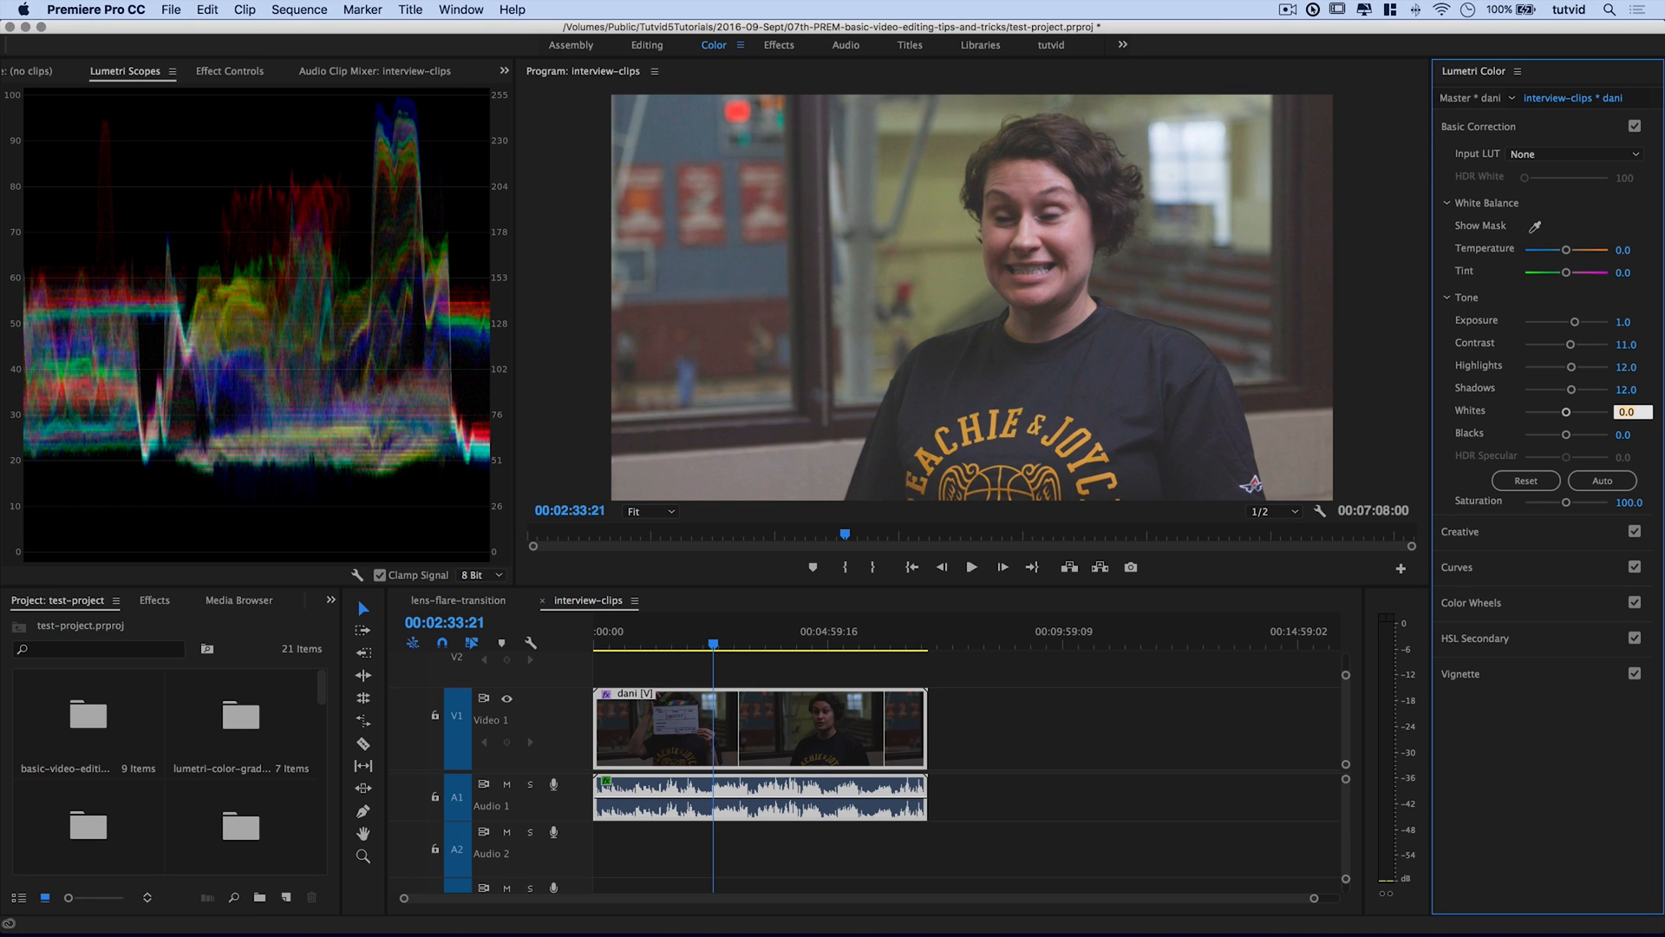
pyautogui.moveTo(1626, 432)
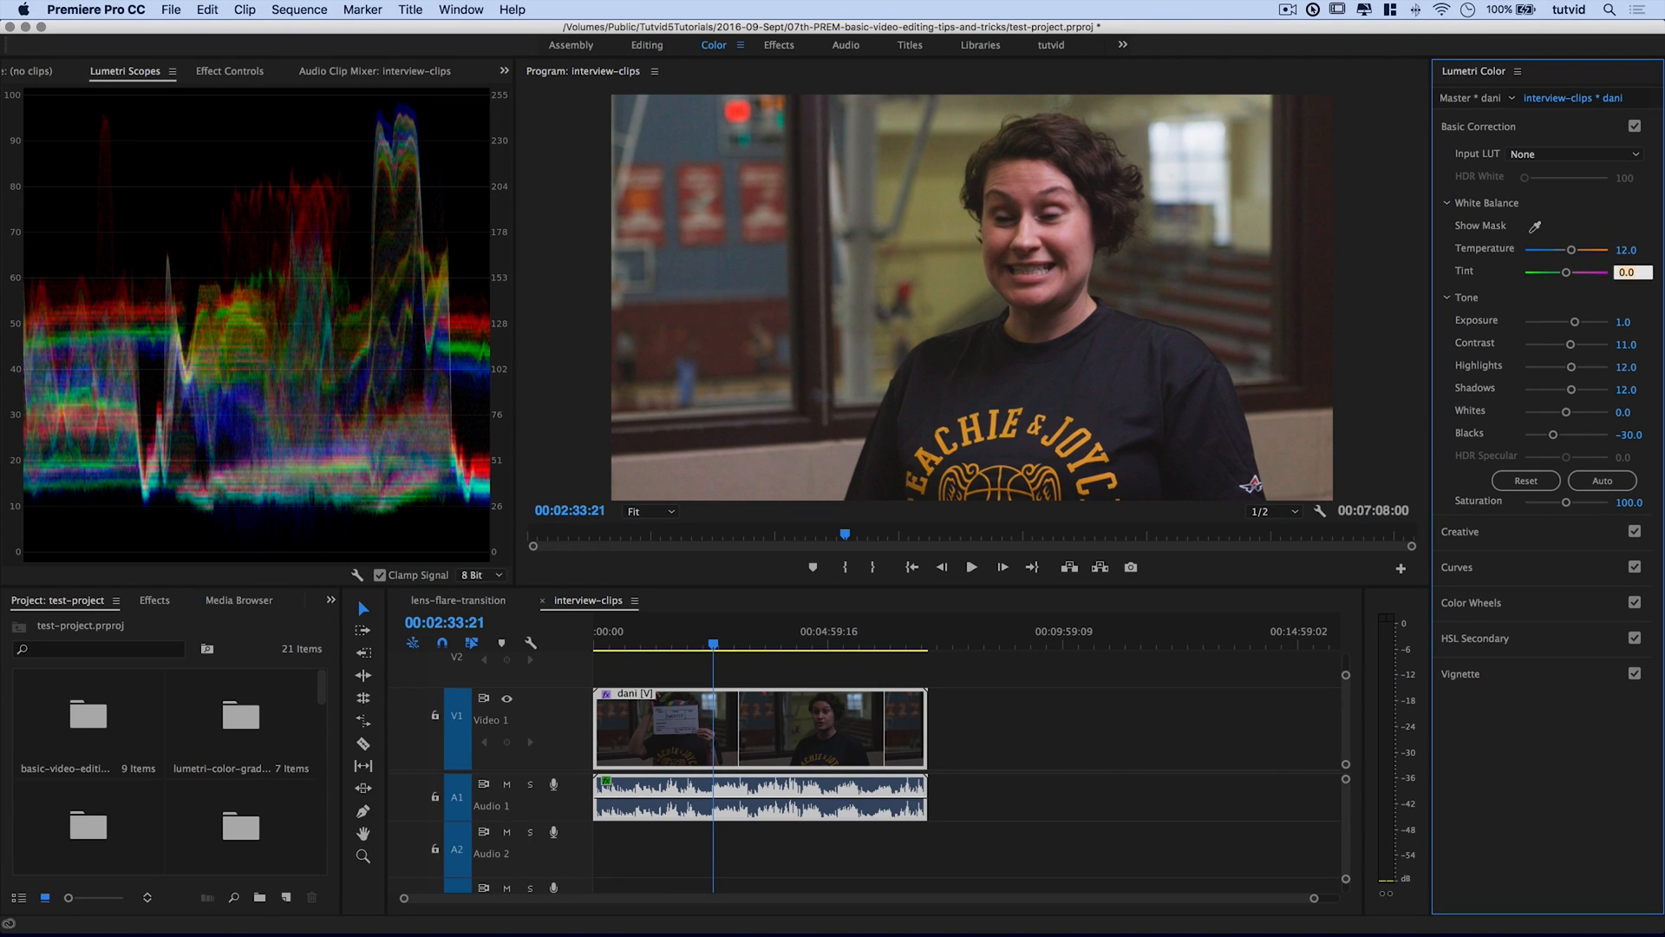
pyautogui.moveTo(1362, 347)
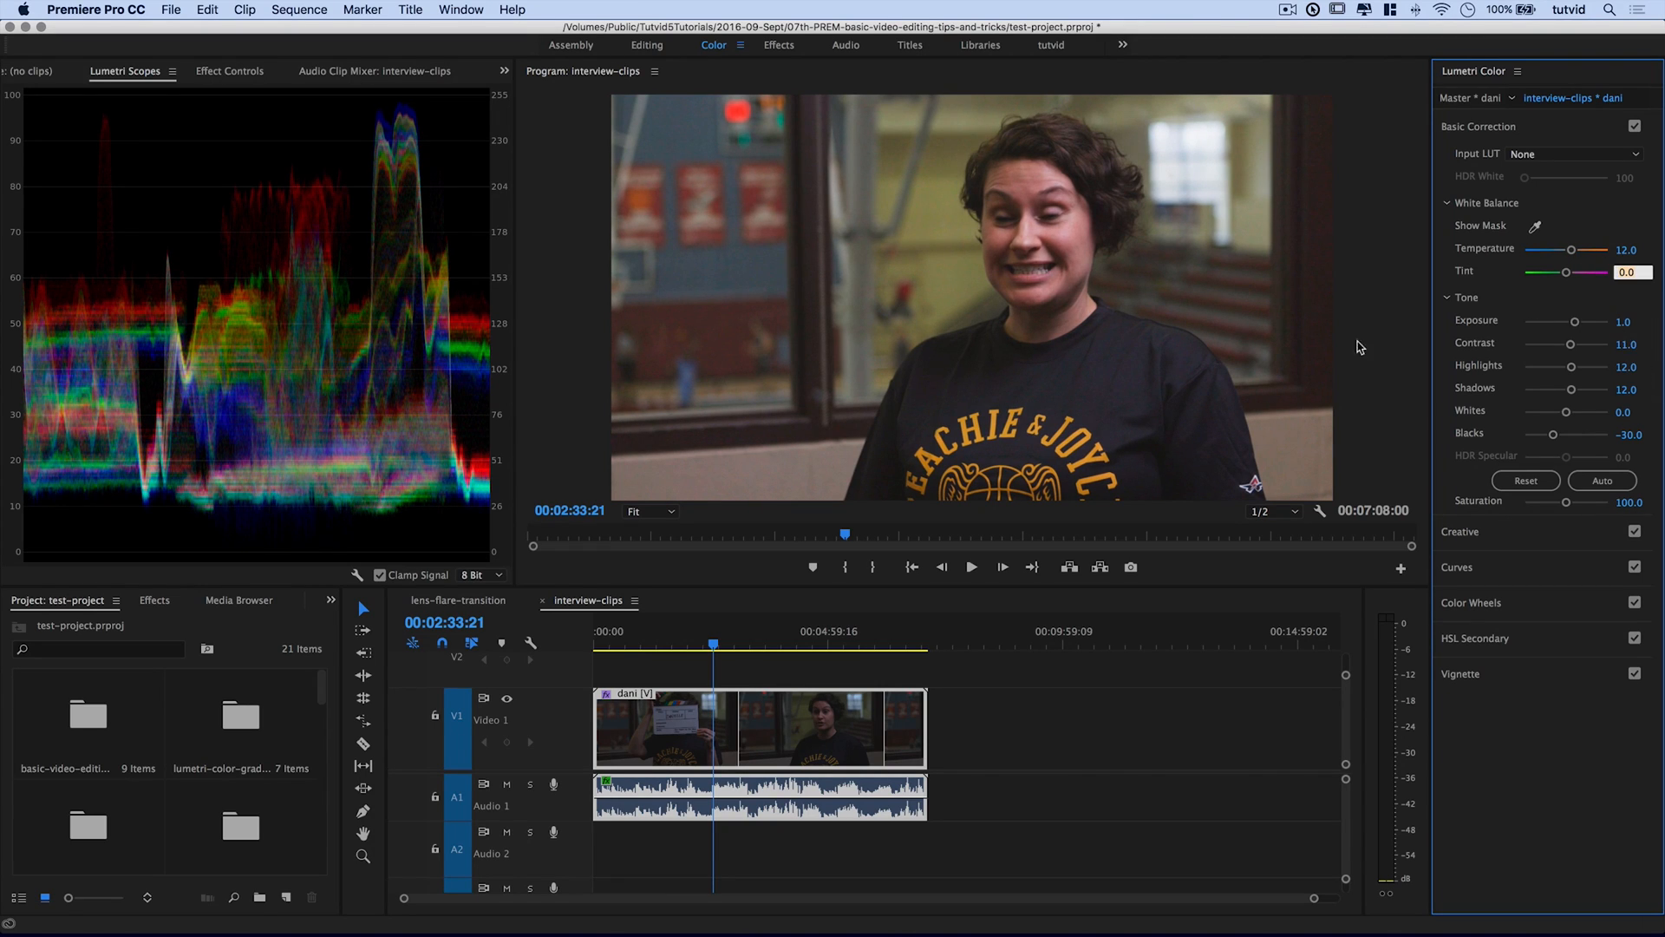
pyautogui.moveTo(1125, 248)
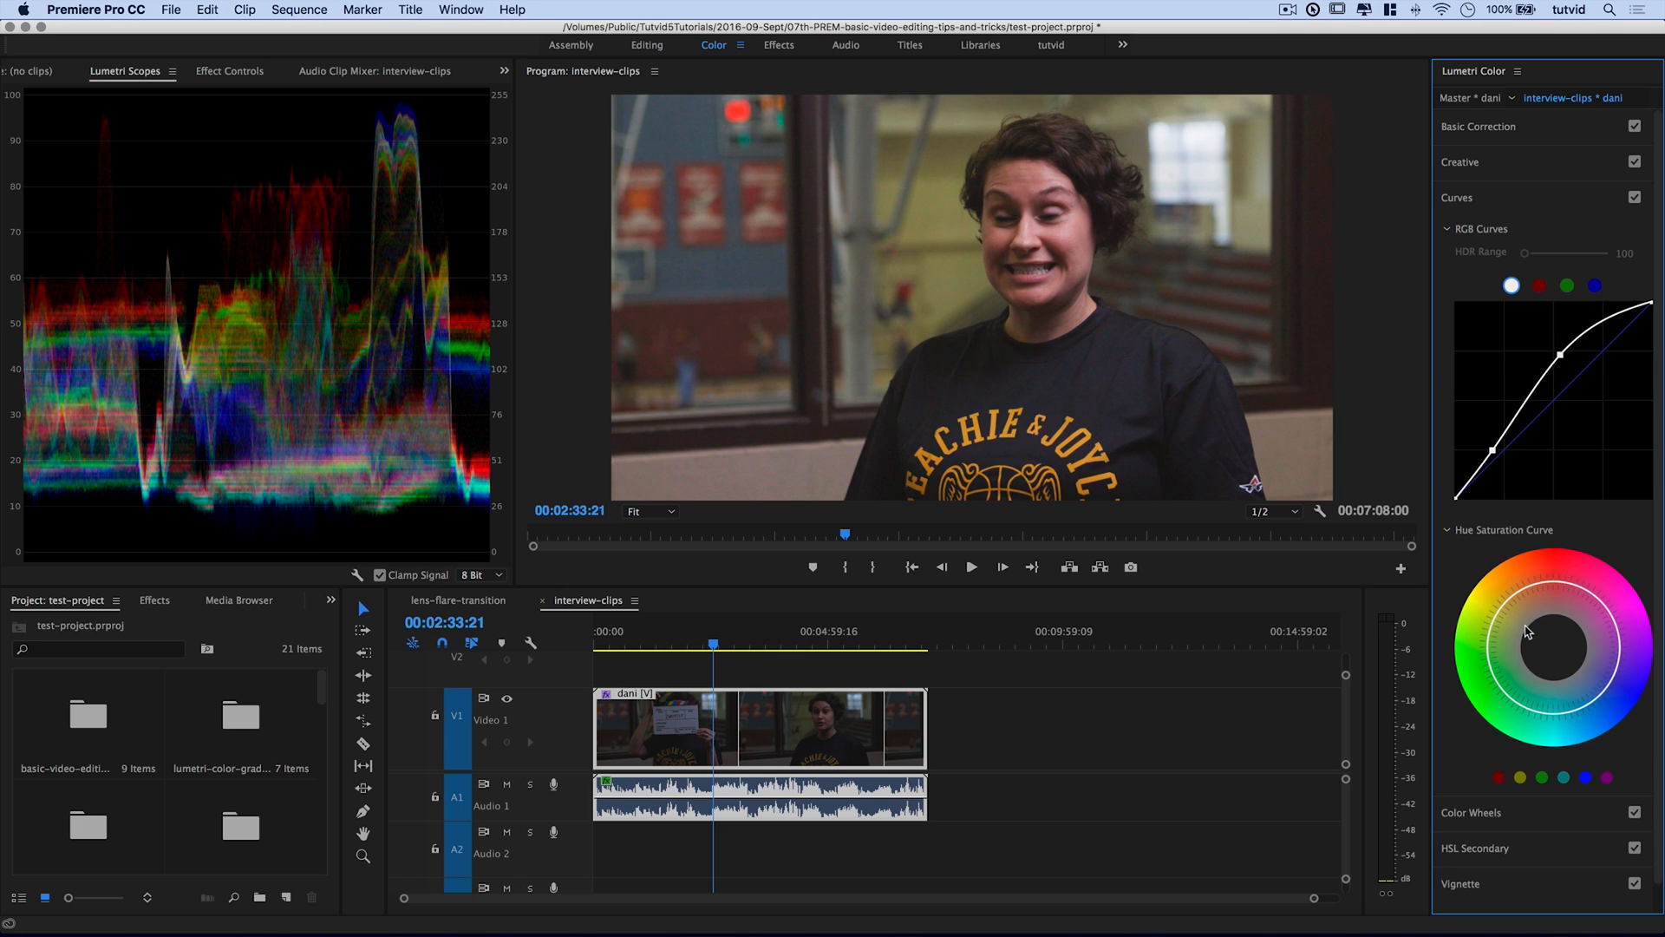
# - Compare basic correction before/after, keep it on, and fold its settings away
pyautogui.click(1478, 126)
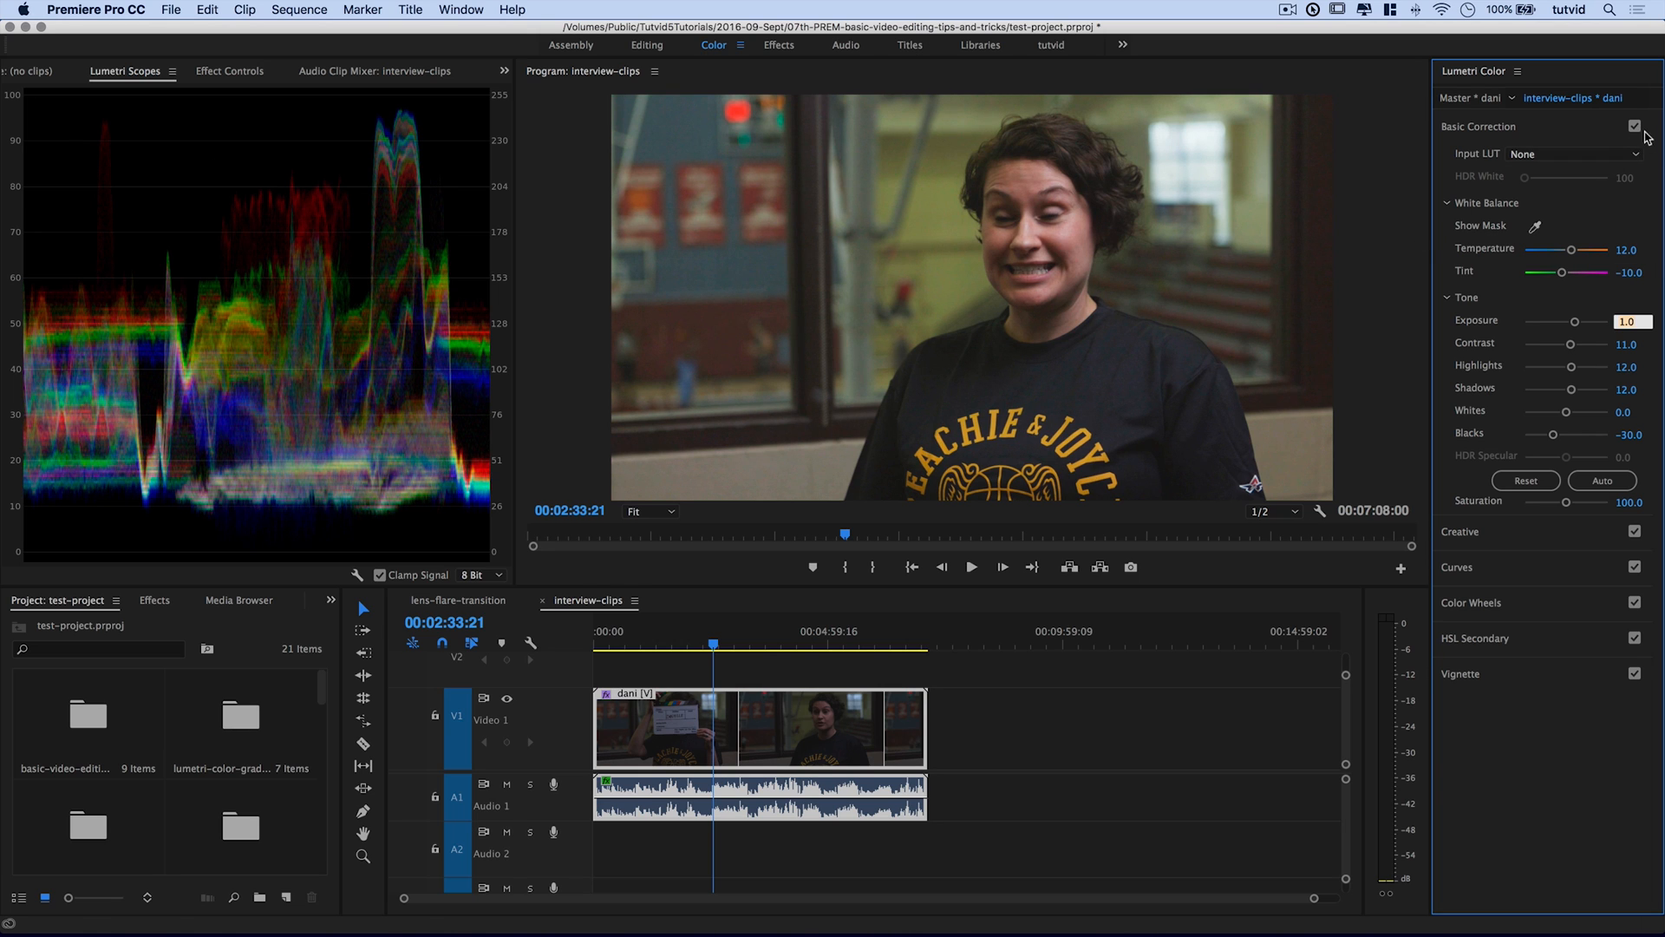
pyautogui.click(1636, 125)
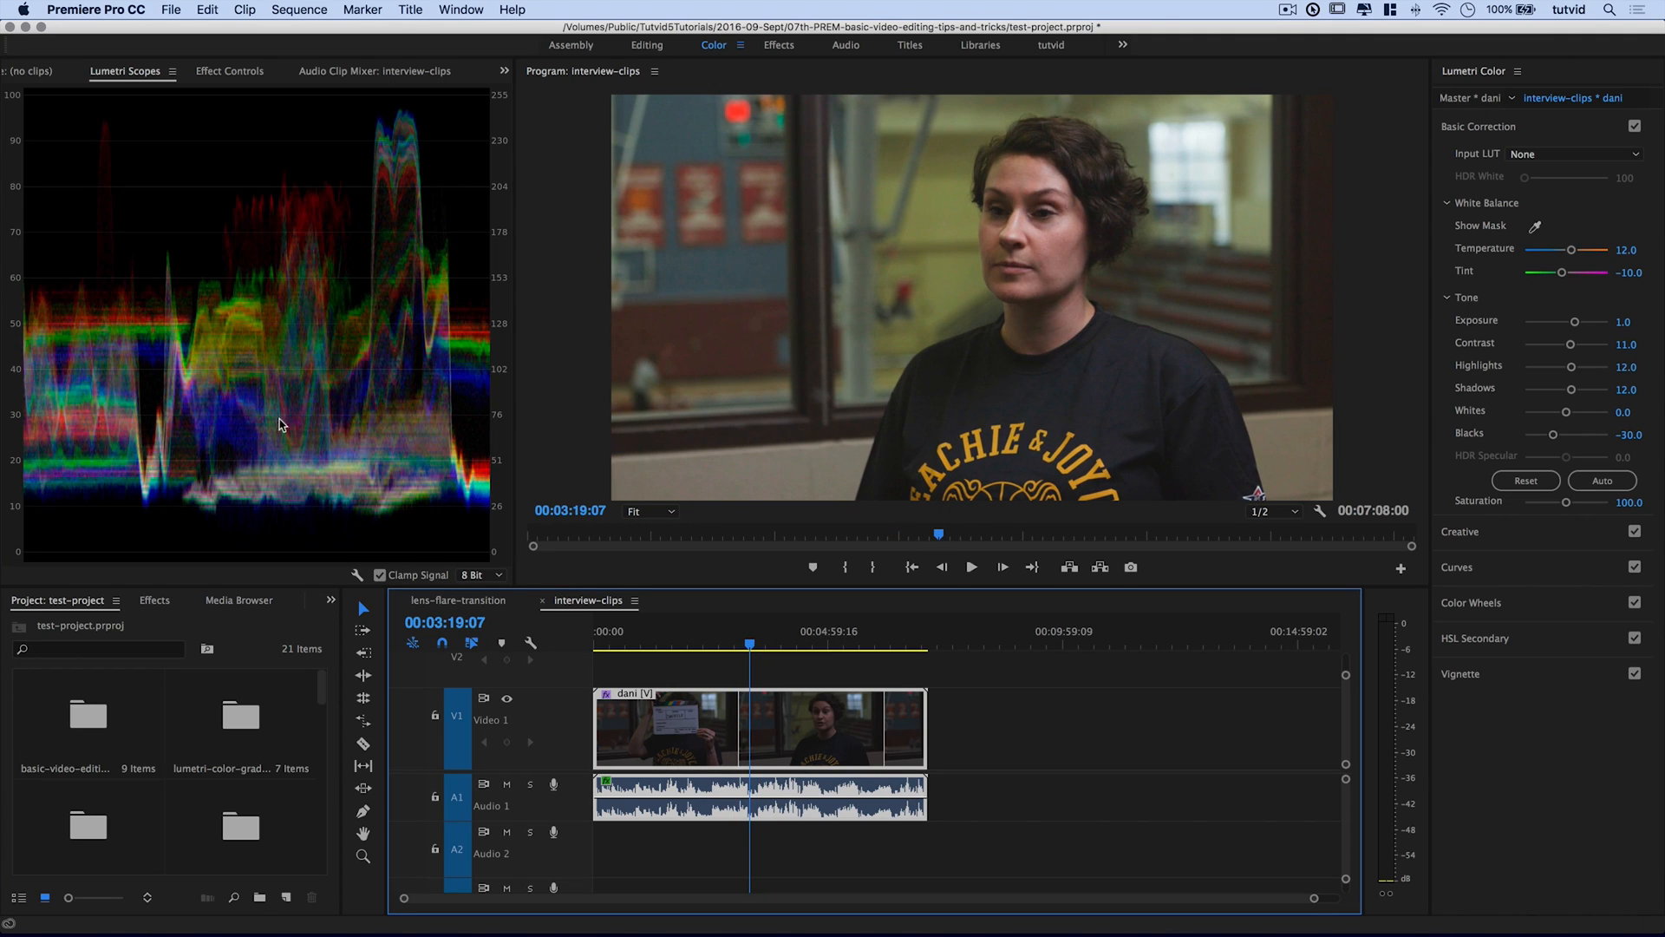
pyautogui.moveTo(286, 281)
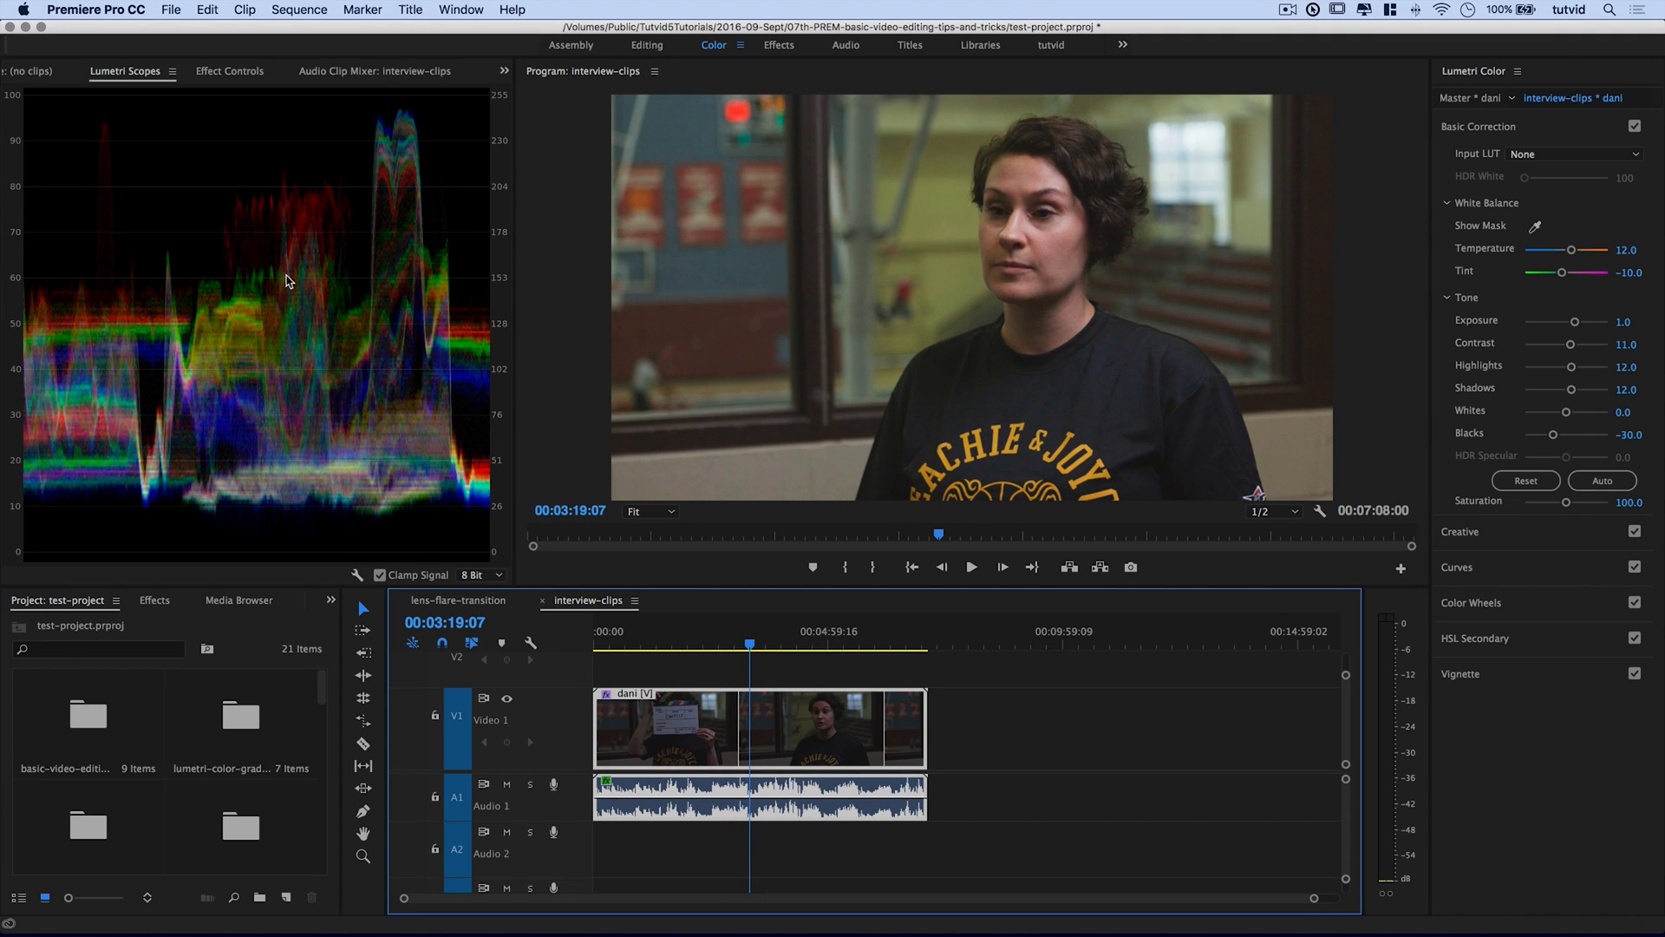
pyautogui.moveTo(298, 323)
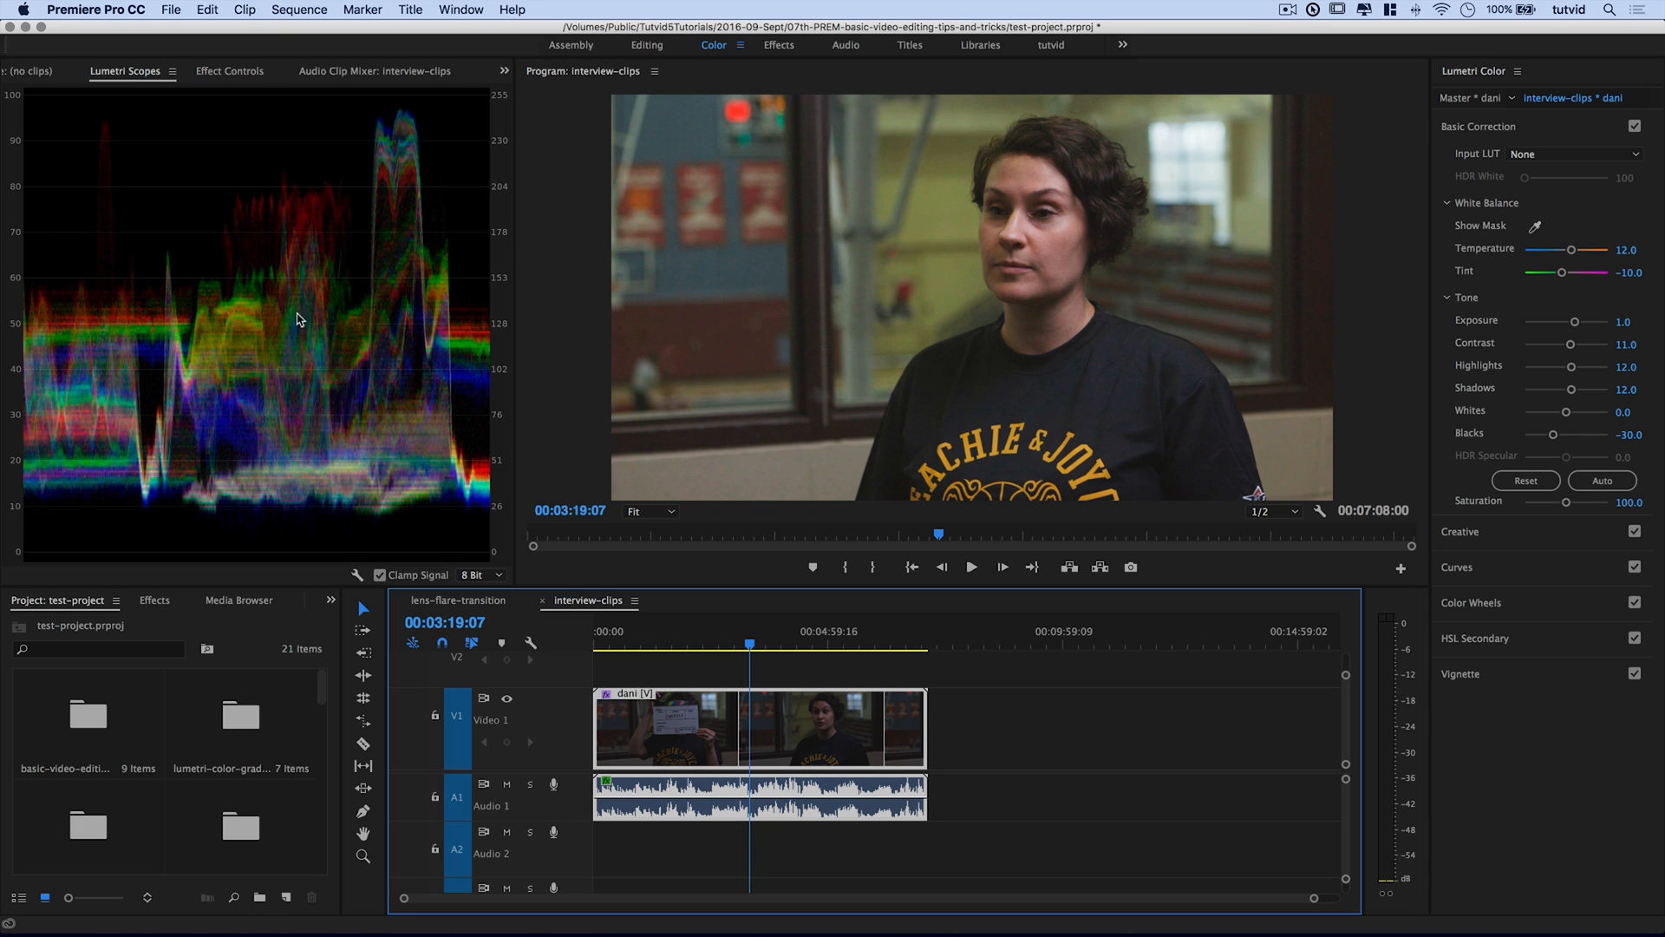
pyautogui.moveTo(1081, 209)
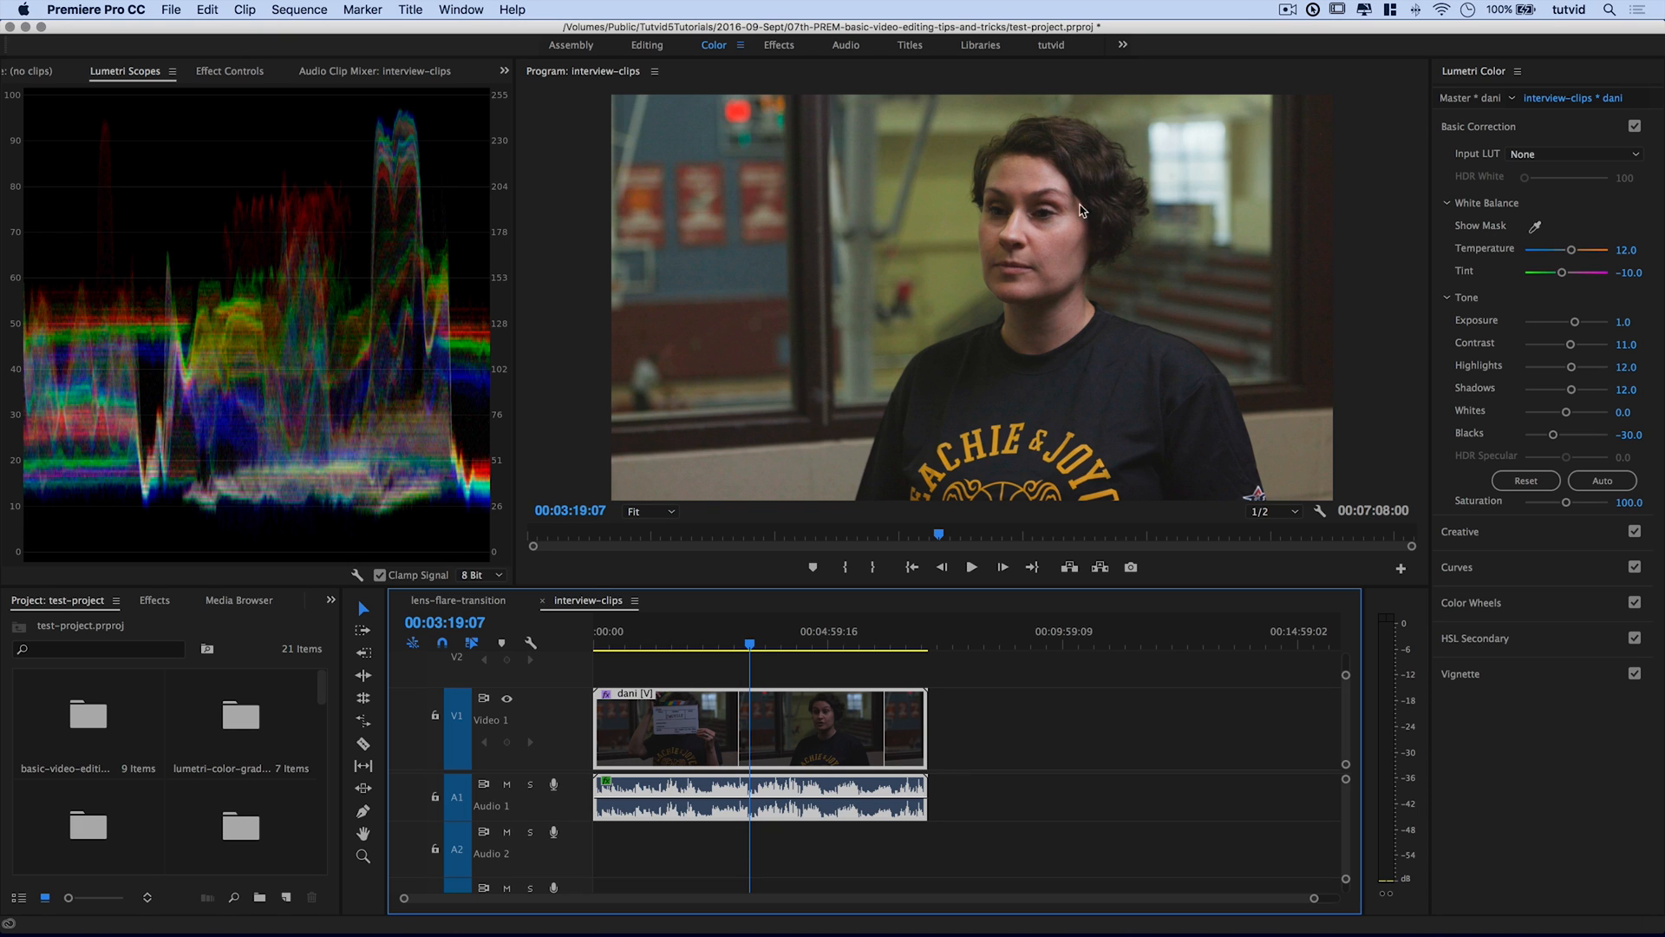
pyautogui.moveTo(1042, 271)
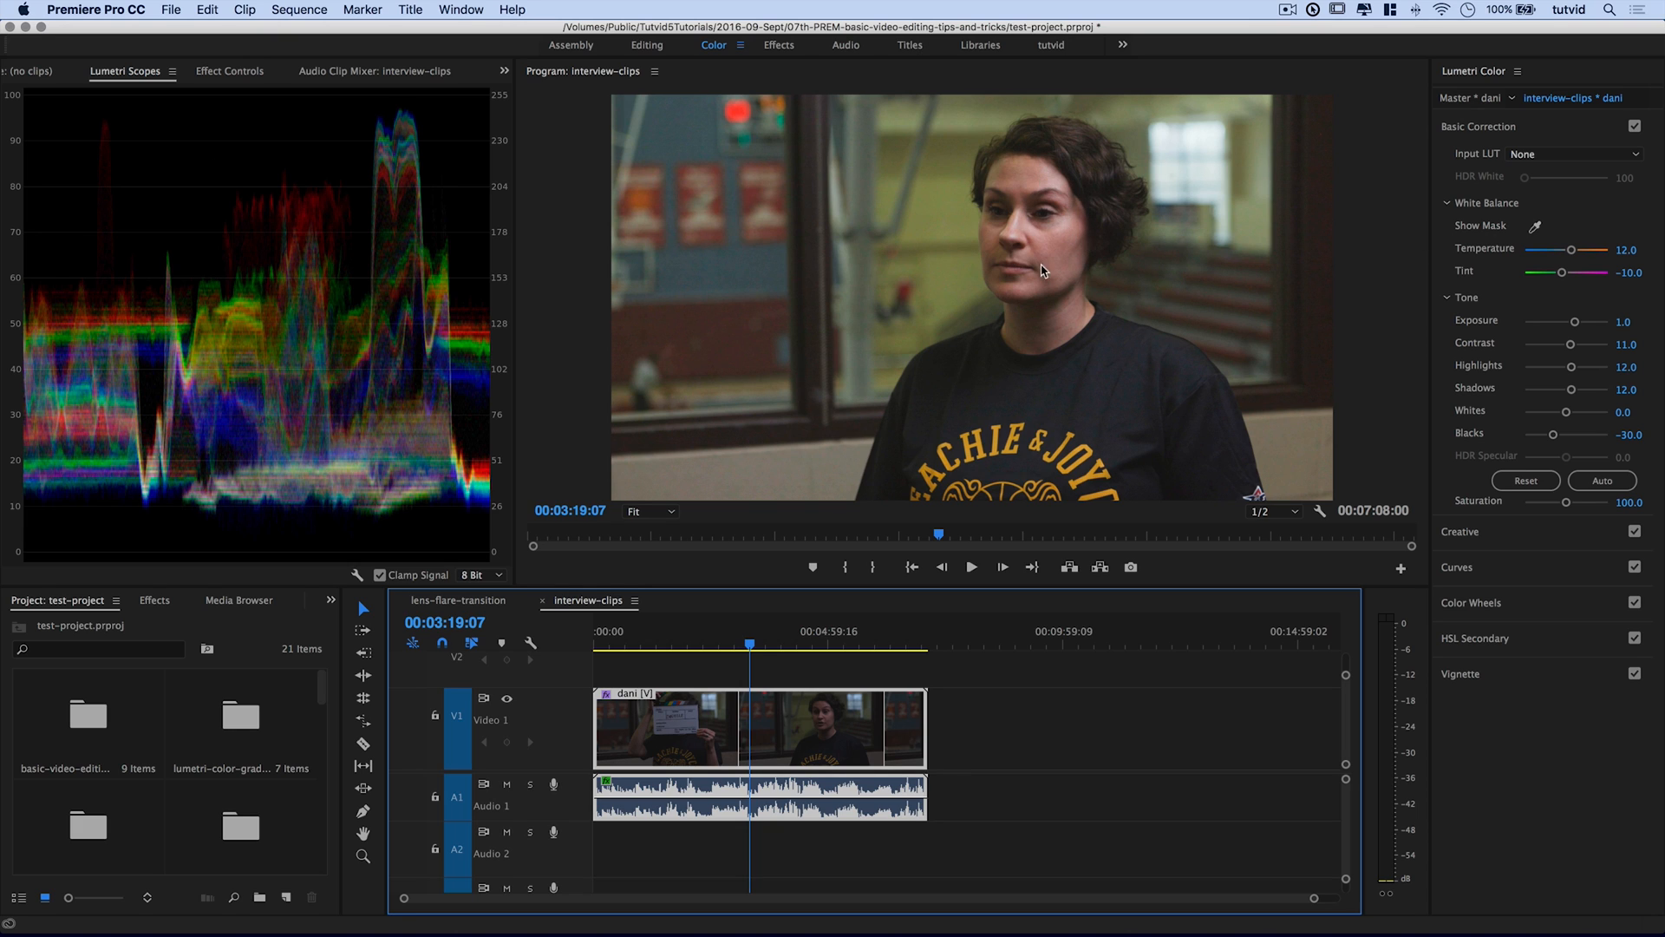
pyautogui.click(1478, 127)
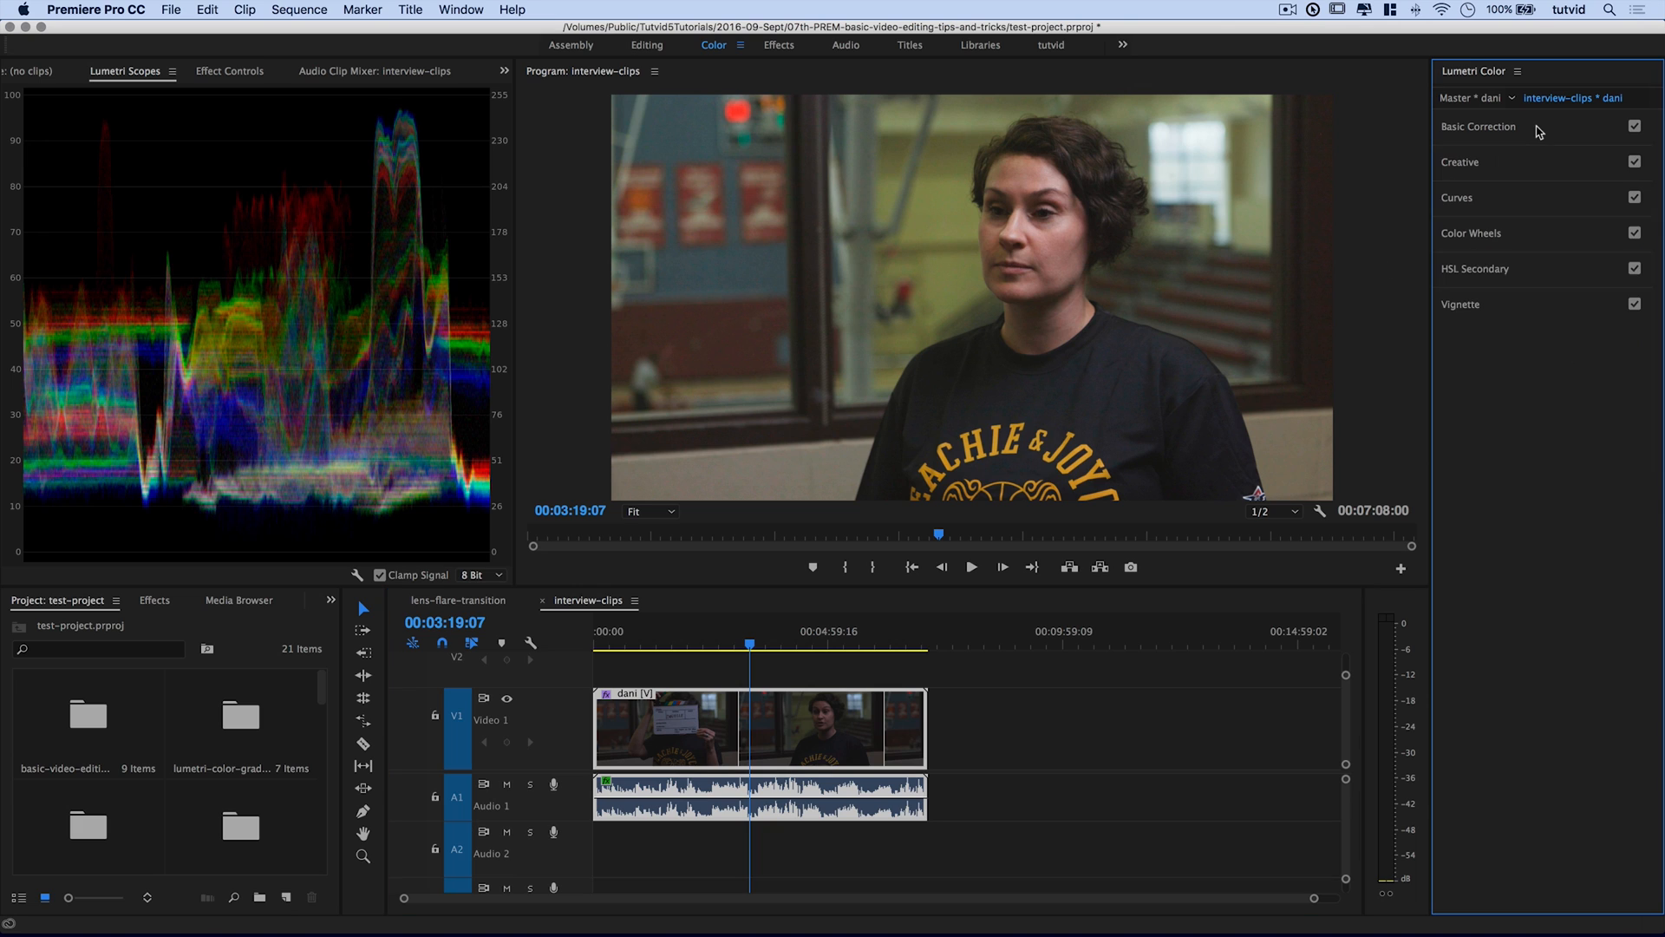
# - Reopen Curves to reshape the hue saturation curve with several control points
pyautogui.click(1455, 196)
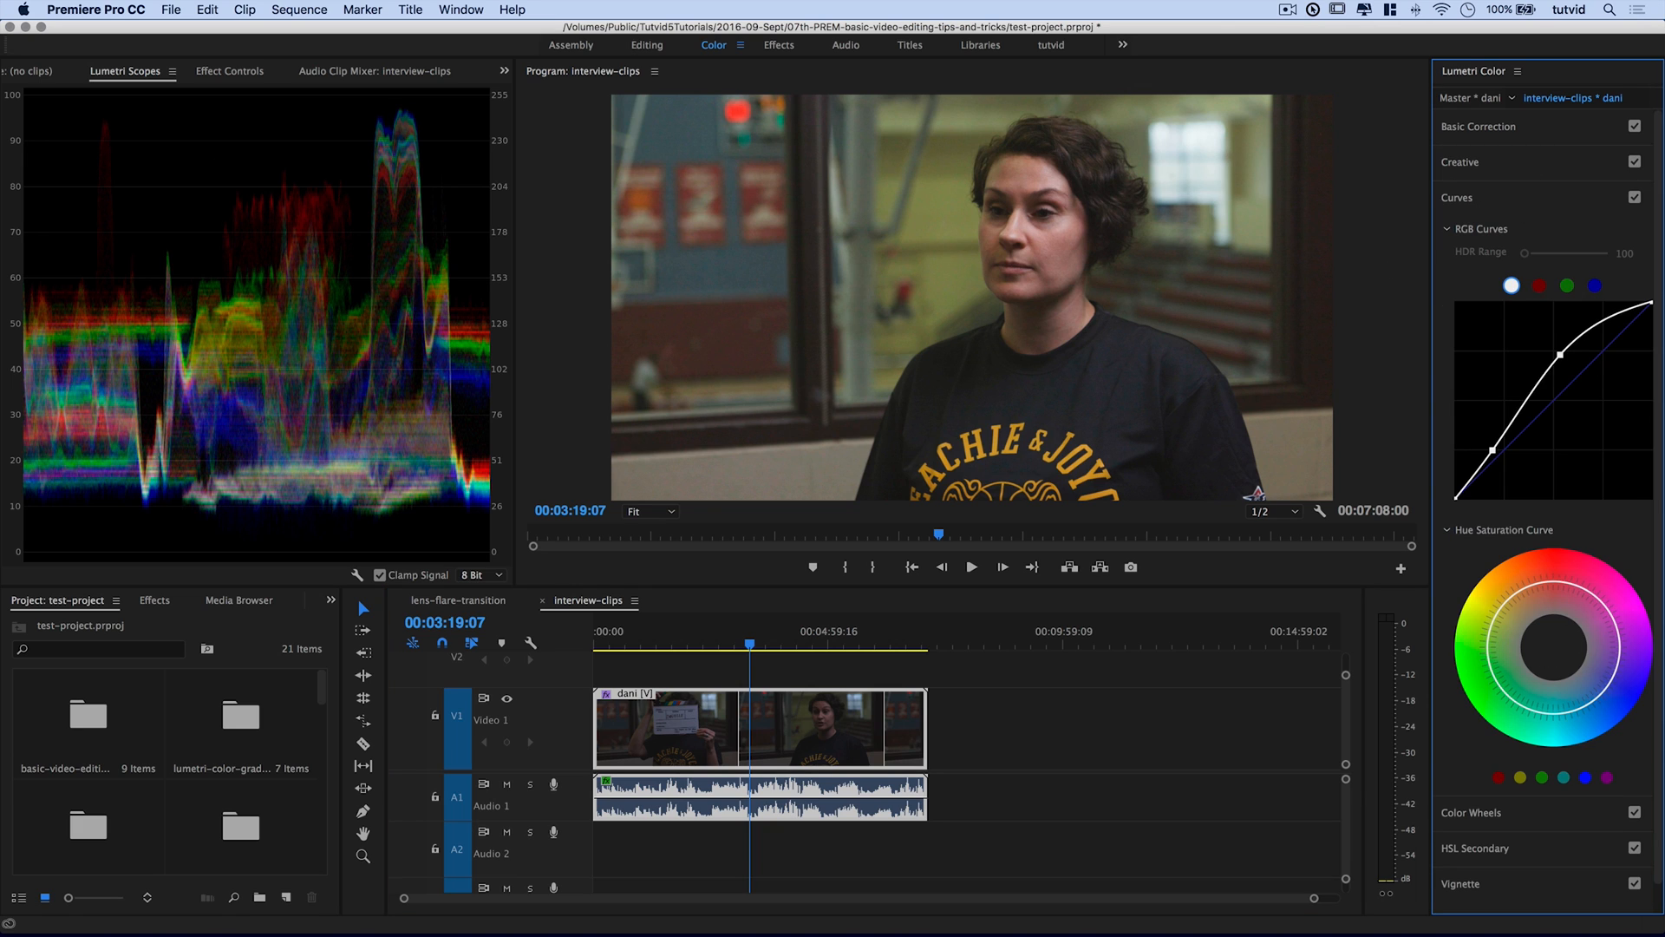
pyautogui.moveTo(1565, 605)
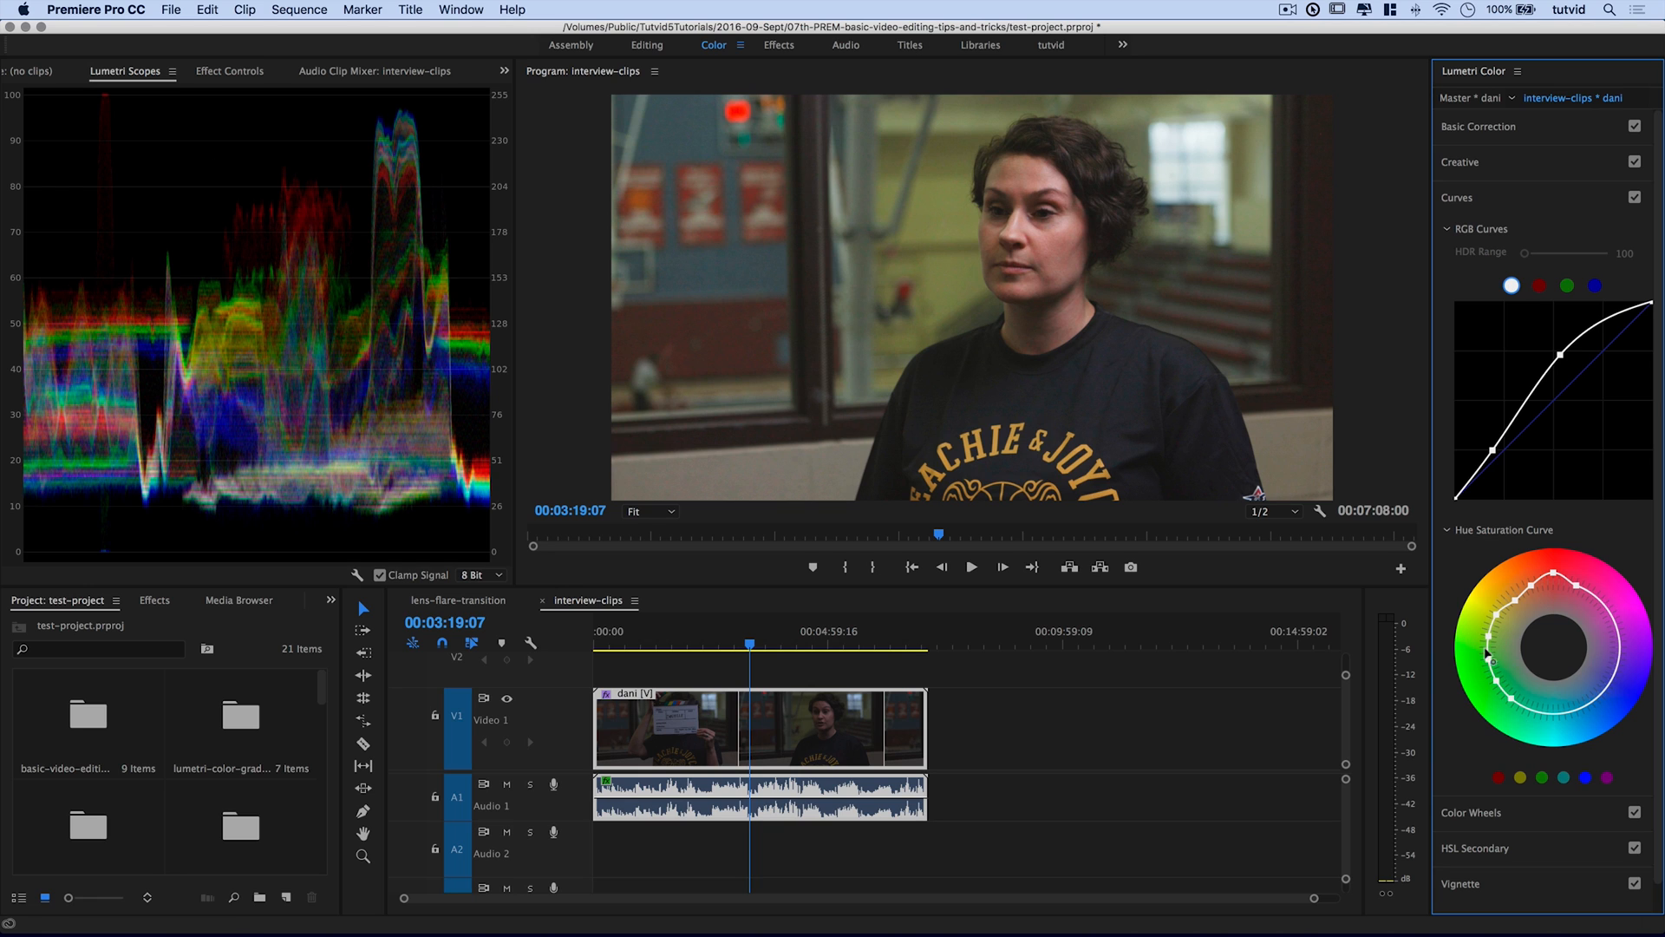
pyautogui.moveTo(1491, 650)
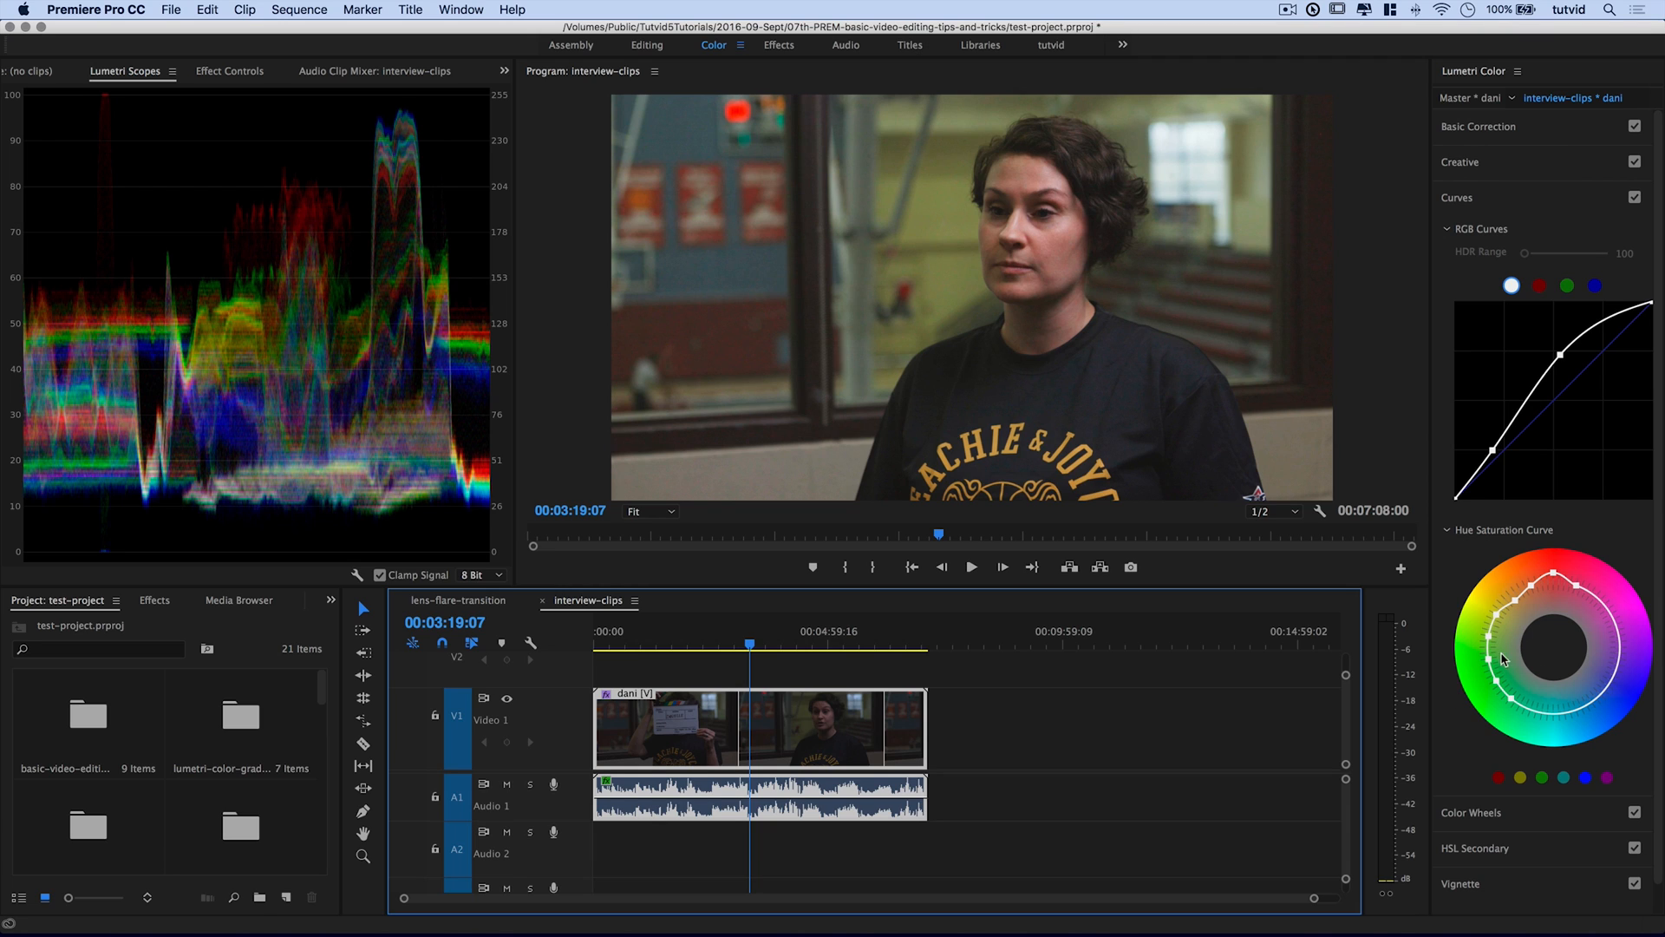
pyautogui.moveTo(1497, 662)
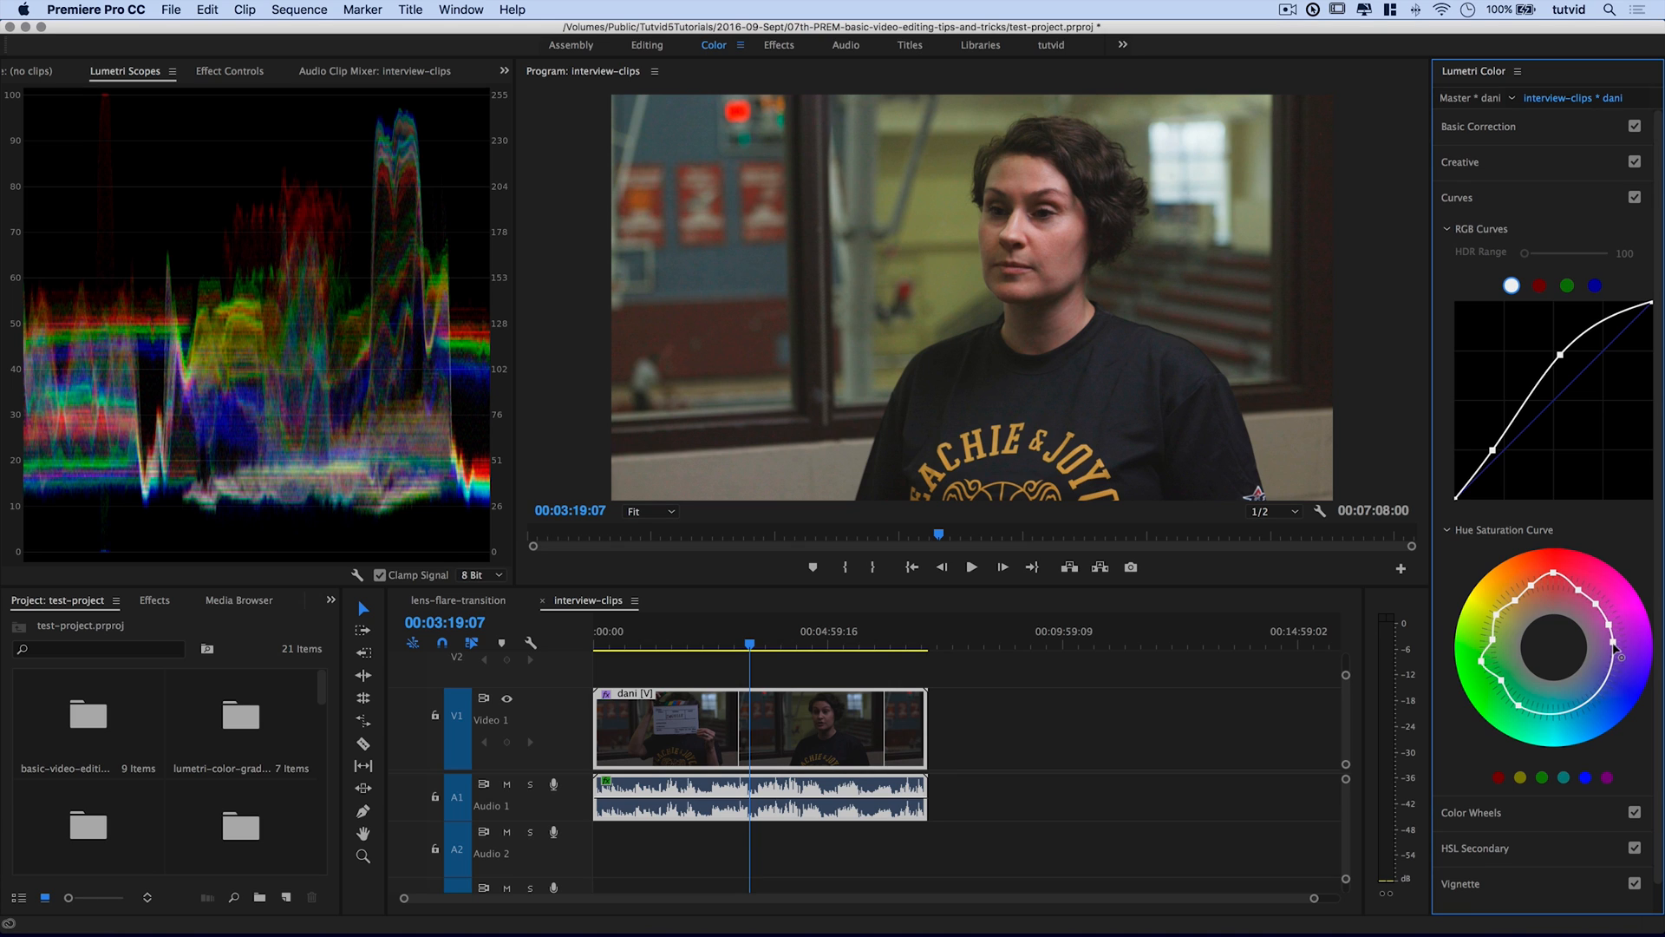
pyautogui.moveTo(1511, 474)
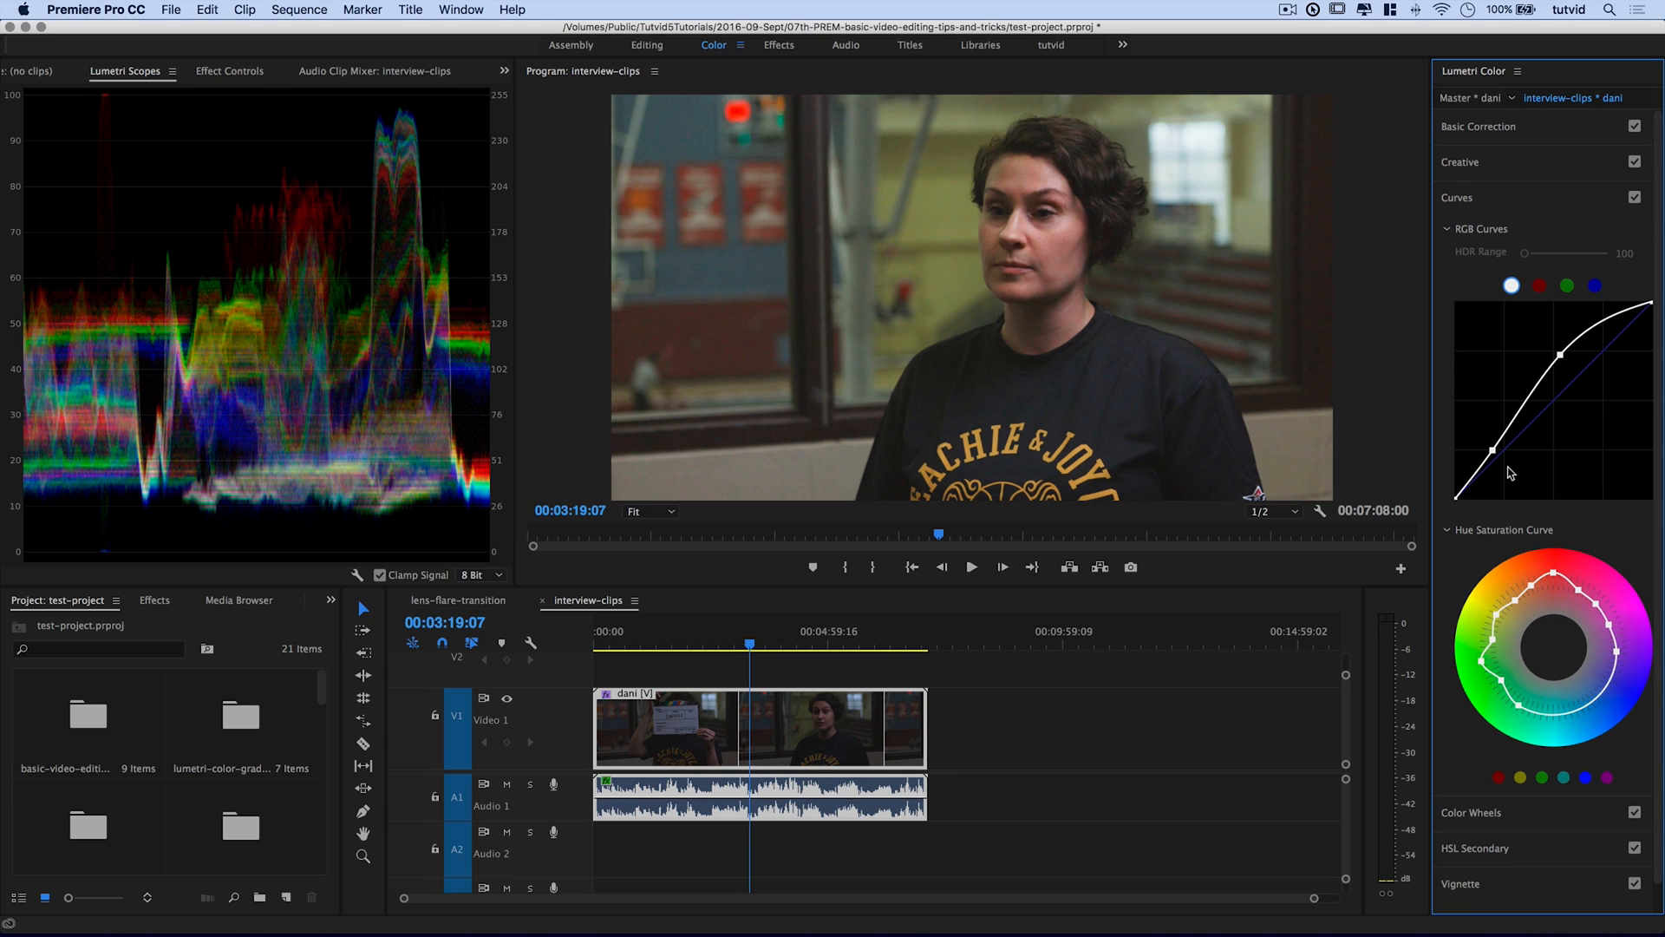
# - Disable and re-enable Curves to compare the hue saturation grade before and after
pyautogui.click(1635, 199)
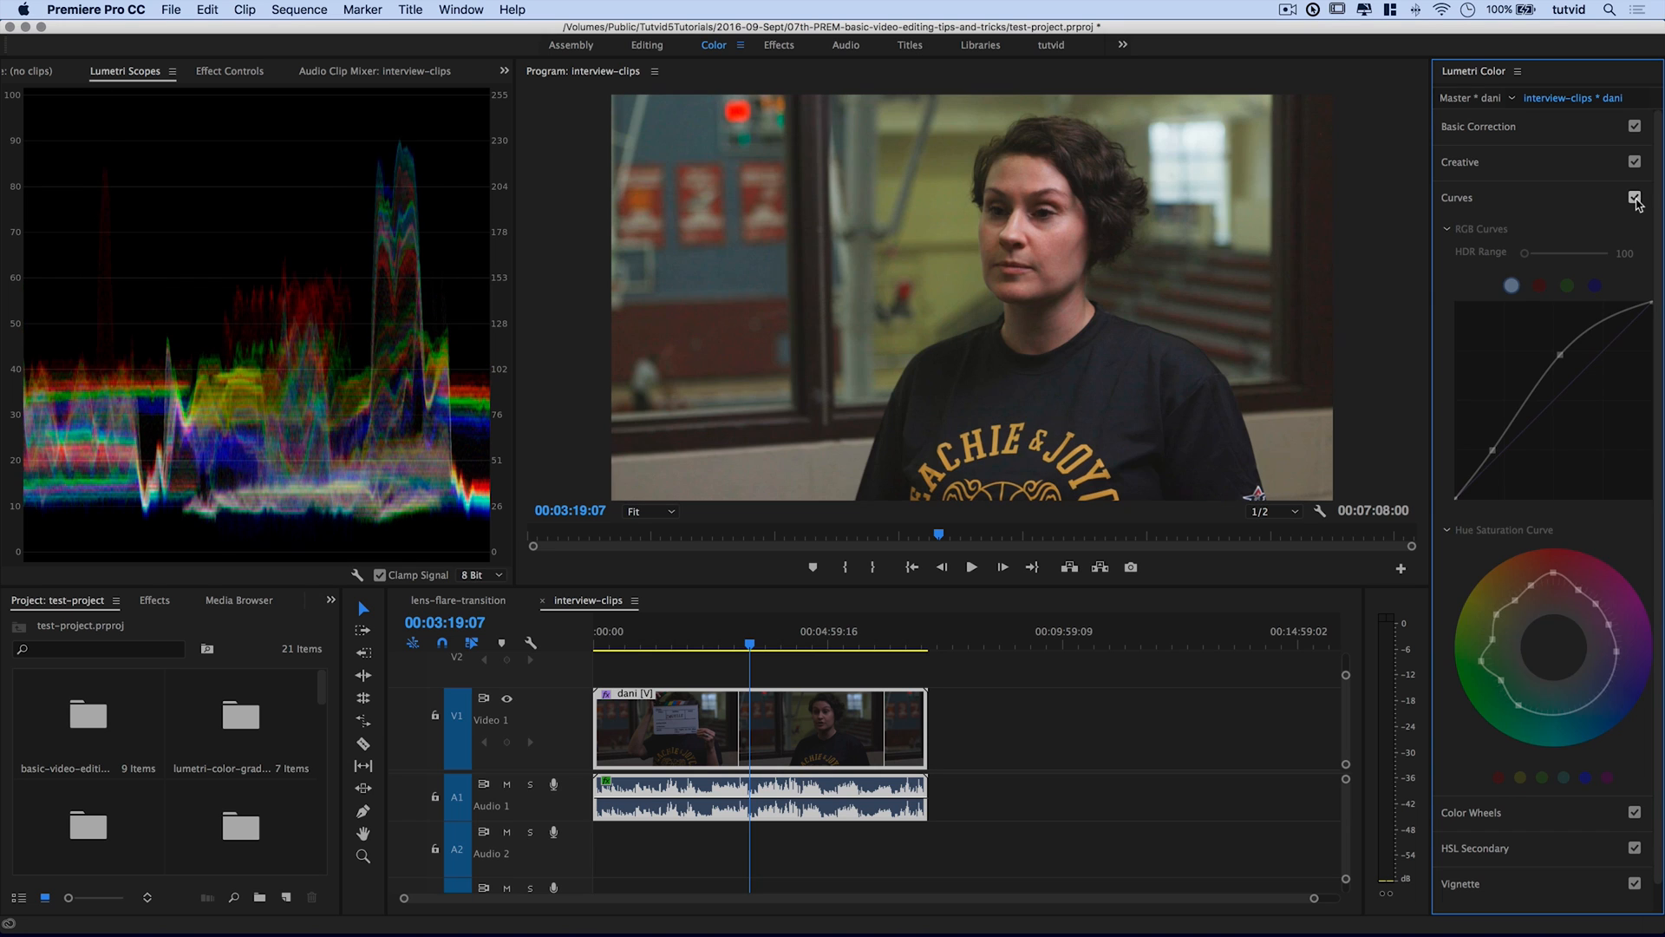
pyautogui.click(1634, 197)
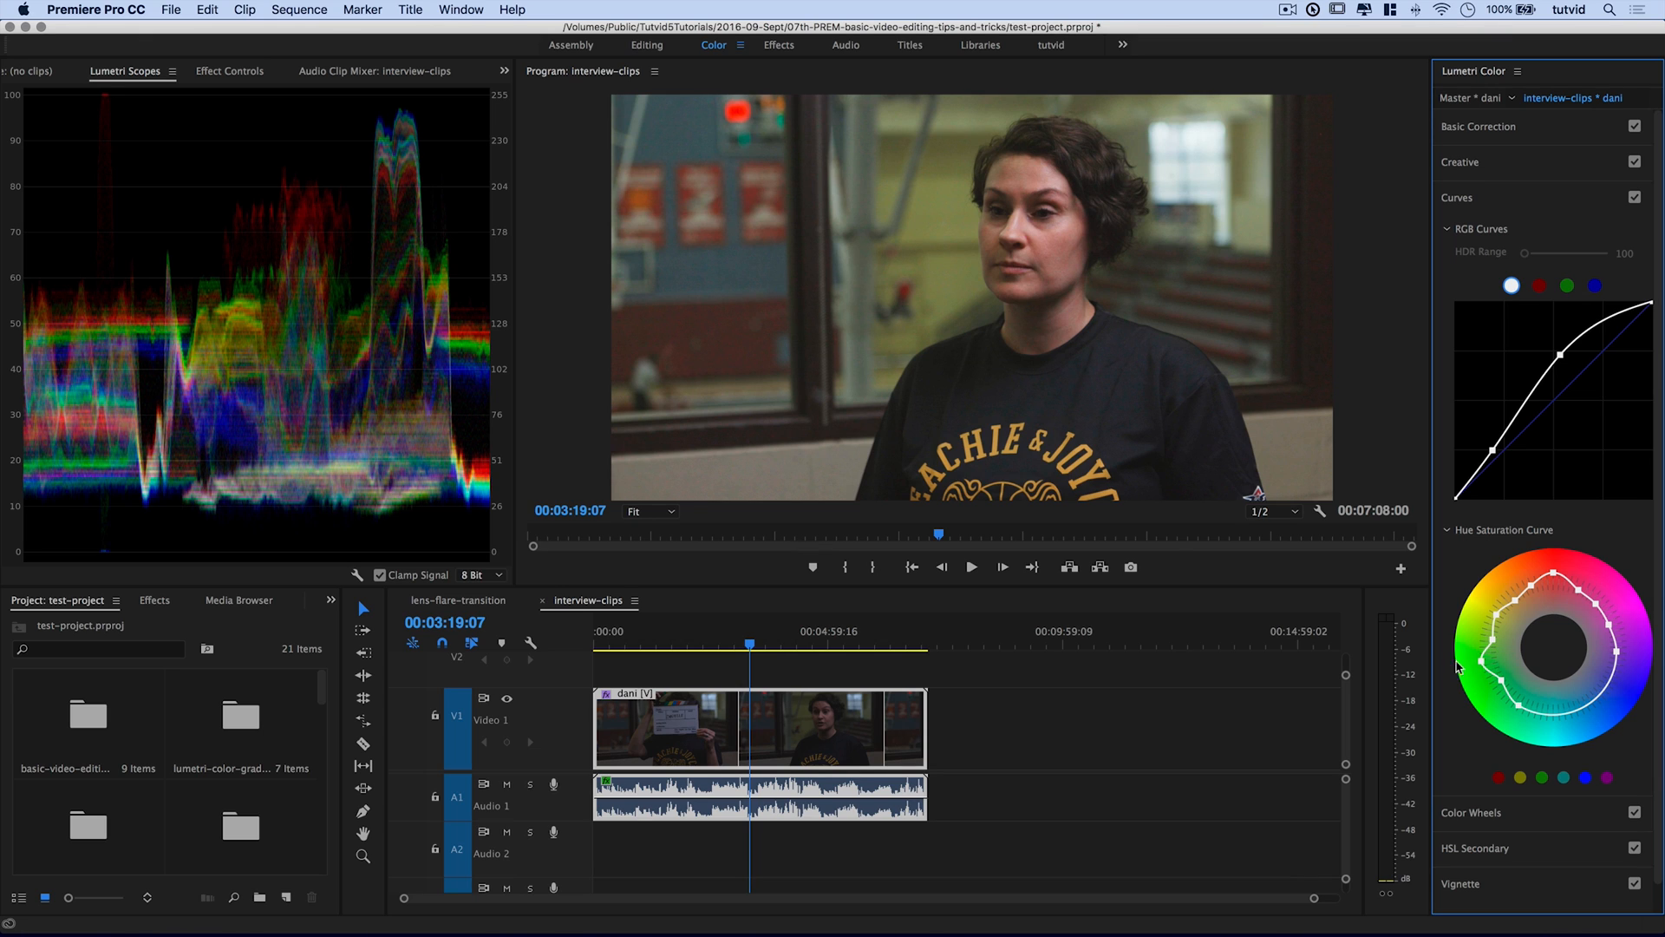
pyautogui.moveTo(1483, 654)
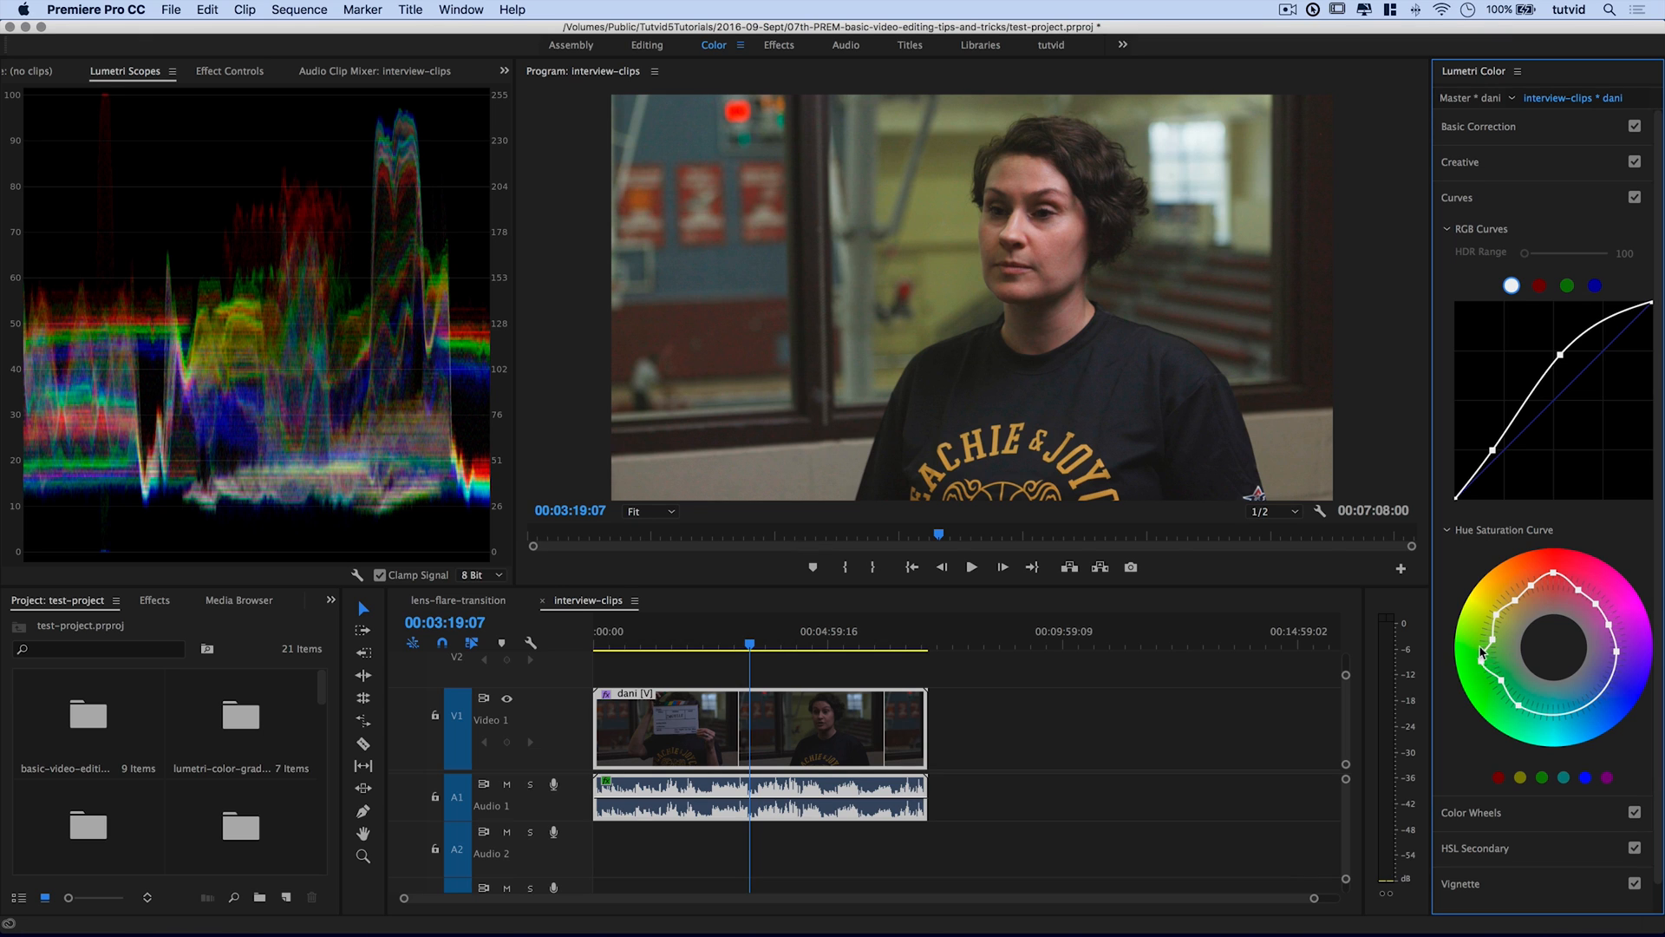
pyautogui.moveTo(1601, 701)
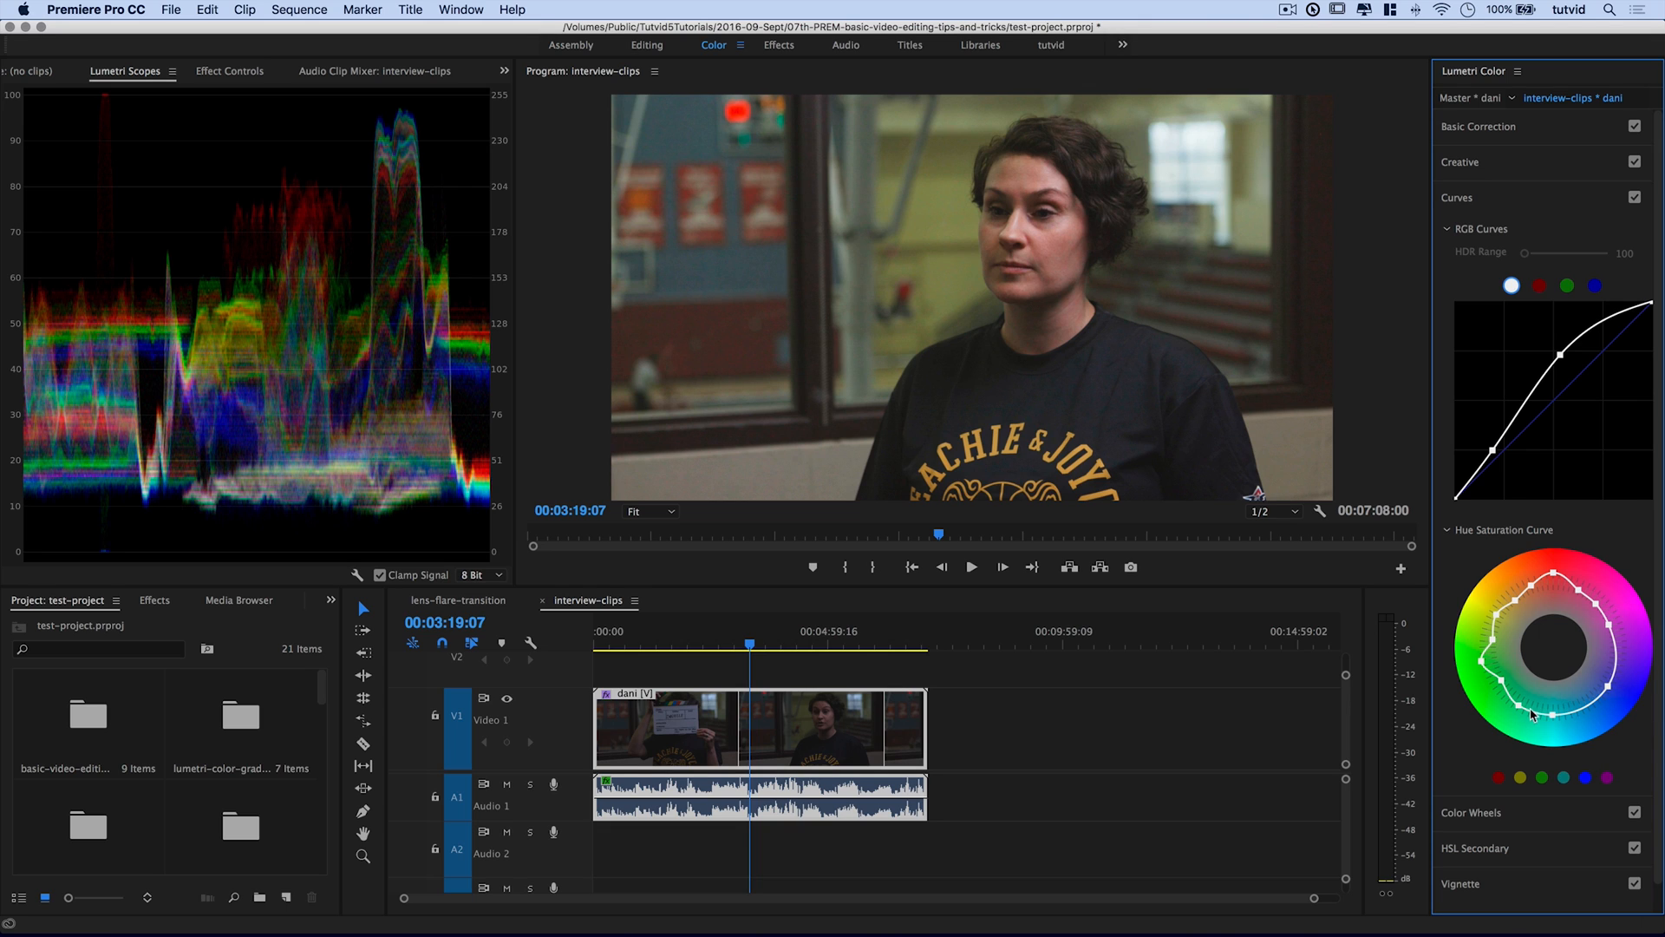
pyautogui.moveTo(1564, 480)
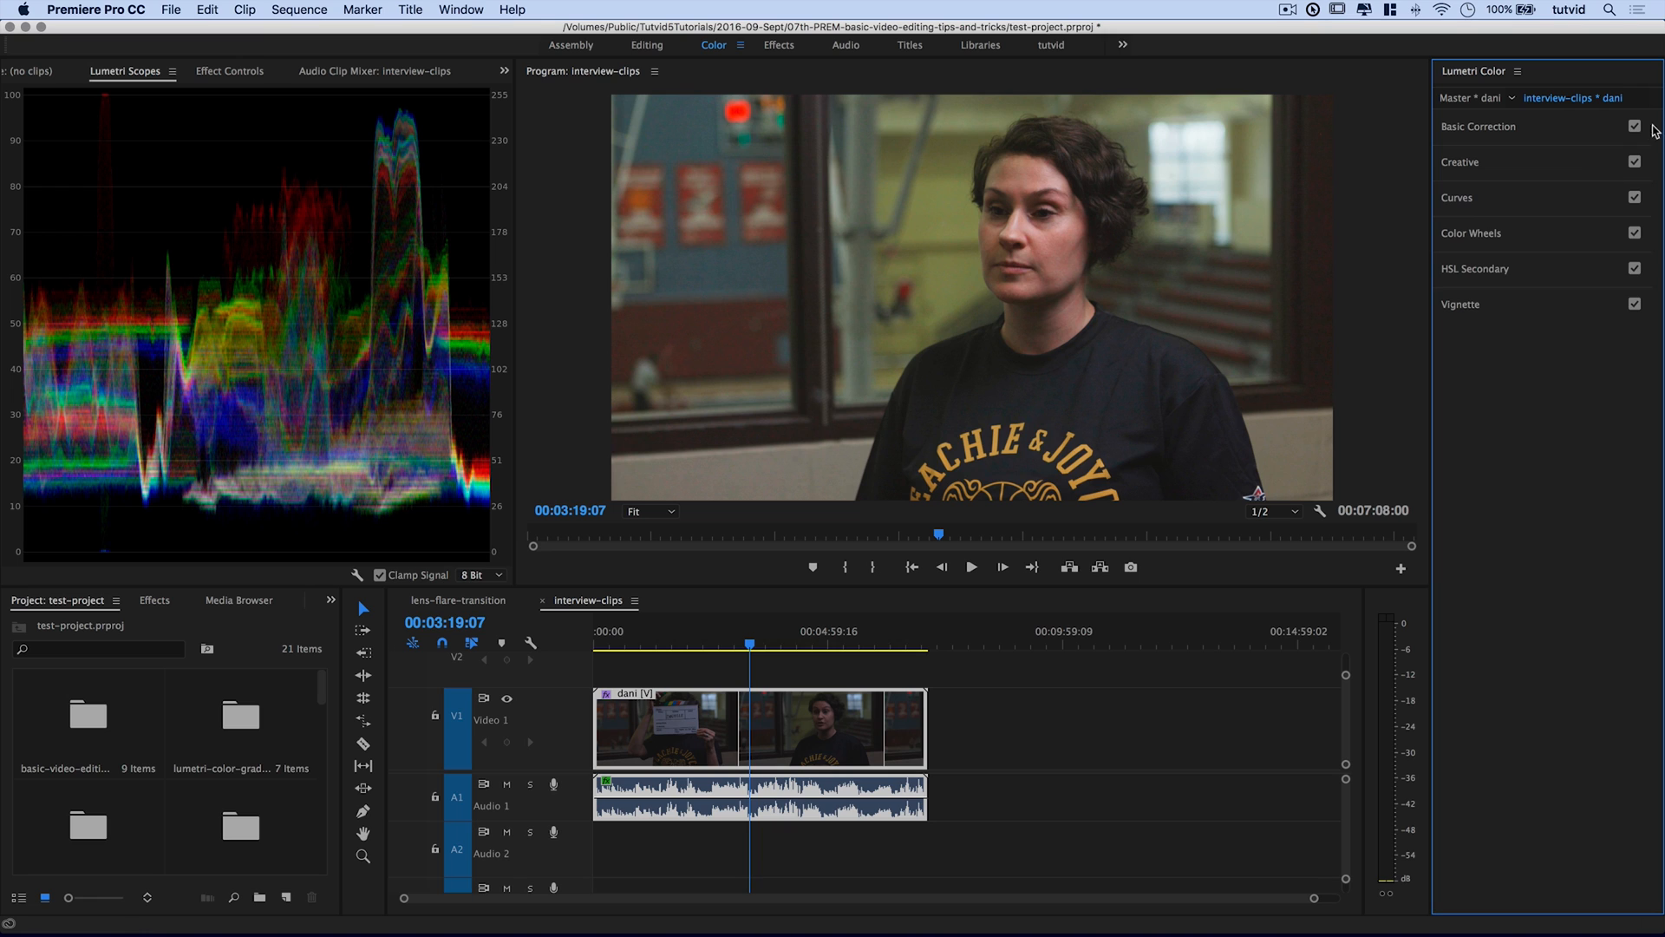
pyautogui.click(1460, 162)
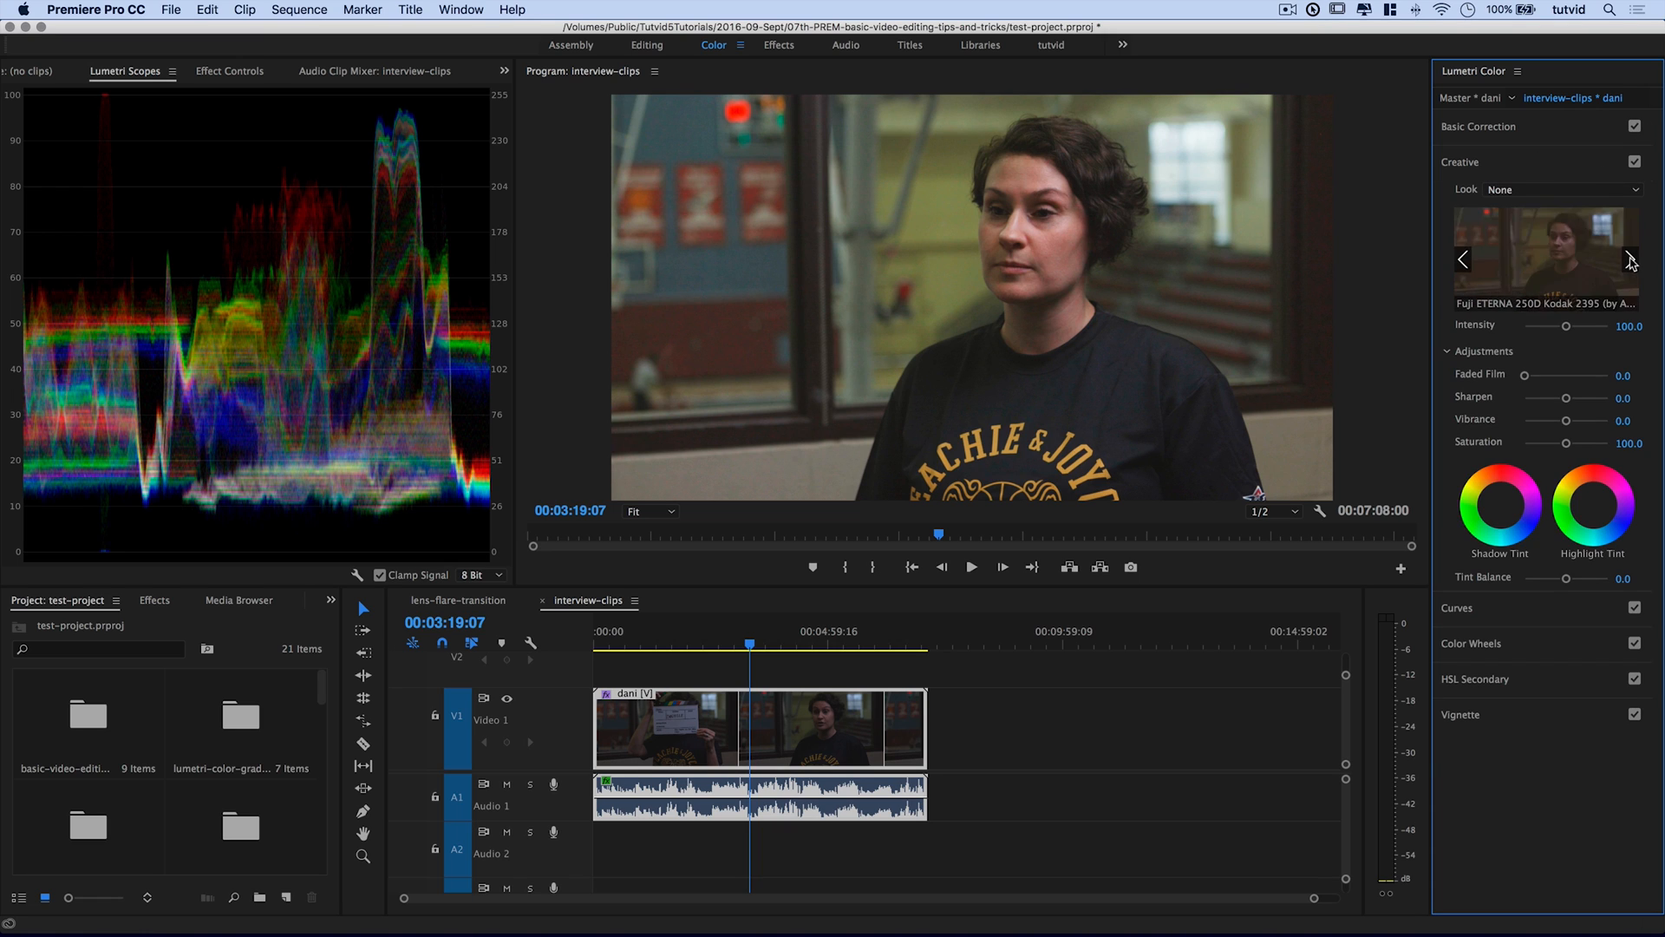
pyautogui.click(1624, 259)
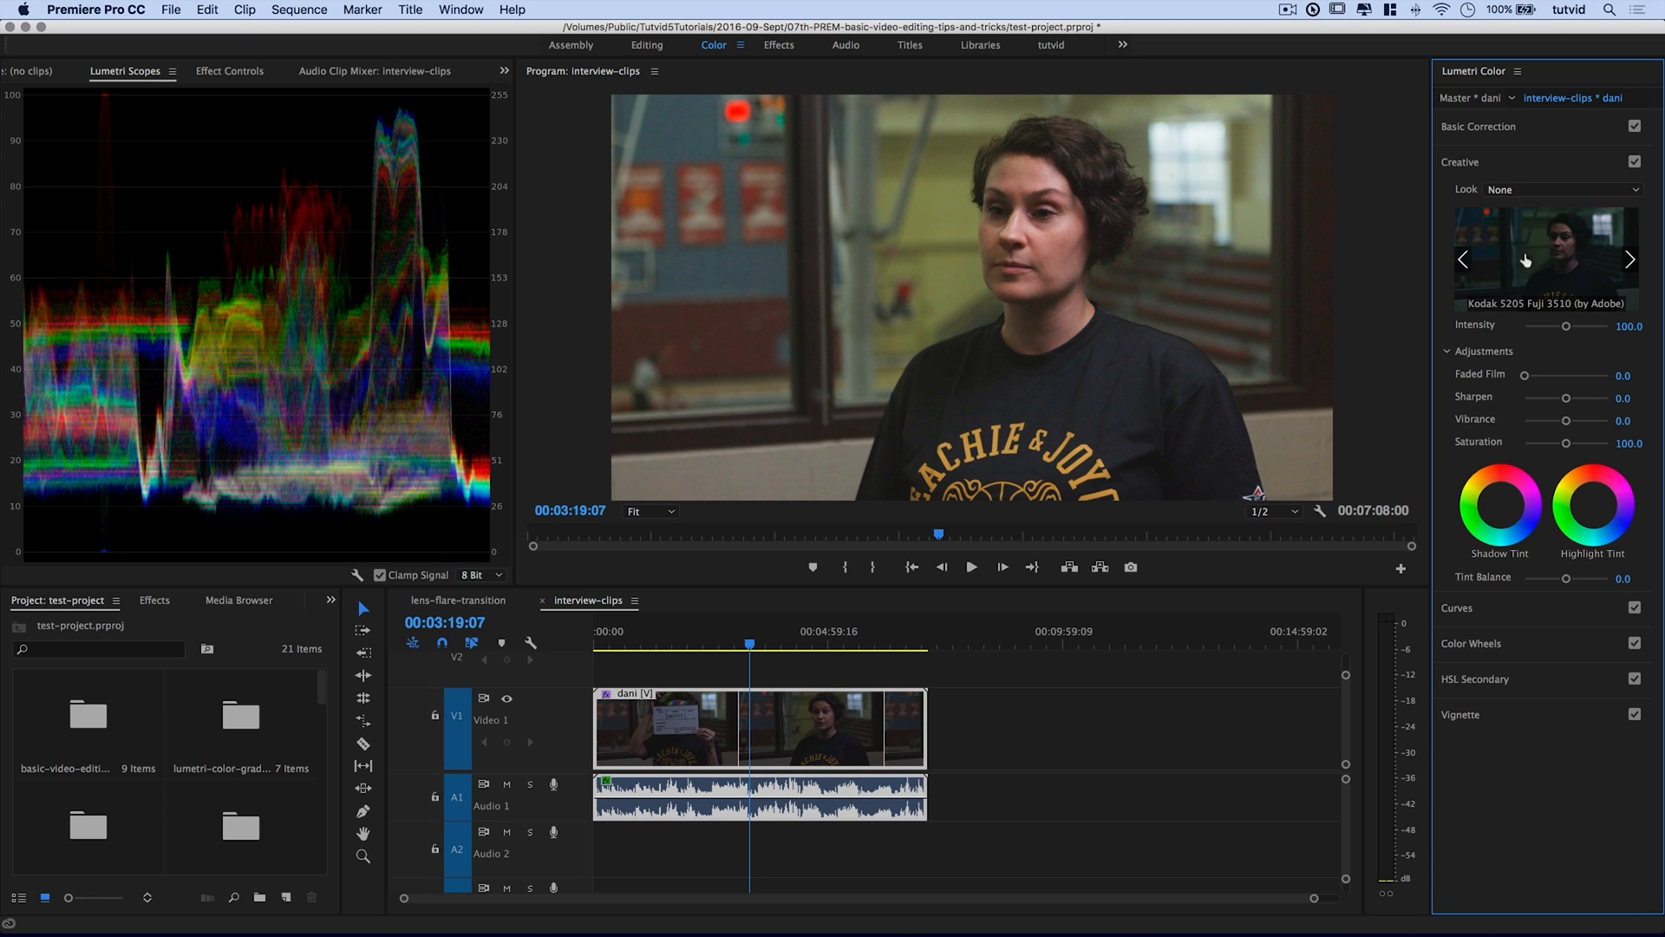
pyautogui.moveTo(1566, 258)
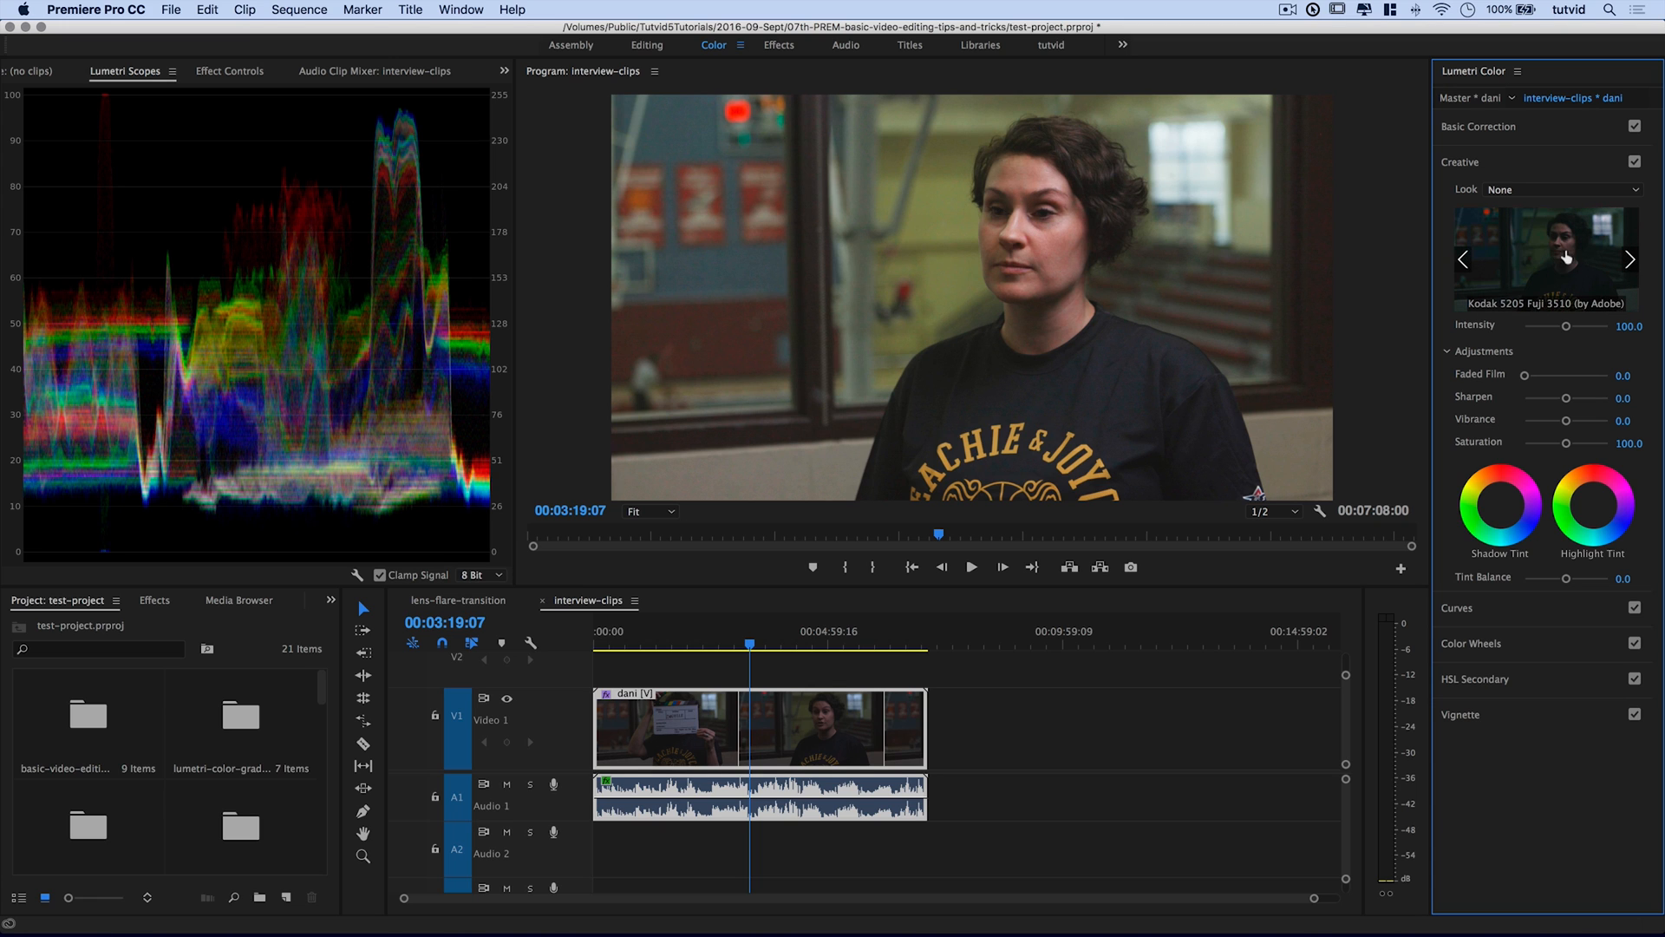
pyautogui.click(1631, 258)
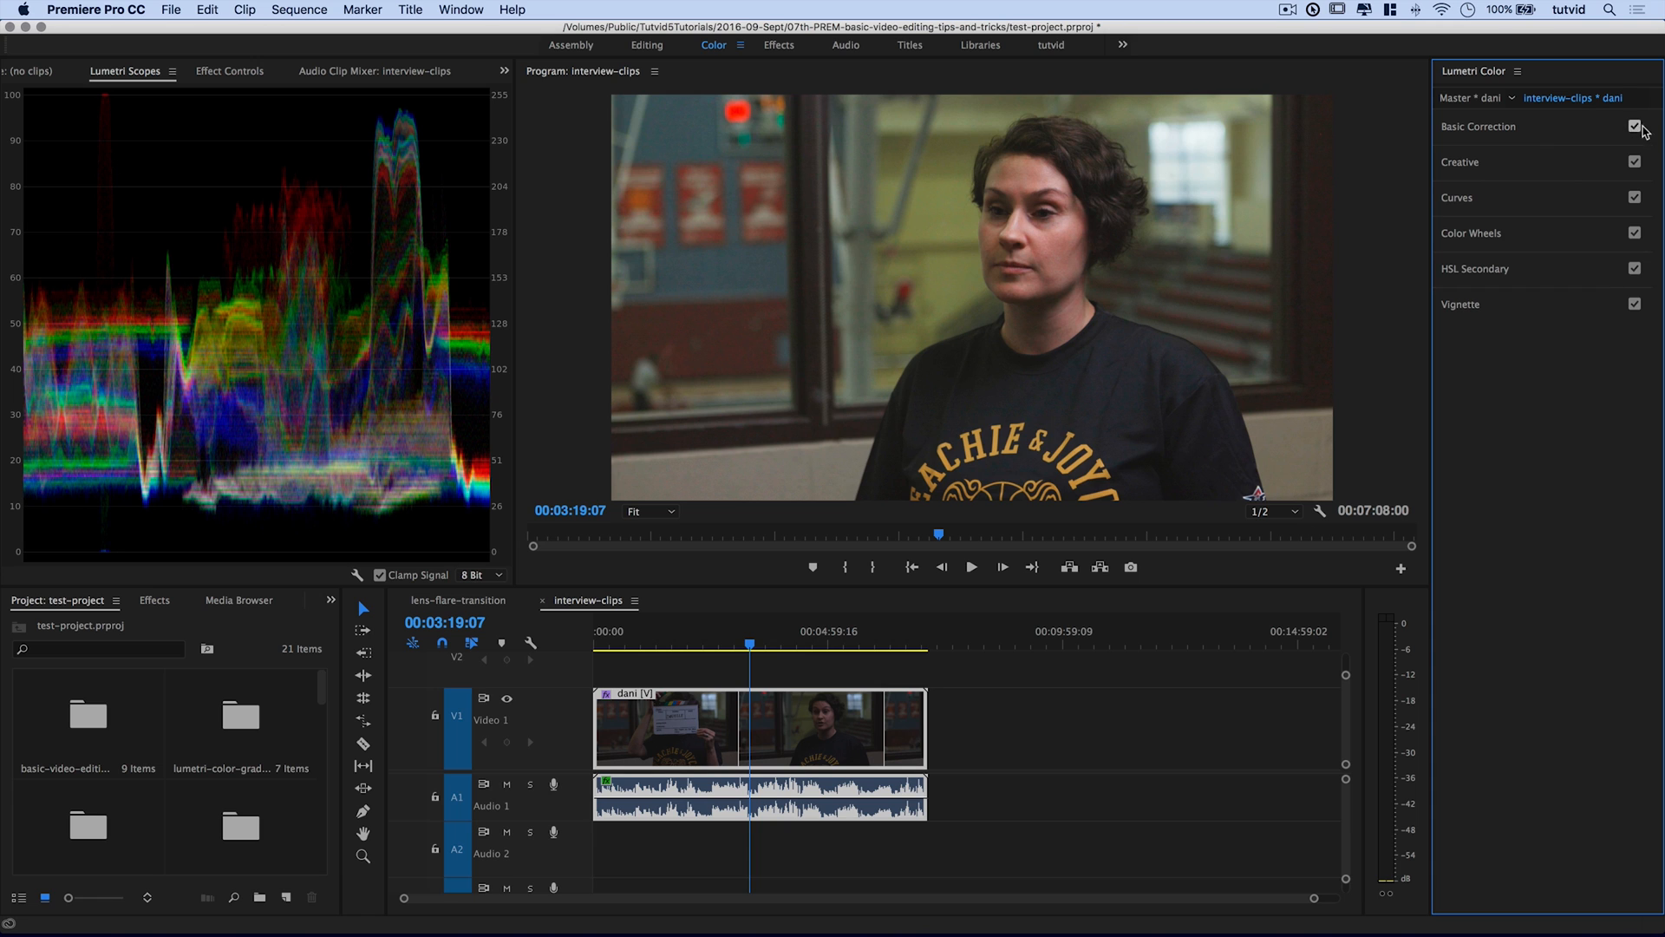
# - Check basic correction off/on, reopen it, and trial Exposure 2.0 before returning to 1.0
pyautogui.click(1633, 126)
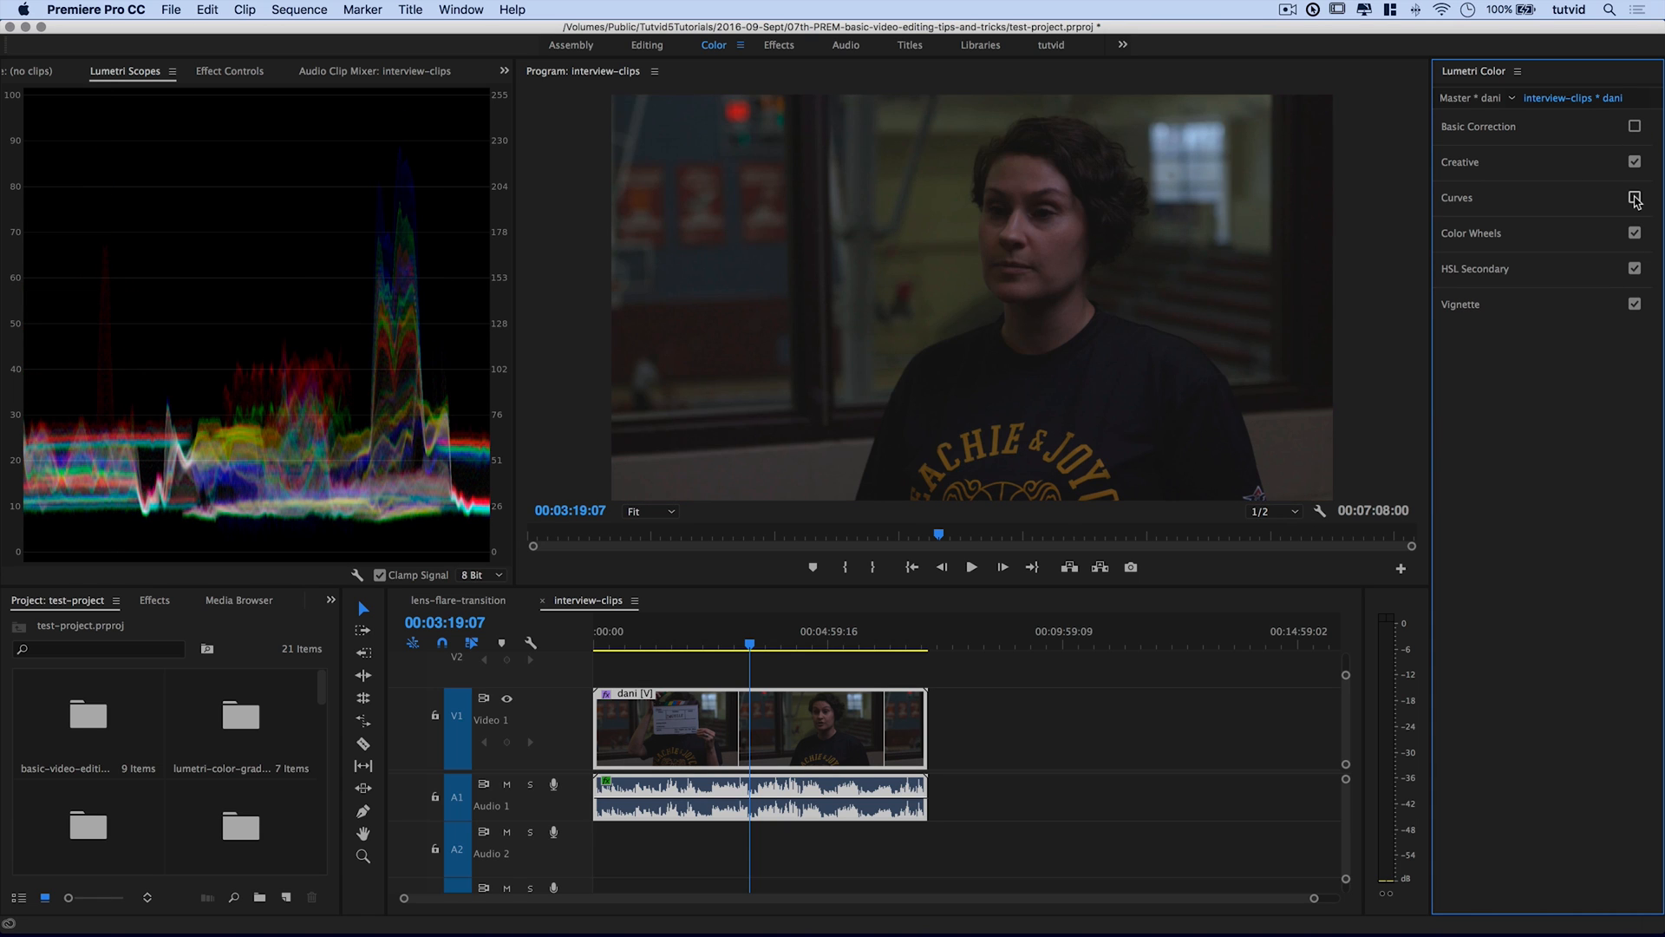
pyautogui.click(1635, 127)
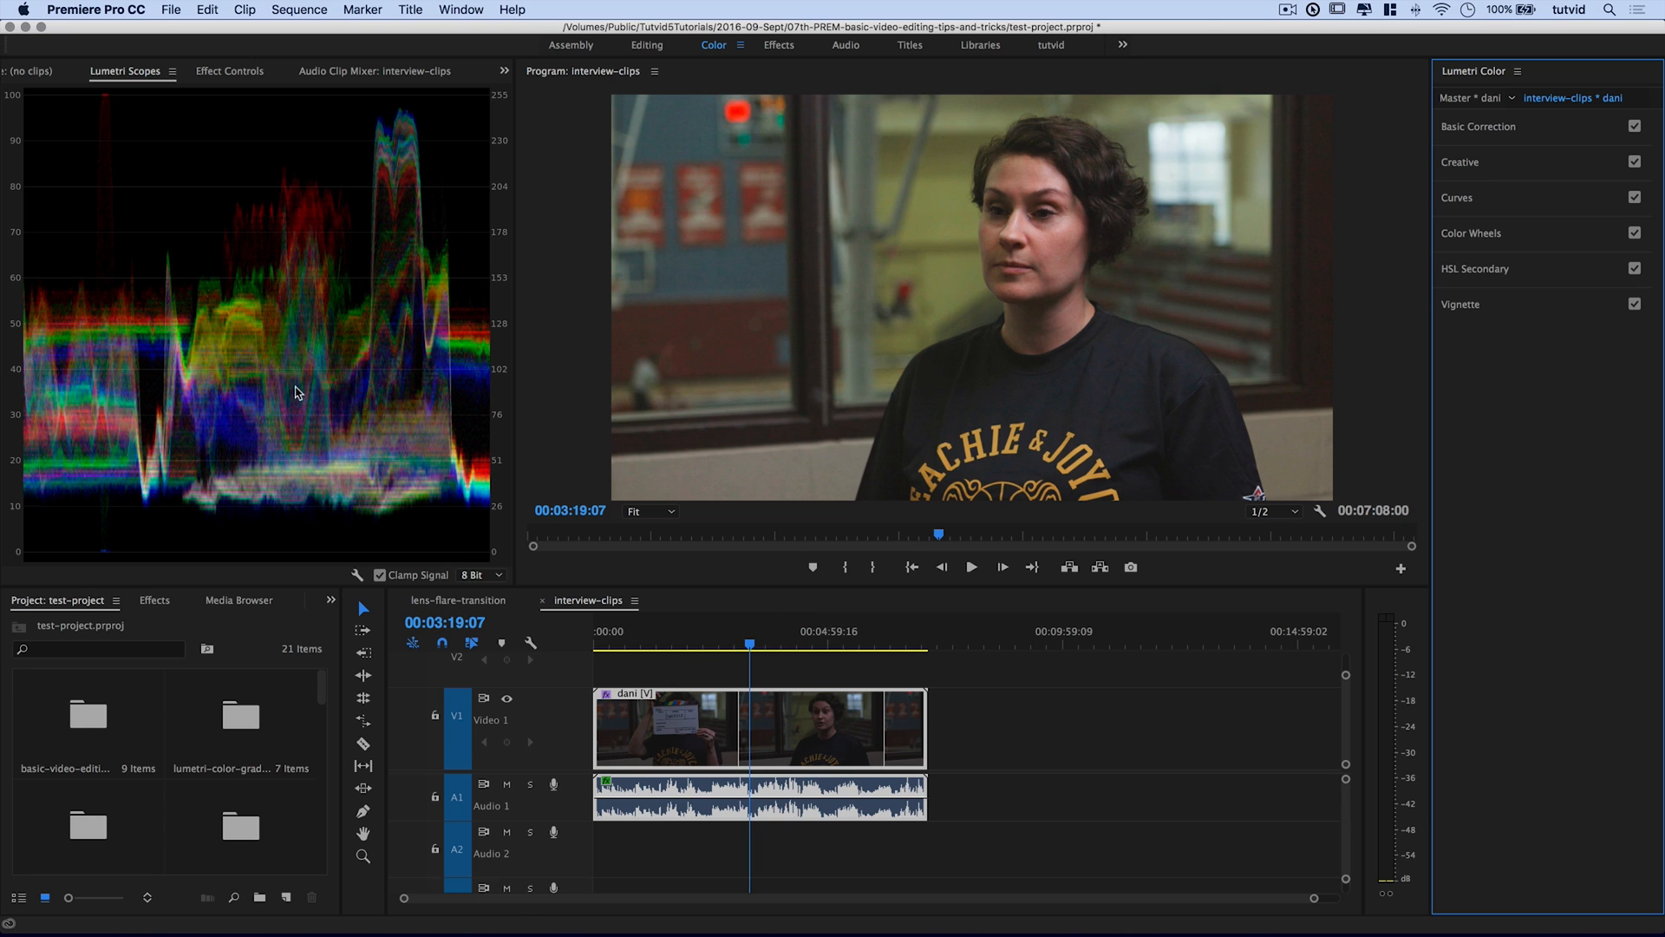
pyautogui.moveTo(1234, 333)
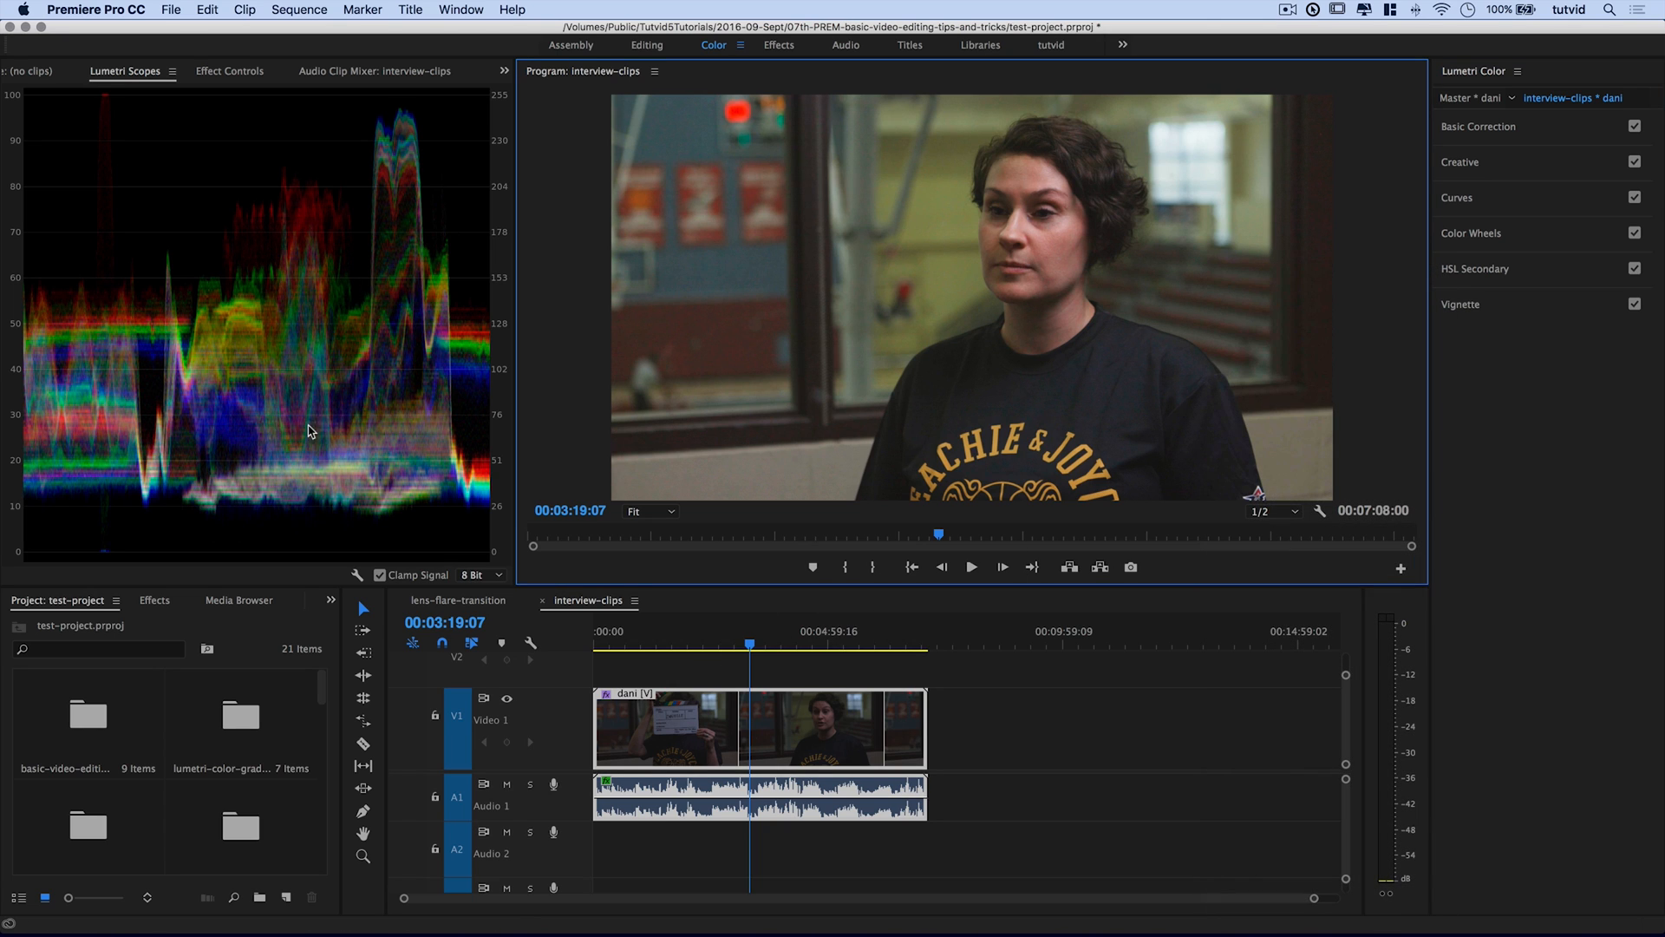
pyautogui.moveTo(989, 284)
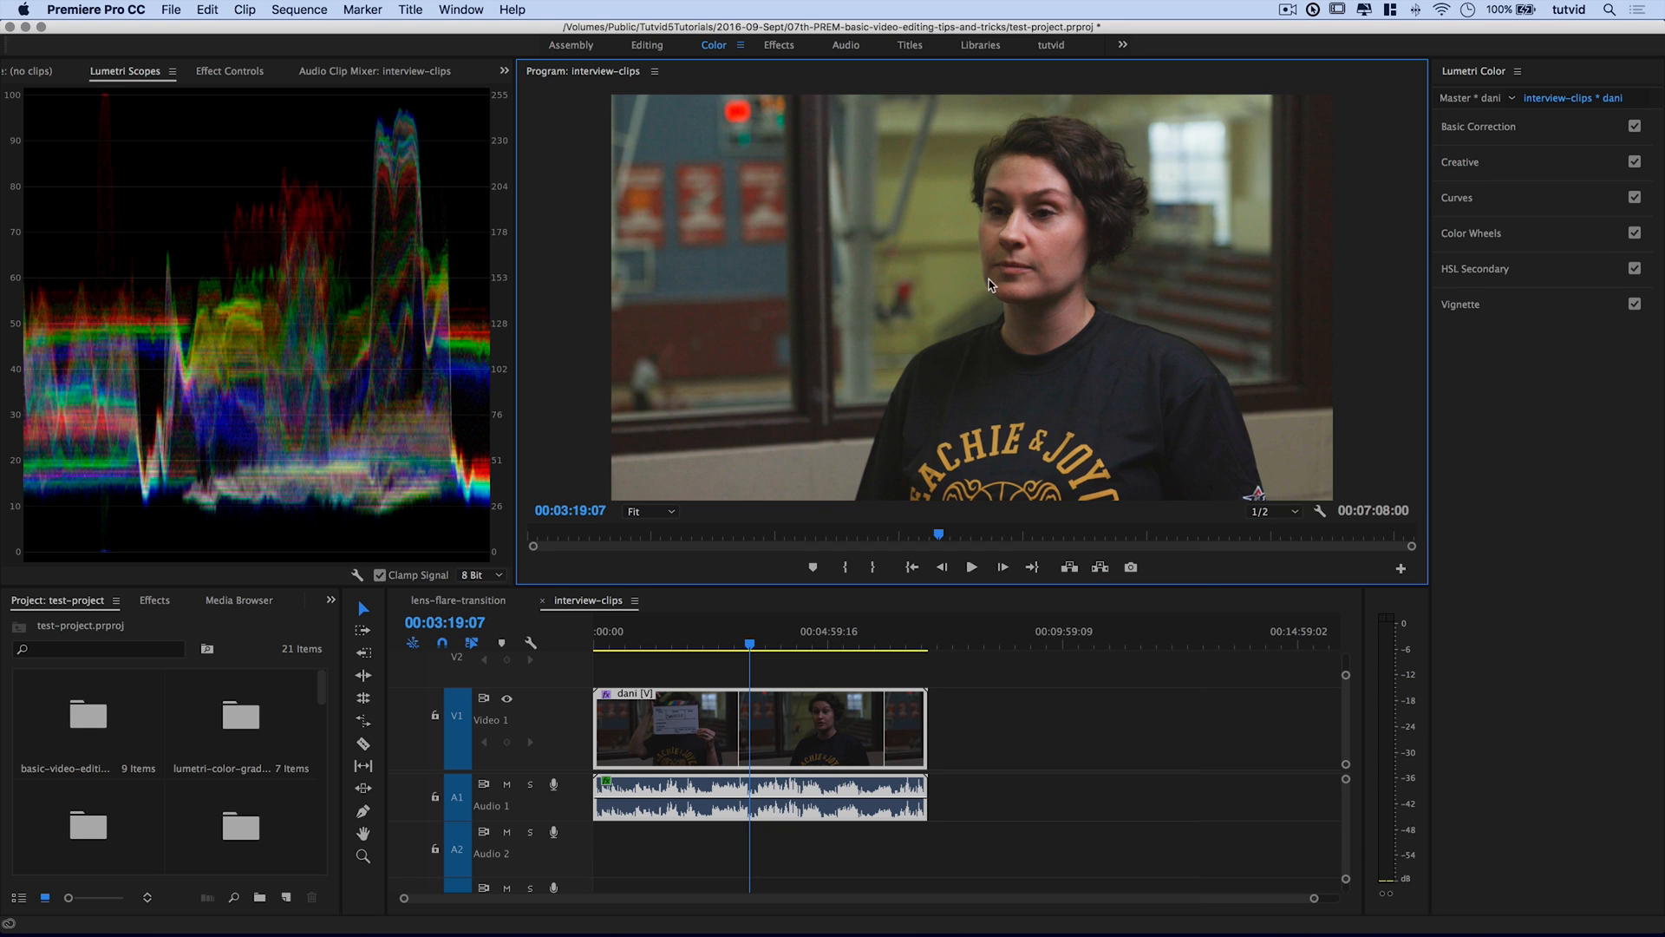
pyautogui.moveTo(1524, 130)
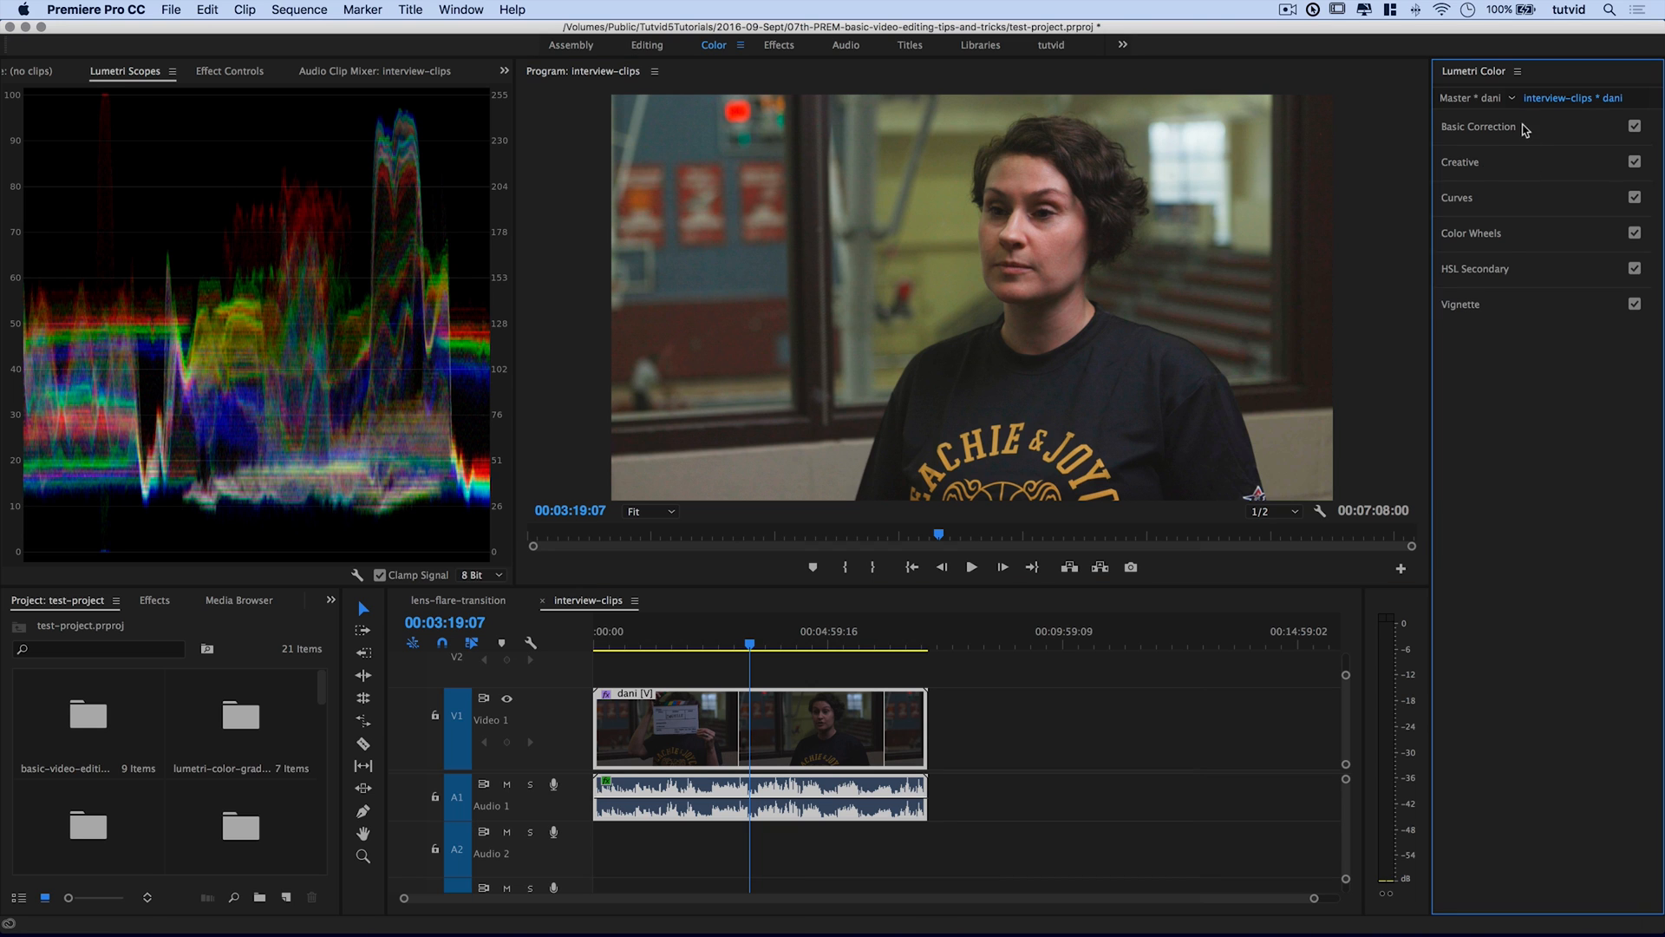
pyautogui.click(1477, 126)
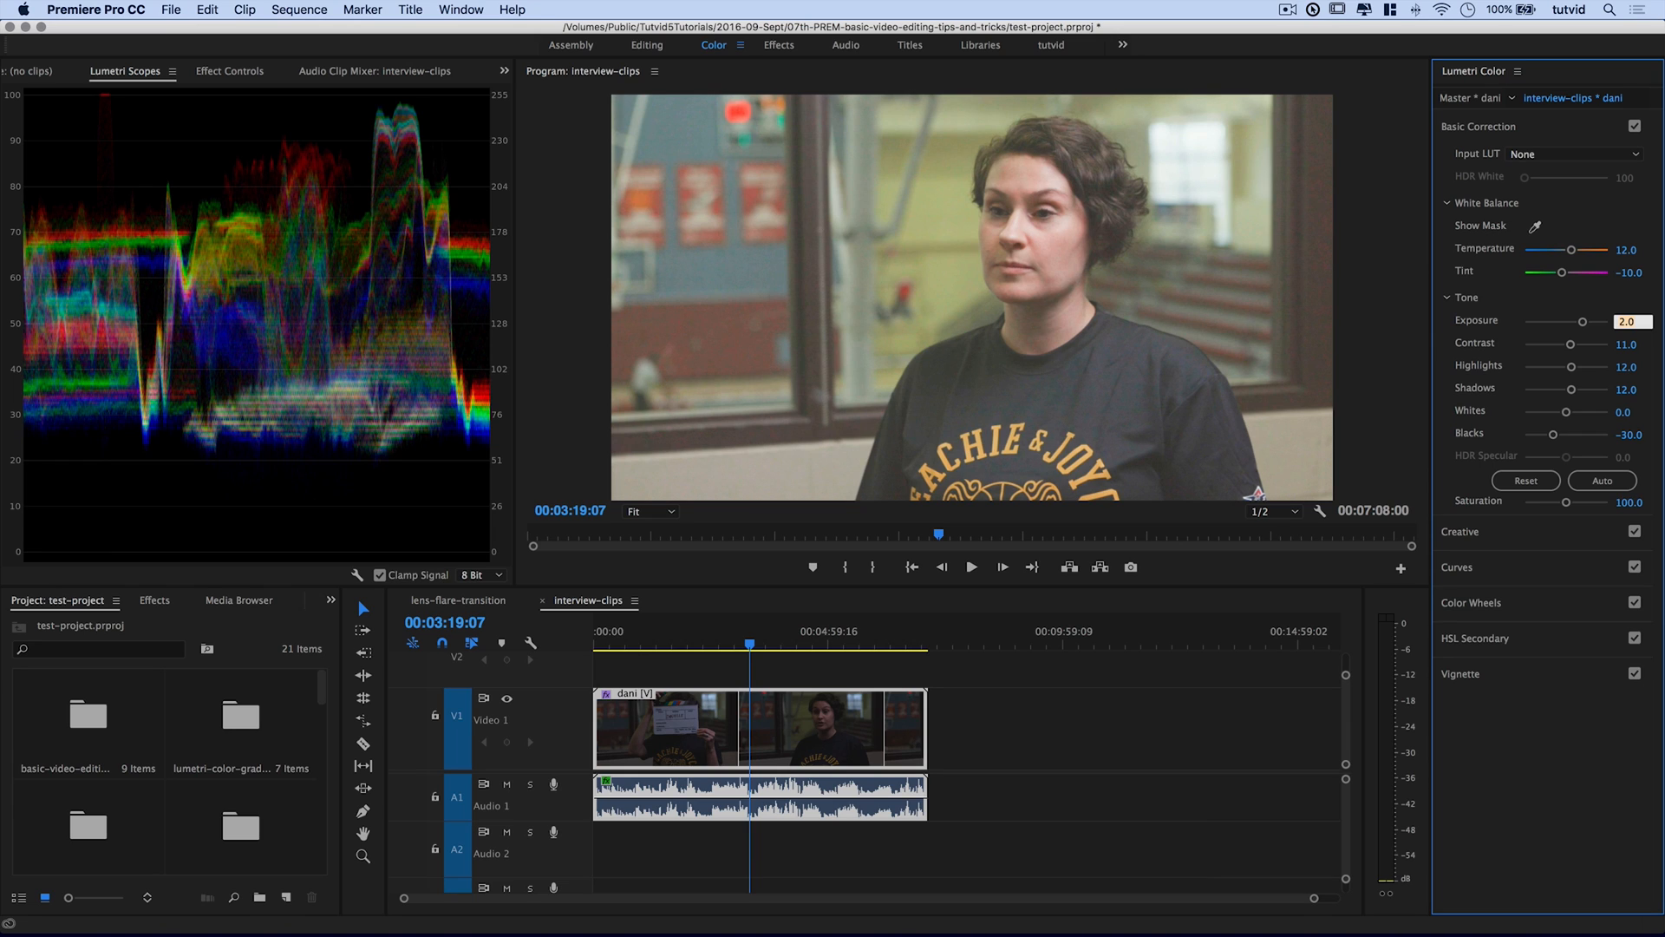
pyautogui.moveTo(296, 189)
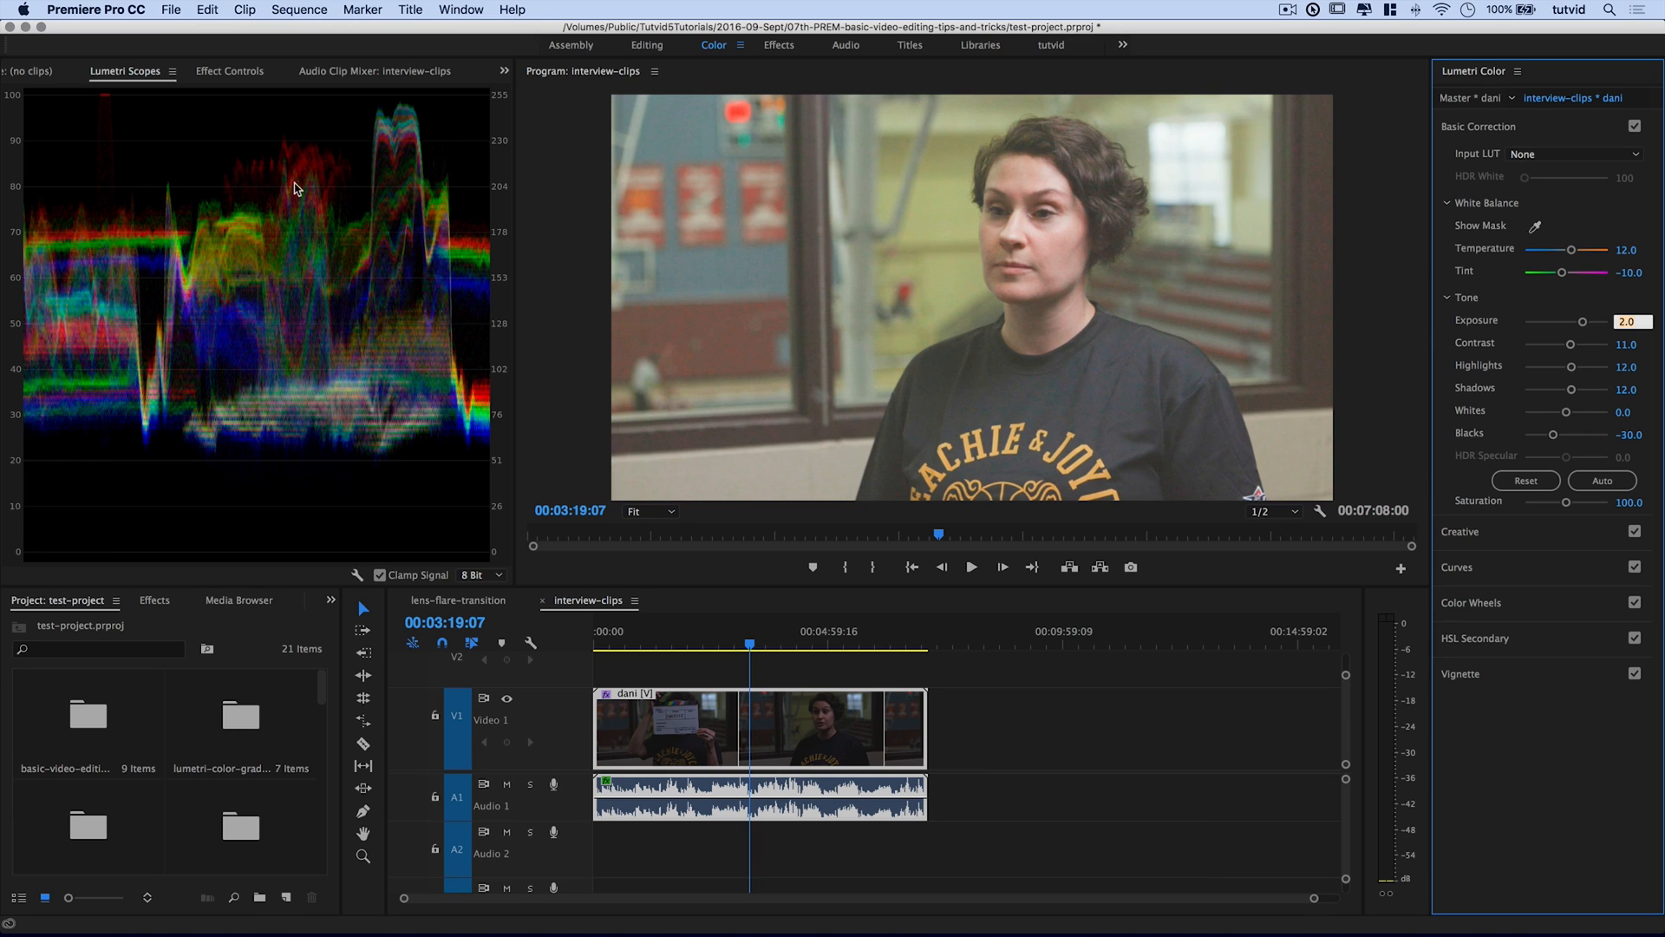
pyautogui.moveTo(314, 199)
pyautogui.write('1')
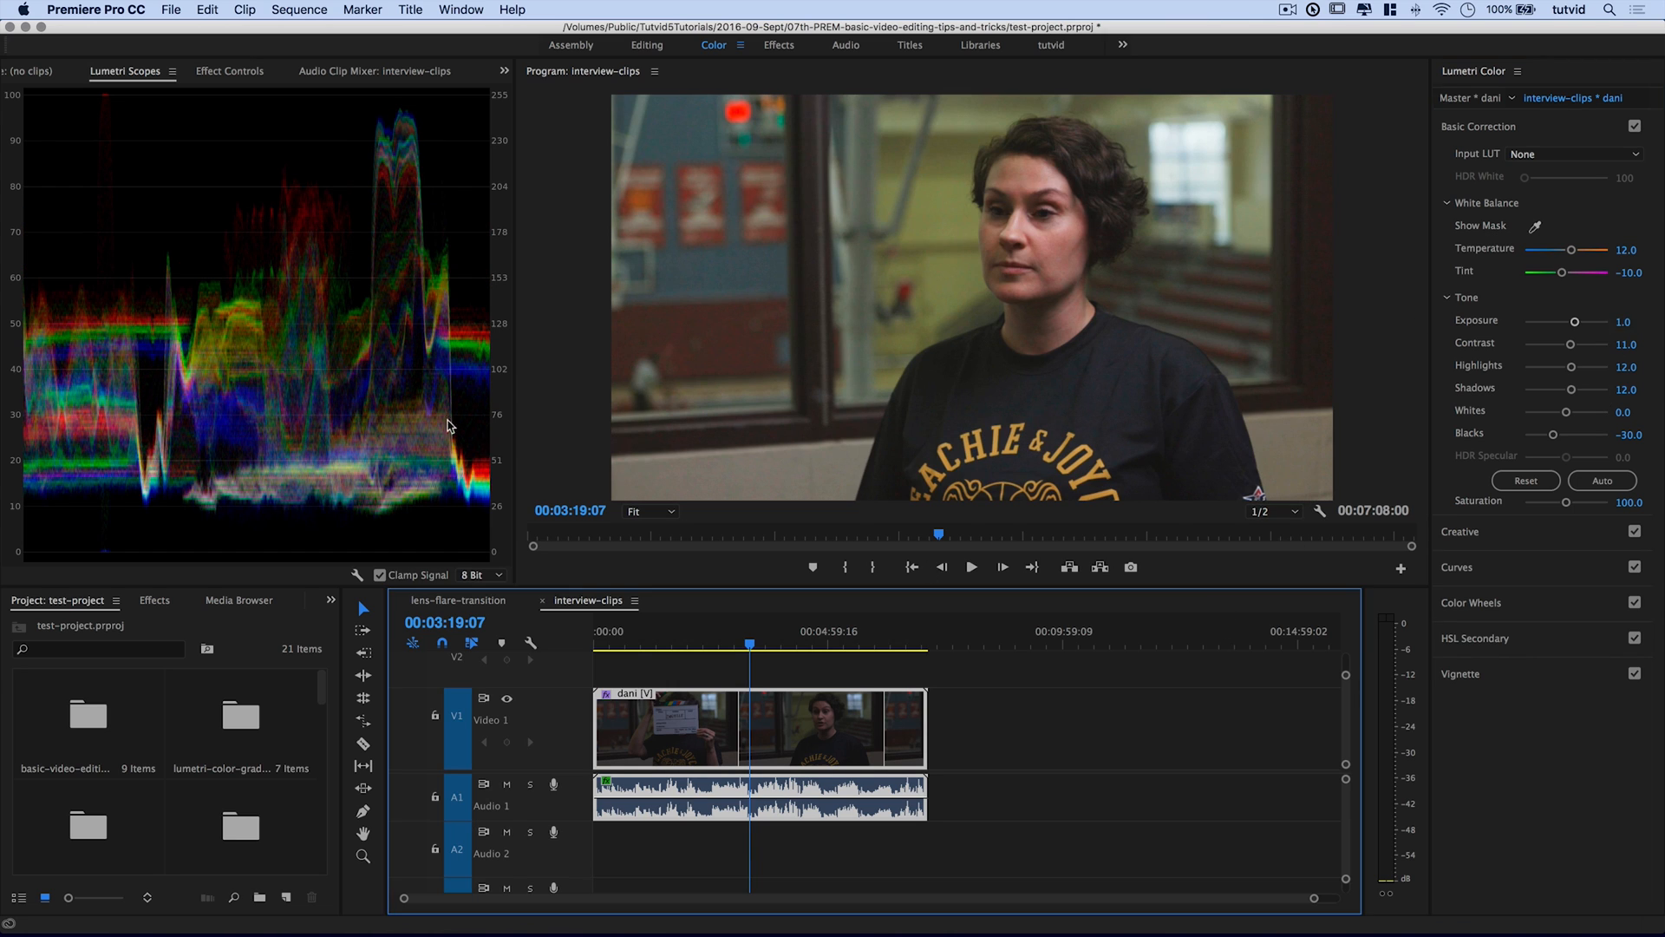
pyautogui.moveTo(1072, 286)
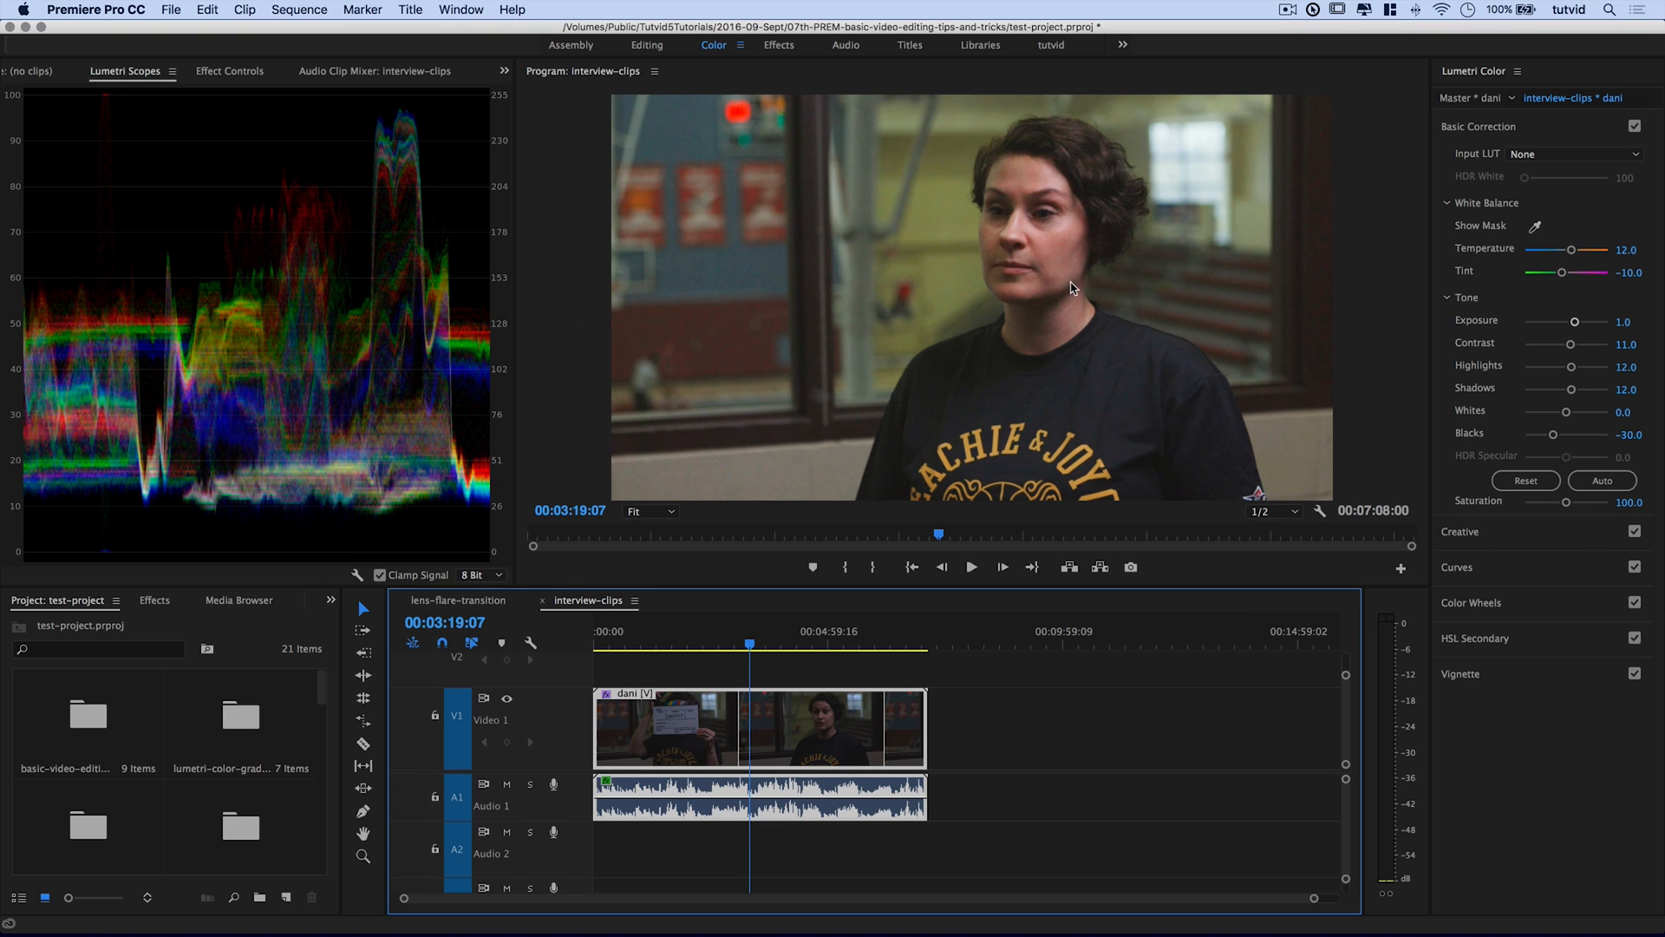
pyautogui.moveTo(621, 276)
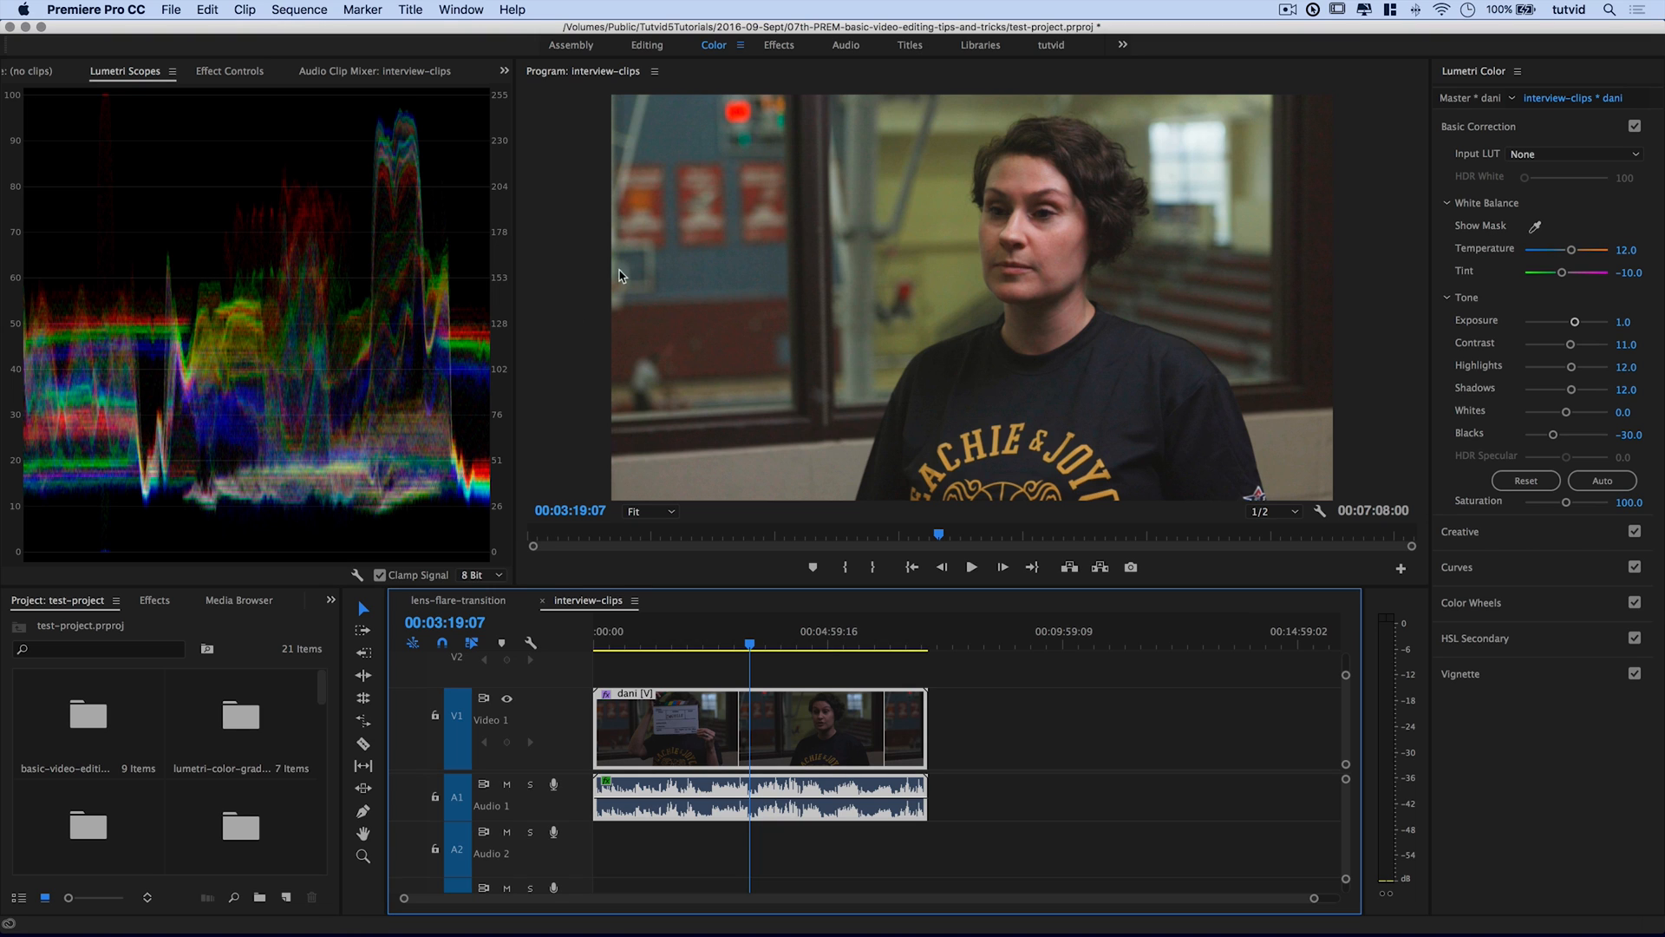
pyautogui.moveTo(301, 364)
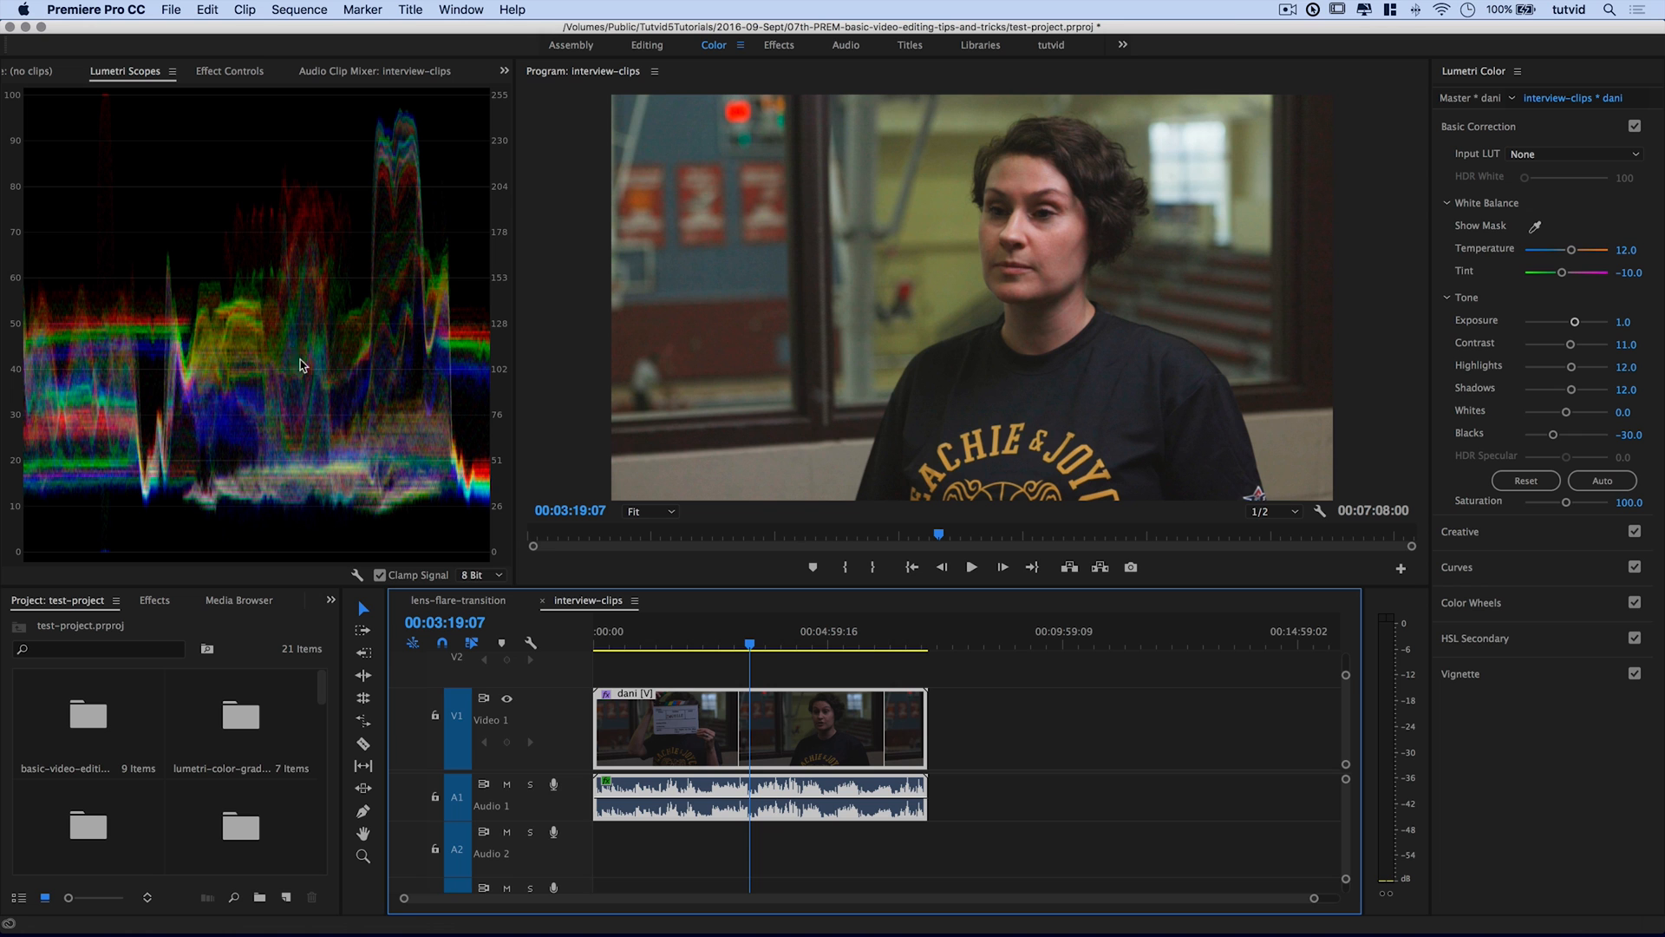
pyautogui.moveTo(975, 133)
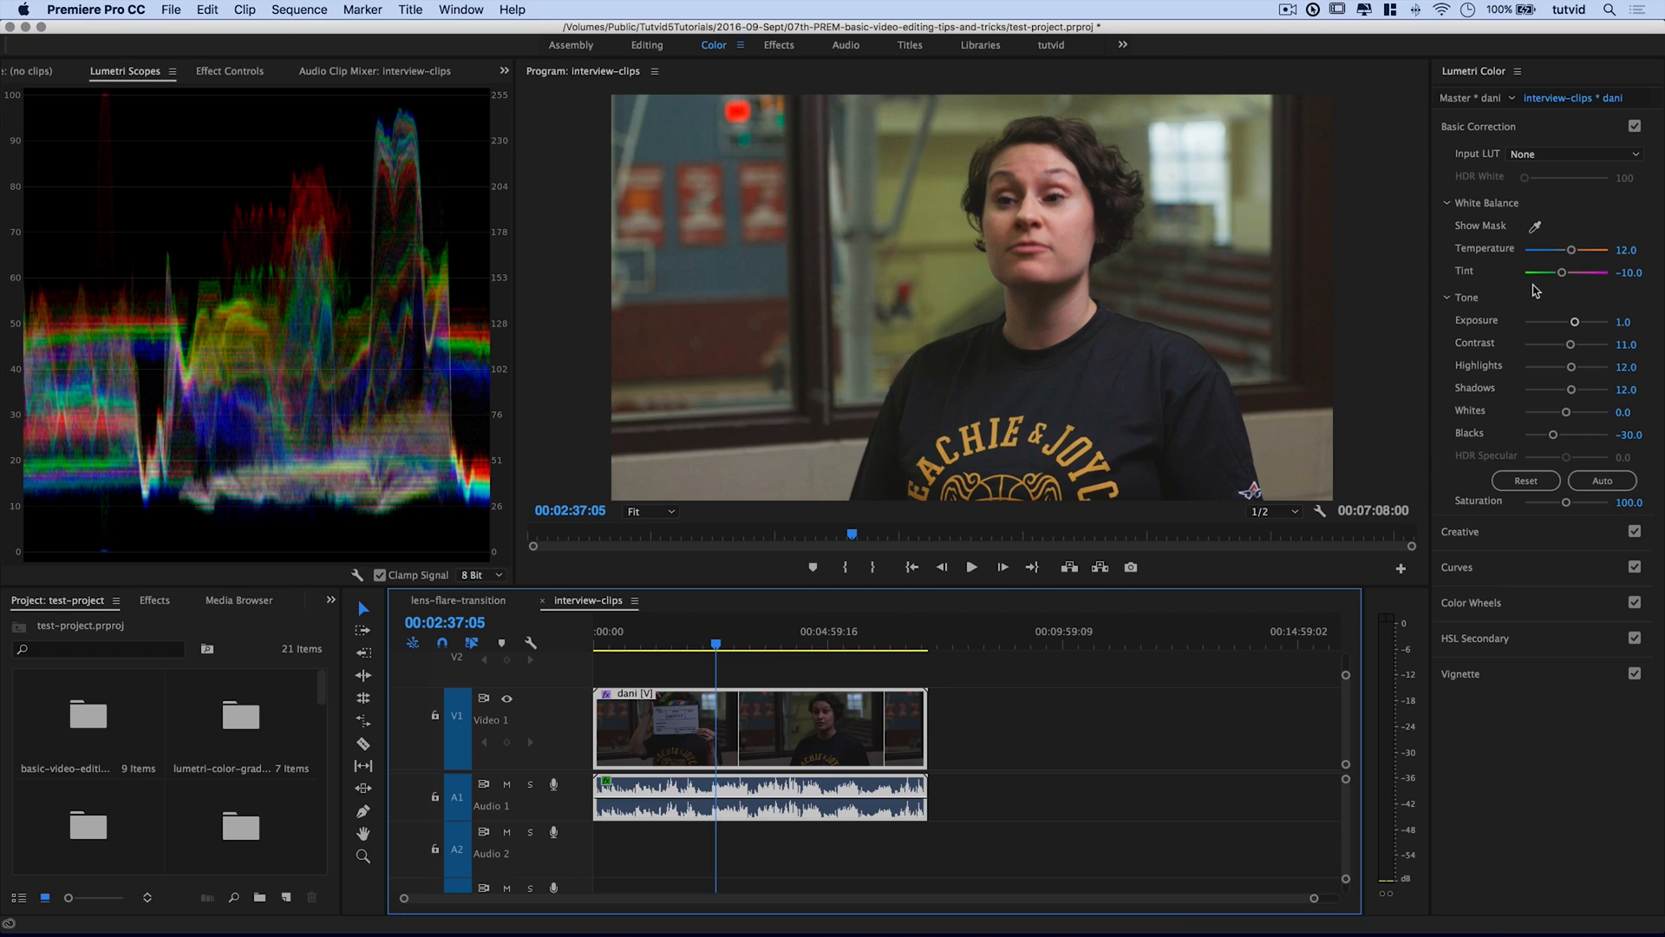
# - Show the dani clip's Effect Controls list and collapse the Lumetri Color entry
pyautogui.click(54, 71)
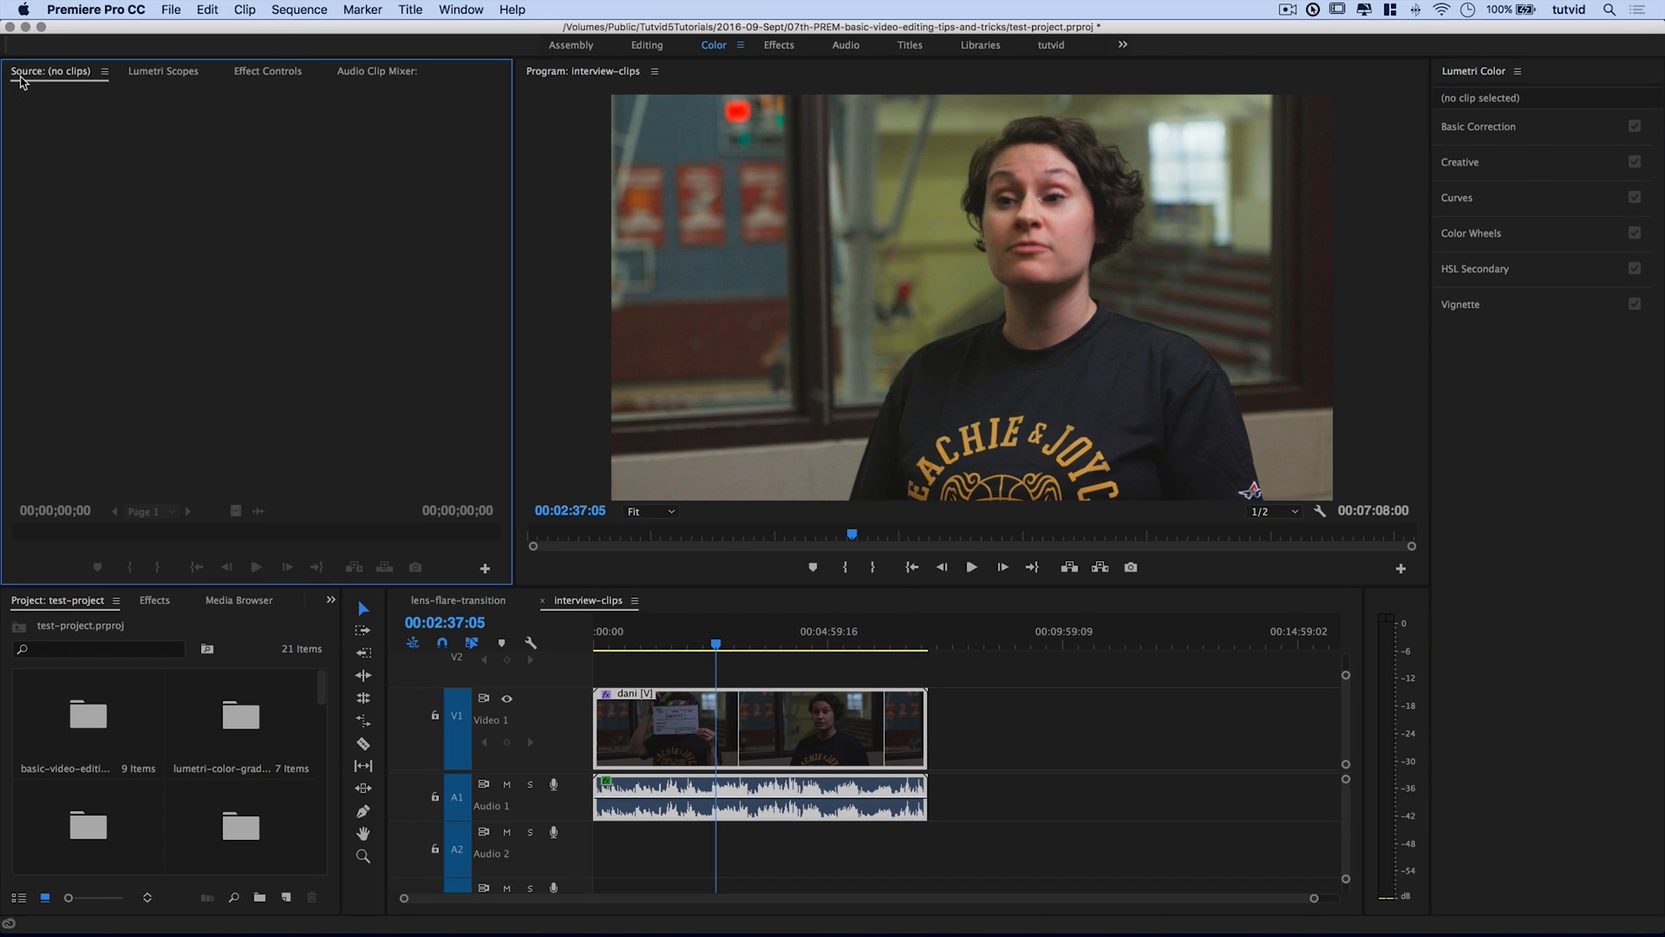
pyautogui.click(732, 727)
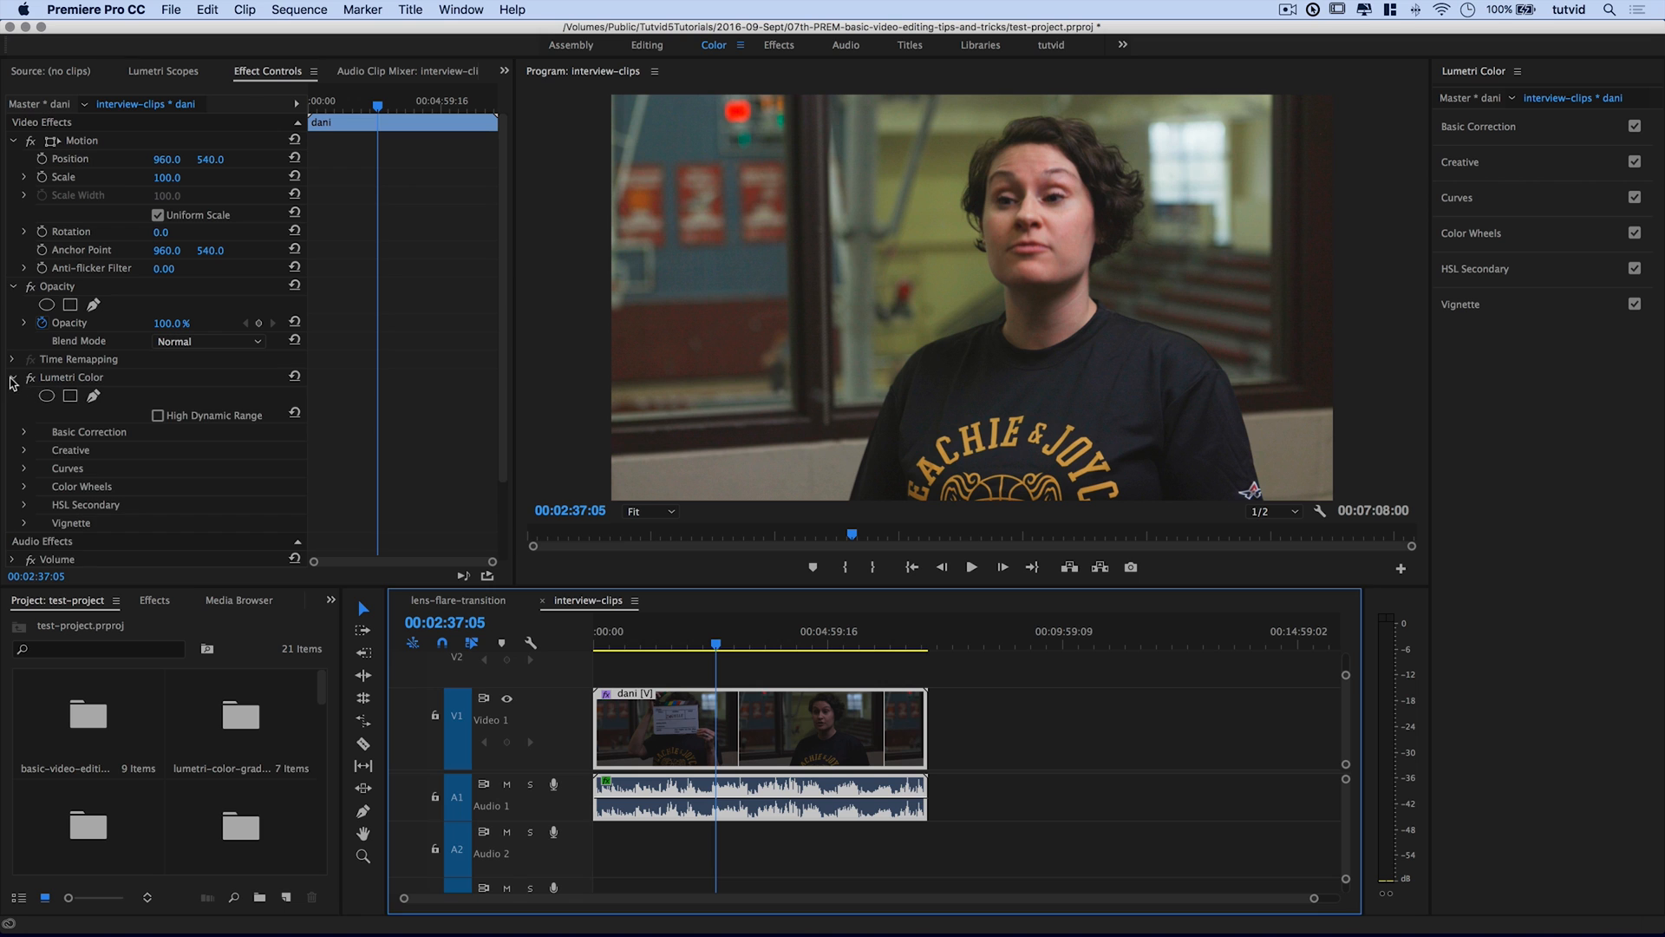
pyautogui.click(12, 376)
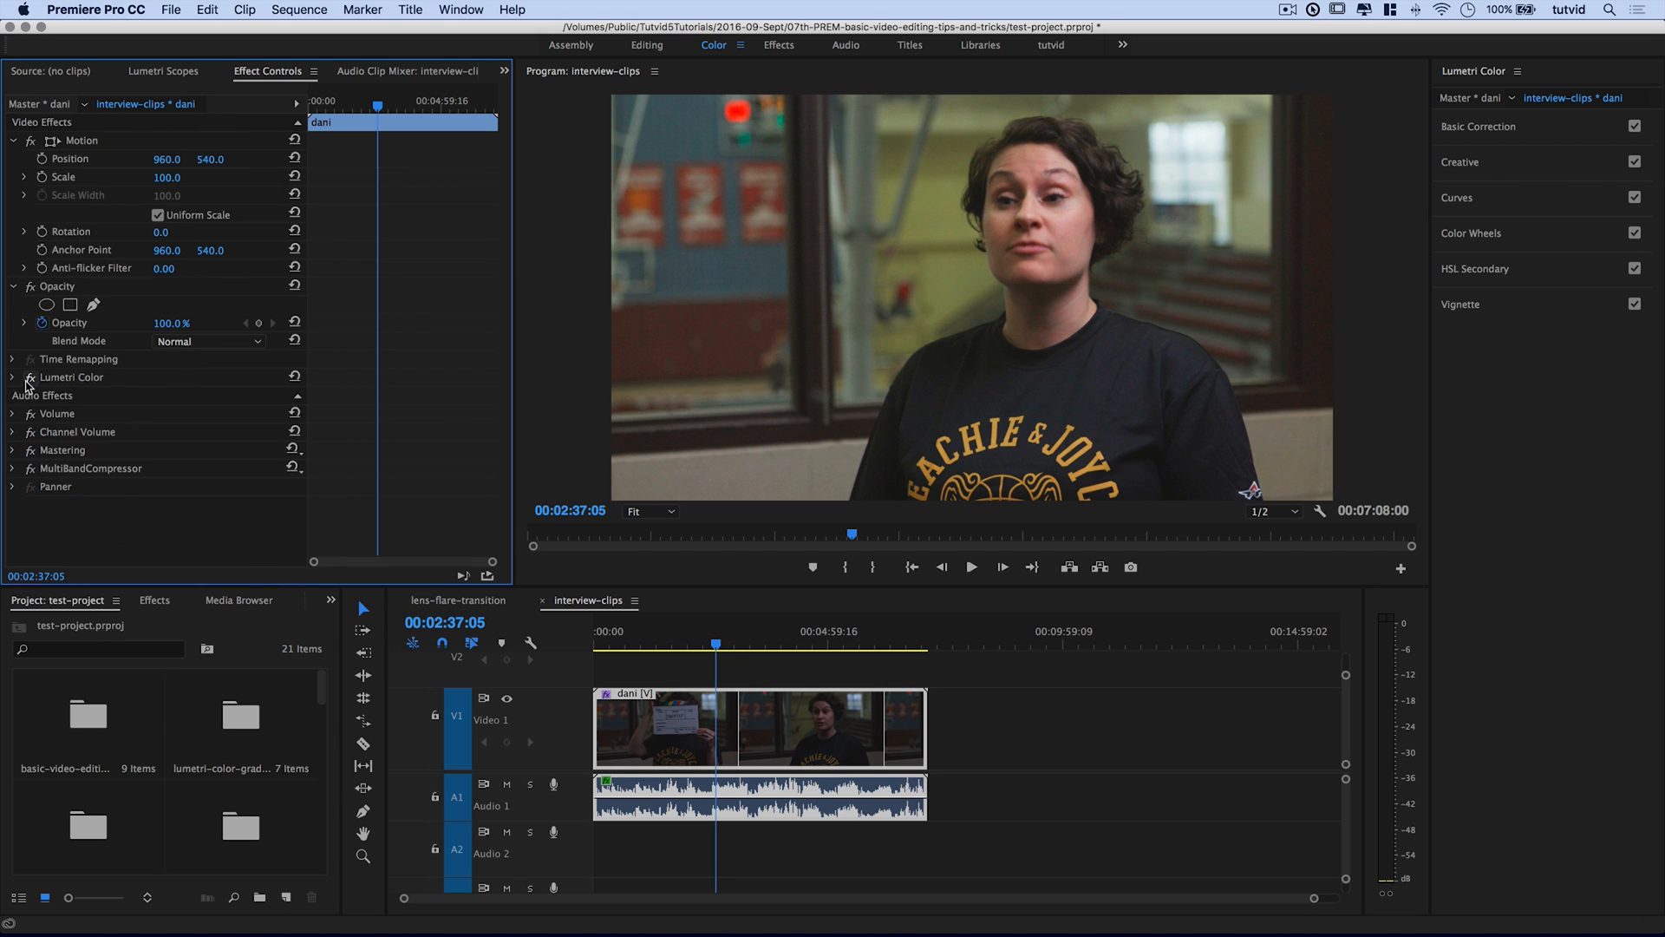